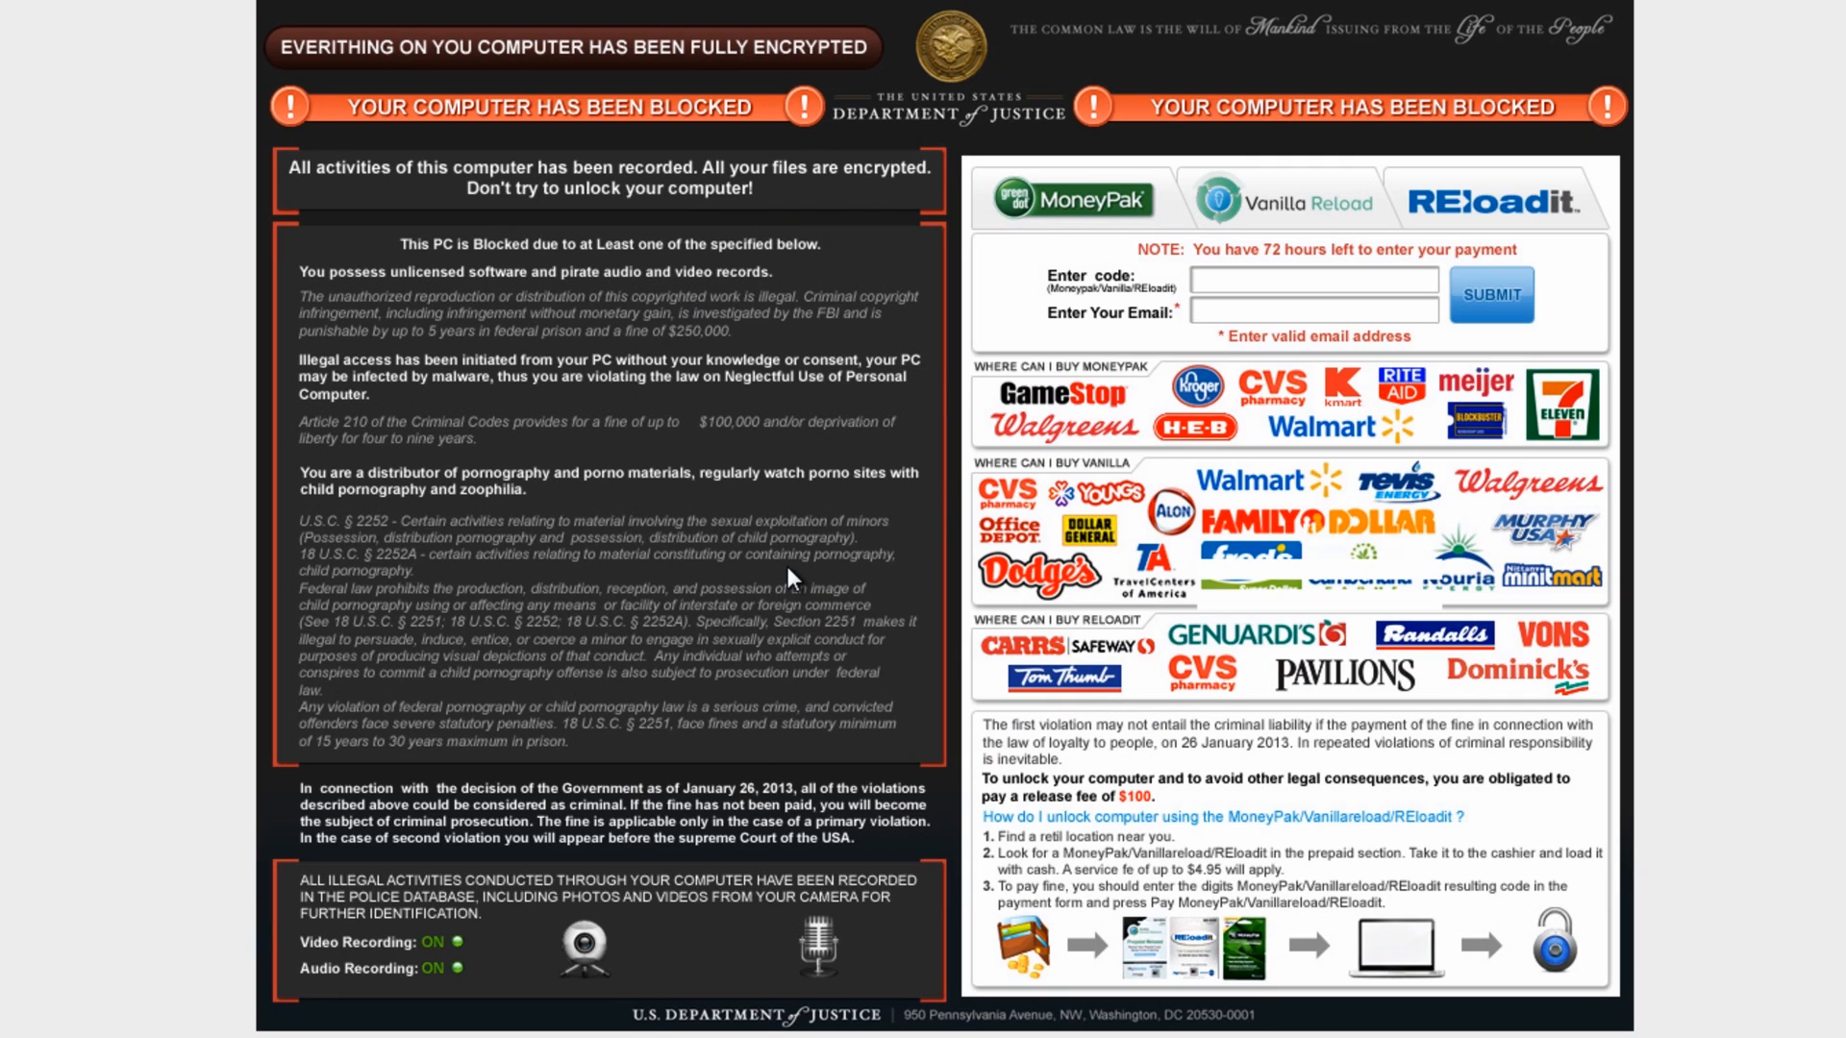
mouse_move(661, 473)
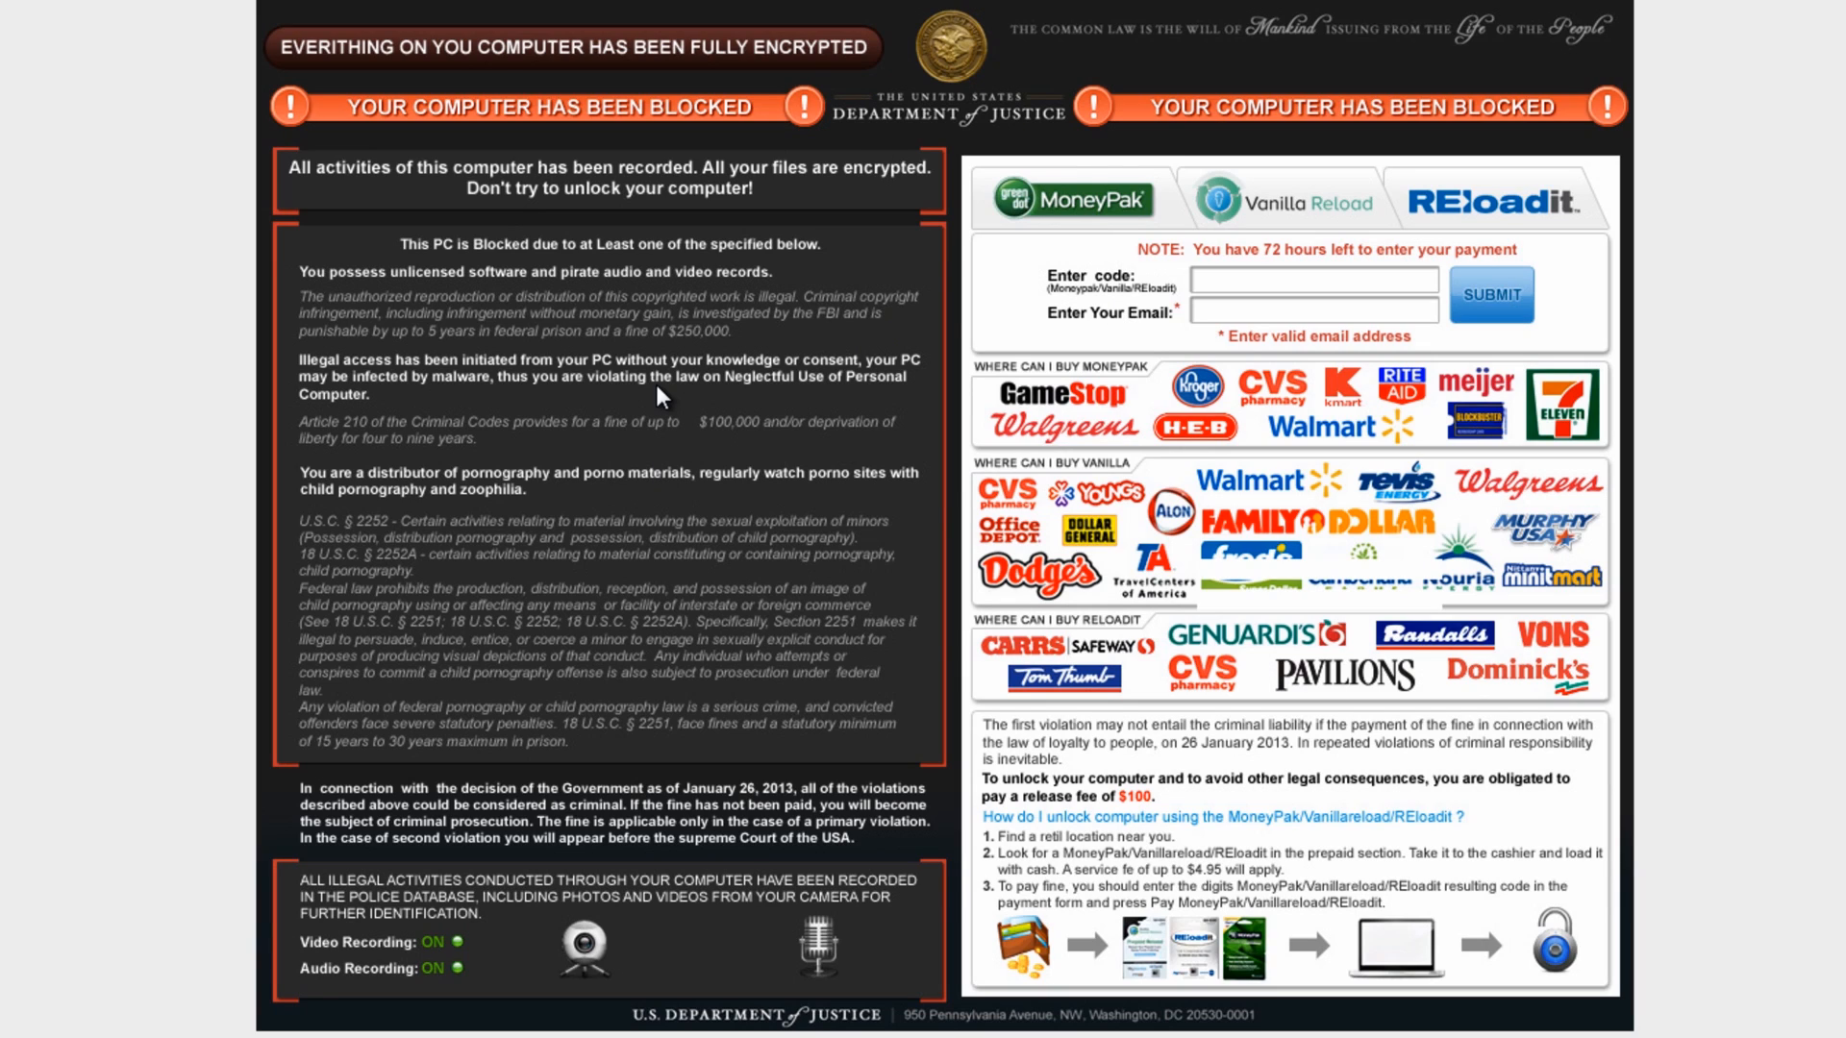
mouse_move(1018, 476)
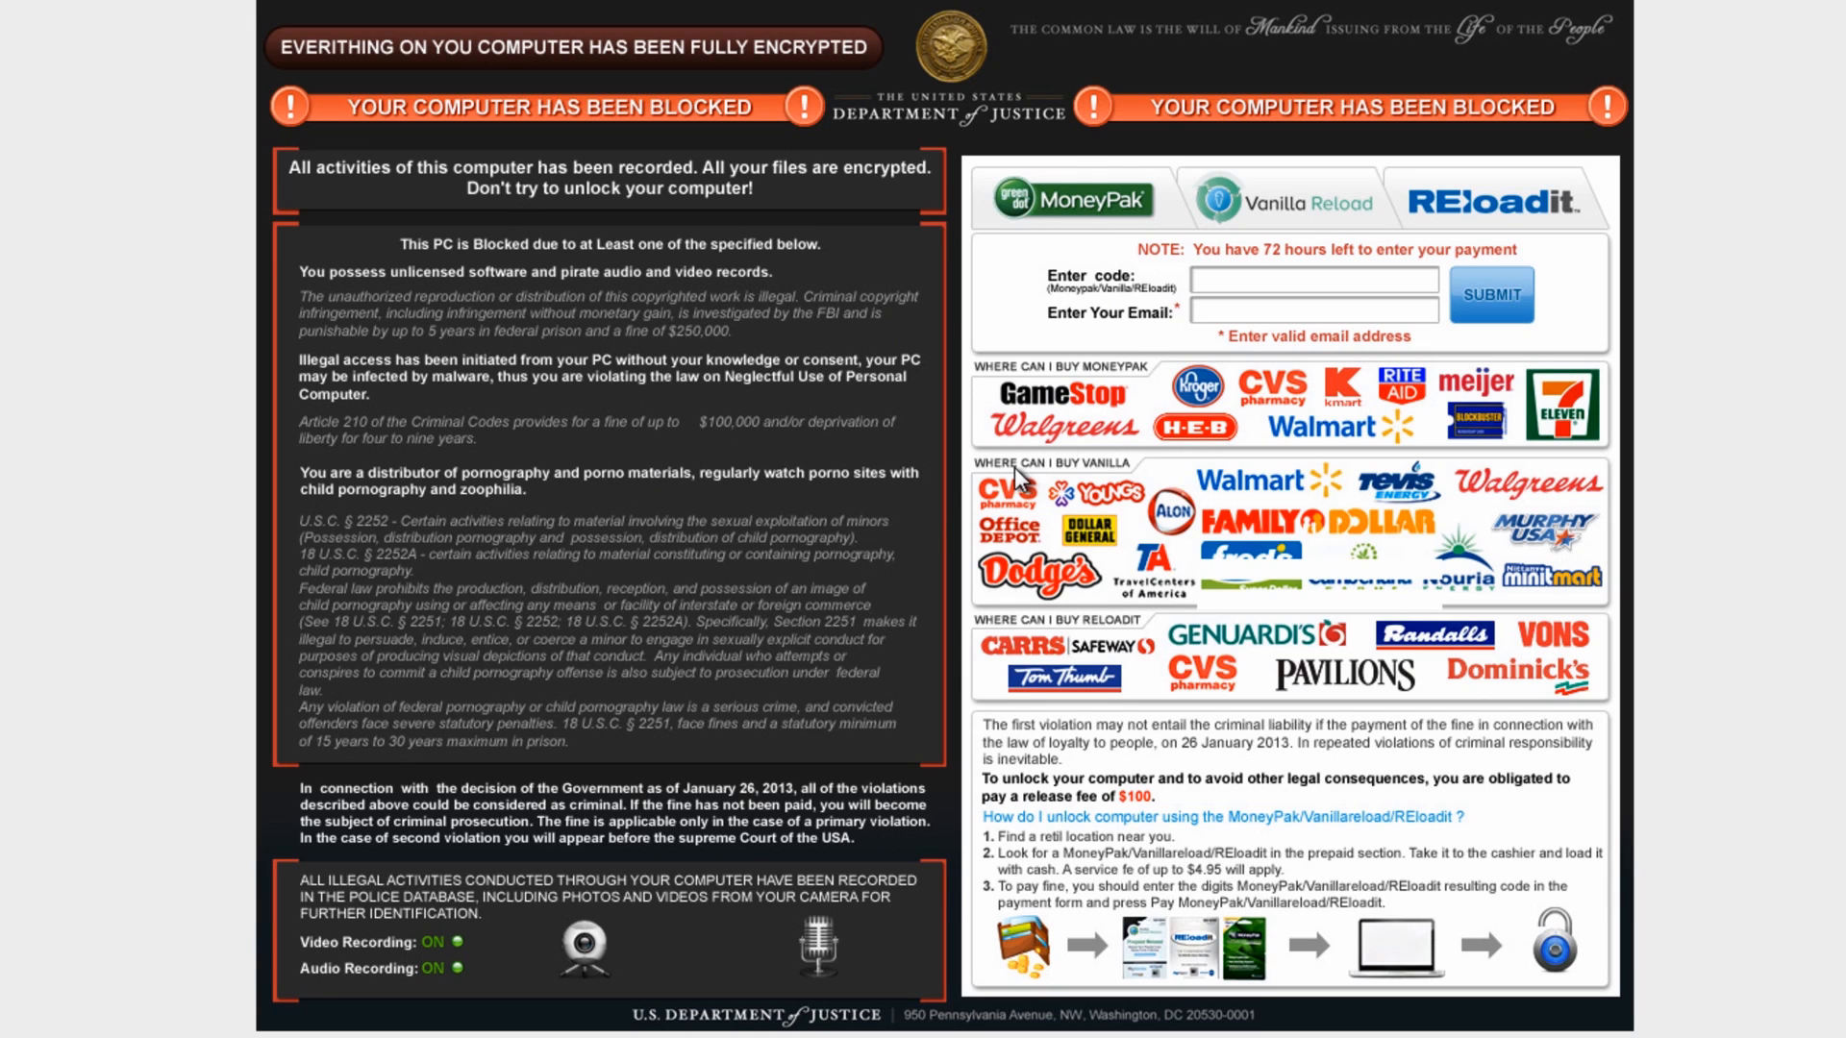
mouse_move(865, 566)
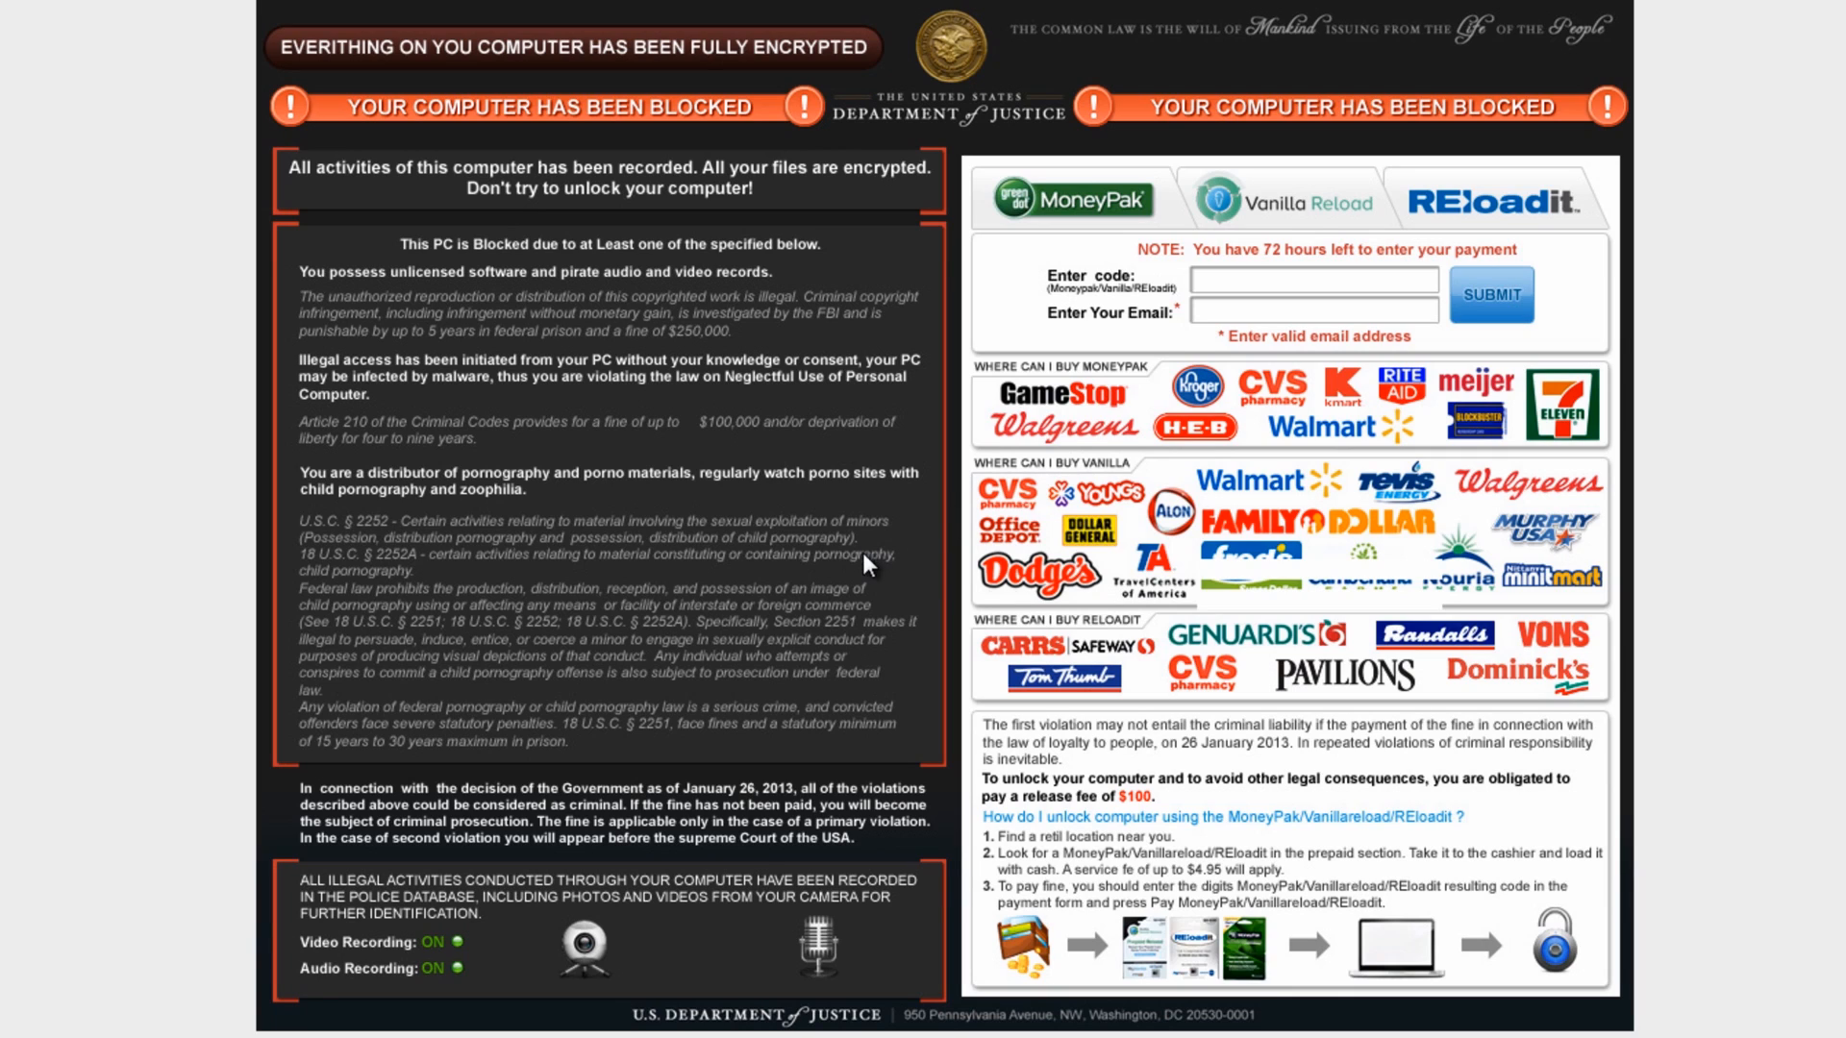
mouse_move(850, 581)
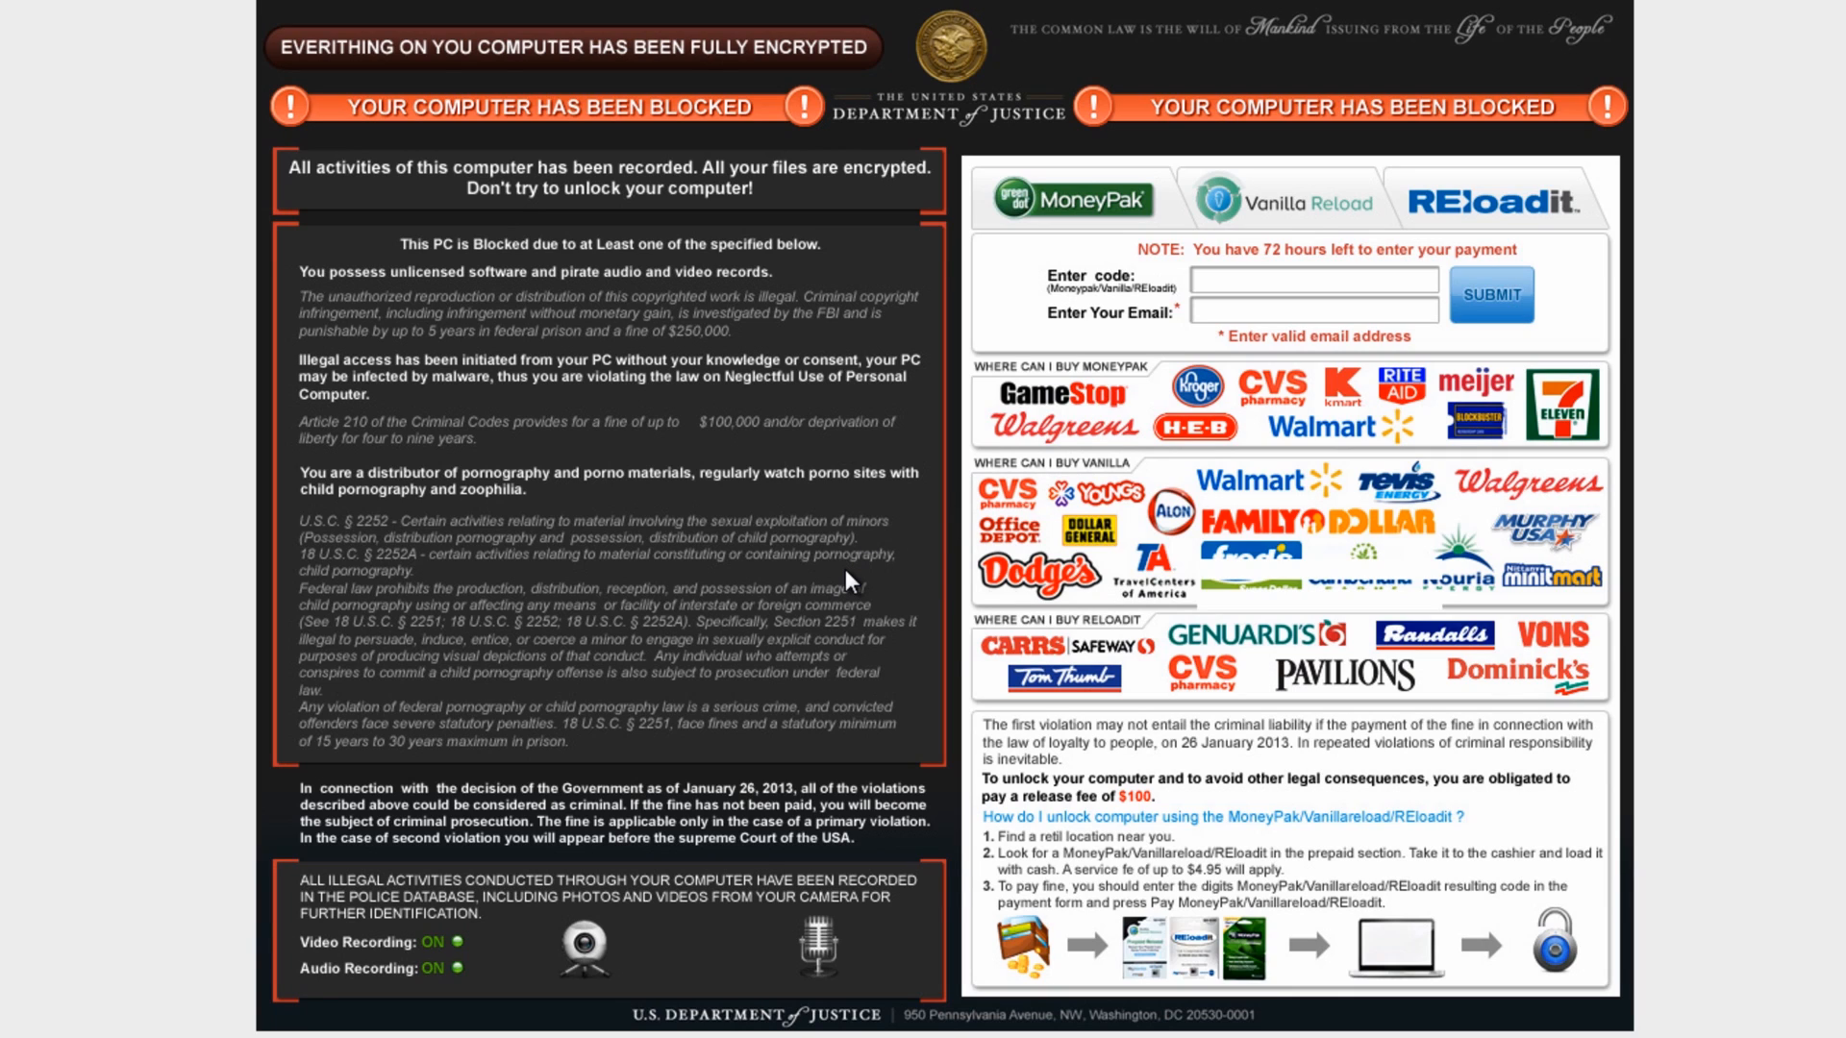
mouse_move(534, 126)
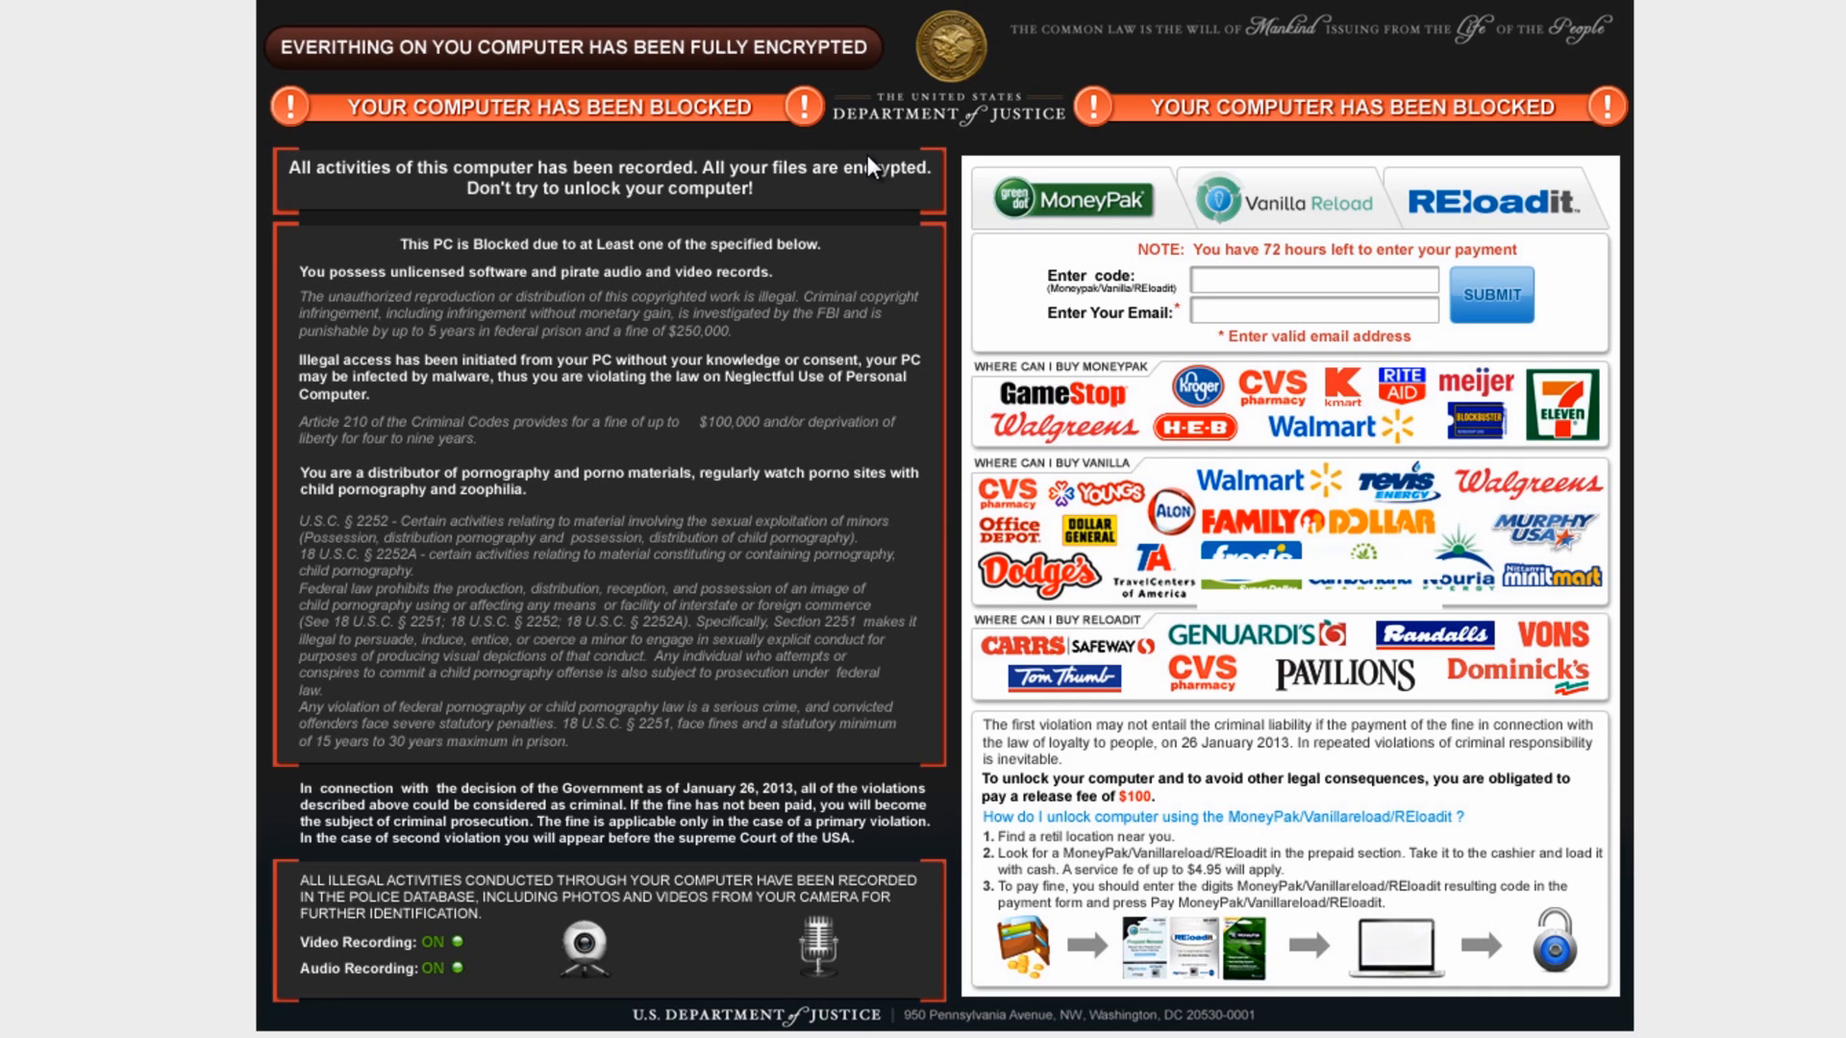
mouse_move(471, 224)
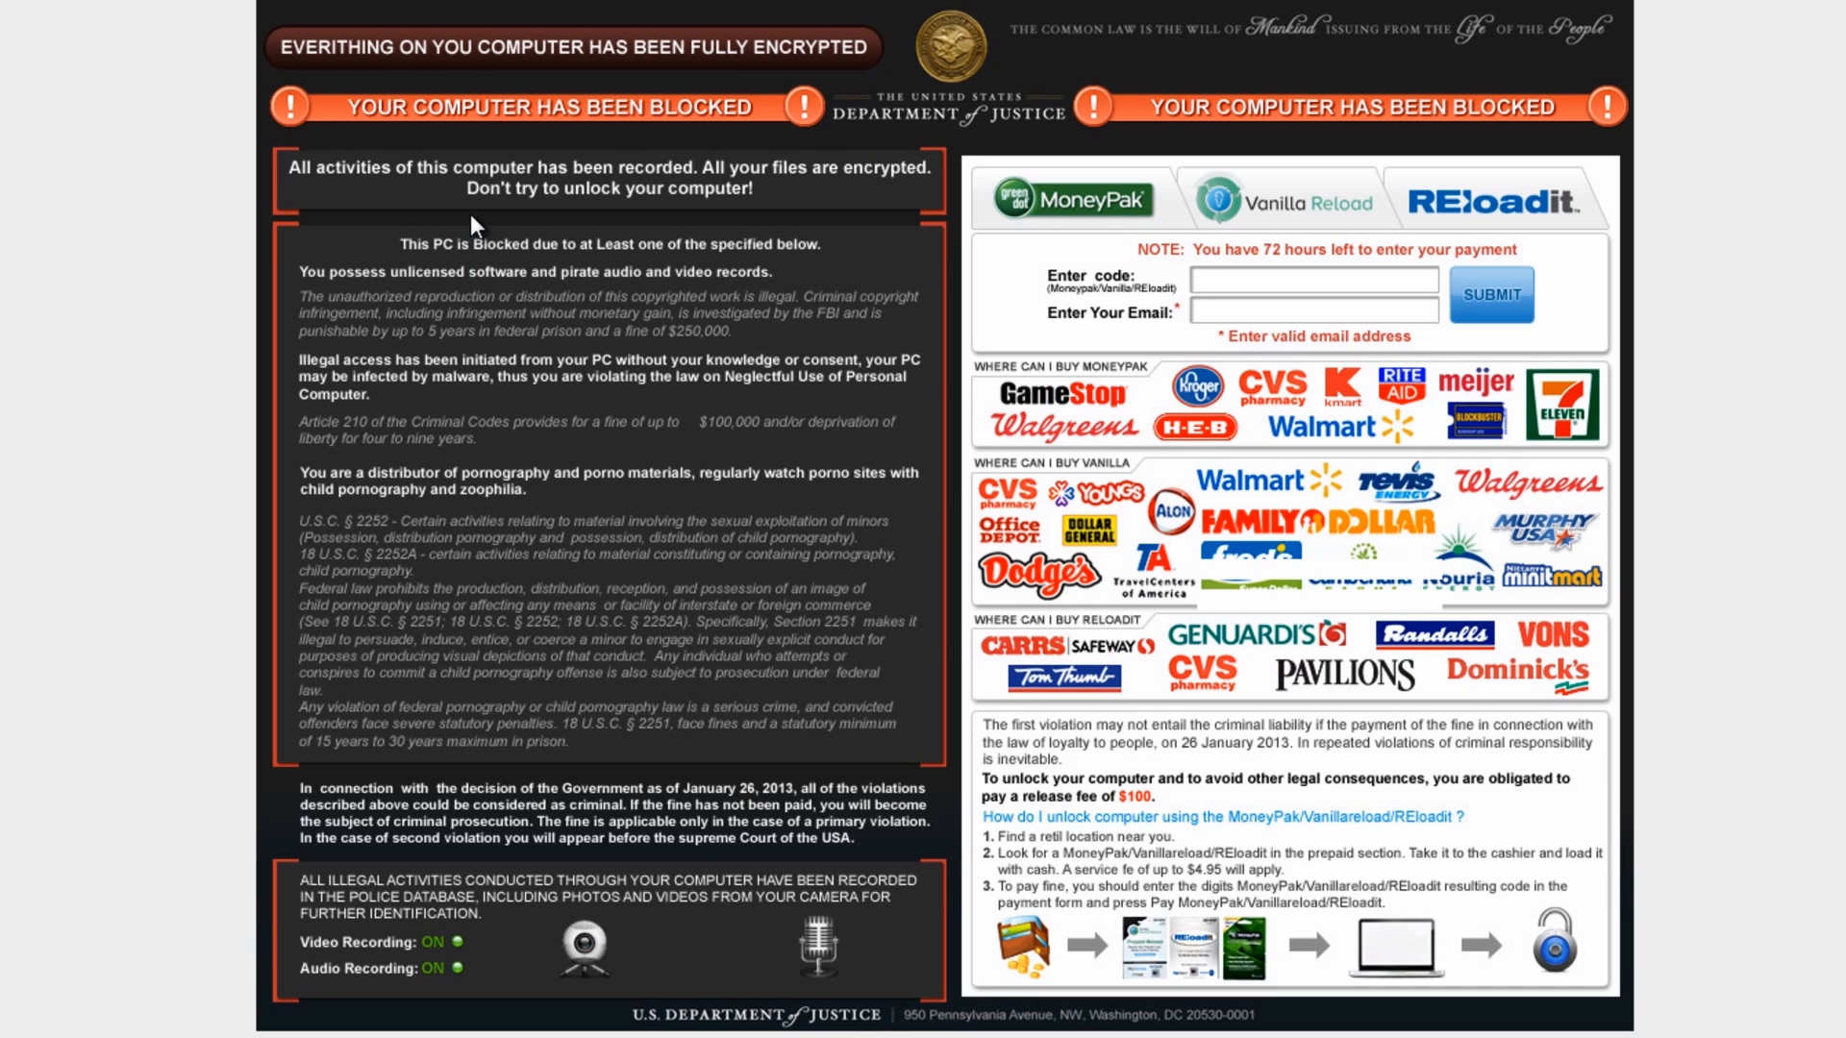
mouse_move(369, 211)
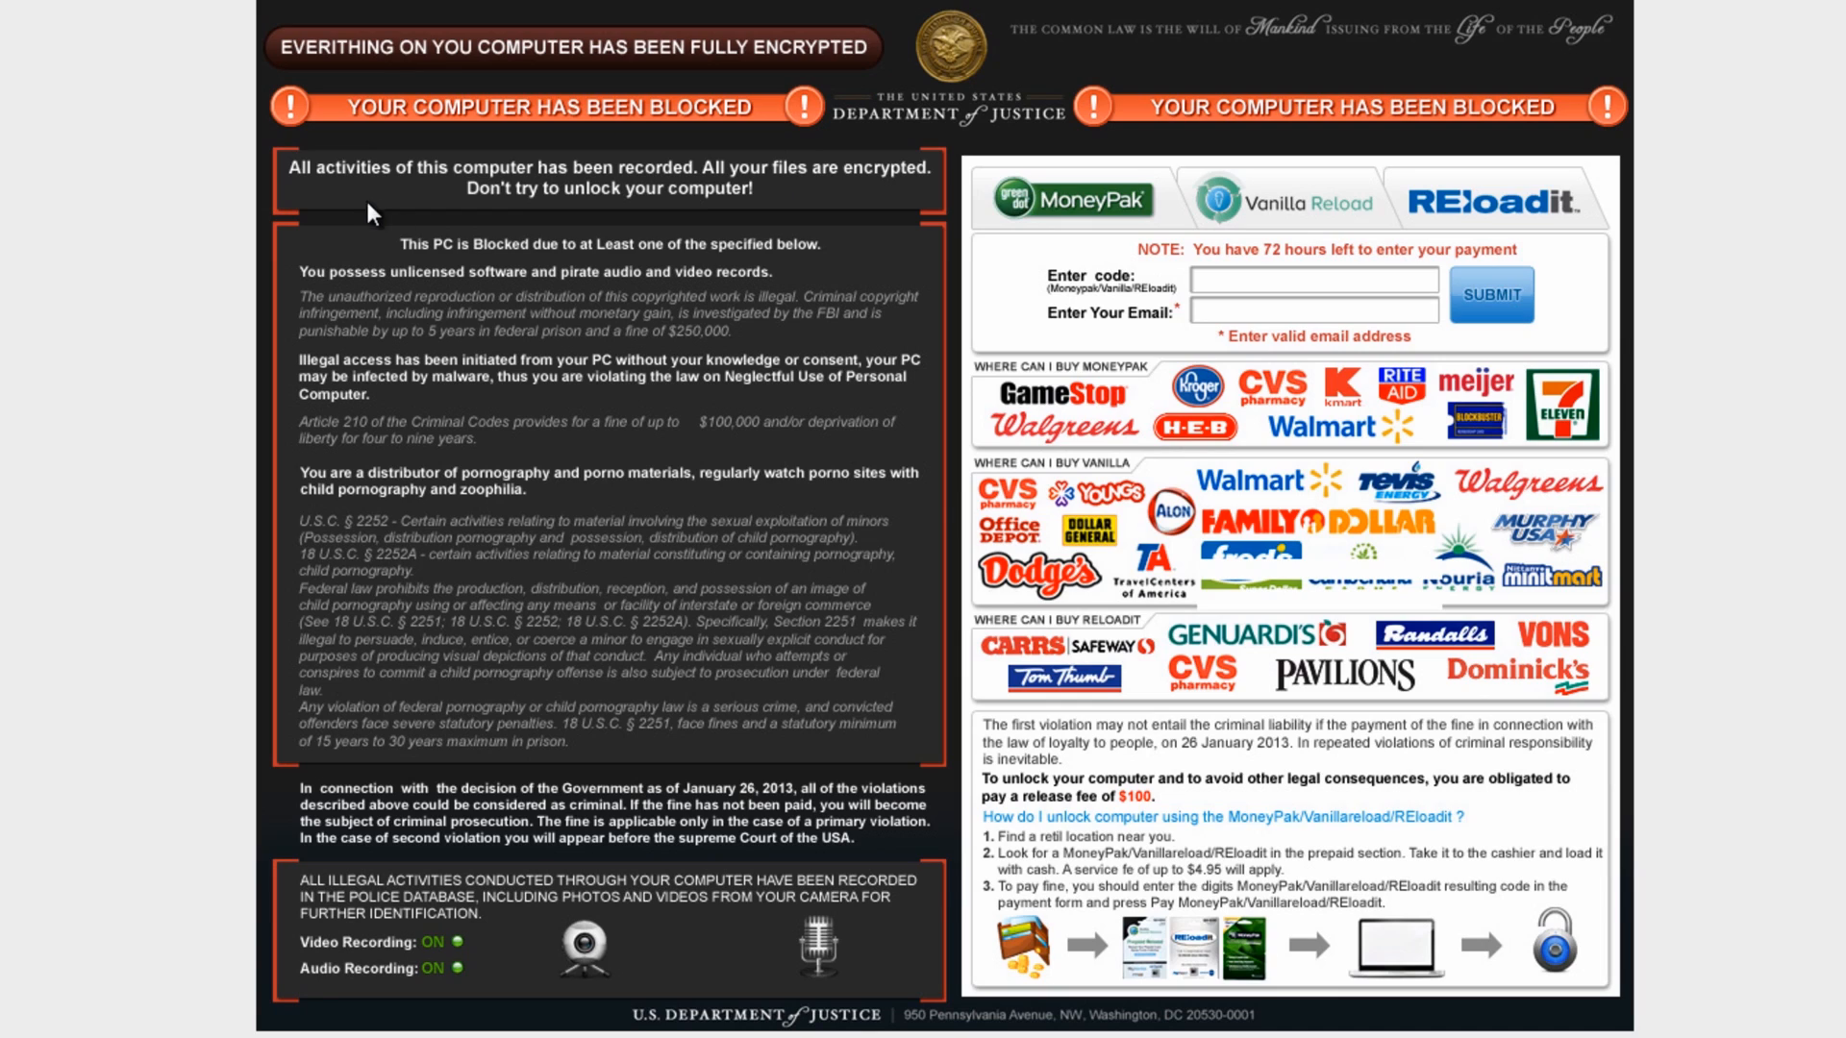
mouse_move(556, 388)
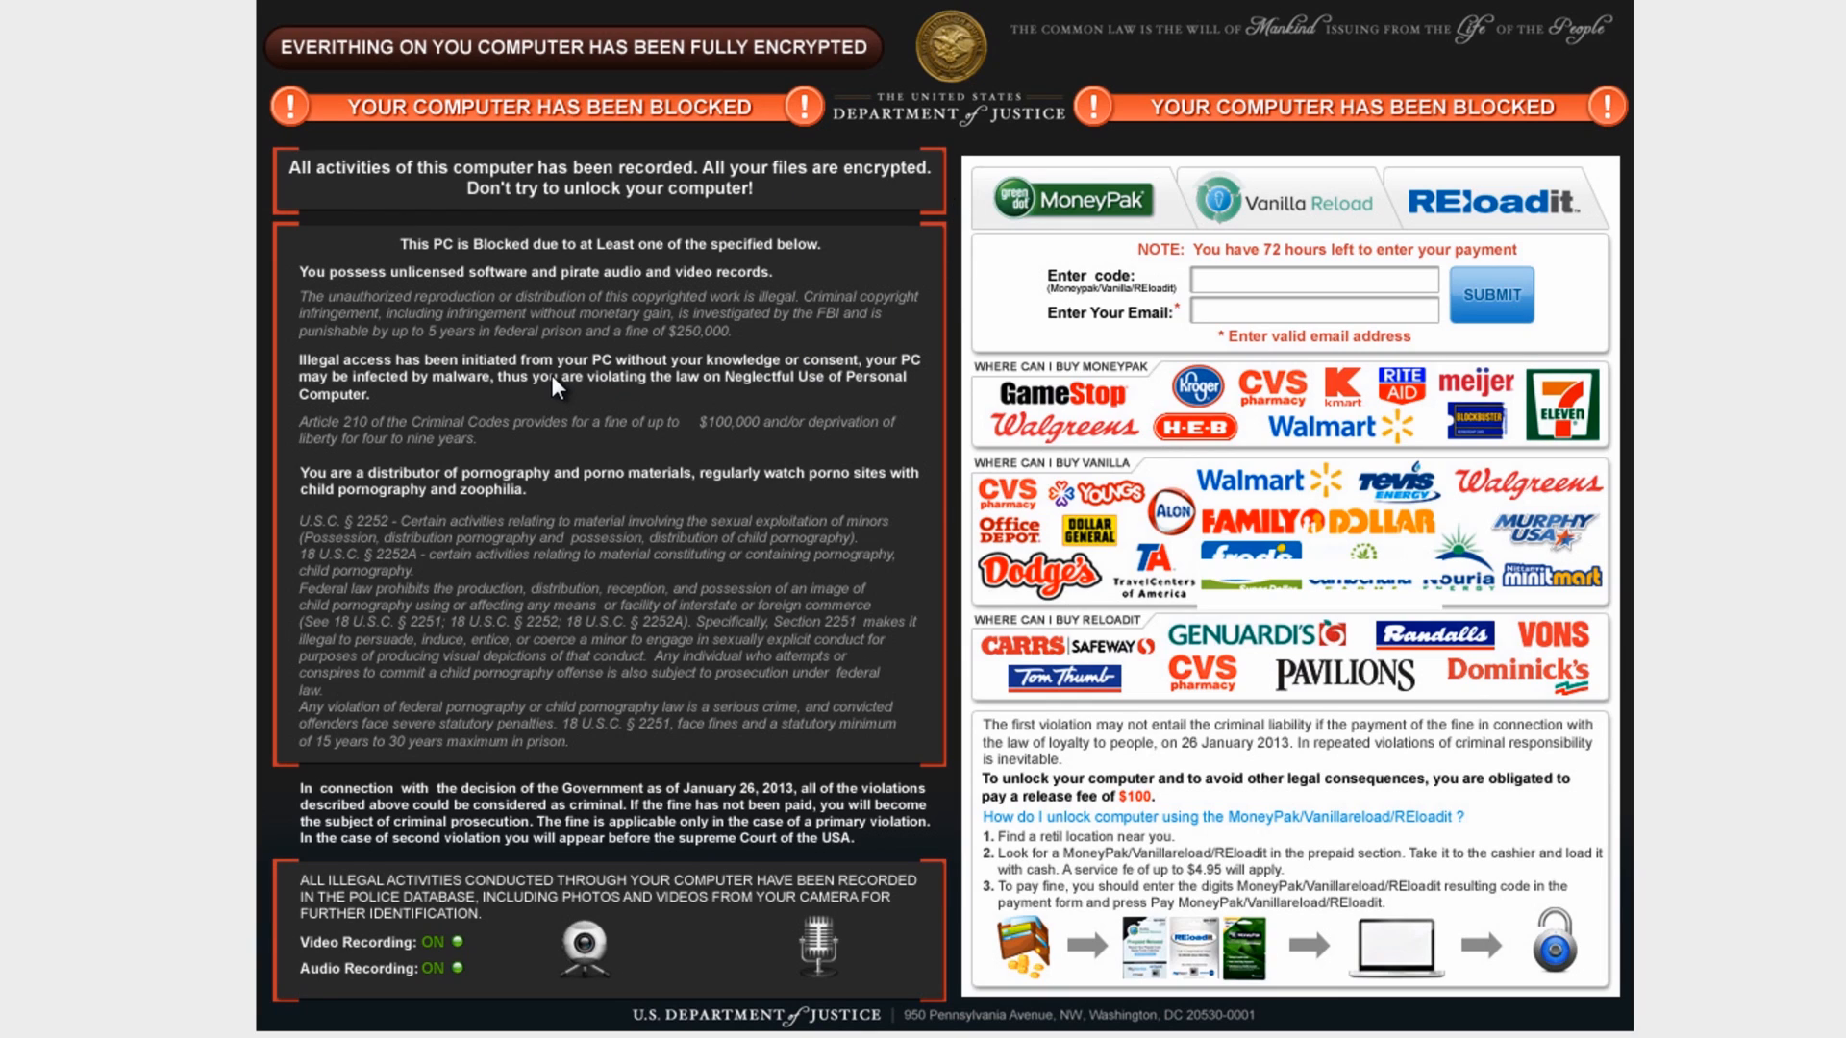
mouse_move(450, 359)
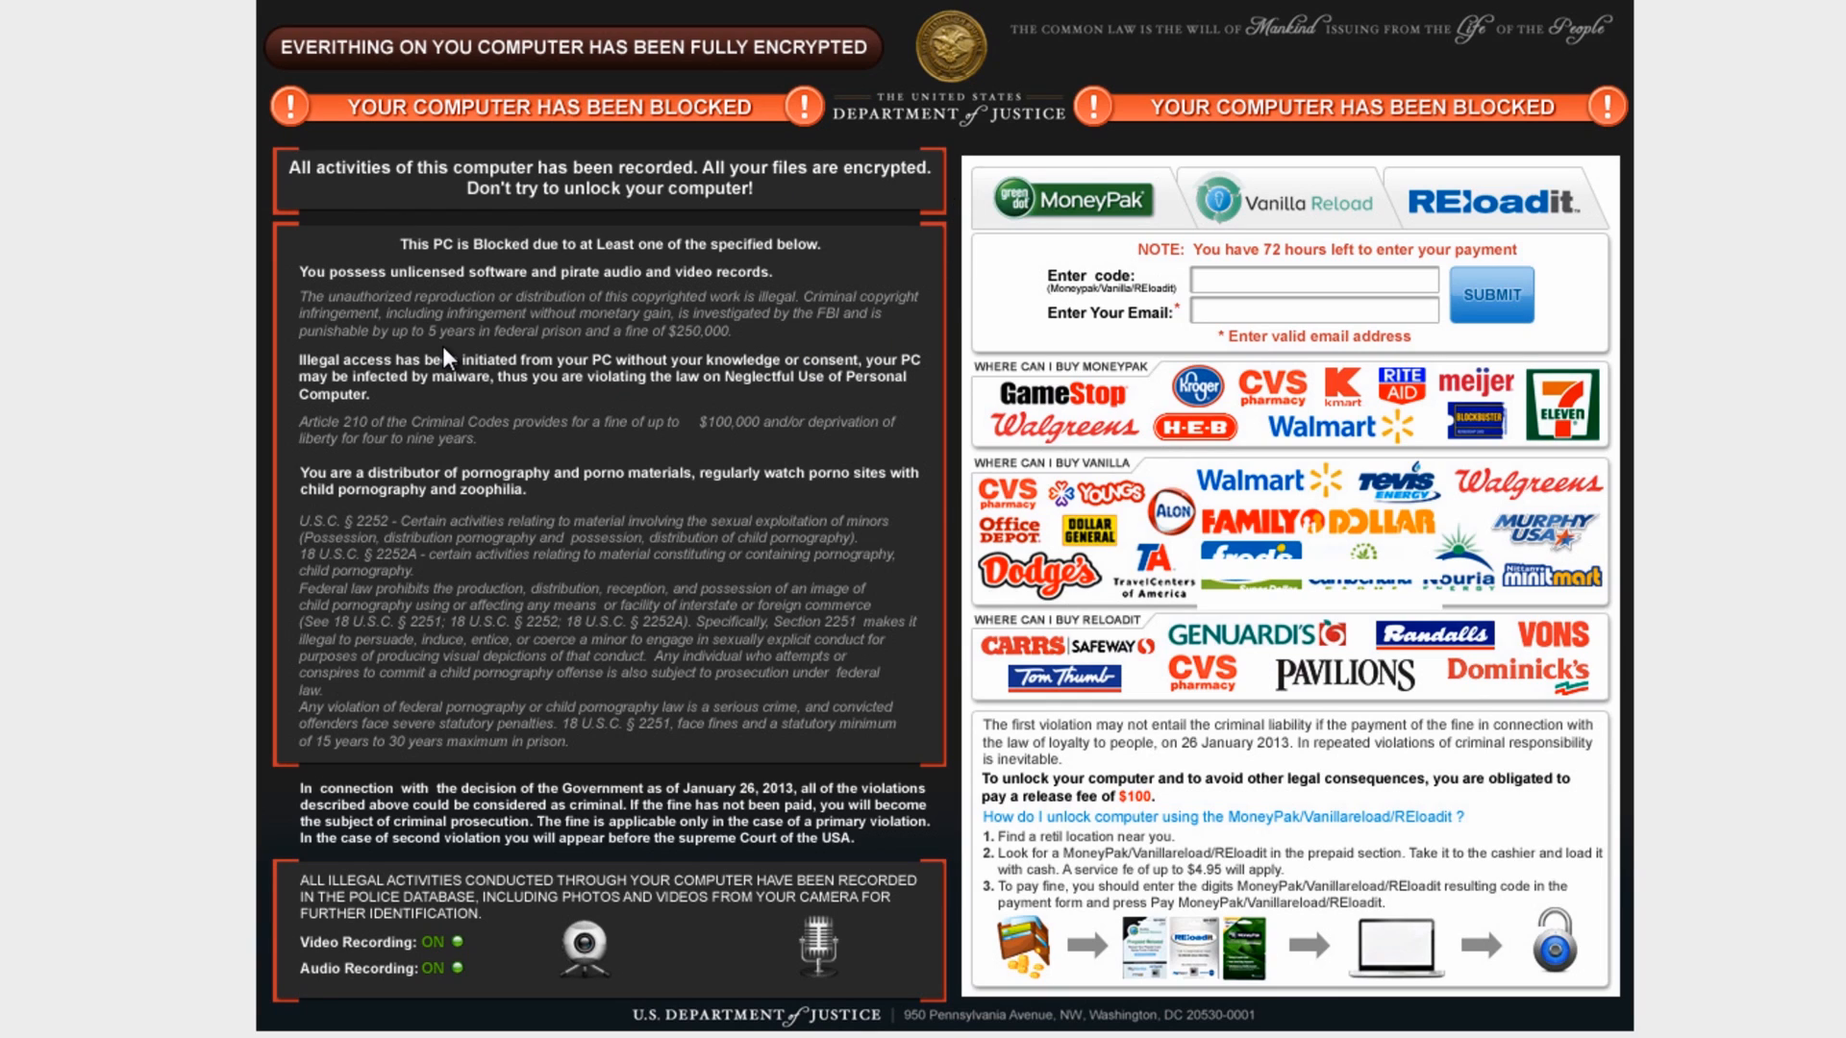
mouse_move(739, 345)
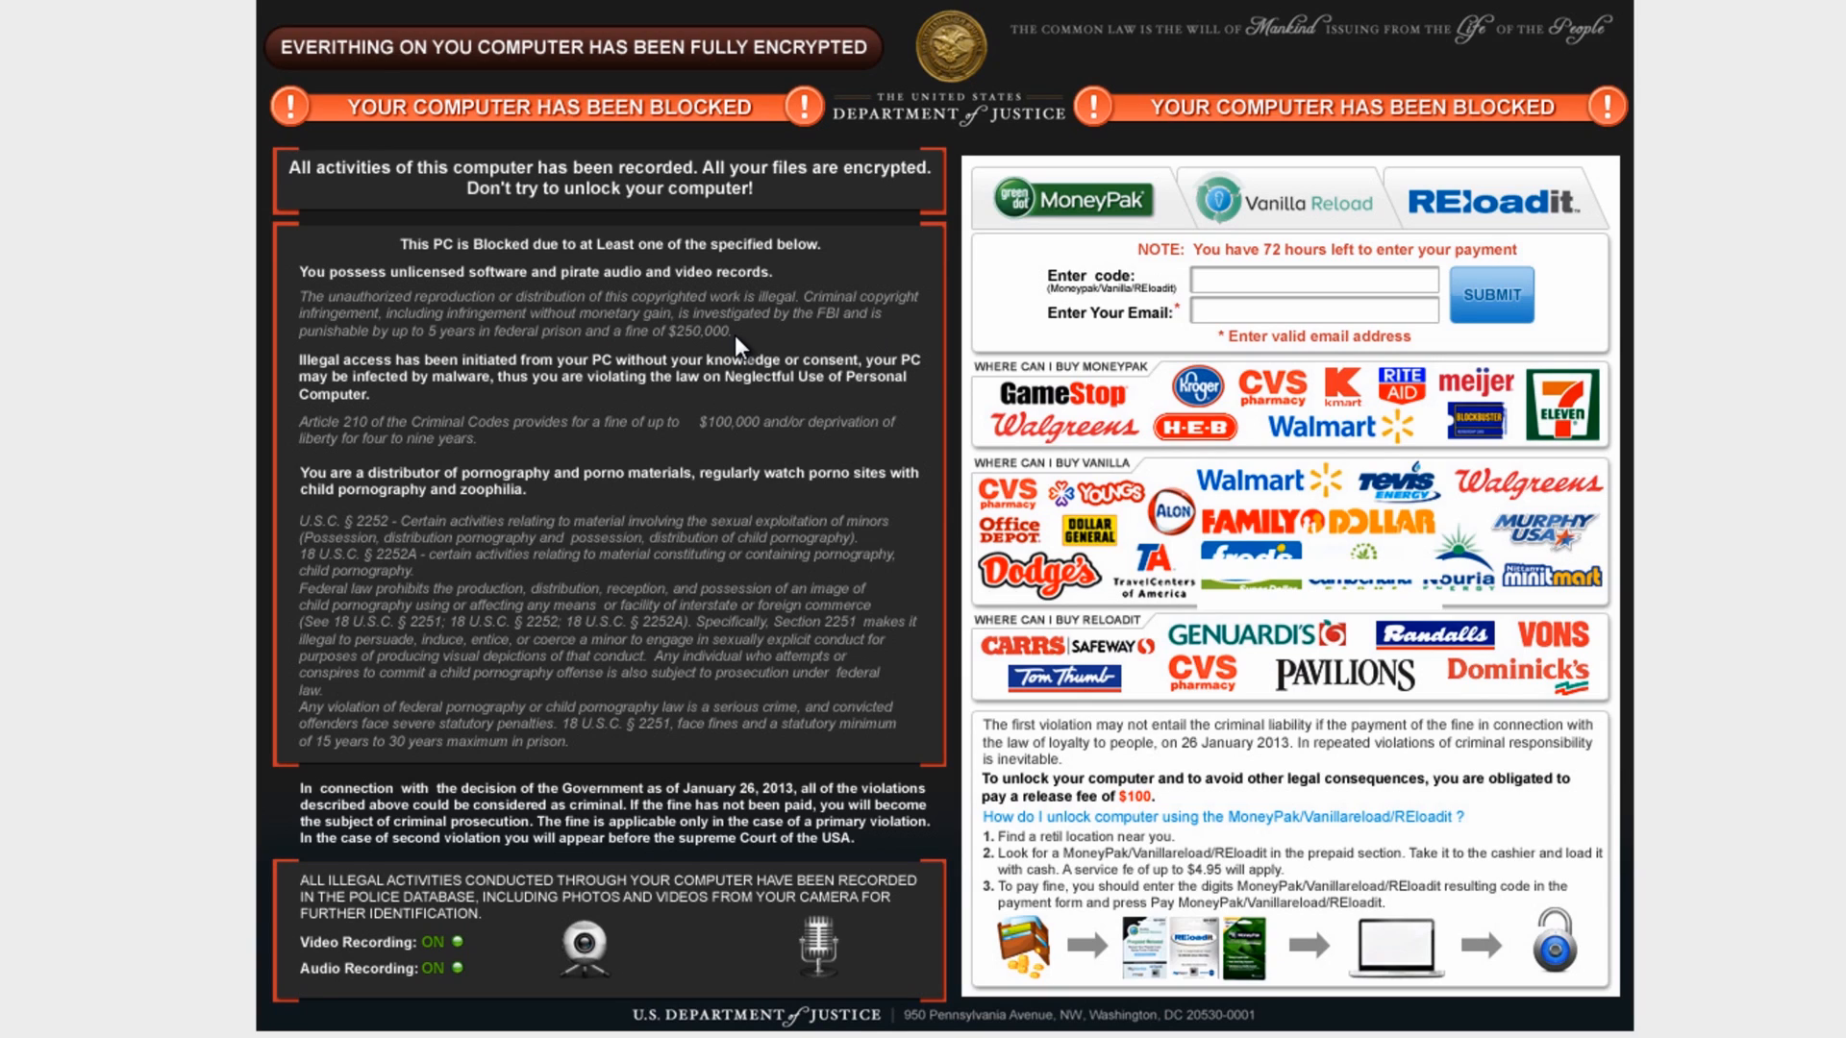
mouse_move(547, 500)
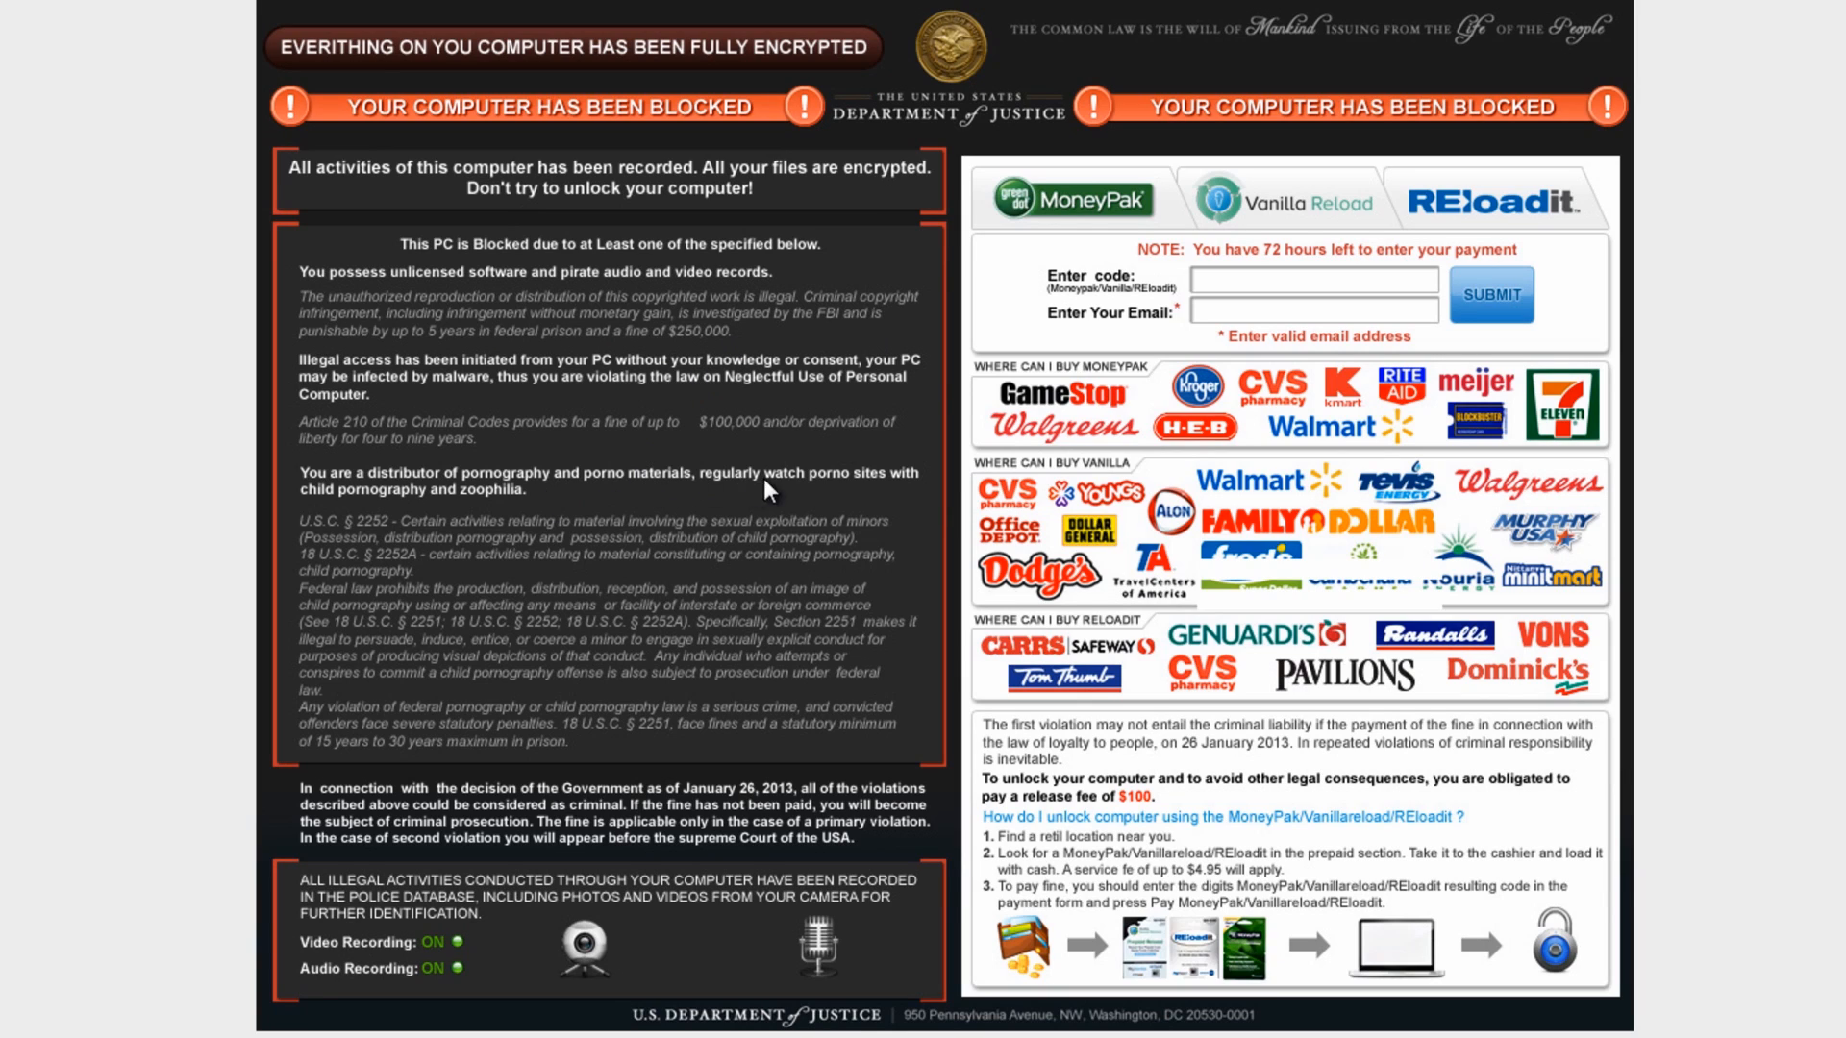
mouse_move(392, 531)
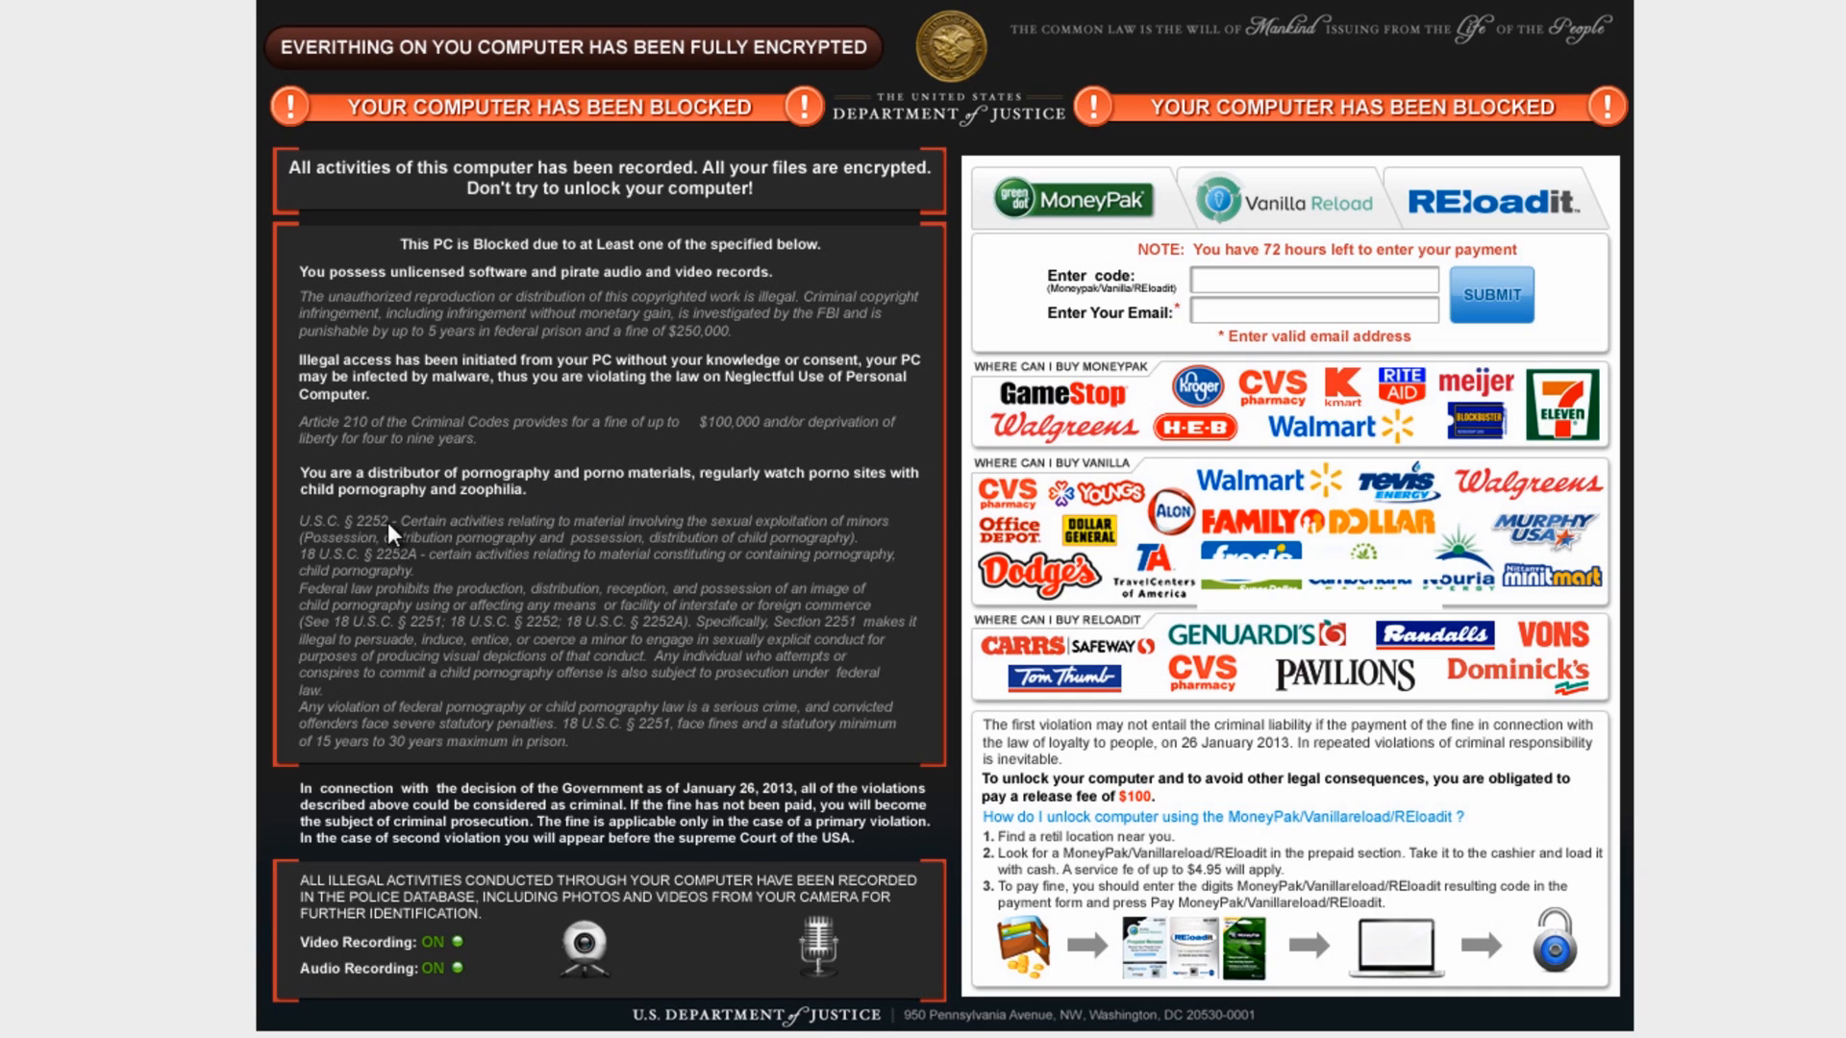
mouse_move(599, 657)
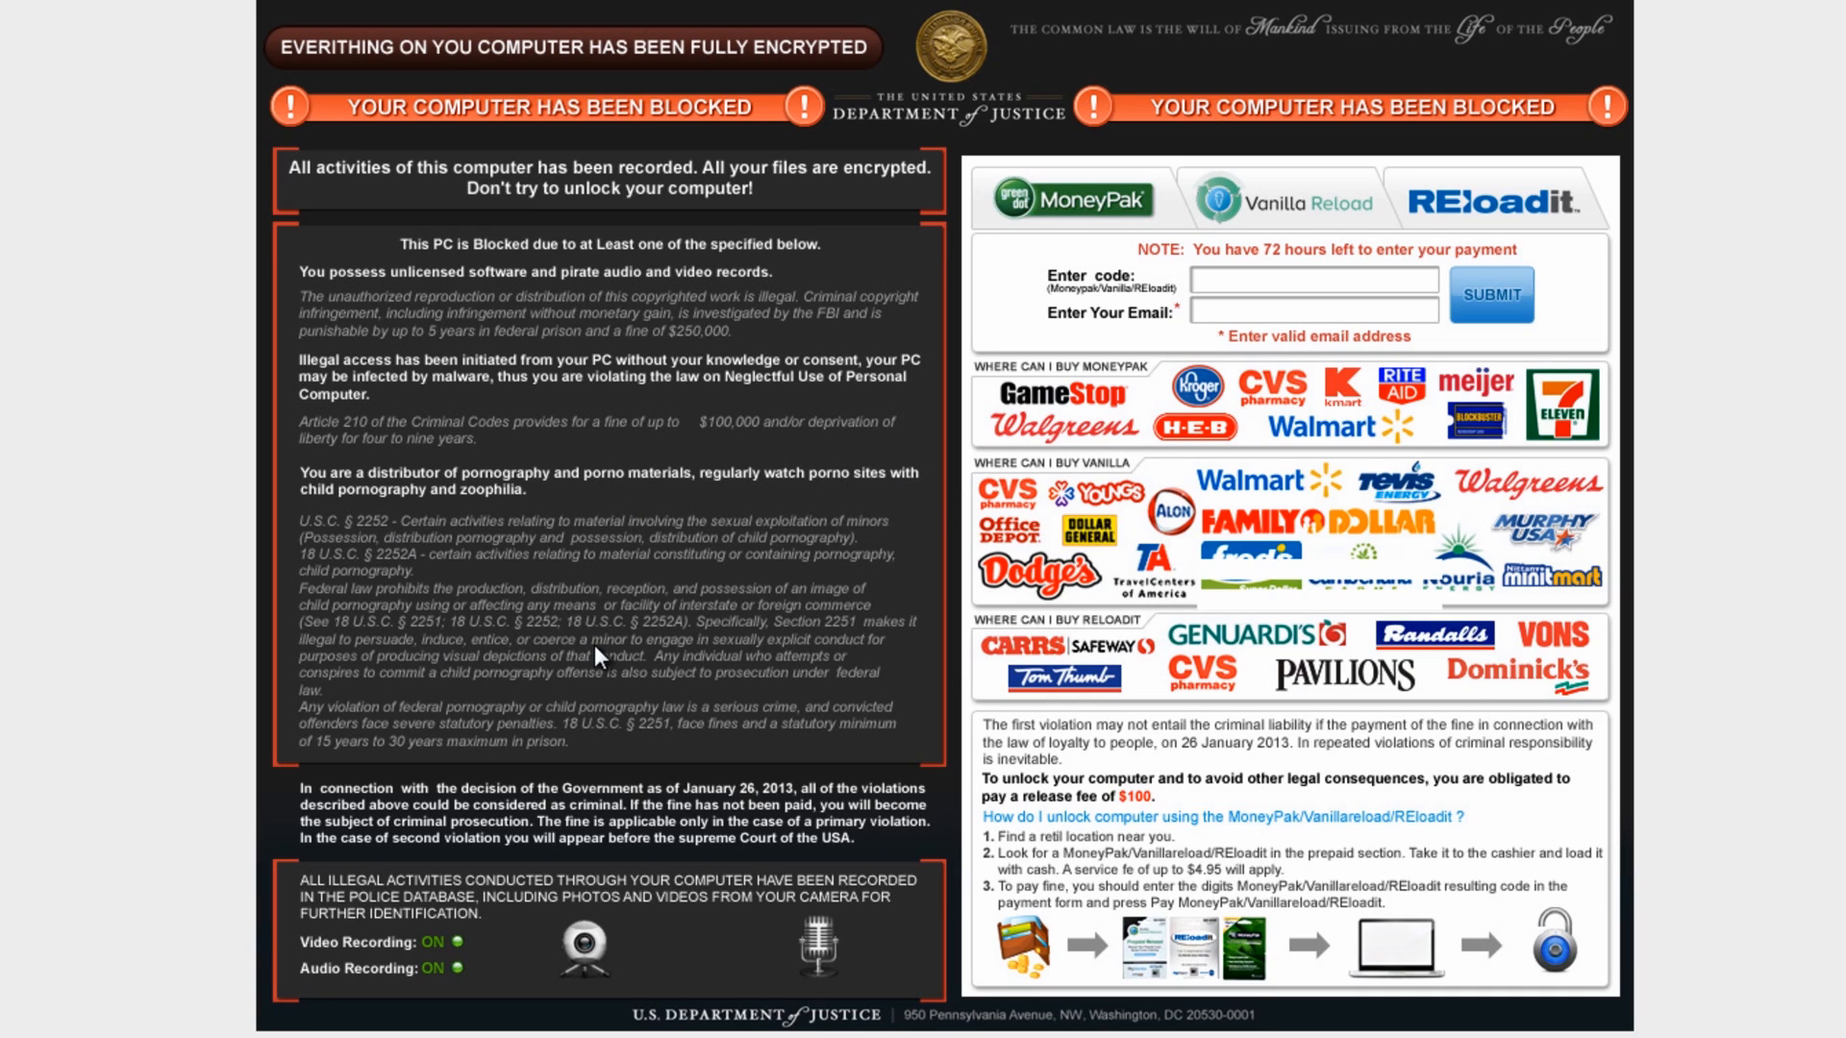
mouse_move(358, 765)
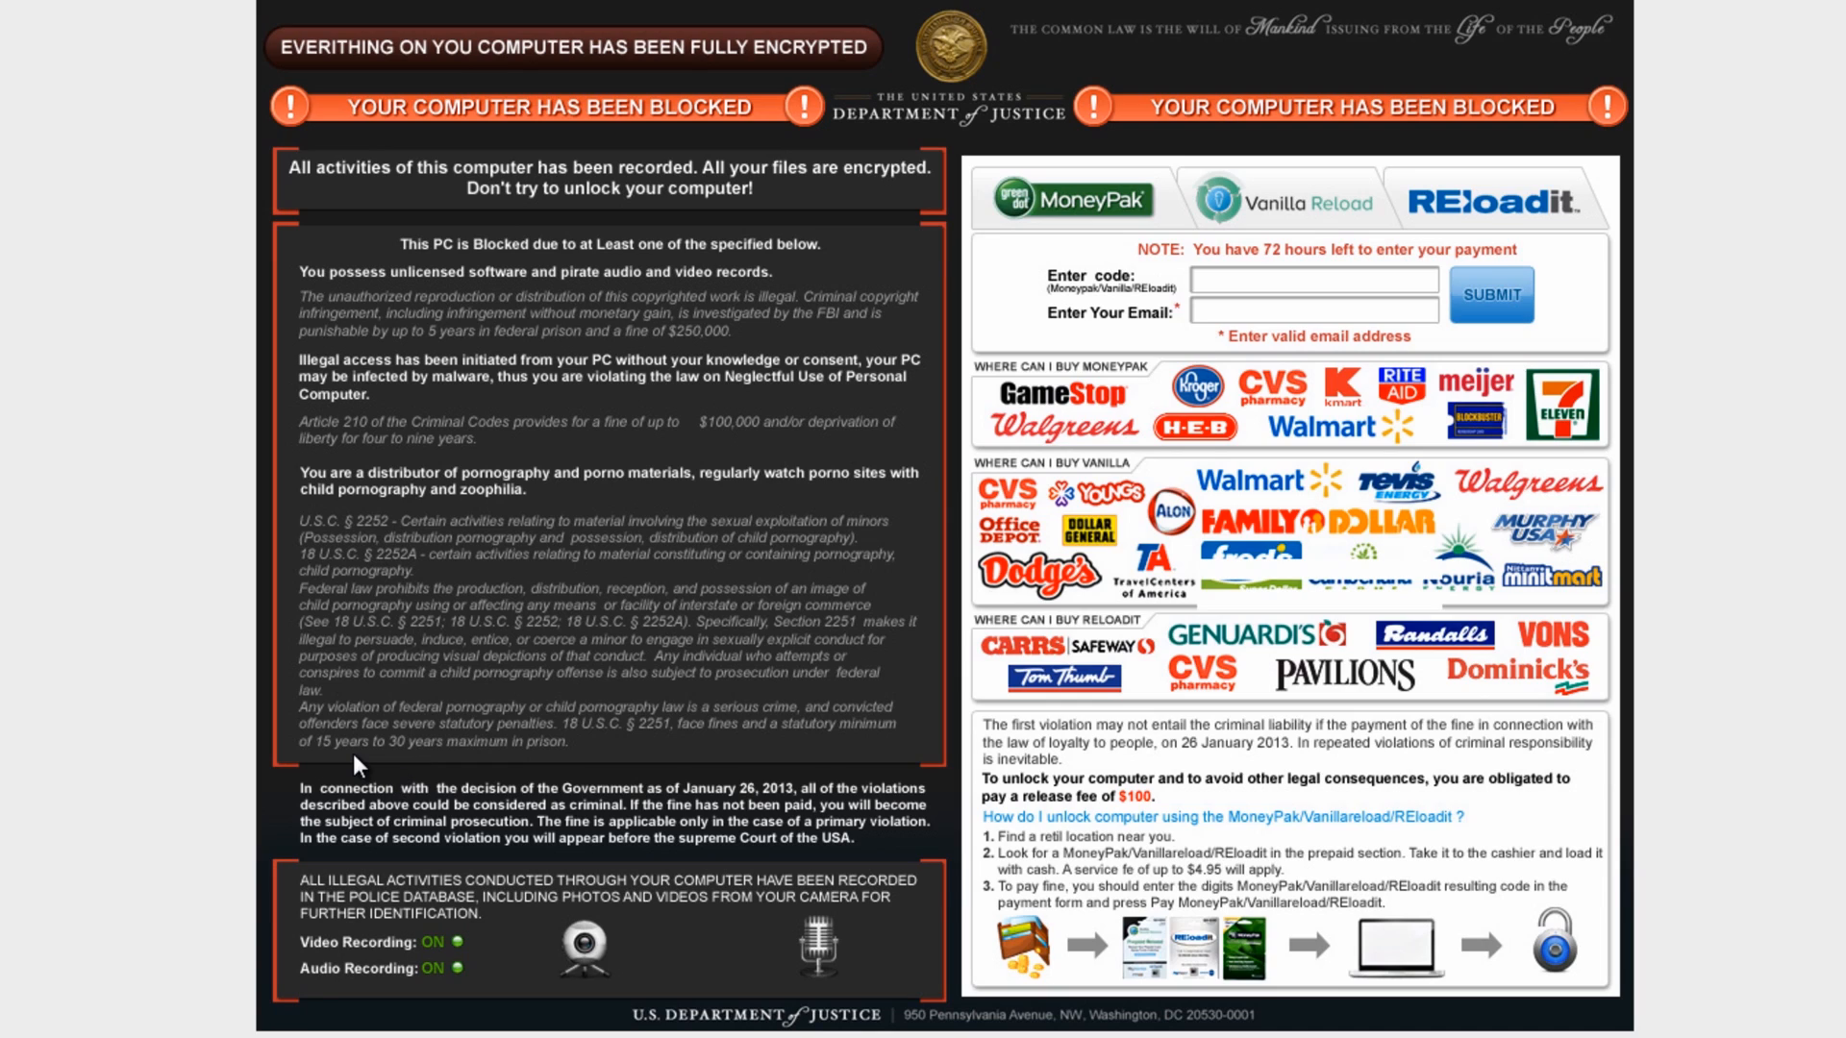
mouse_move(603, 756)
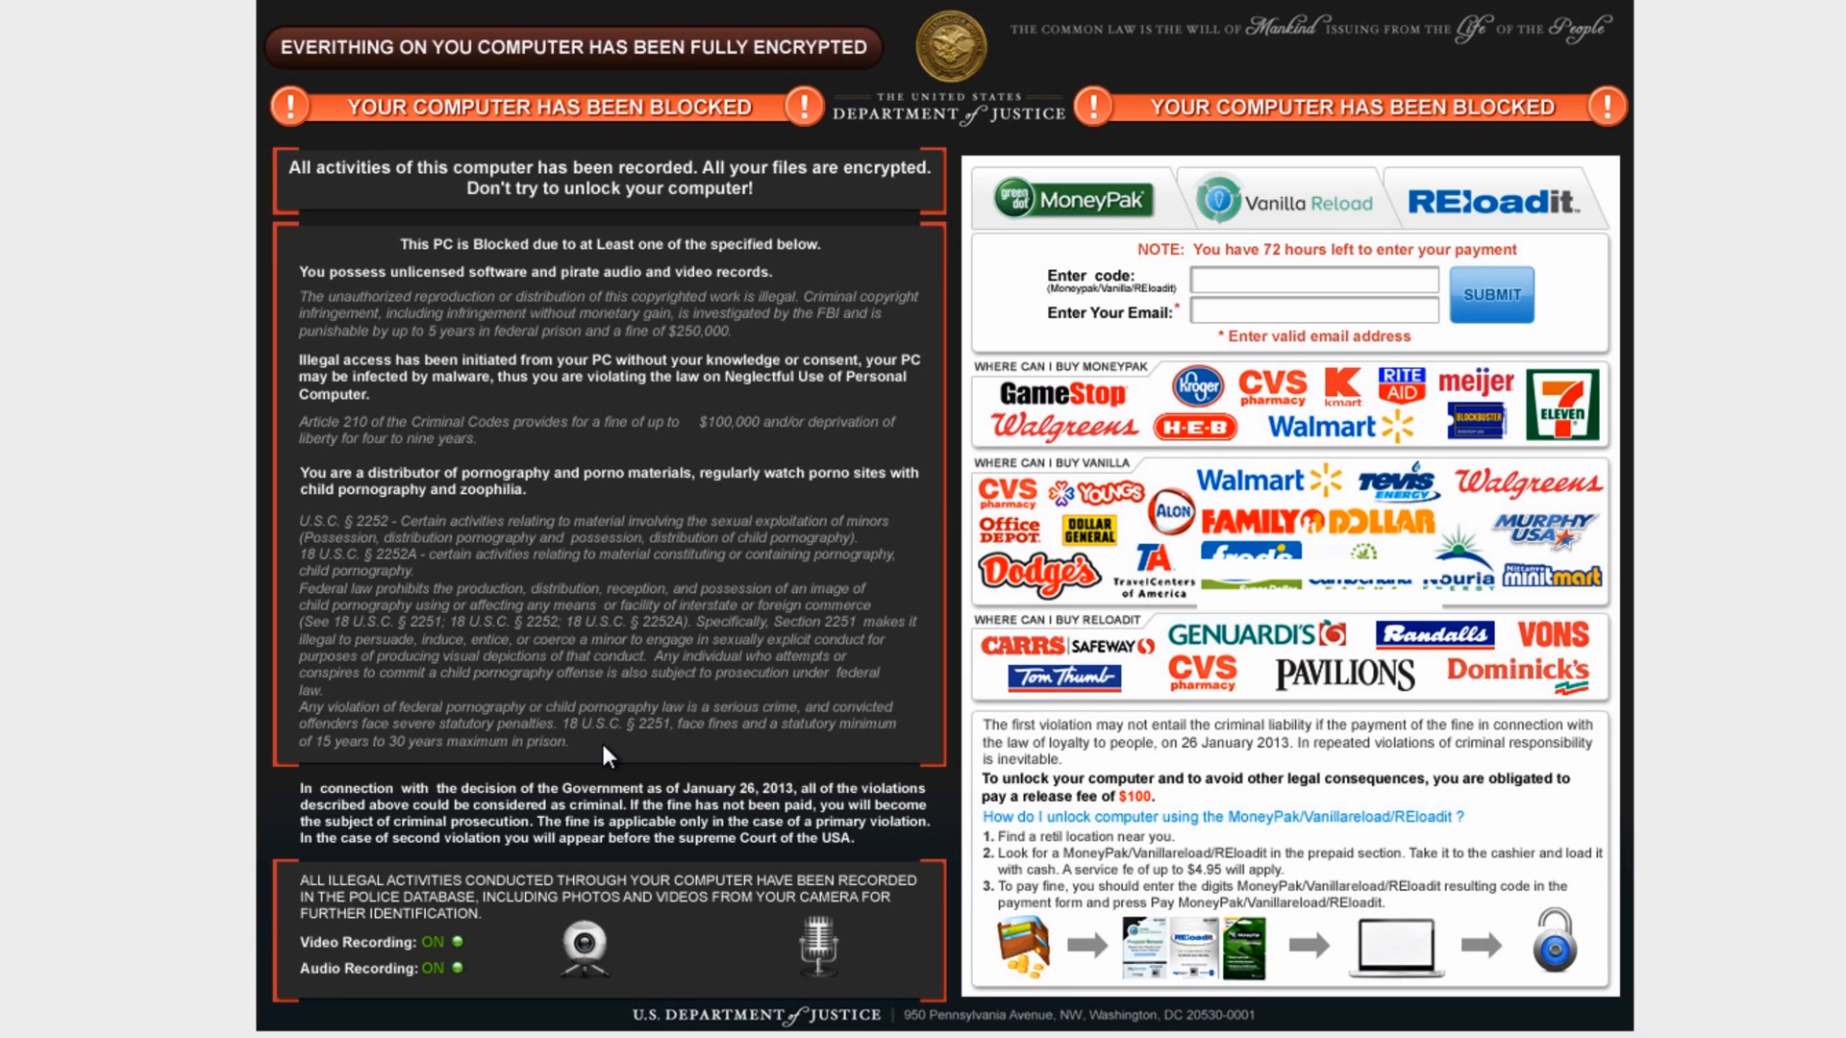
mouse_move(1154, 817)
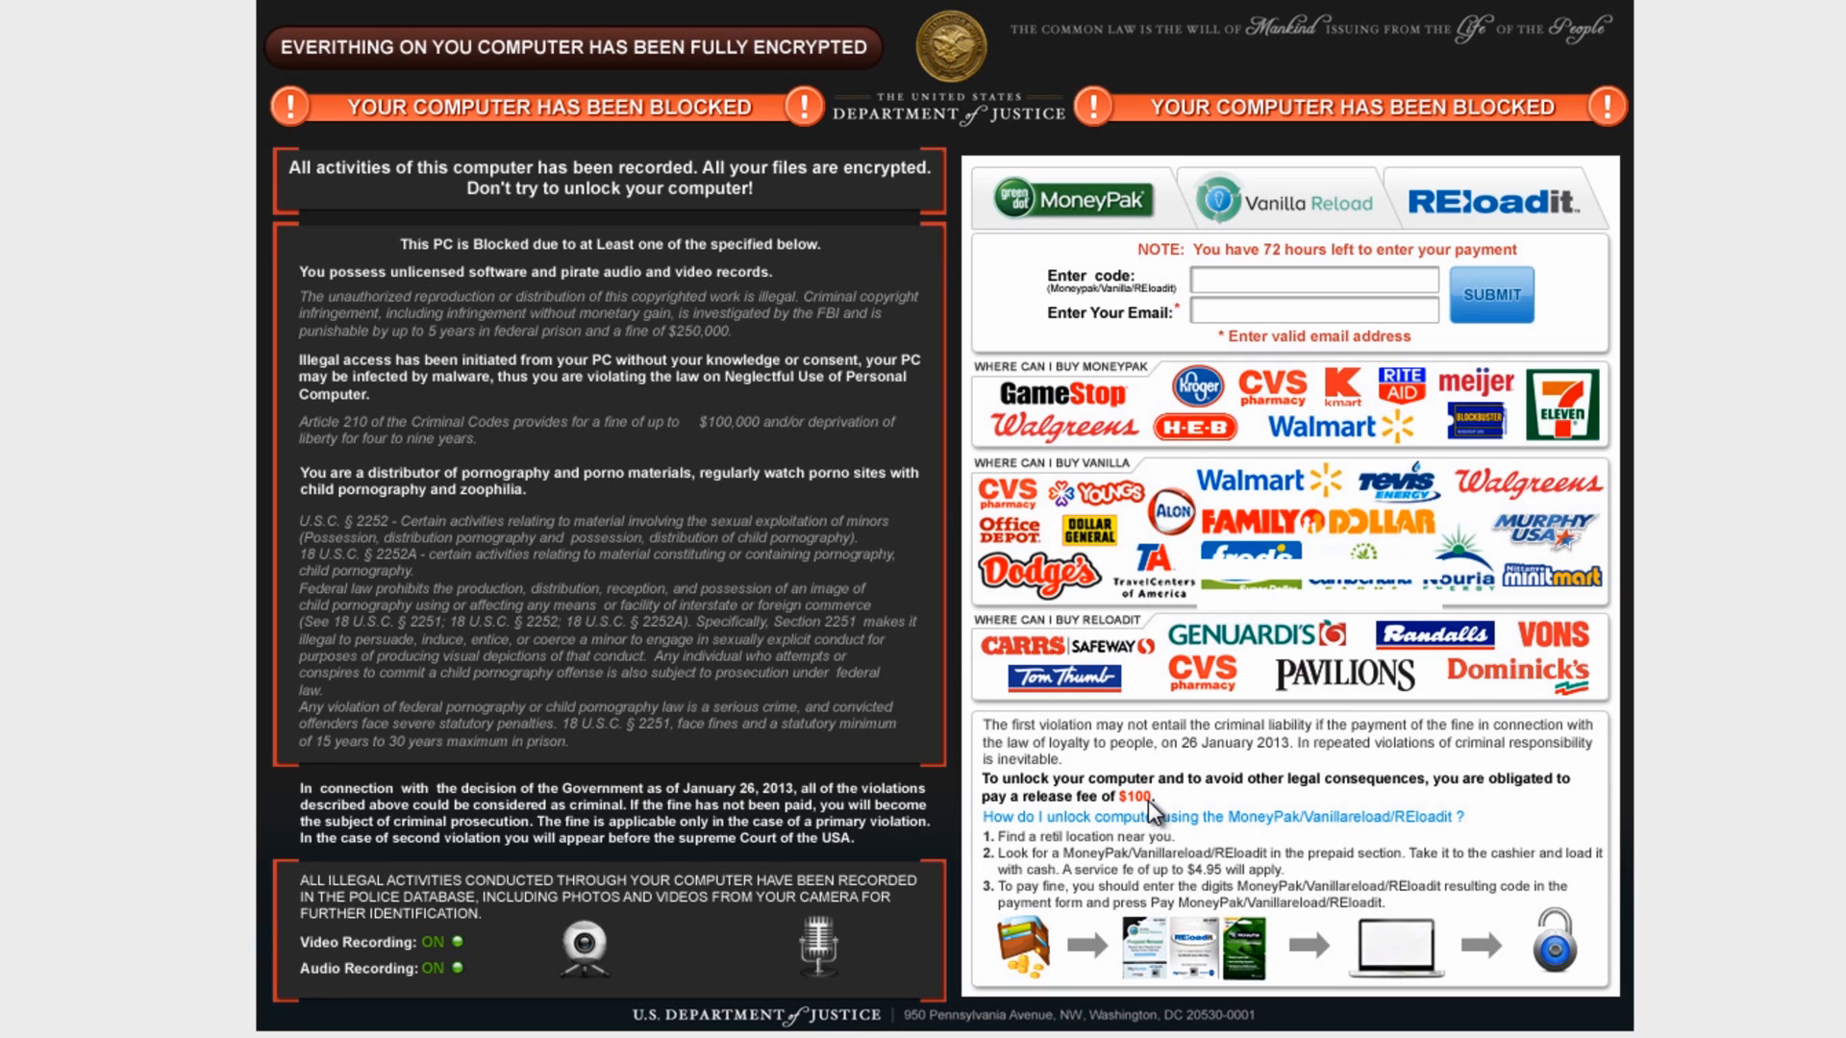
mouse_move(630, 688)
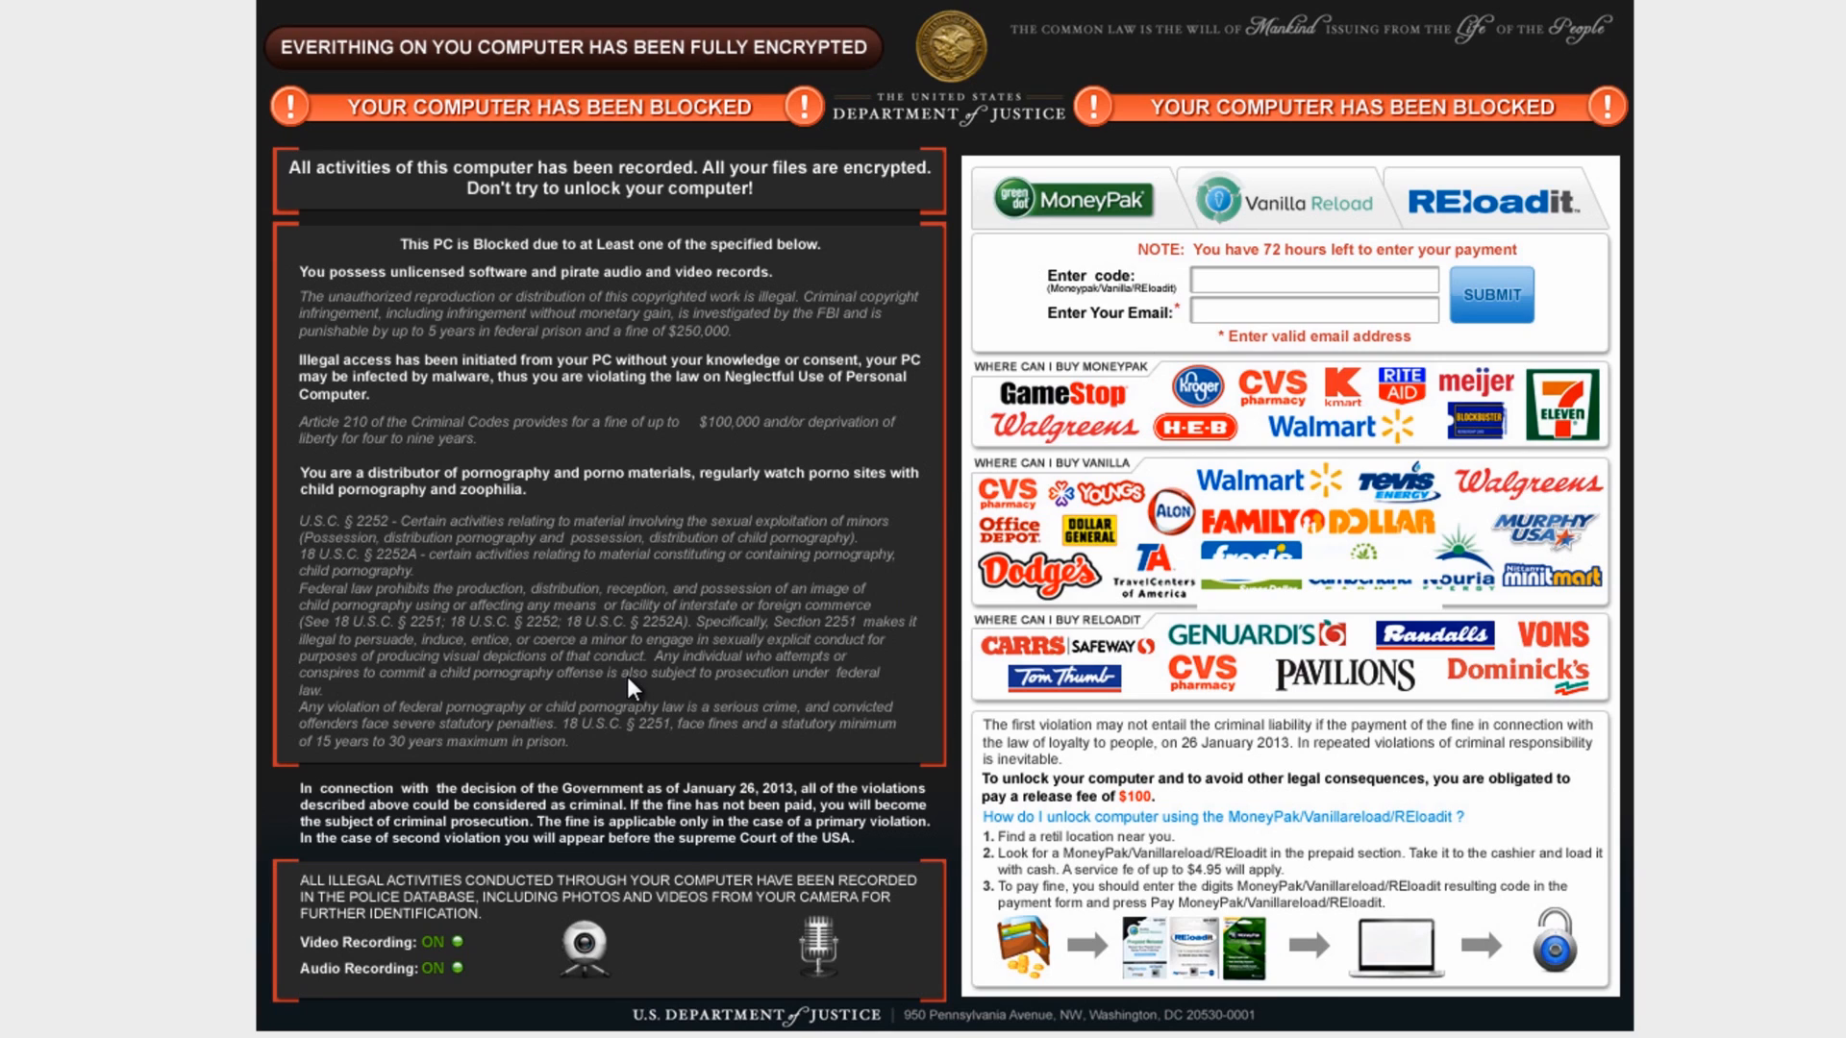
mouse_move(631, 693)
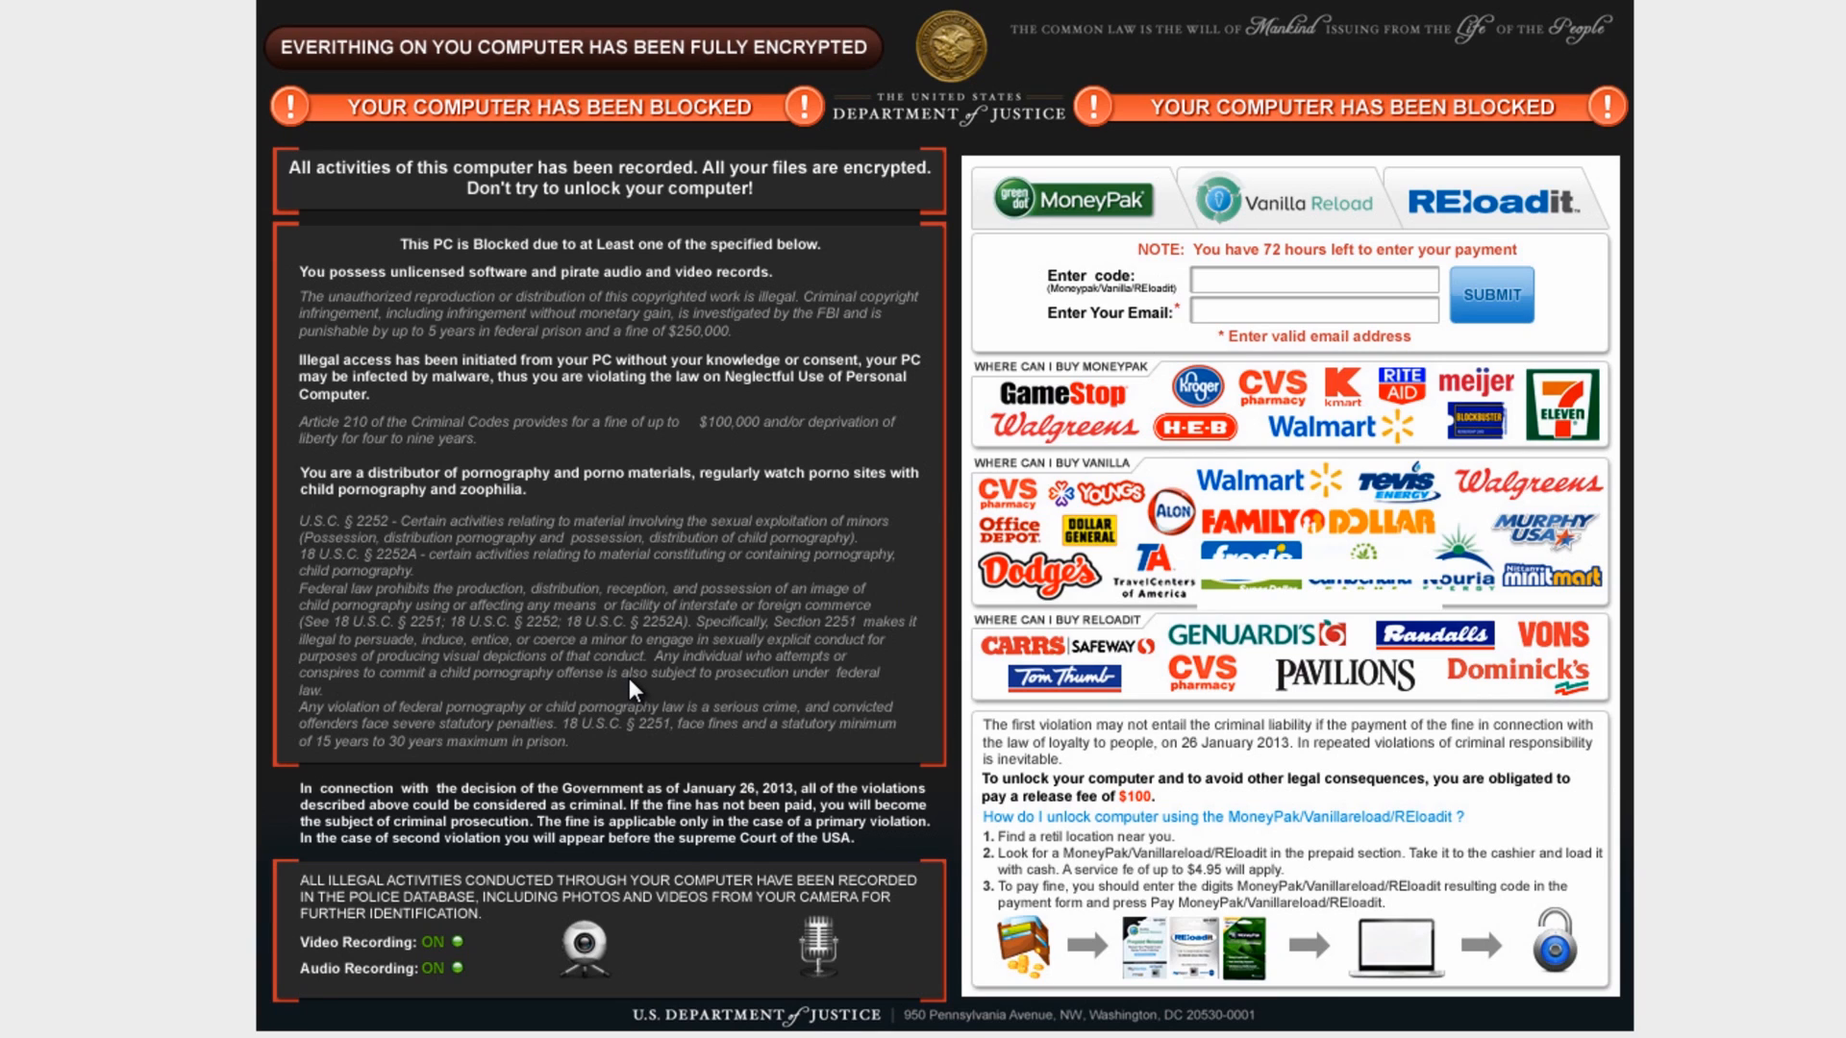
mouse_move(902, 503)
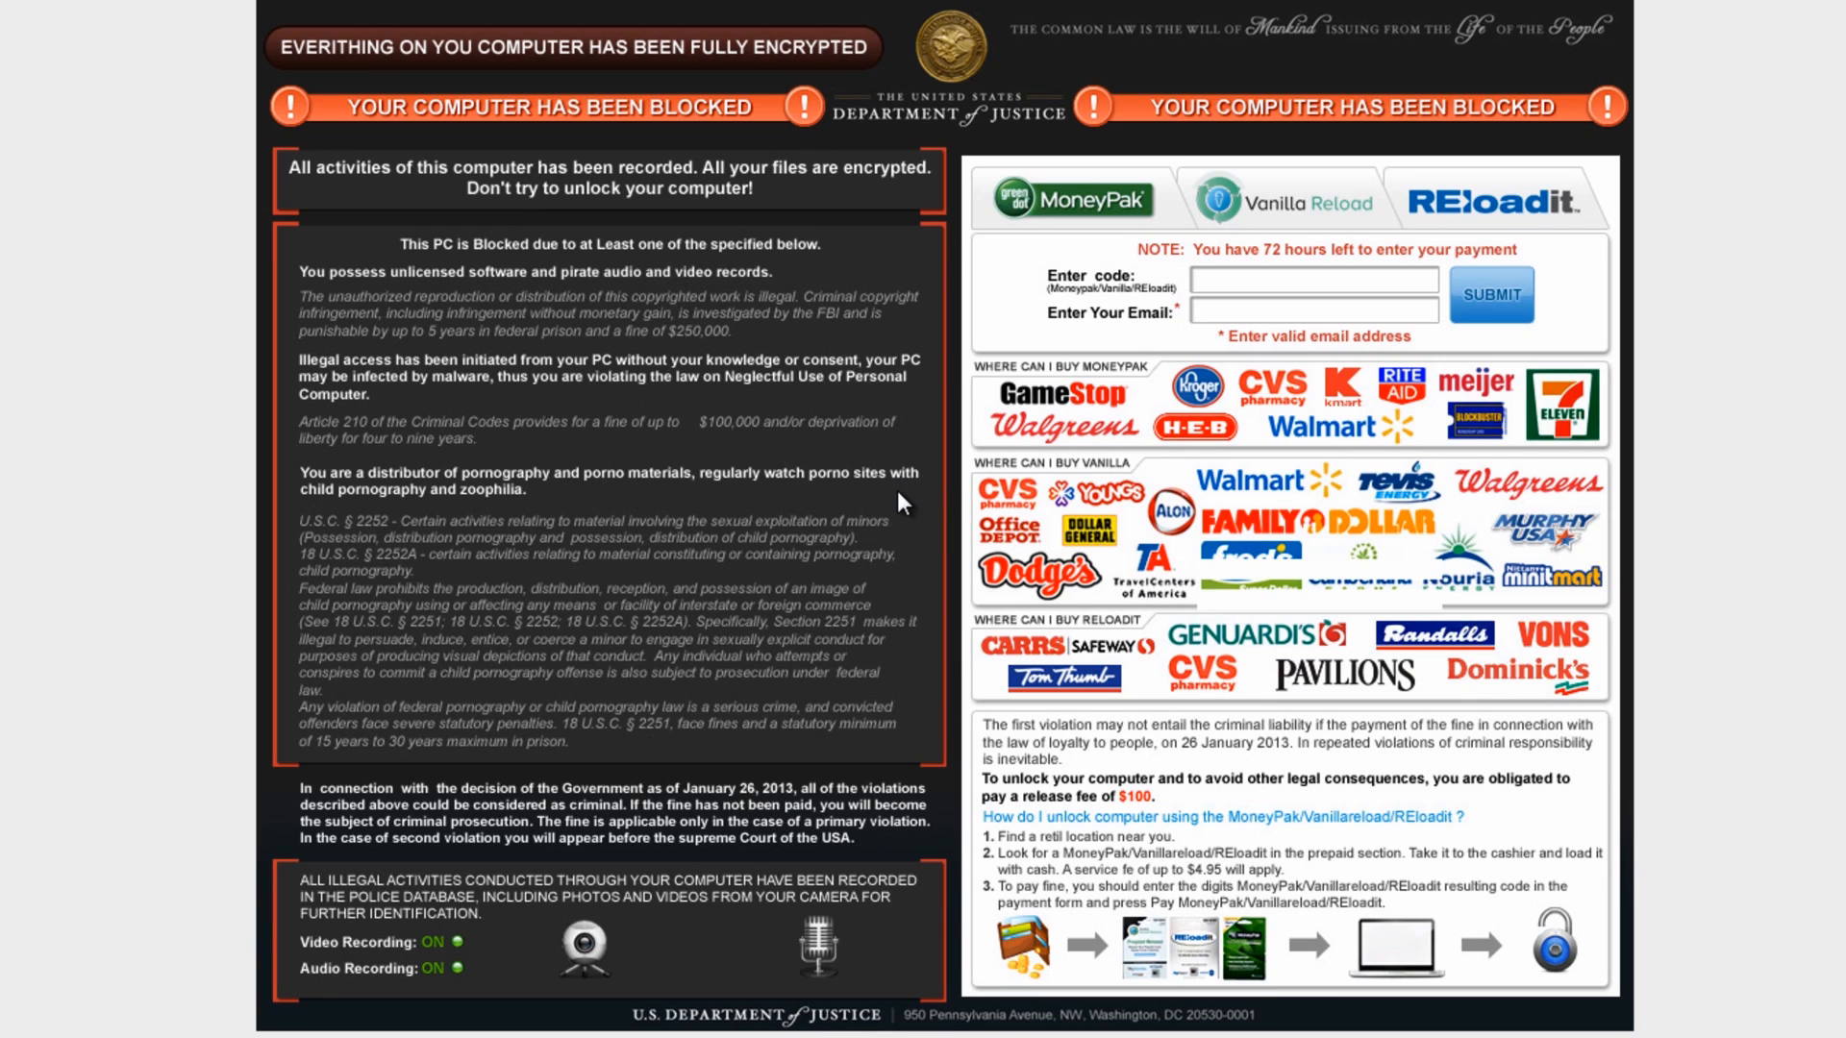
mouse_move(1018, 518)
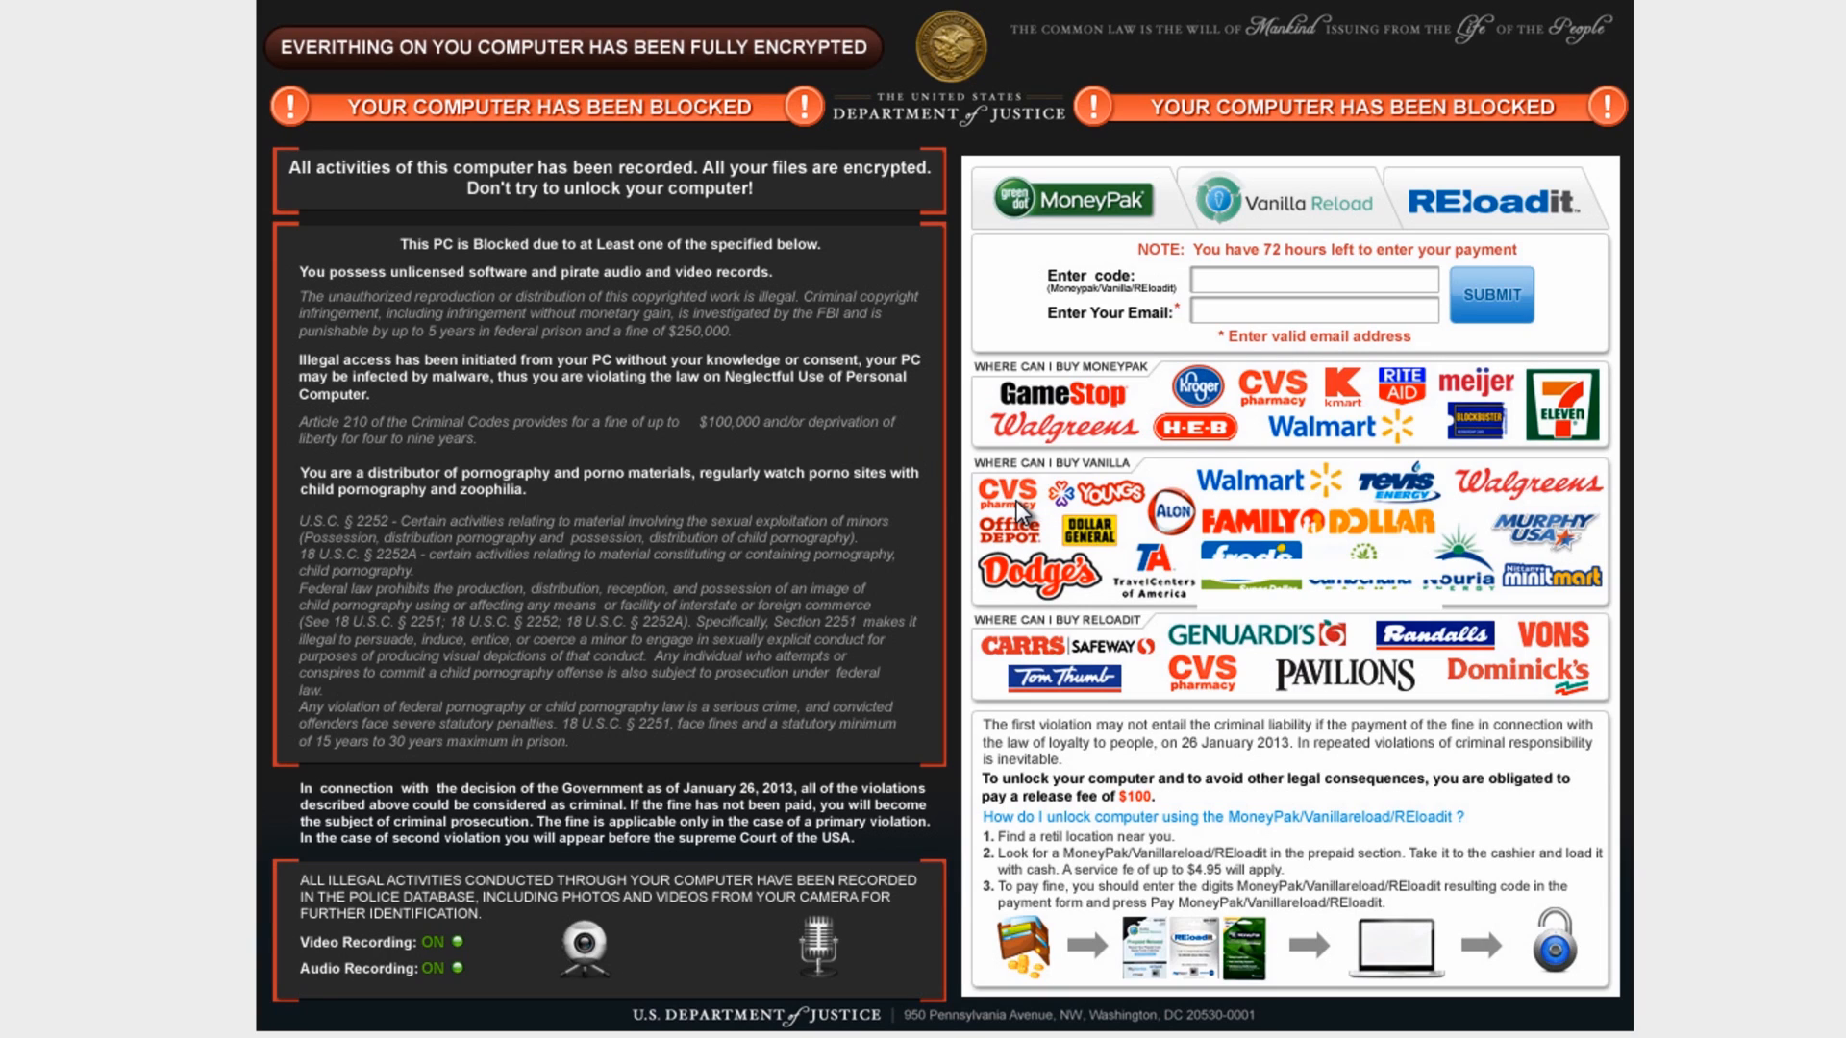
mouse_move(977, 257)
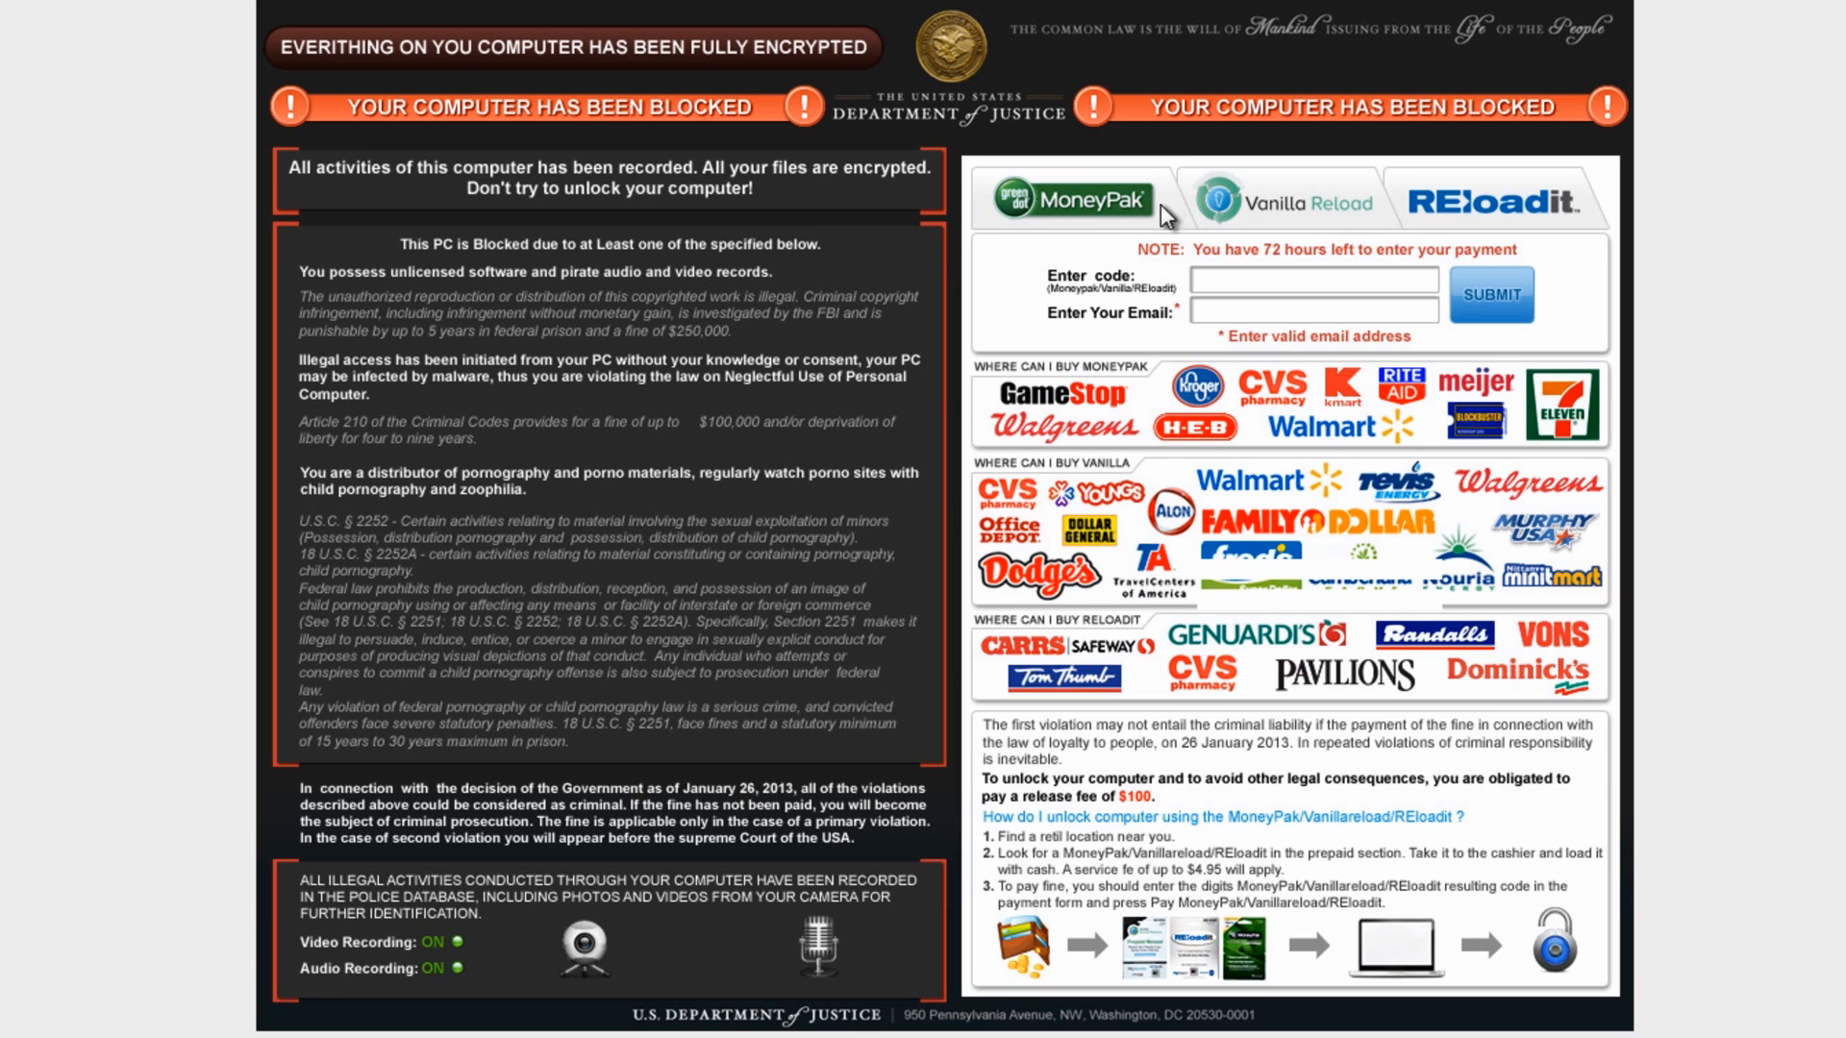
mouse_move(1212, 350)
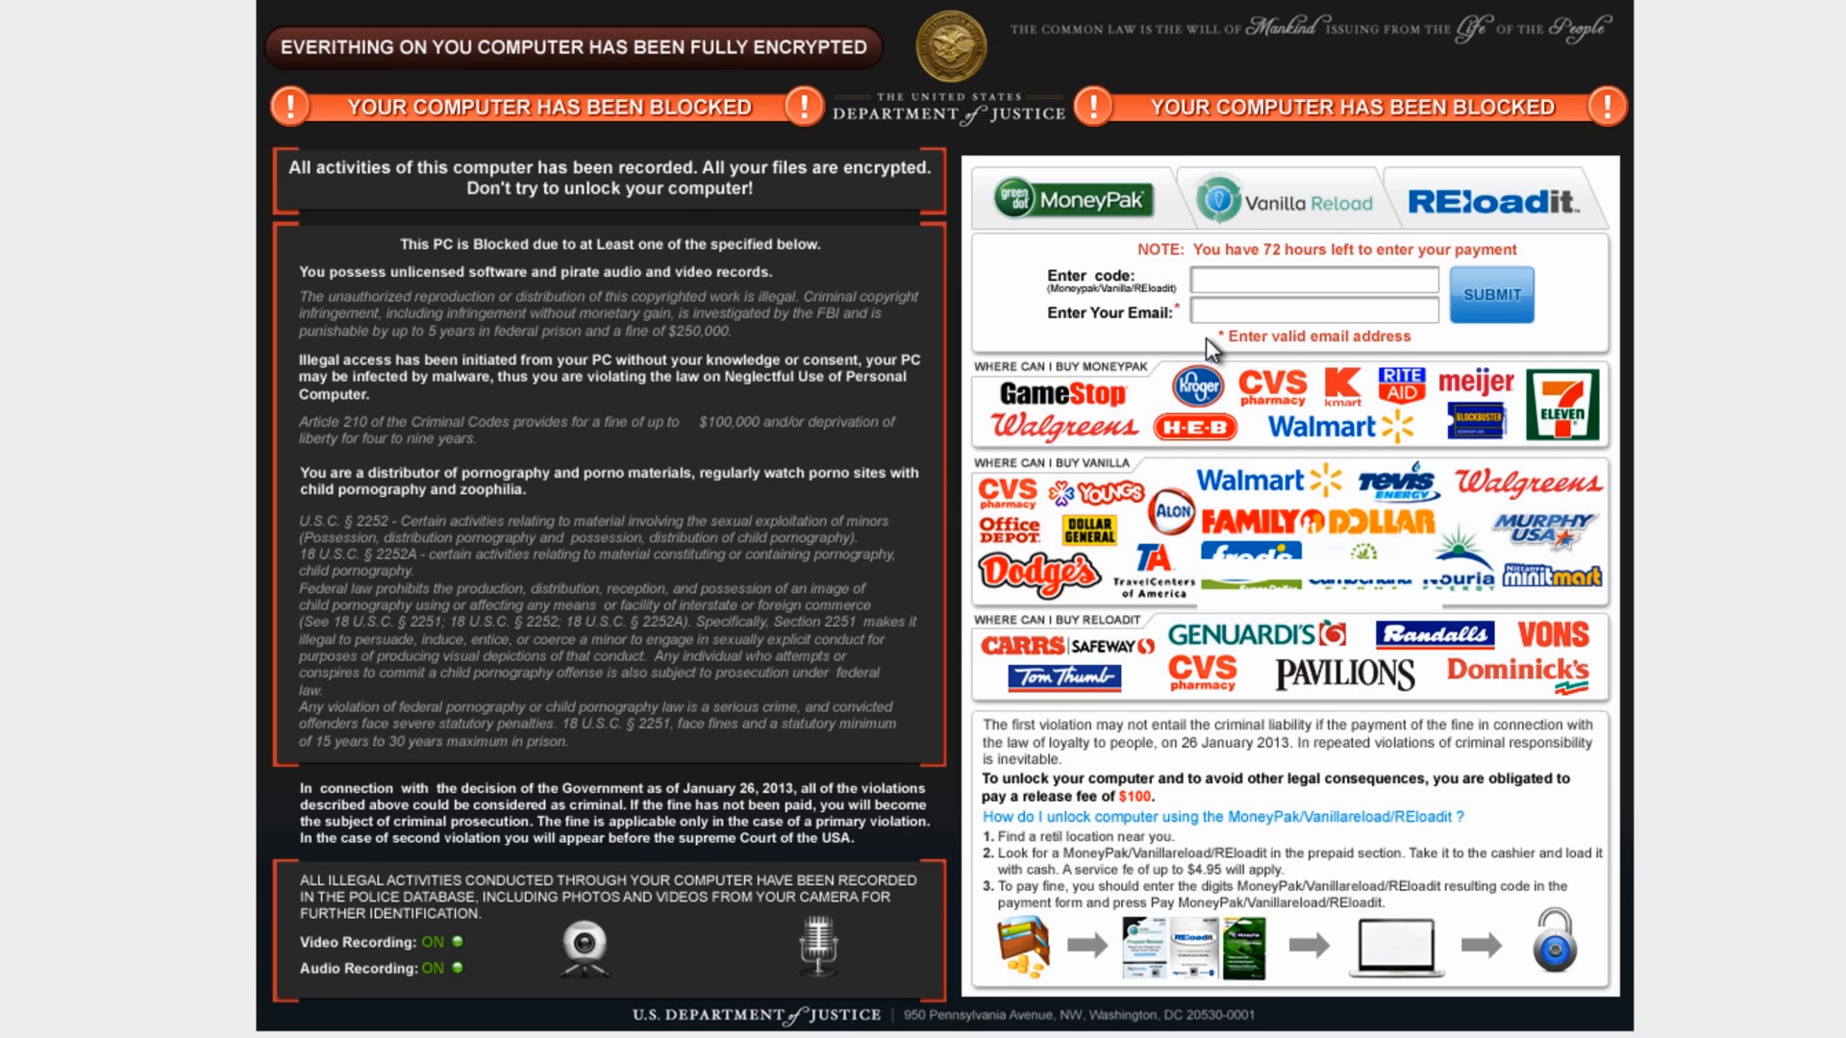
mouse_move(1608, 662)
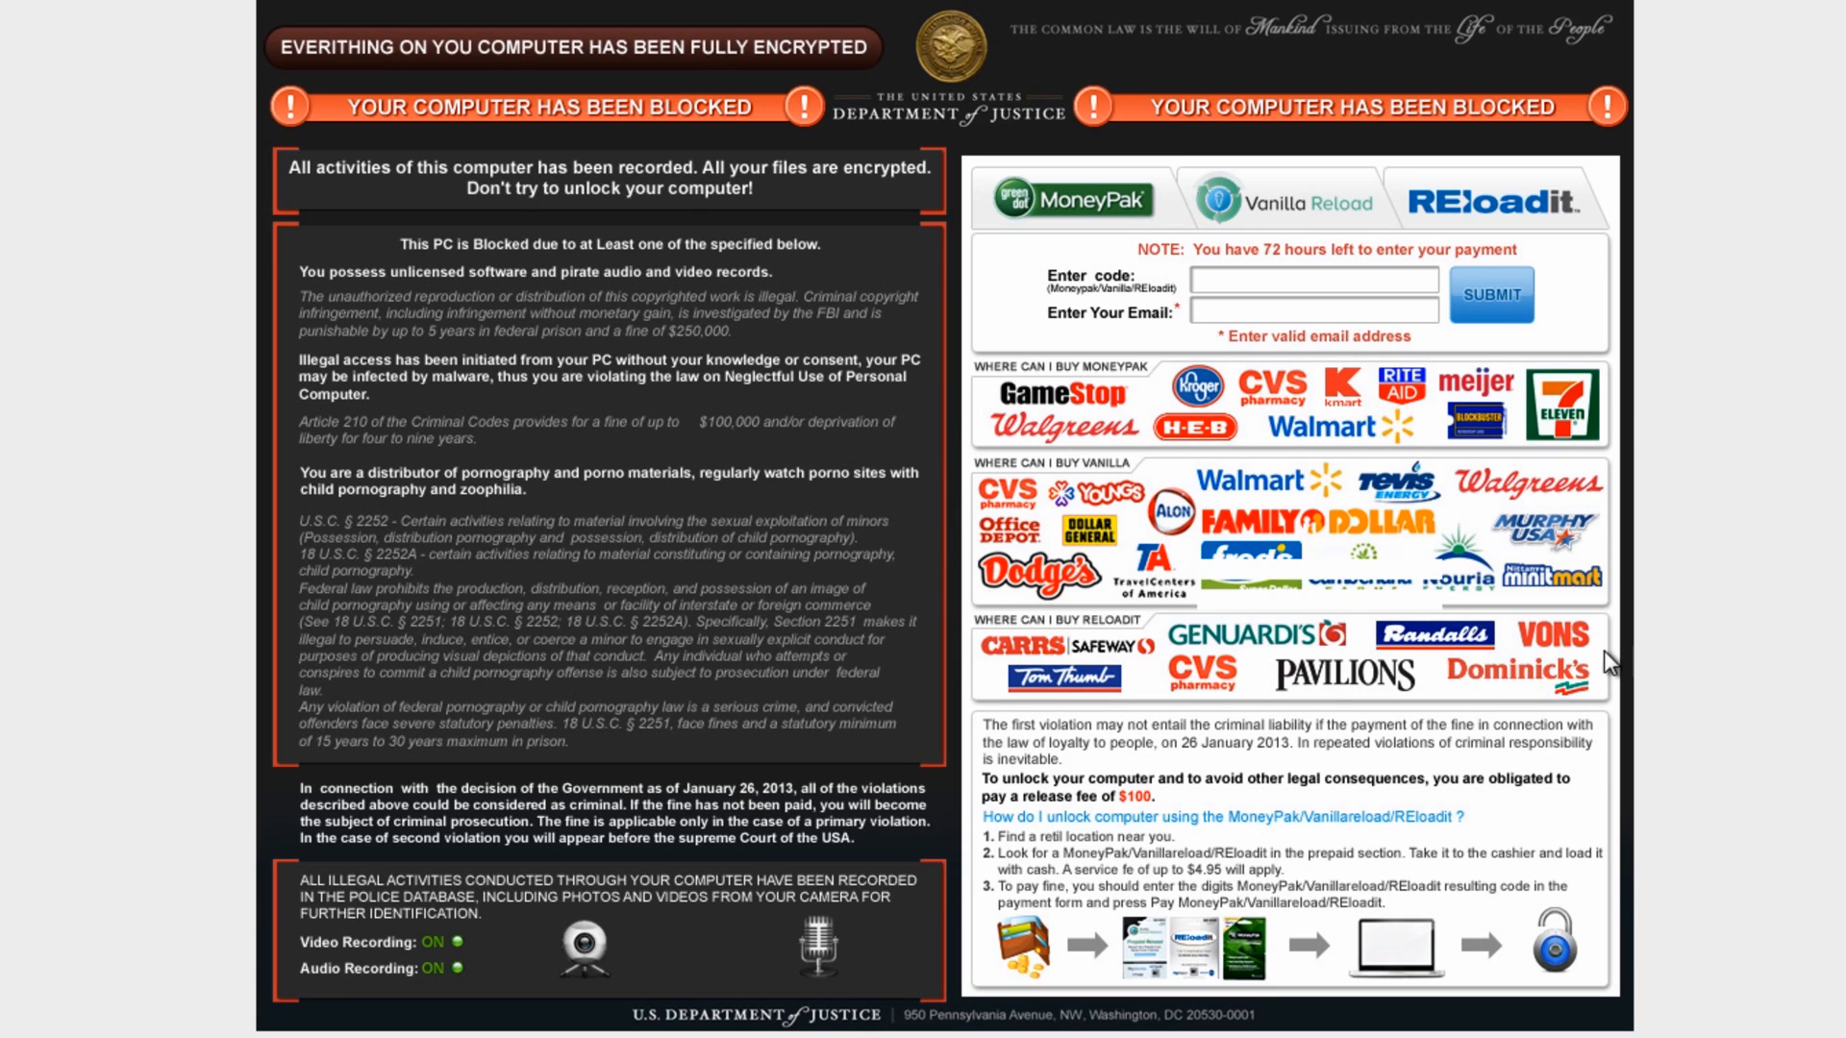
mouse_move(1091, 547)
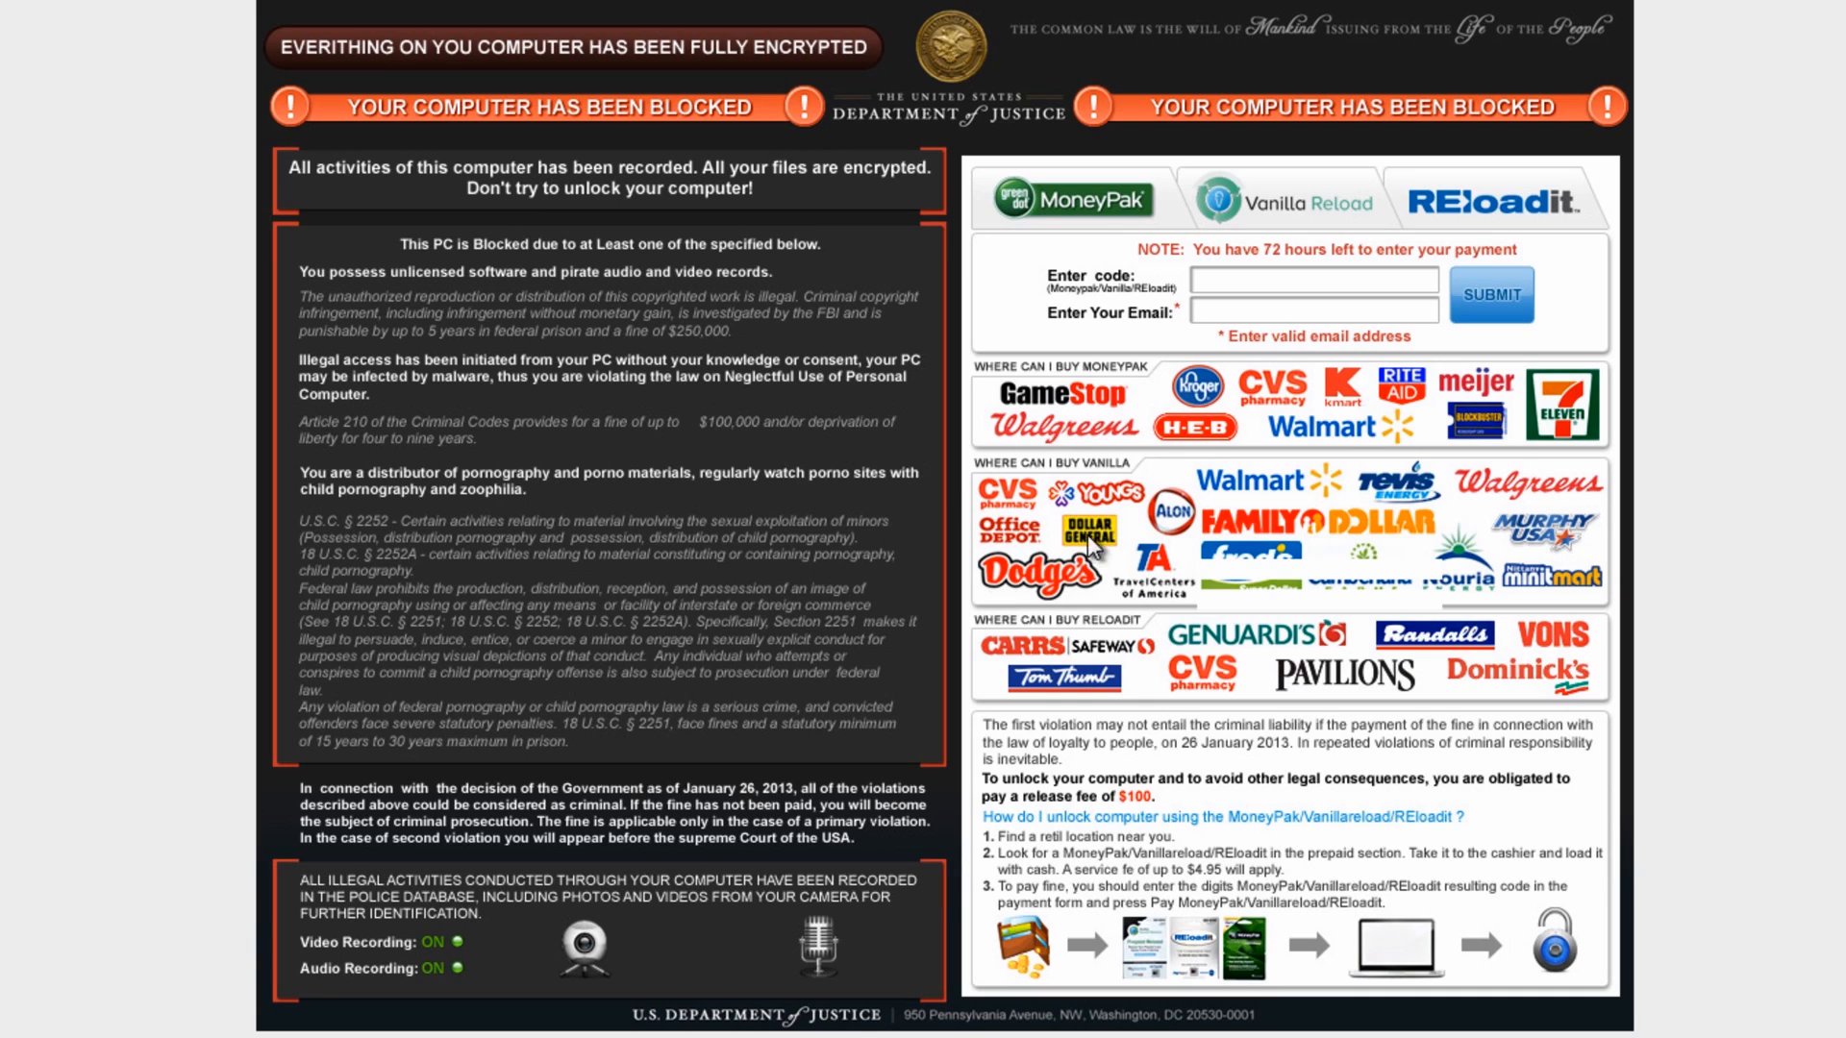
mouse_move(1100, 258)
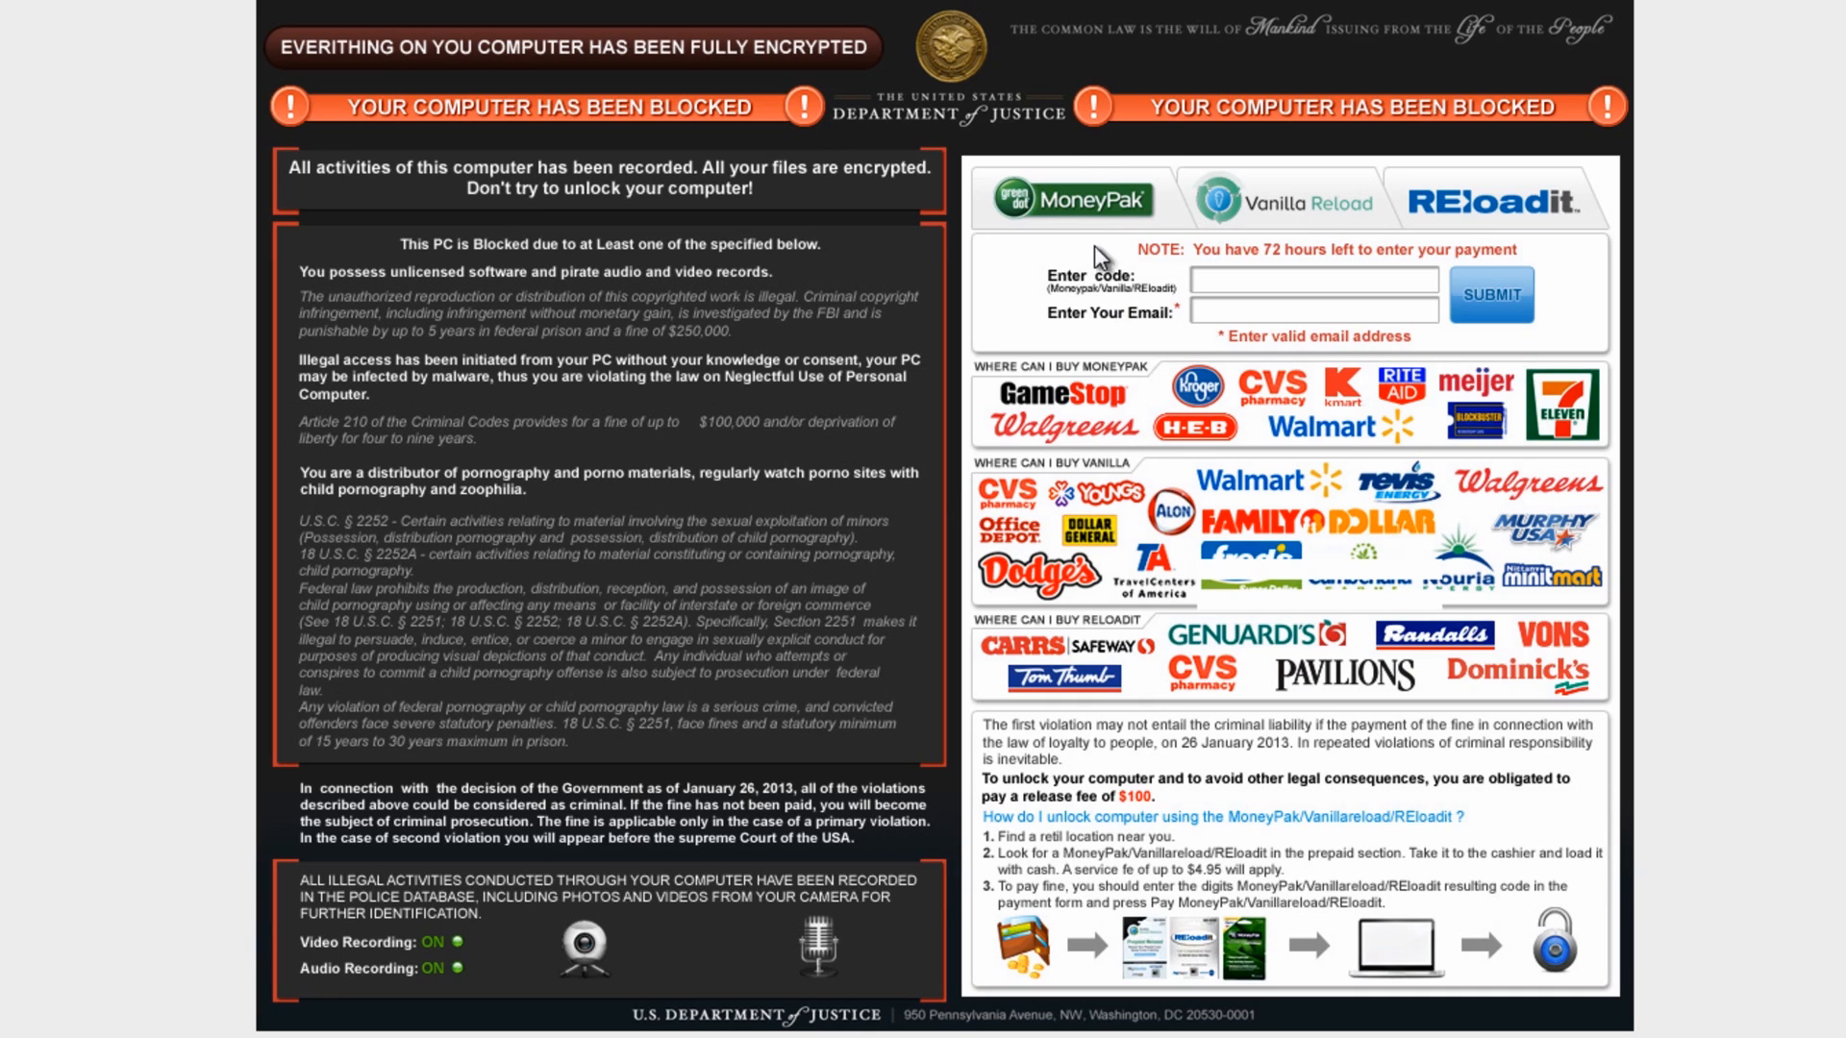
mouse_move(1292, 728)
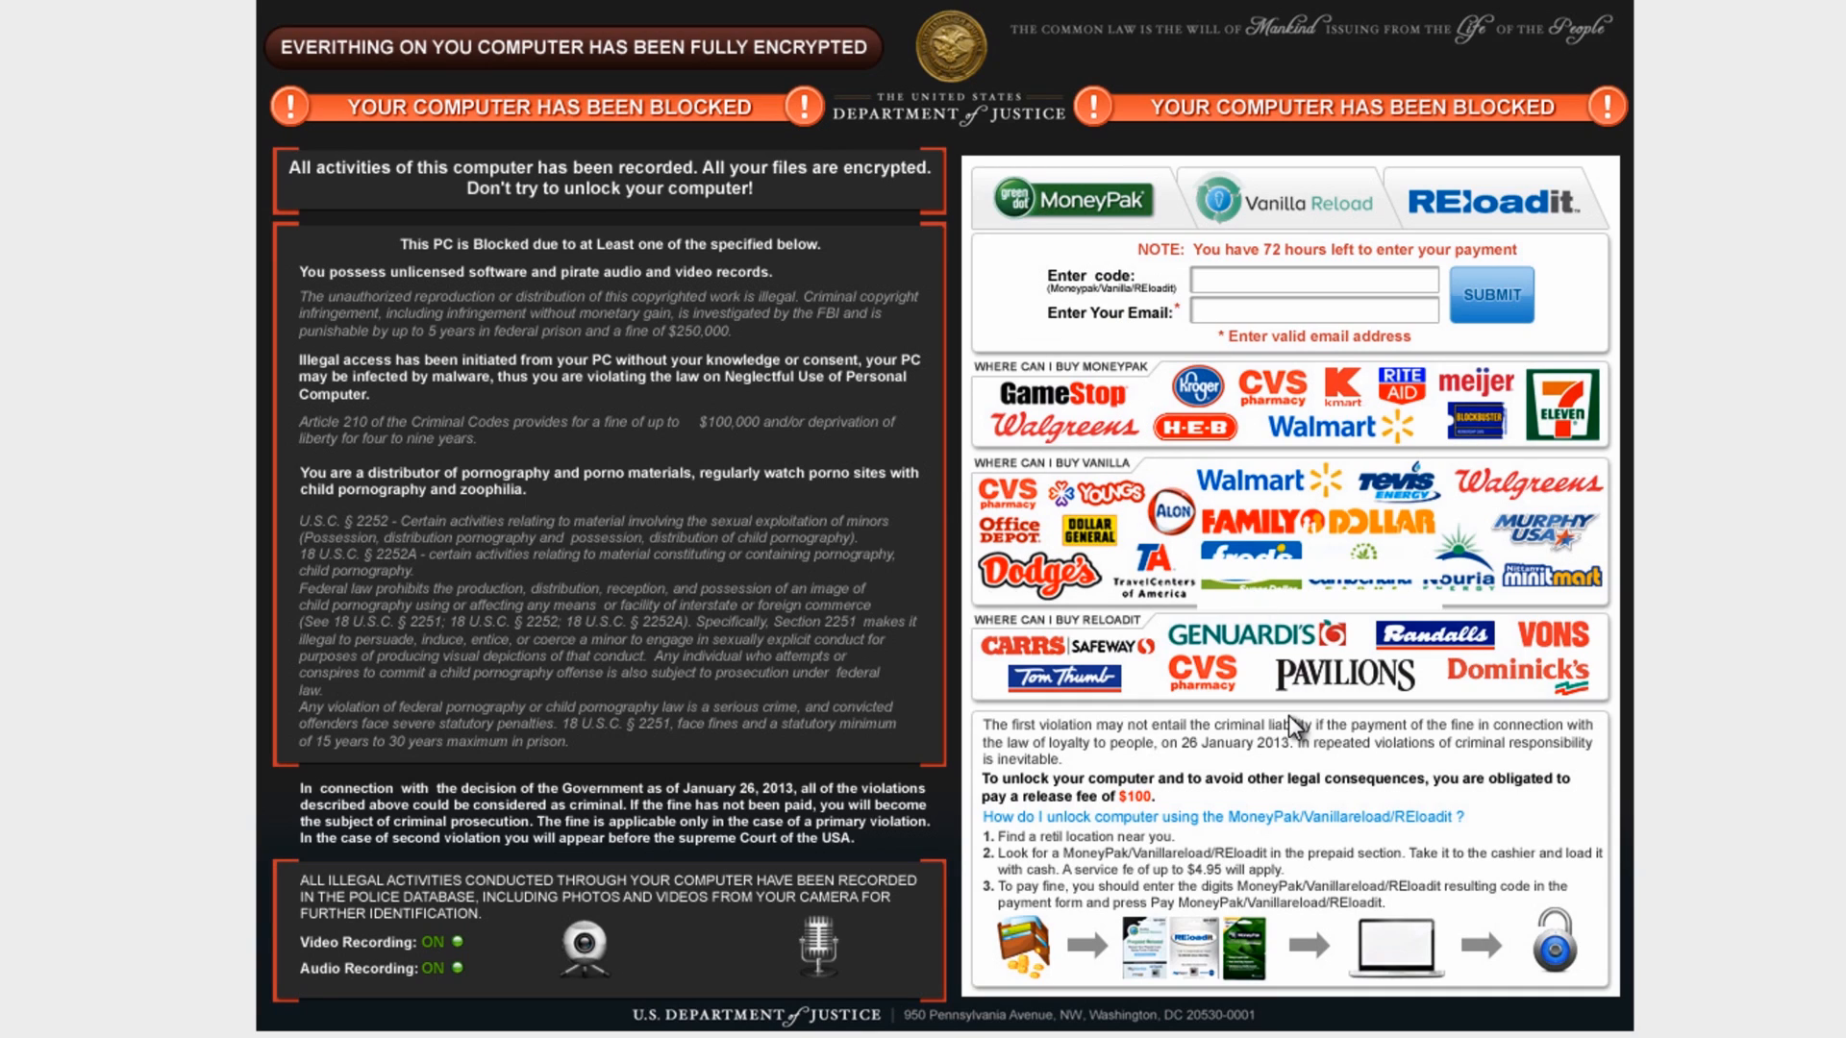
mouse_move(1252, 577)
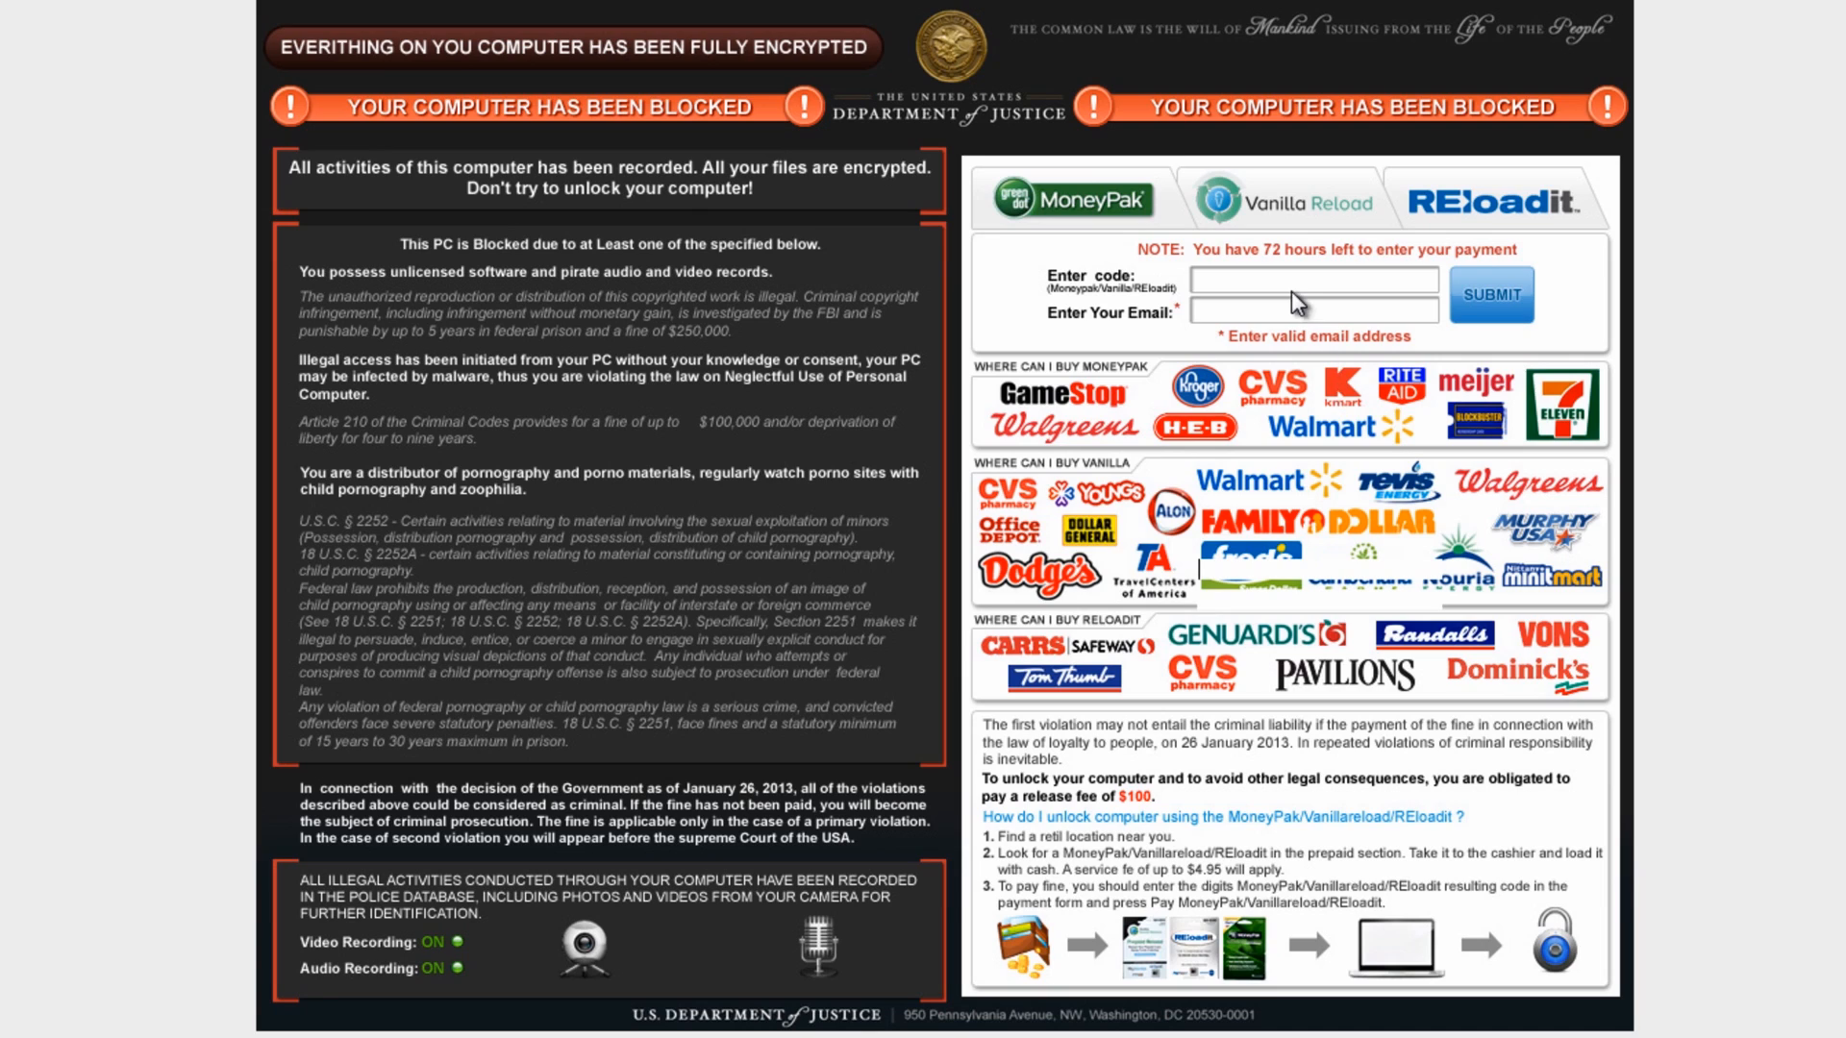
mouse_move(1246, 314)
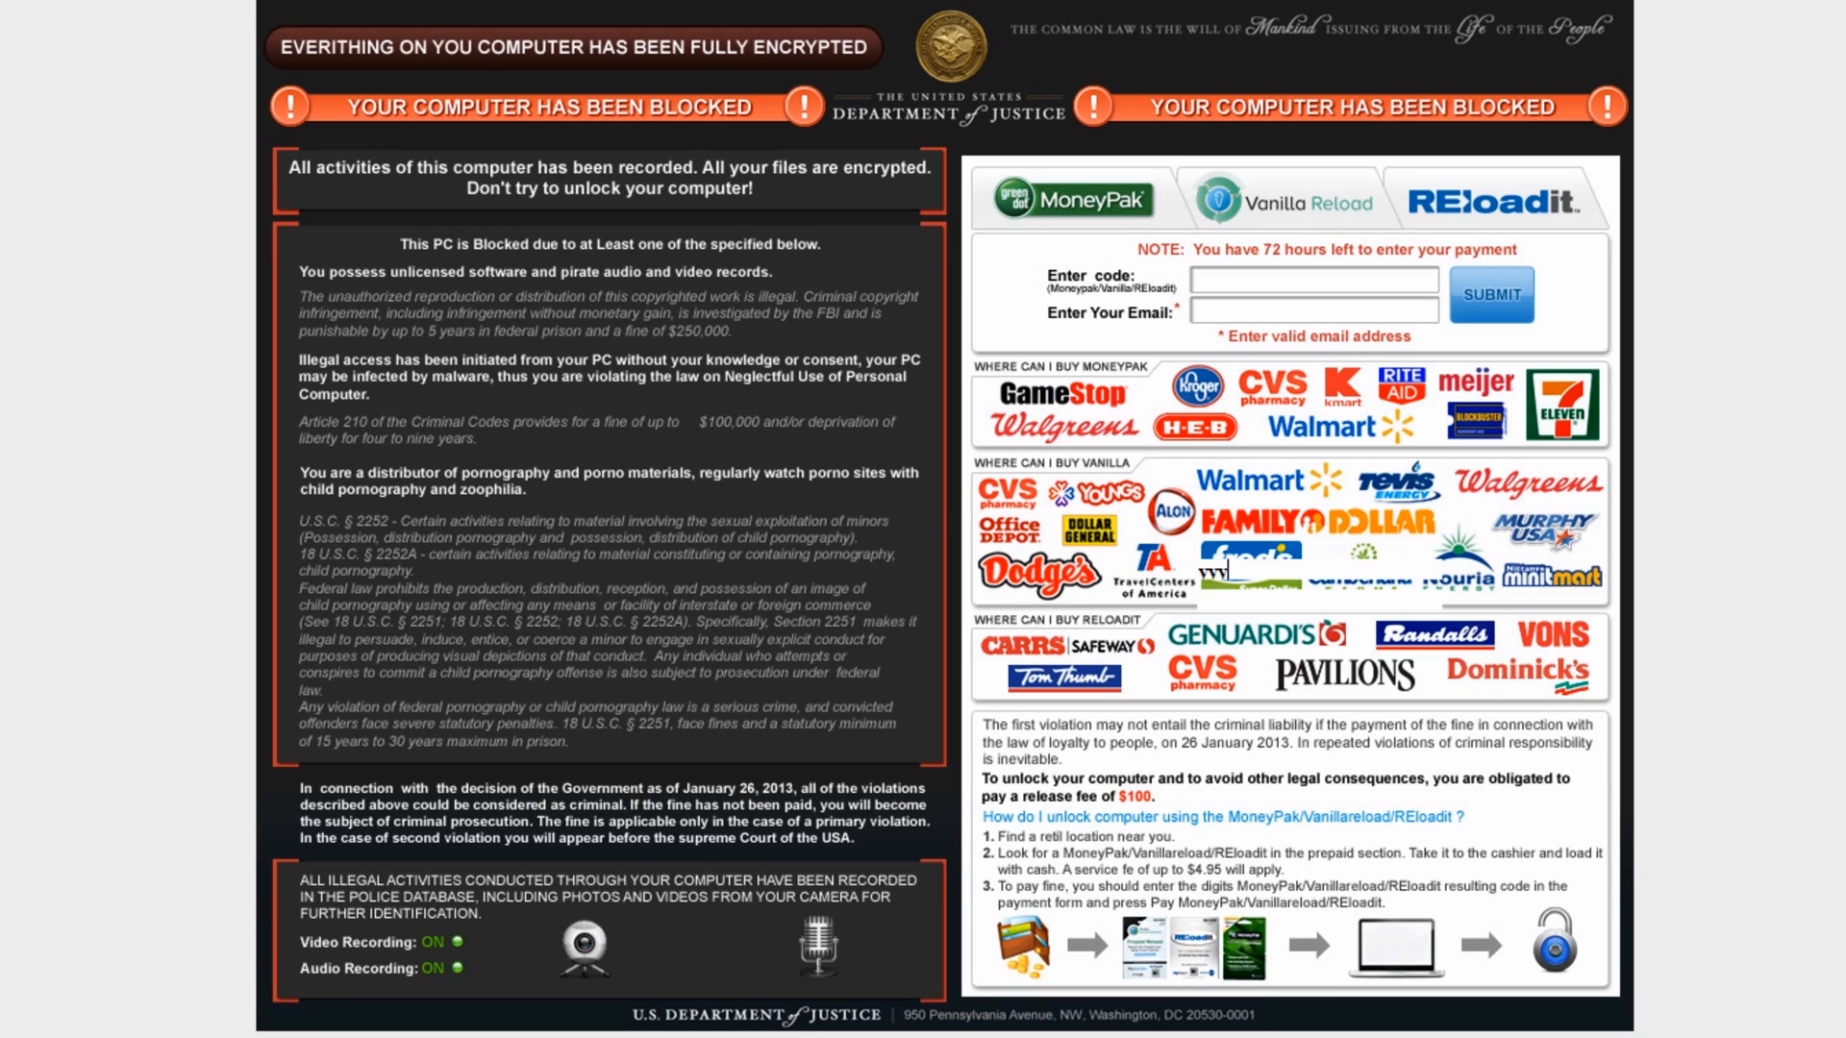
mouse_move(1342, 687)
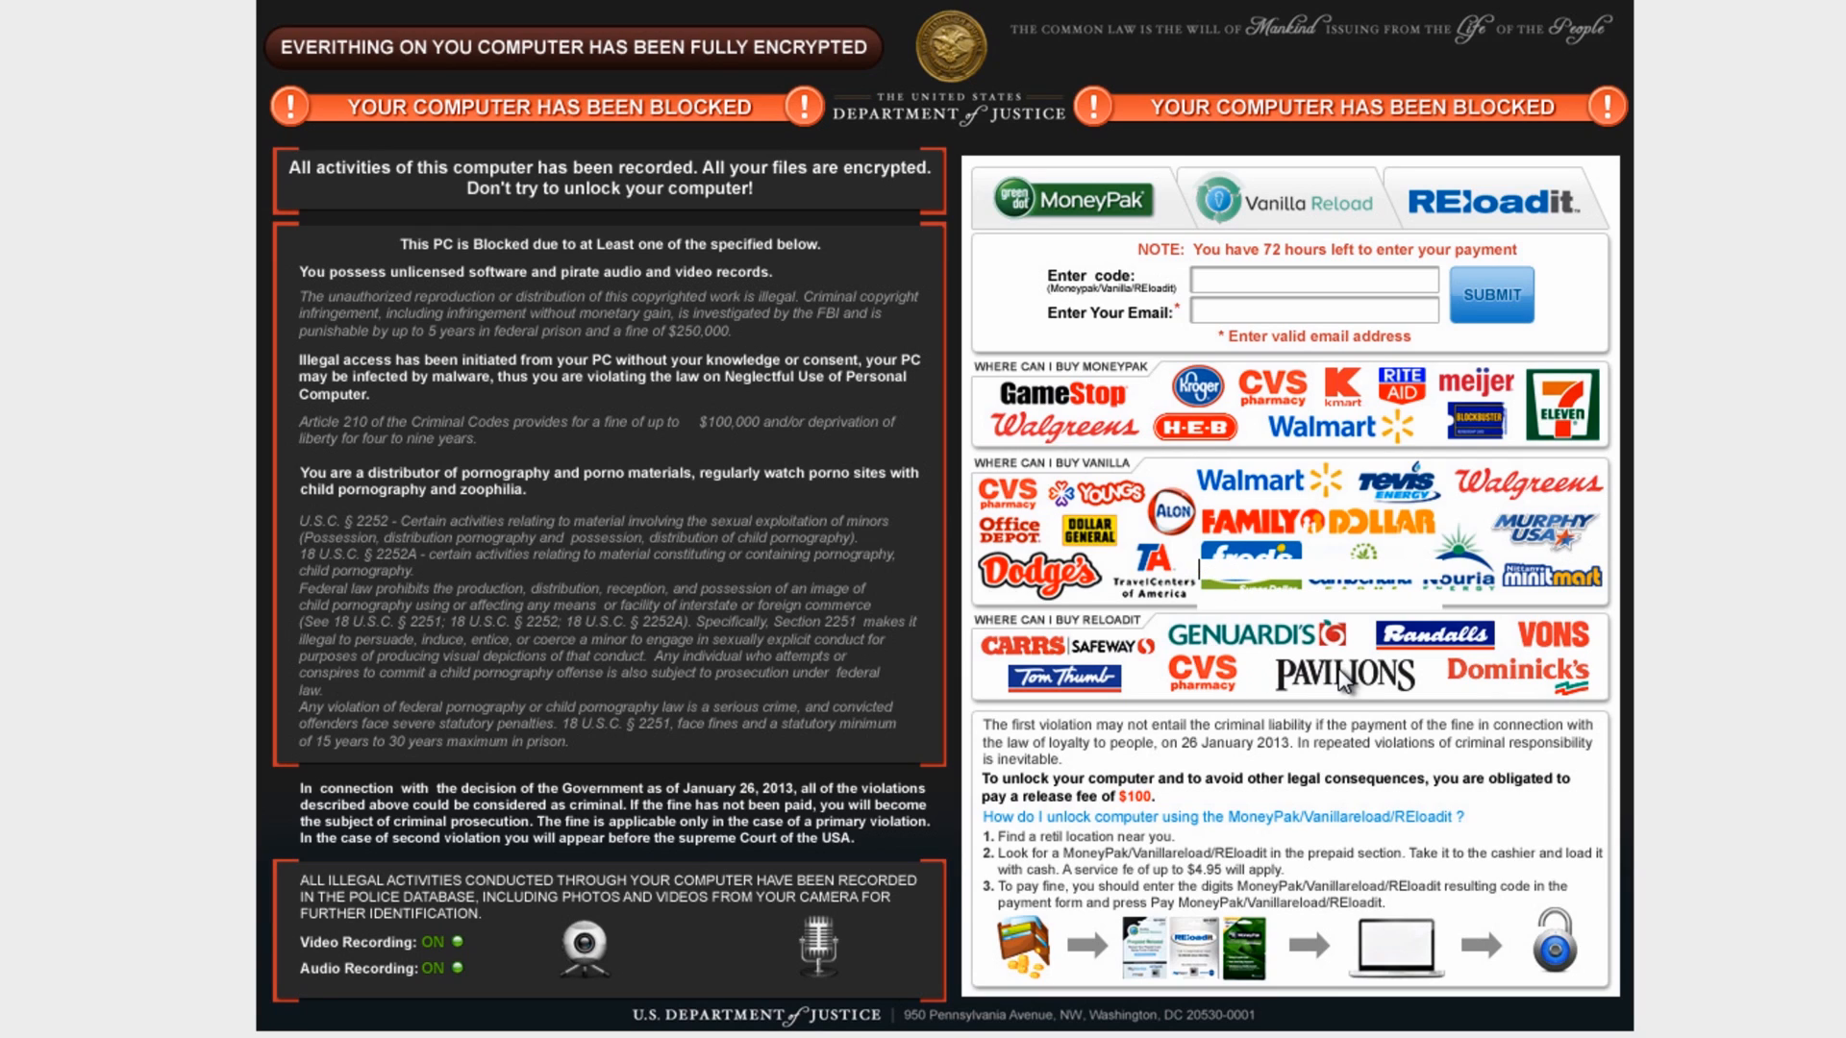
mouse_move(406, 612)
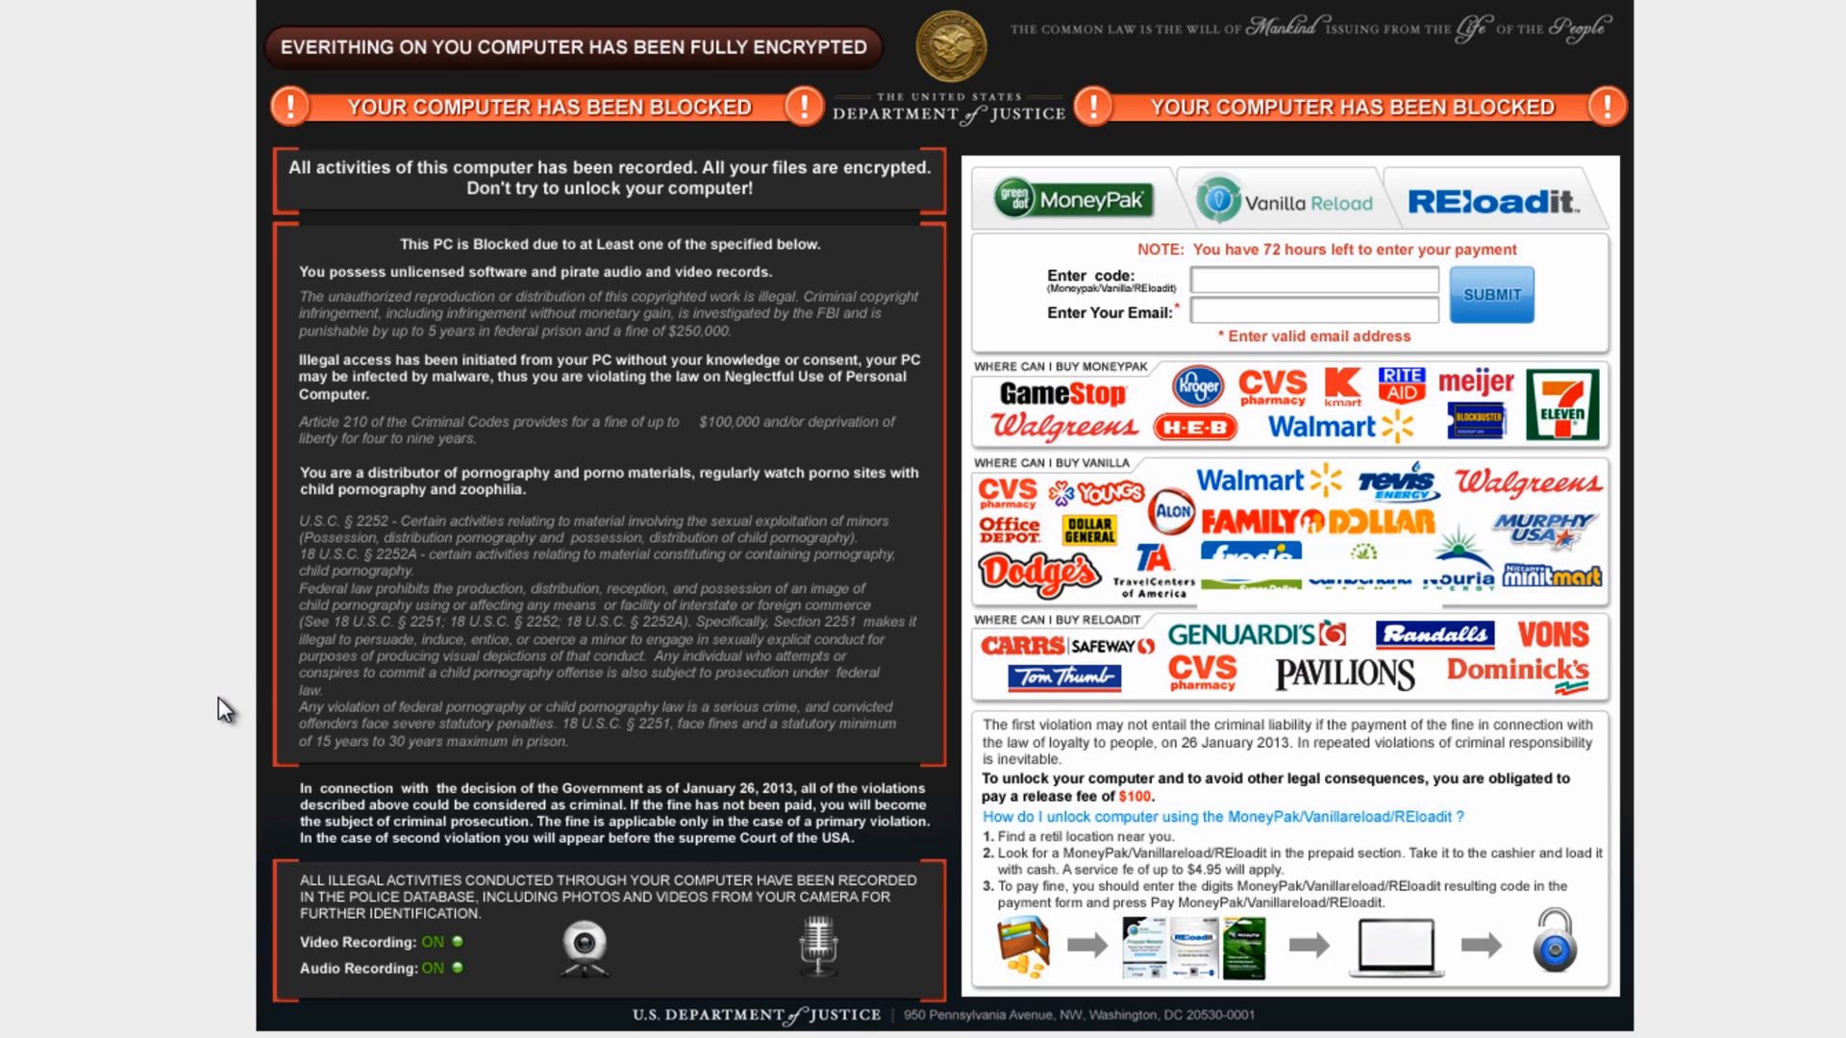
mouse_move(221, 719)
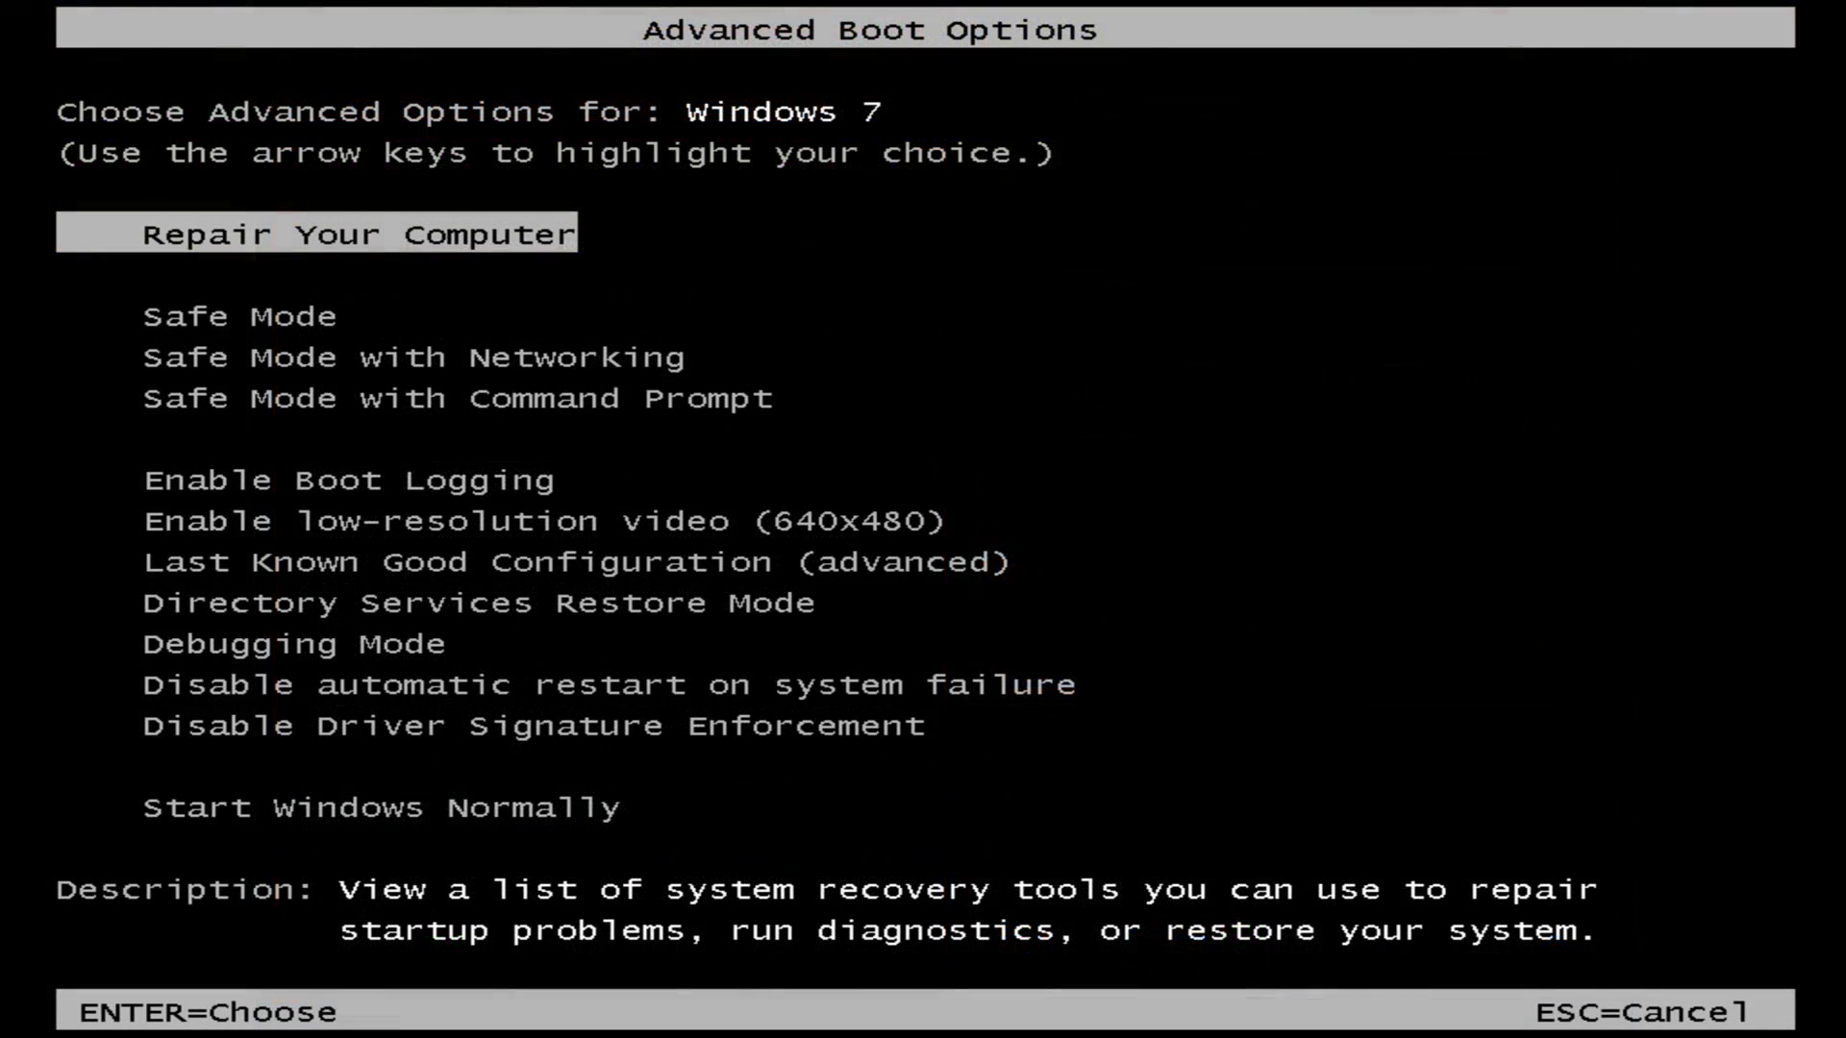
mouse_move(609, 268)
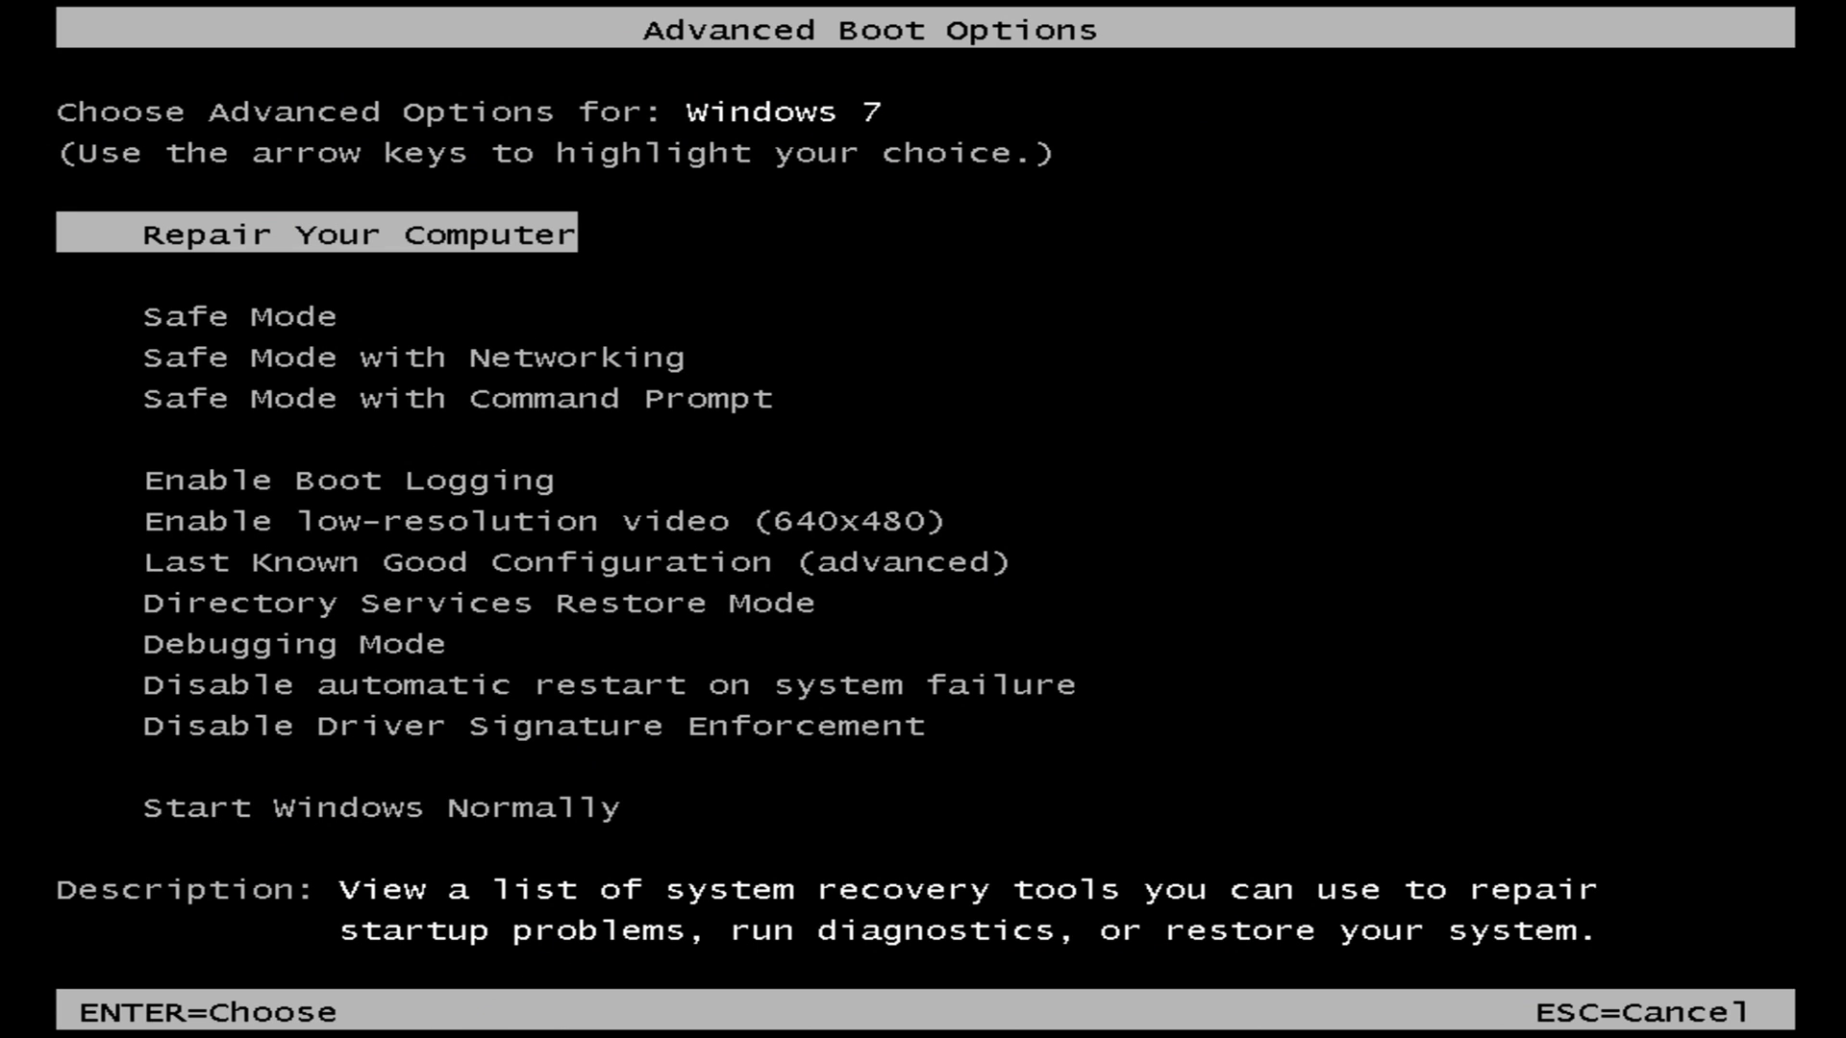
Move through the Advanced Boot Options and leave Safe Mode with Networking highlighted
key(Down)
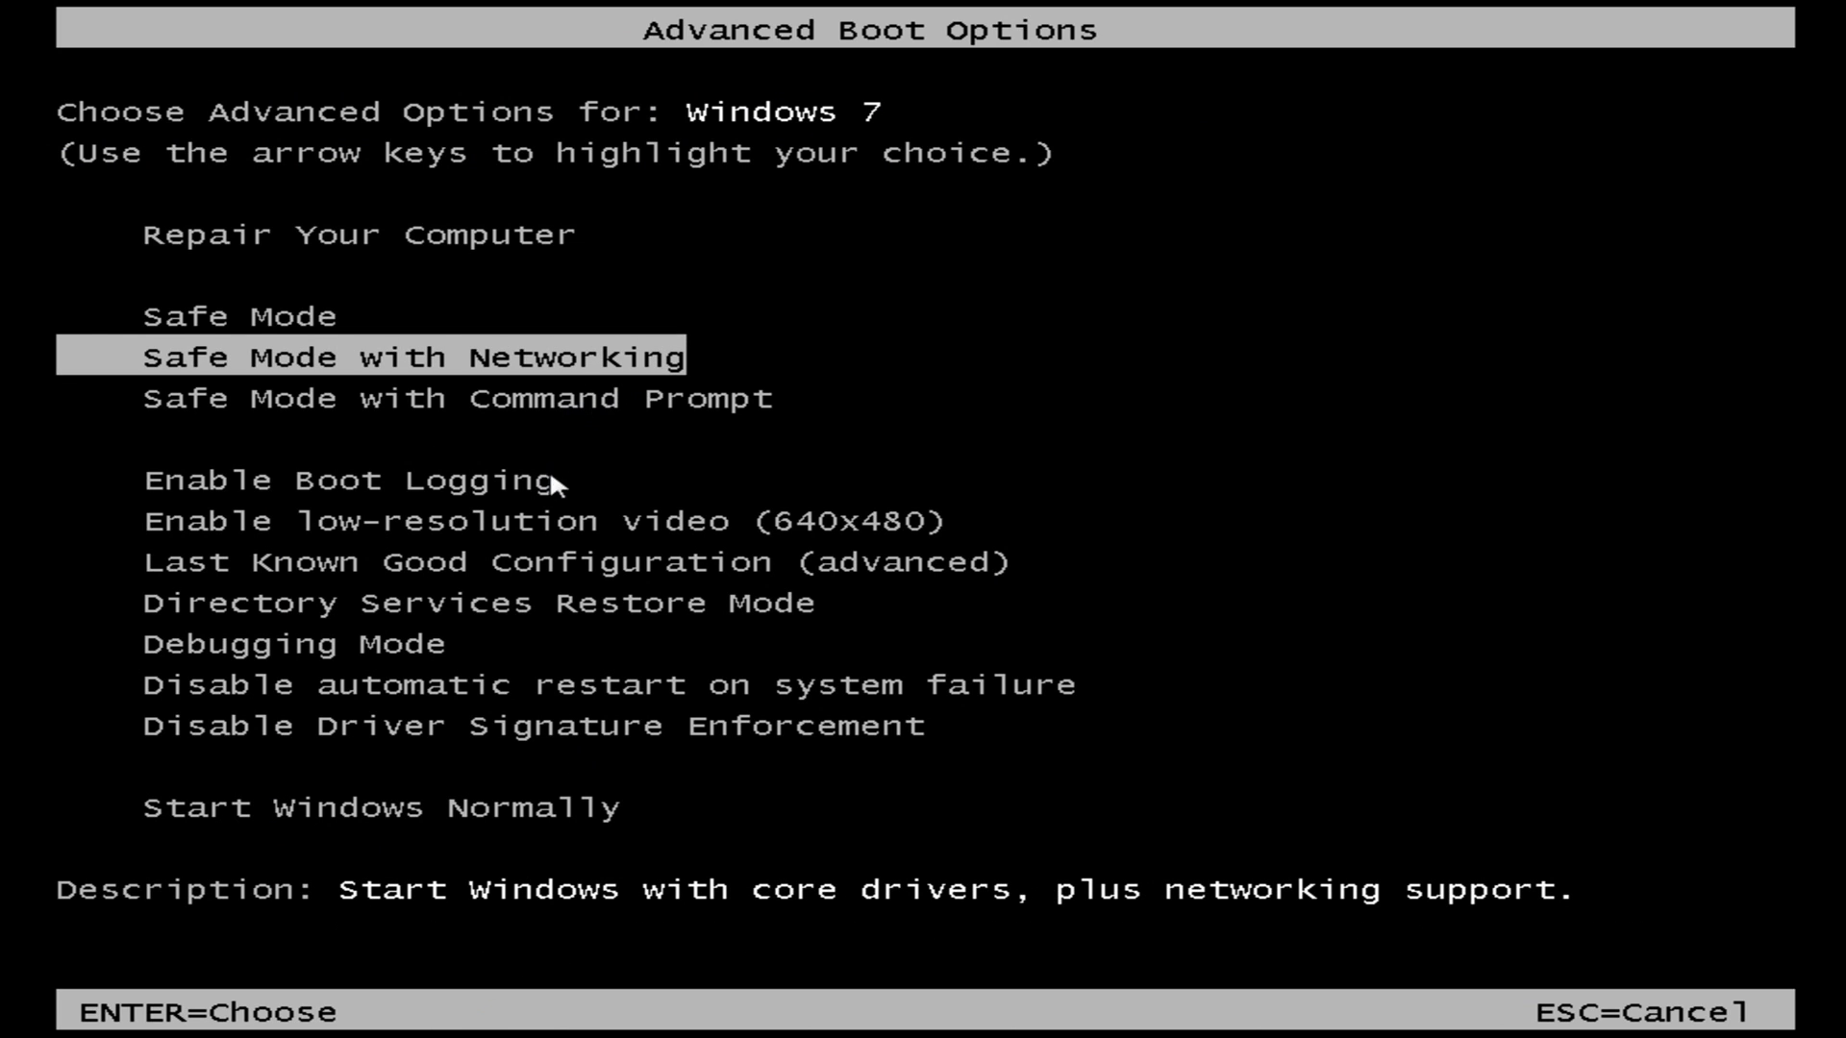
mouse_move(383, 403)
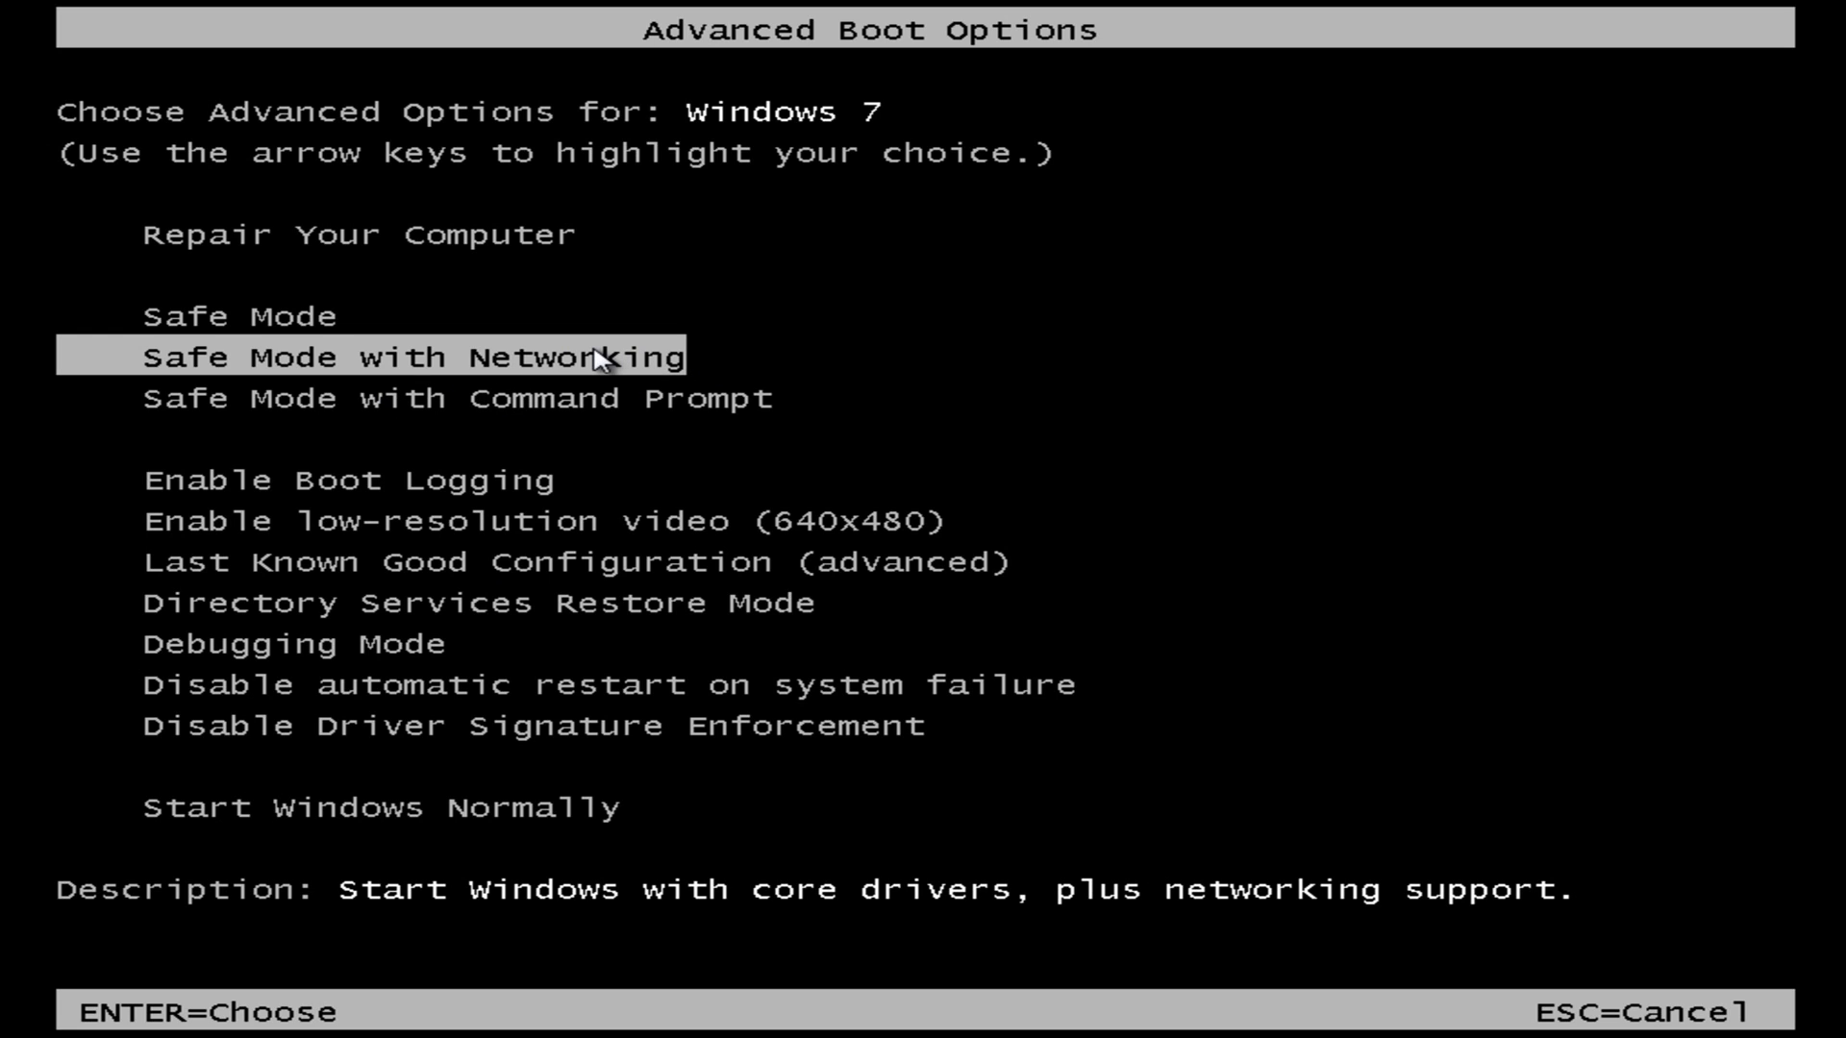
key(Up)
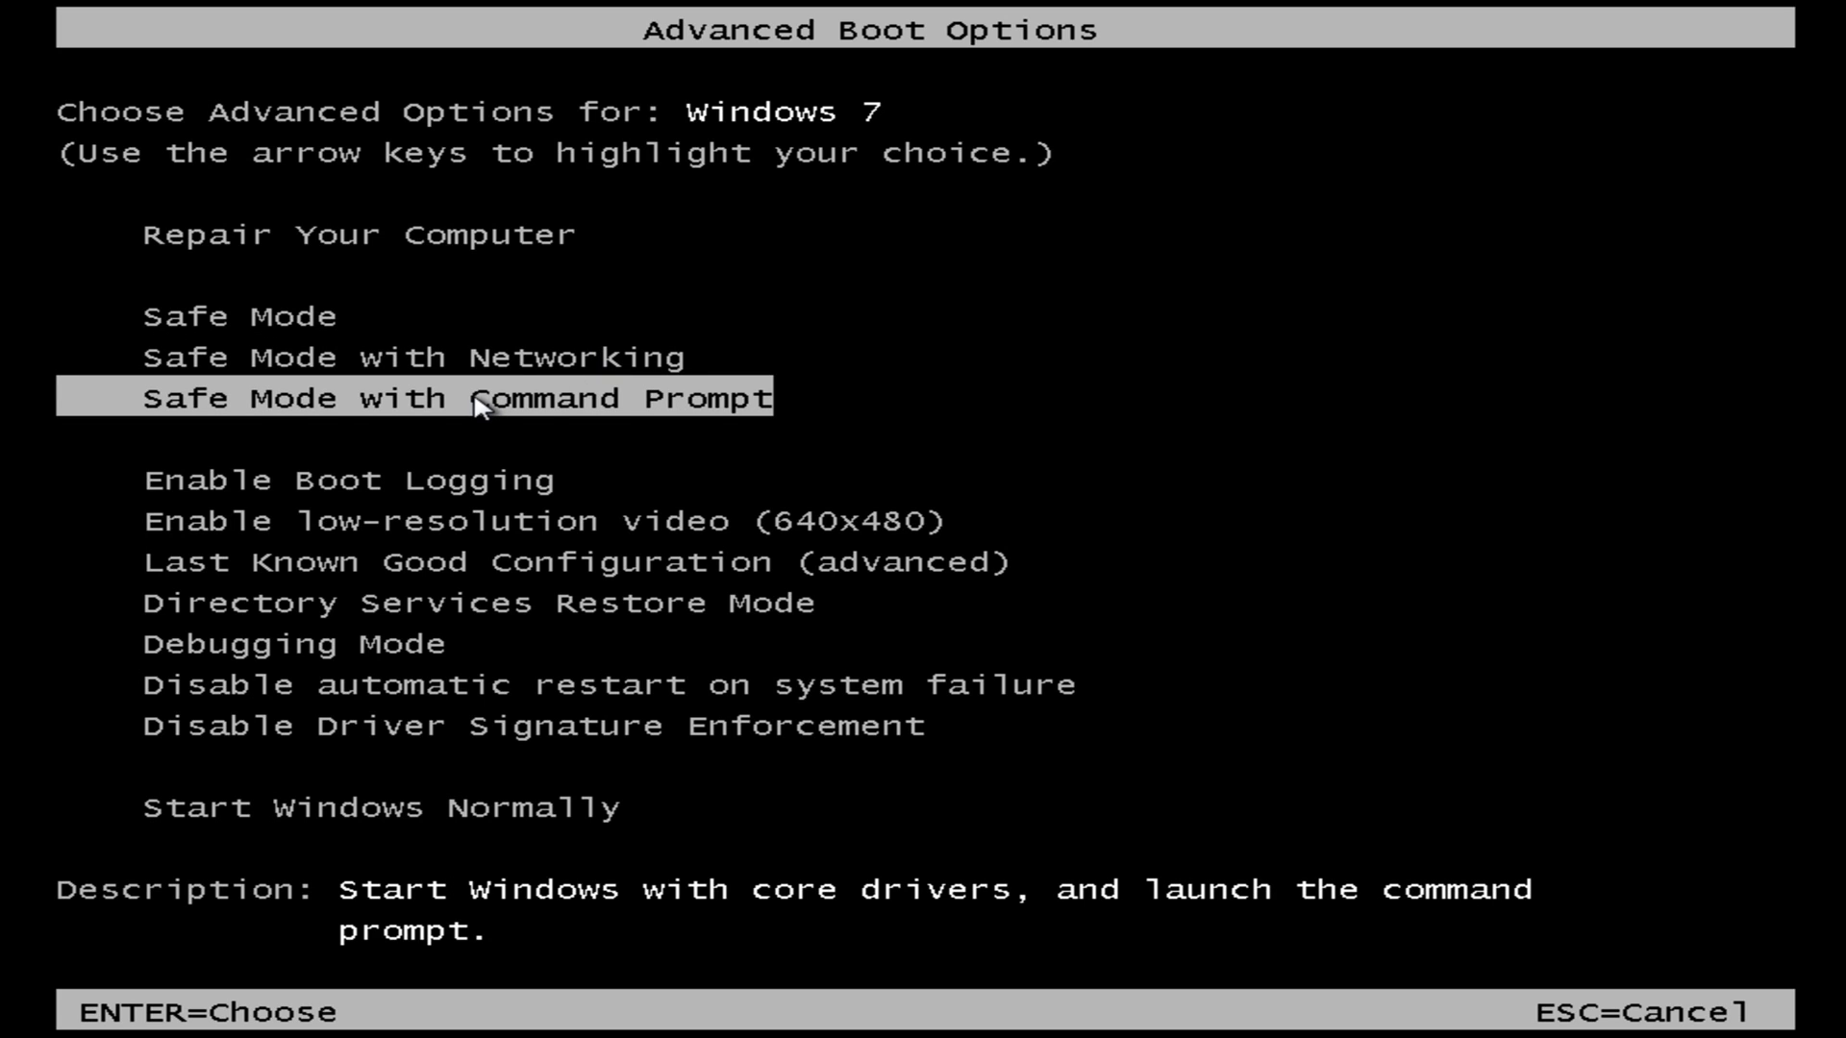
key(down)
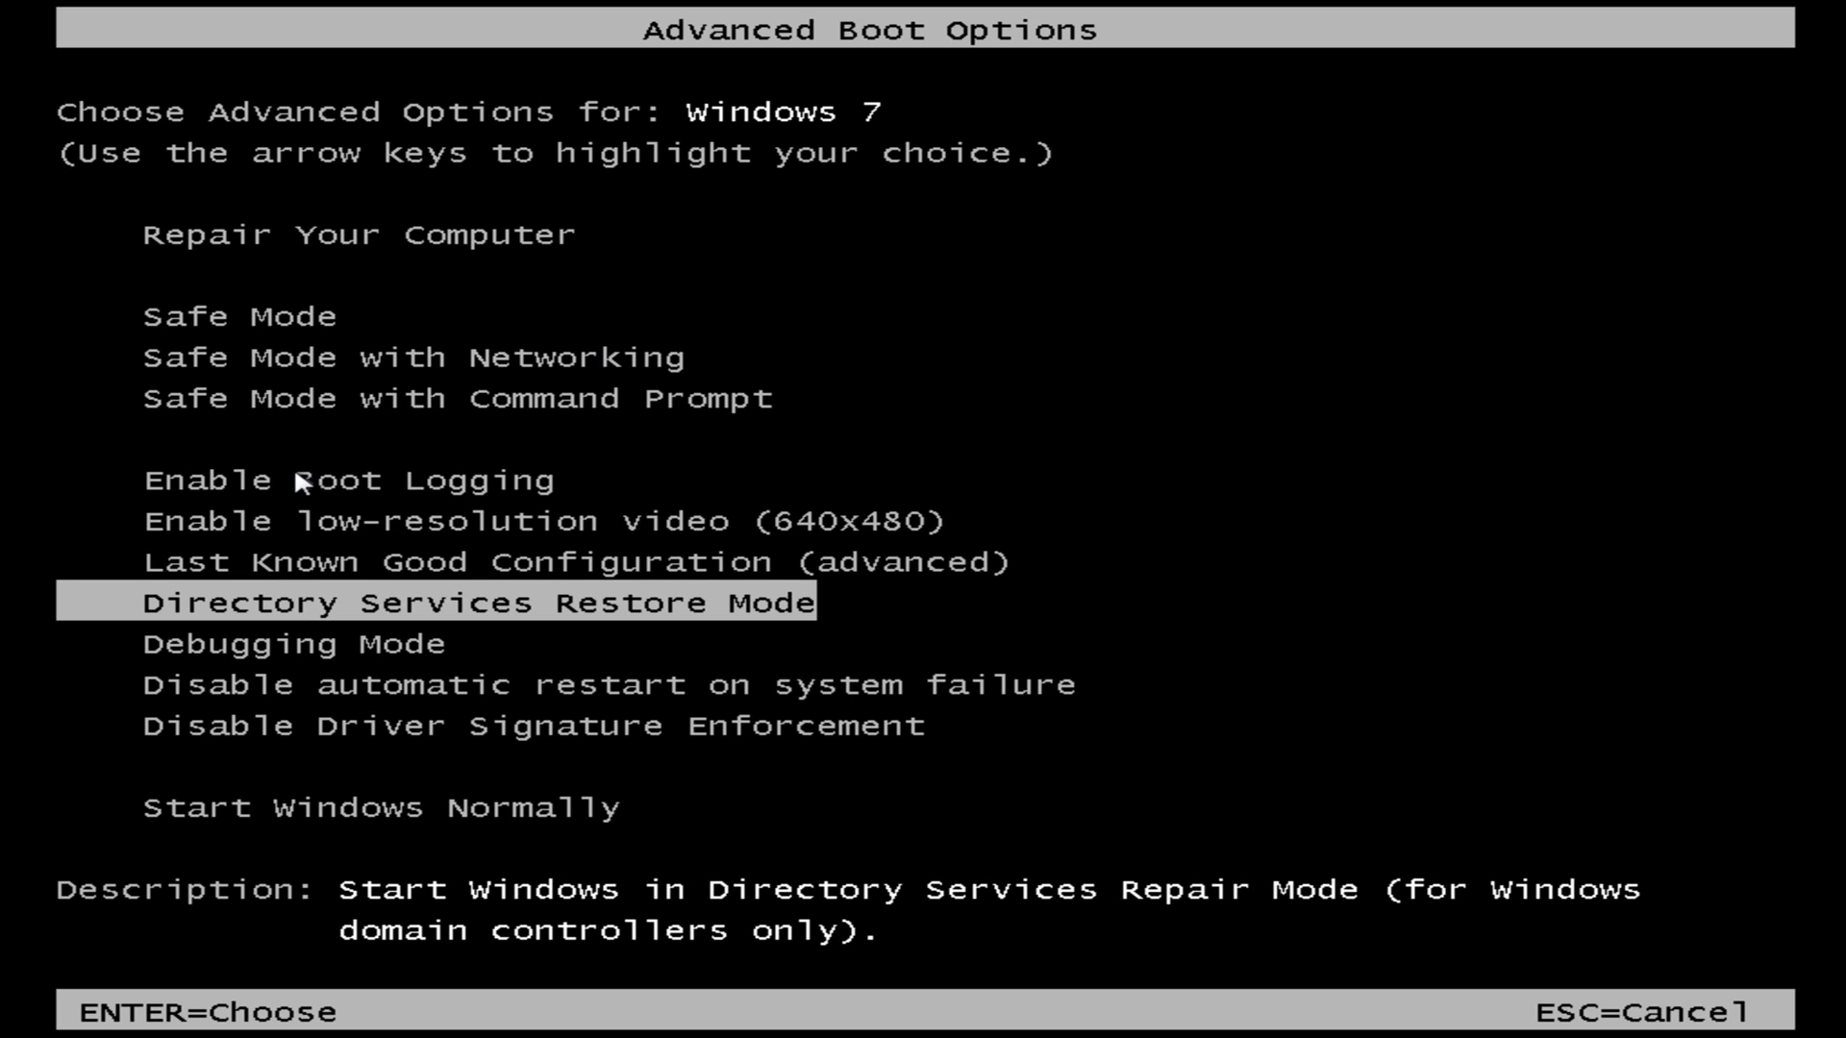
mouse_move(736, 639)
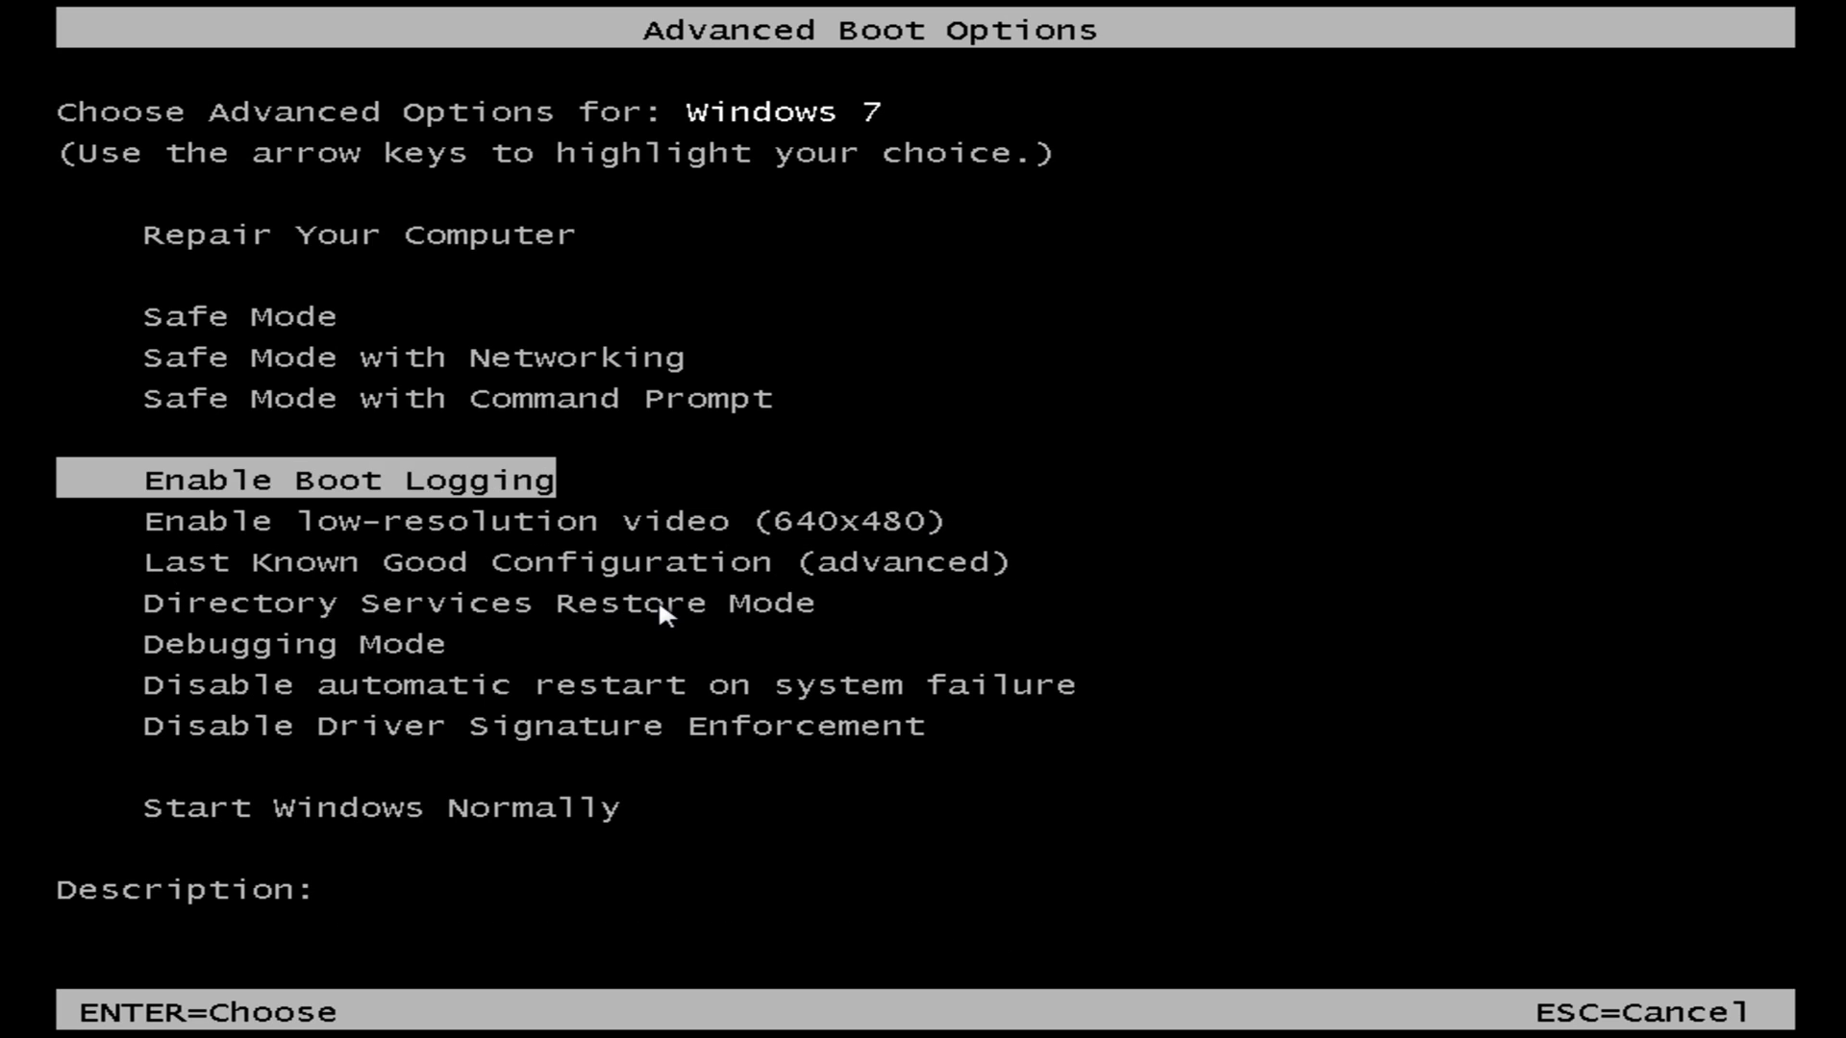
key(up)
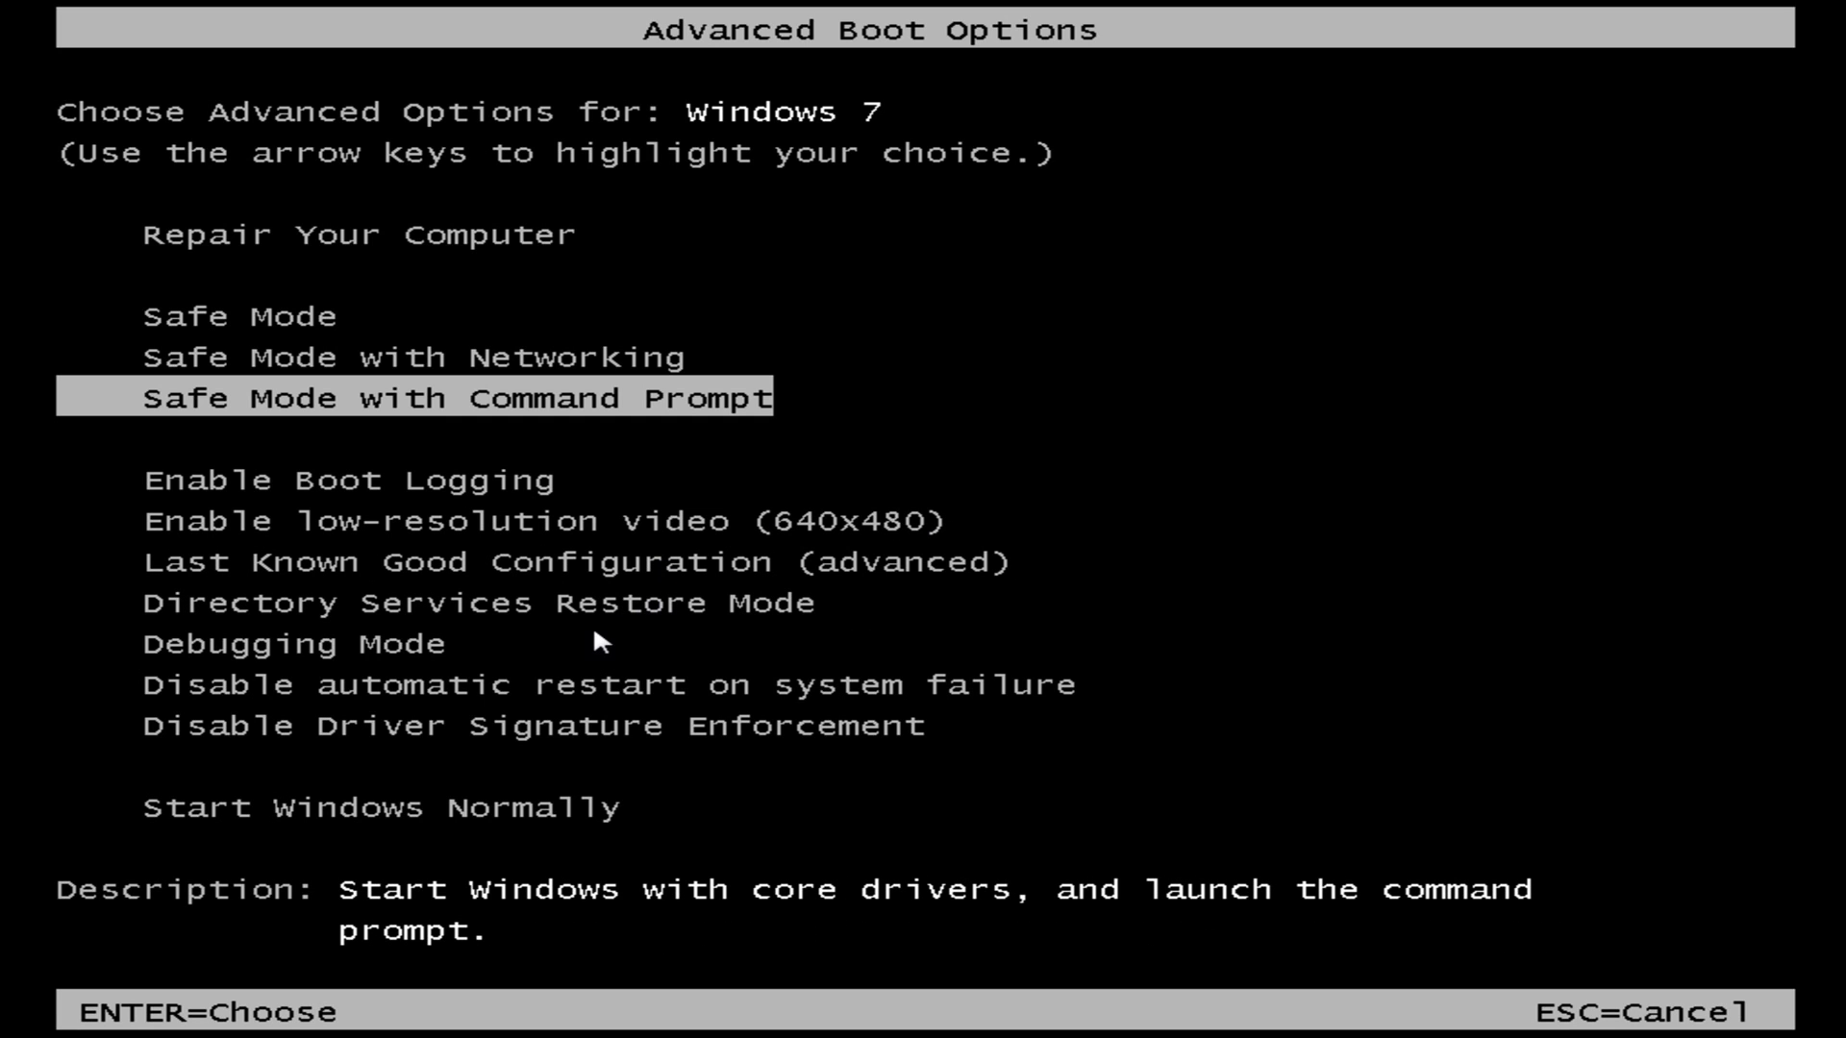
key(up)
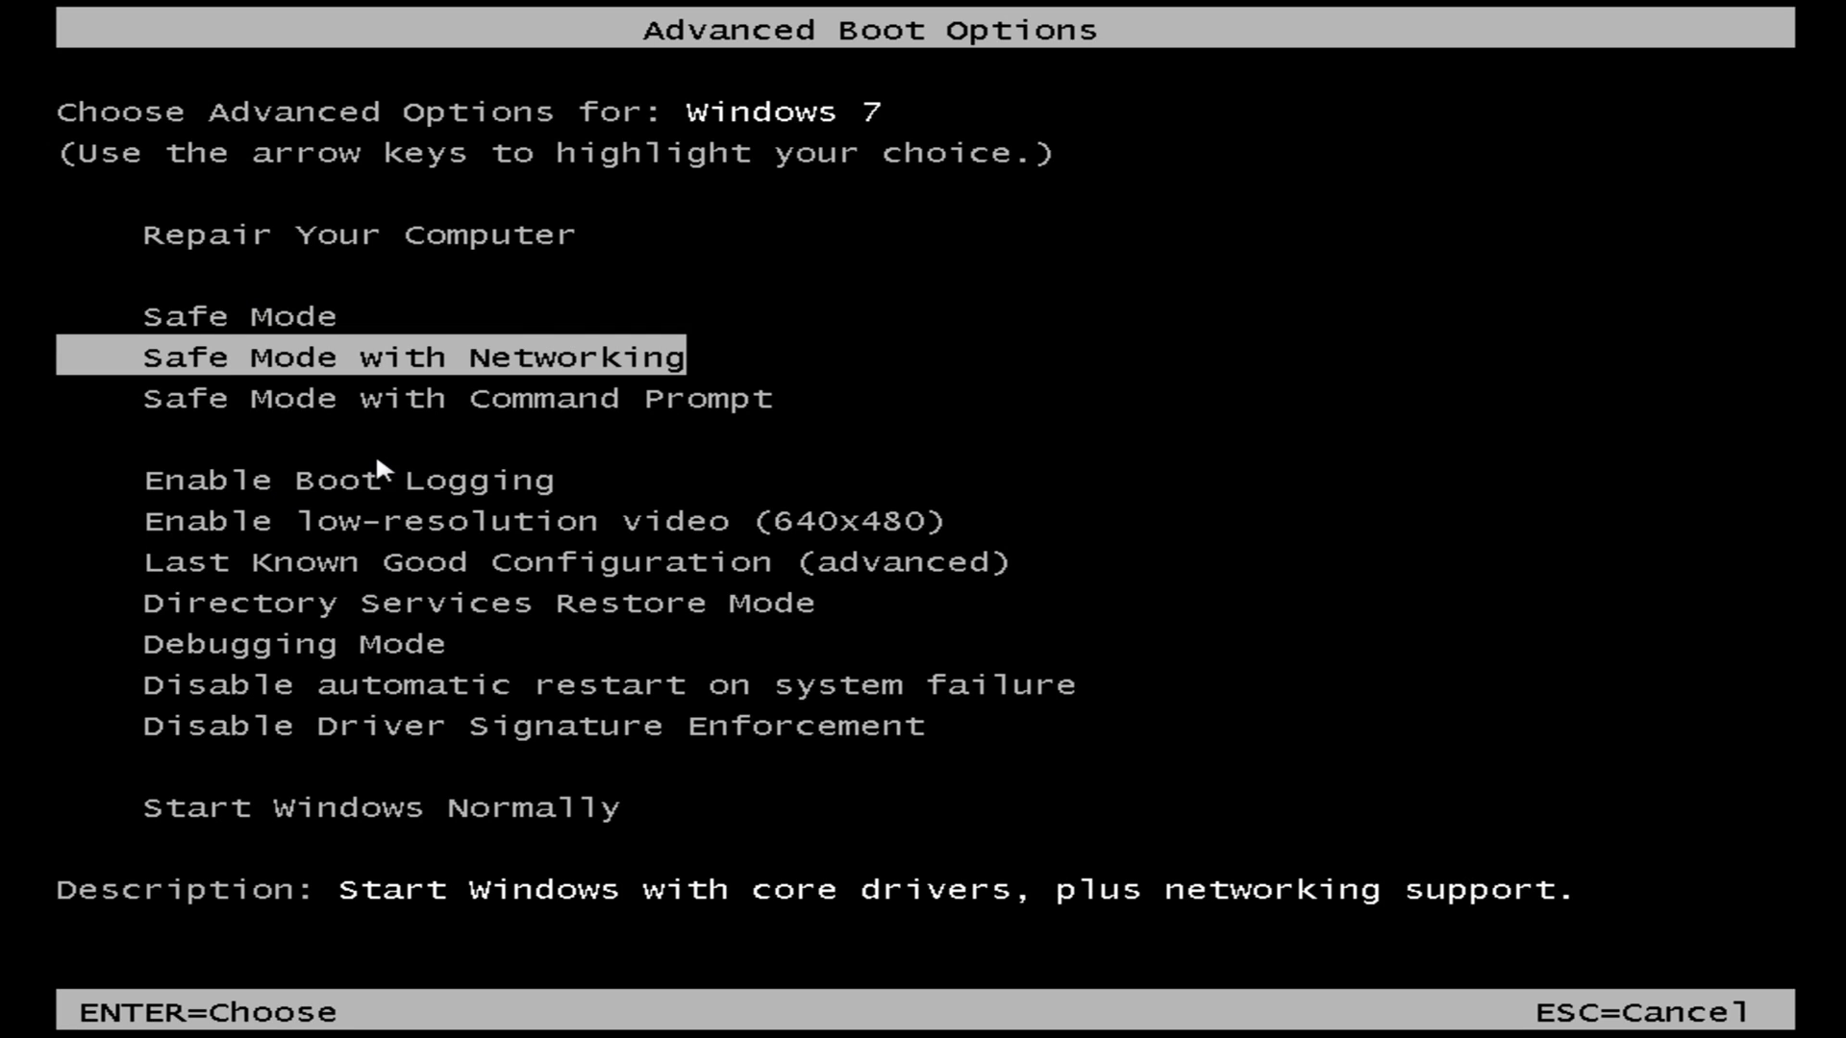
mouse_move(214, 461)
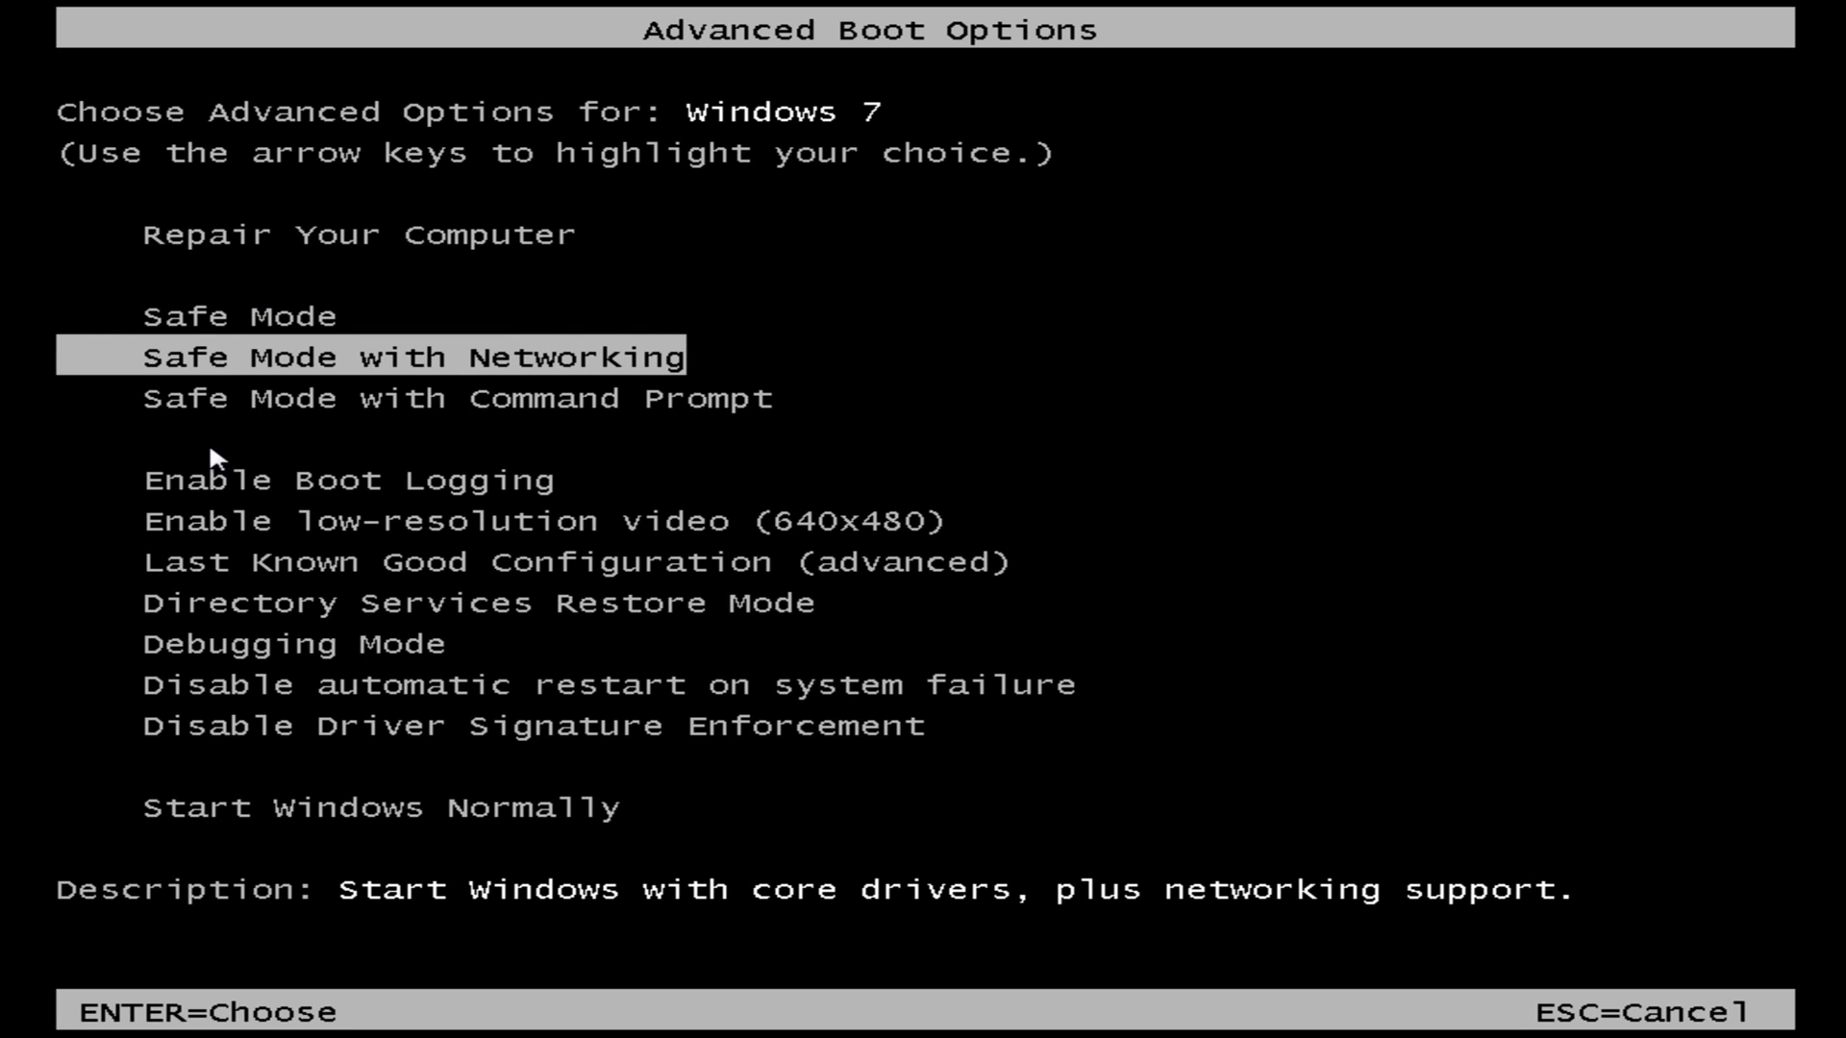
mouse_move(706, 386)
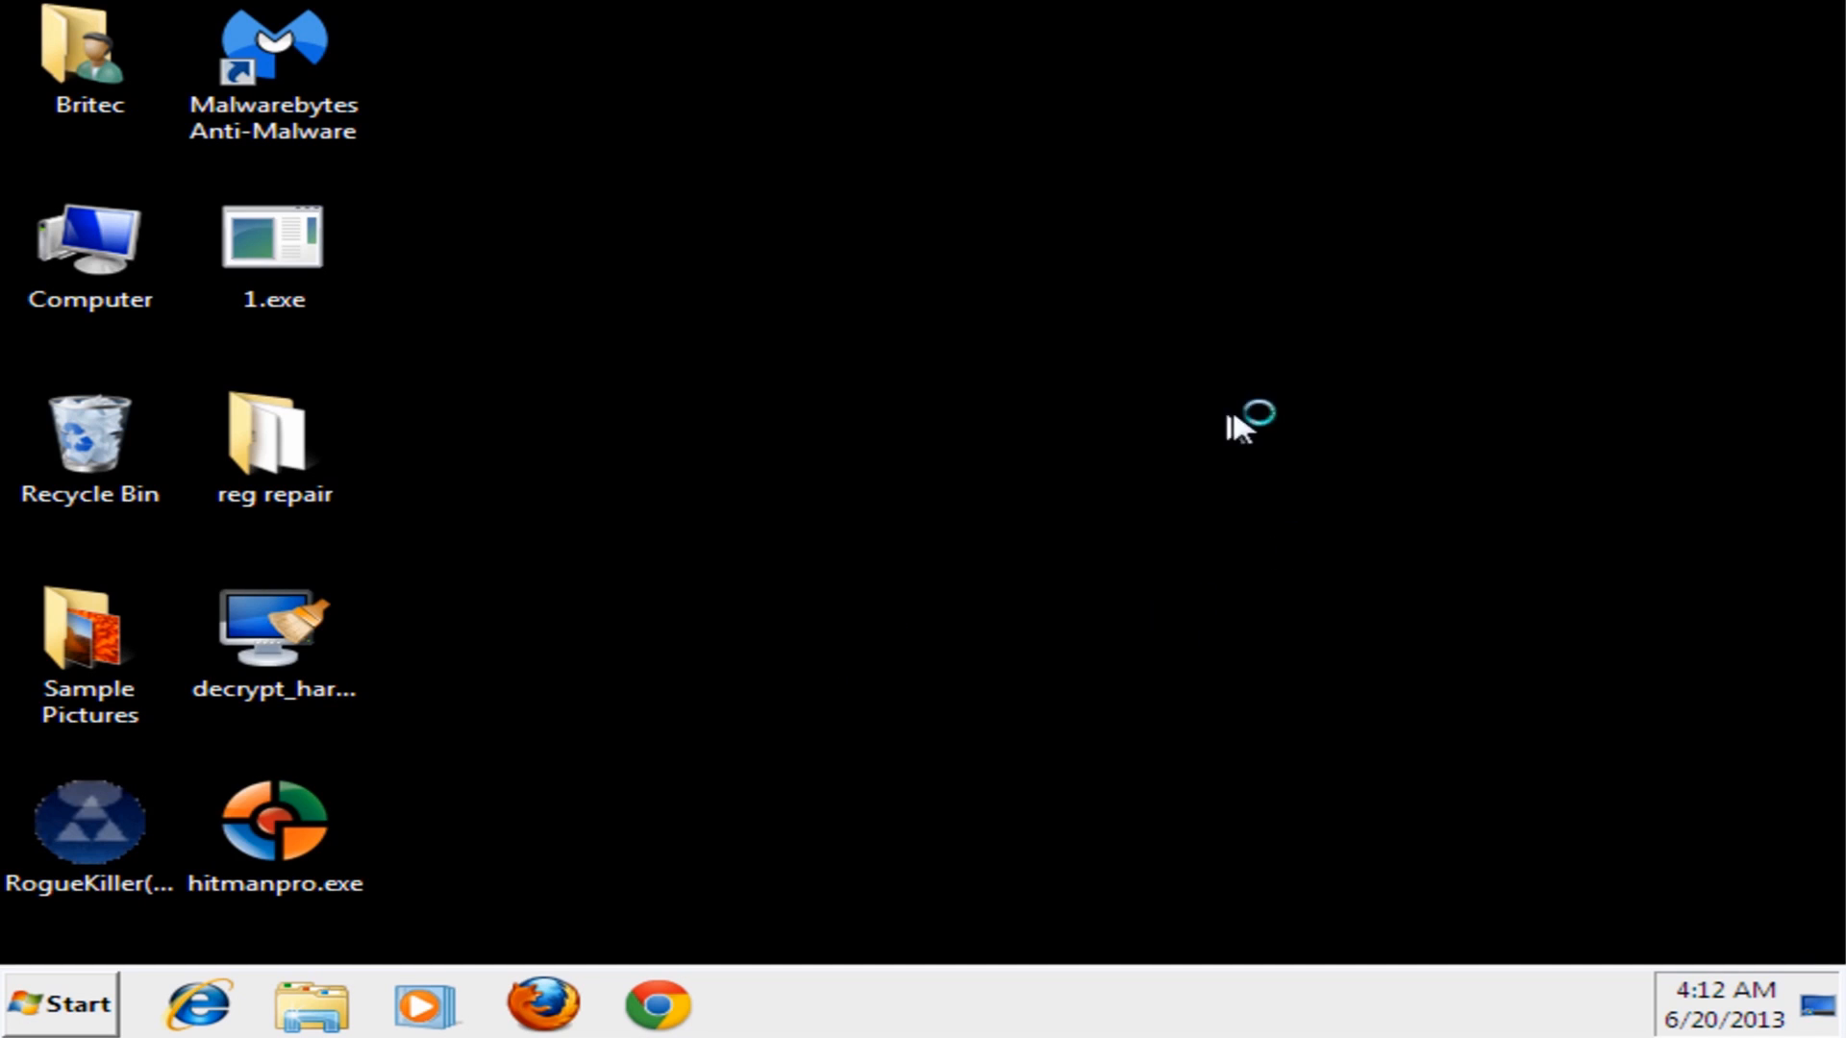
mouse_move(446, 328)
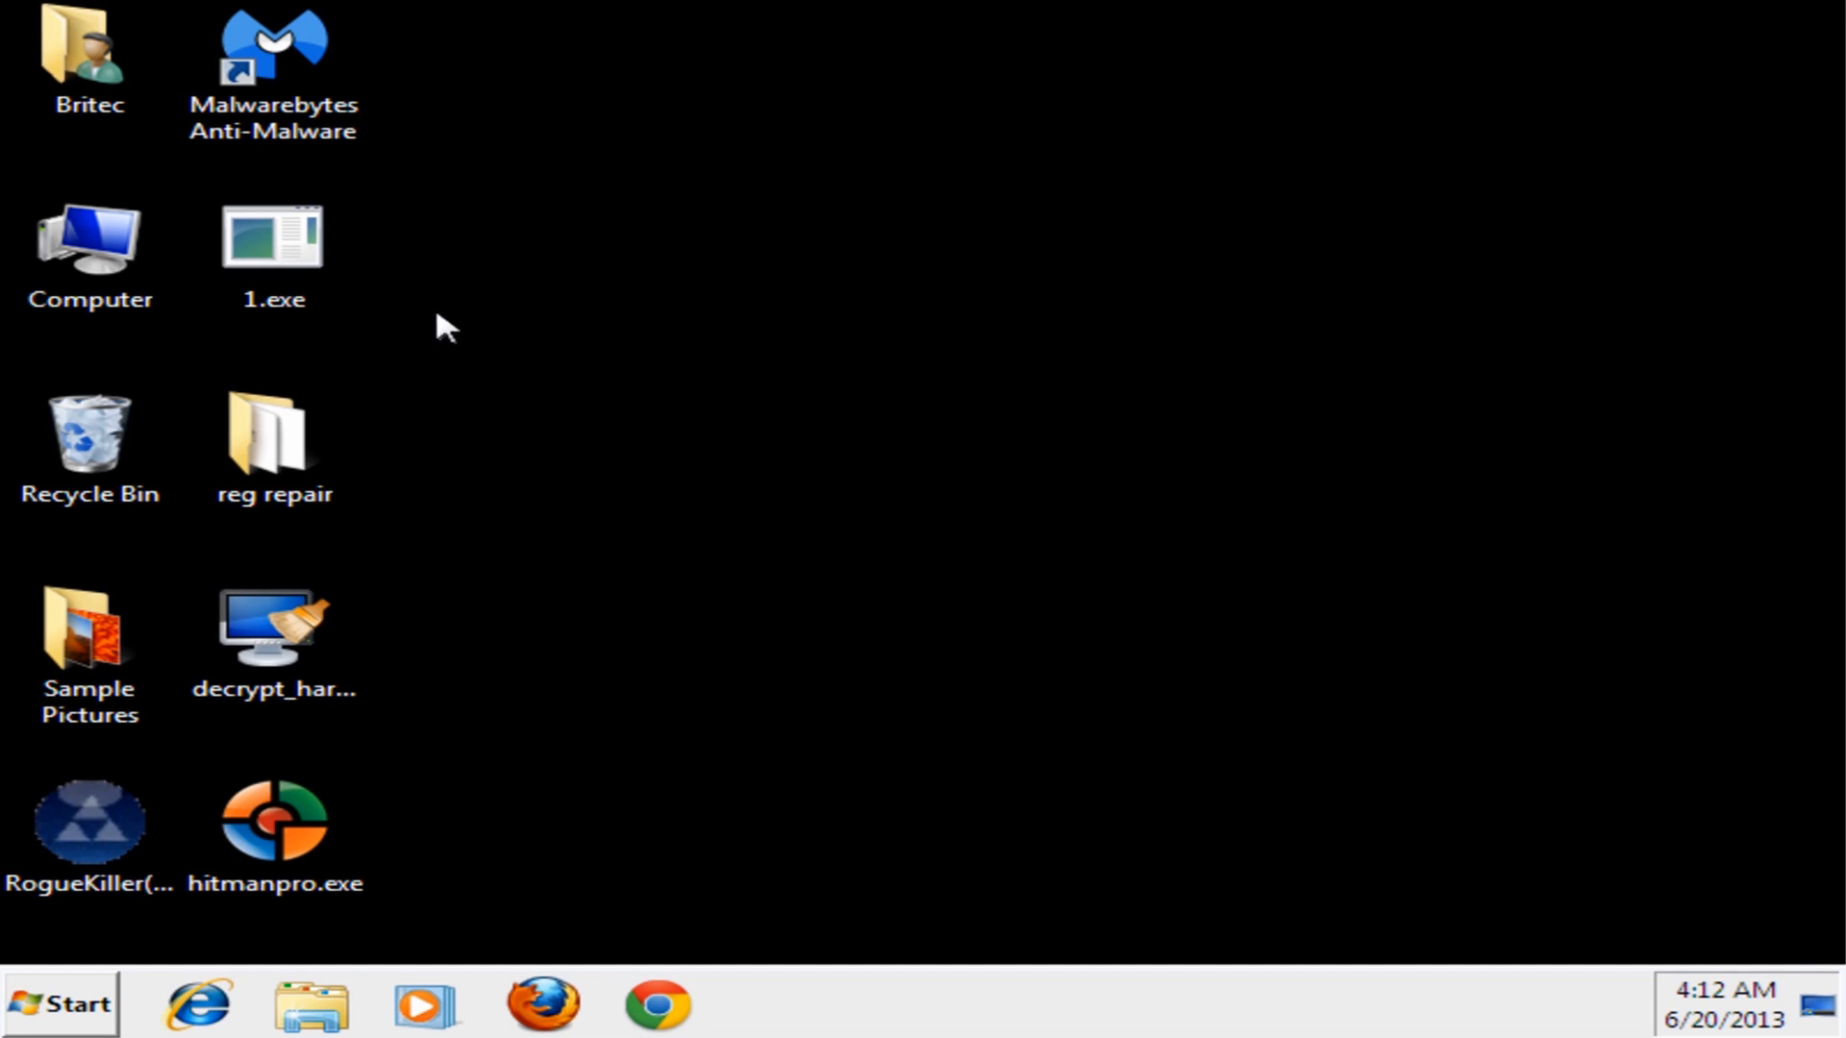
Delete 1.exe from the desktop to the Recycle Bin and close Windows Help and Support
right_click(272, 251)
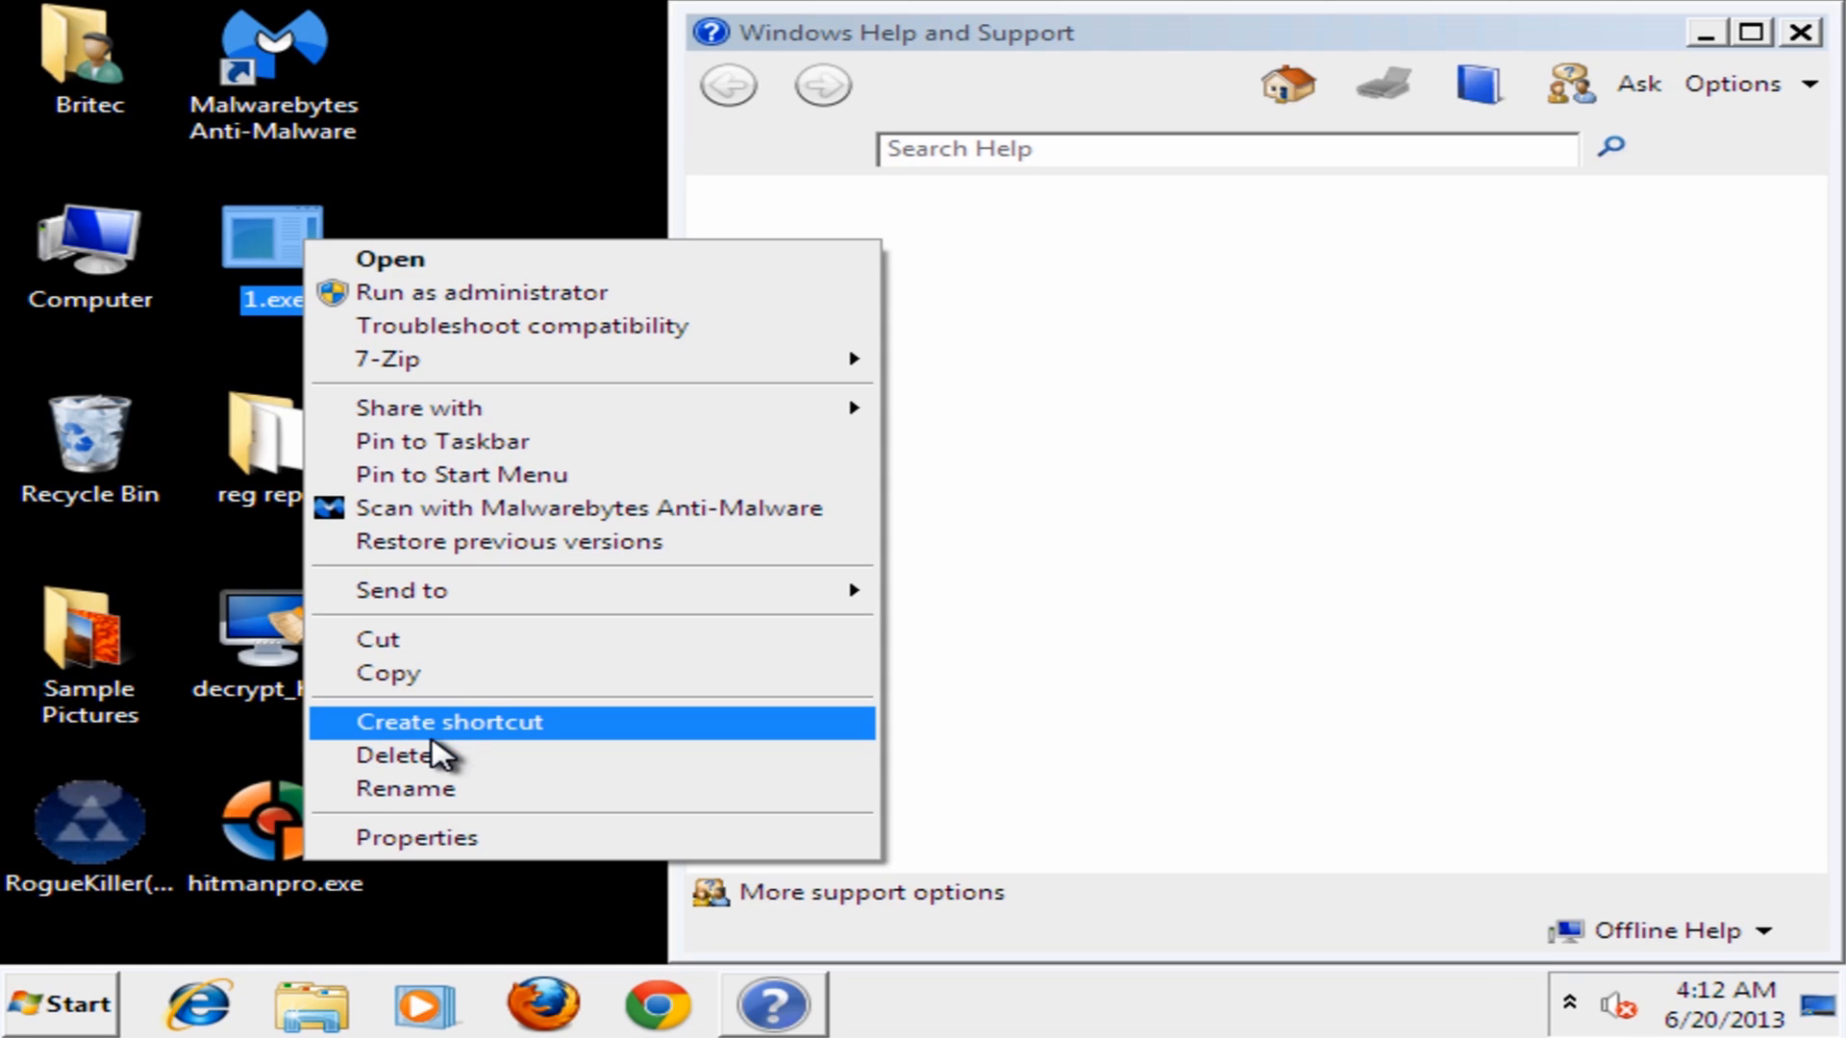
click(409, 754)
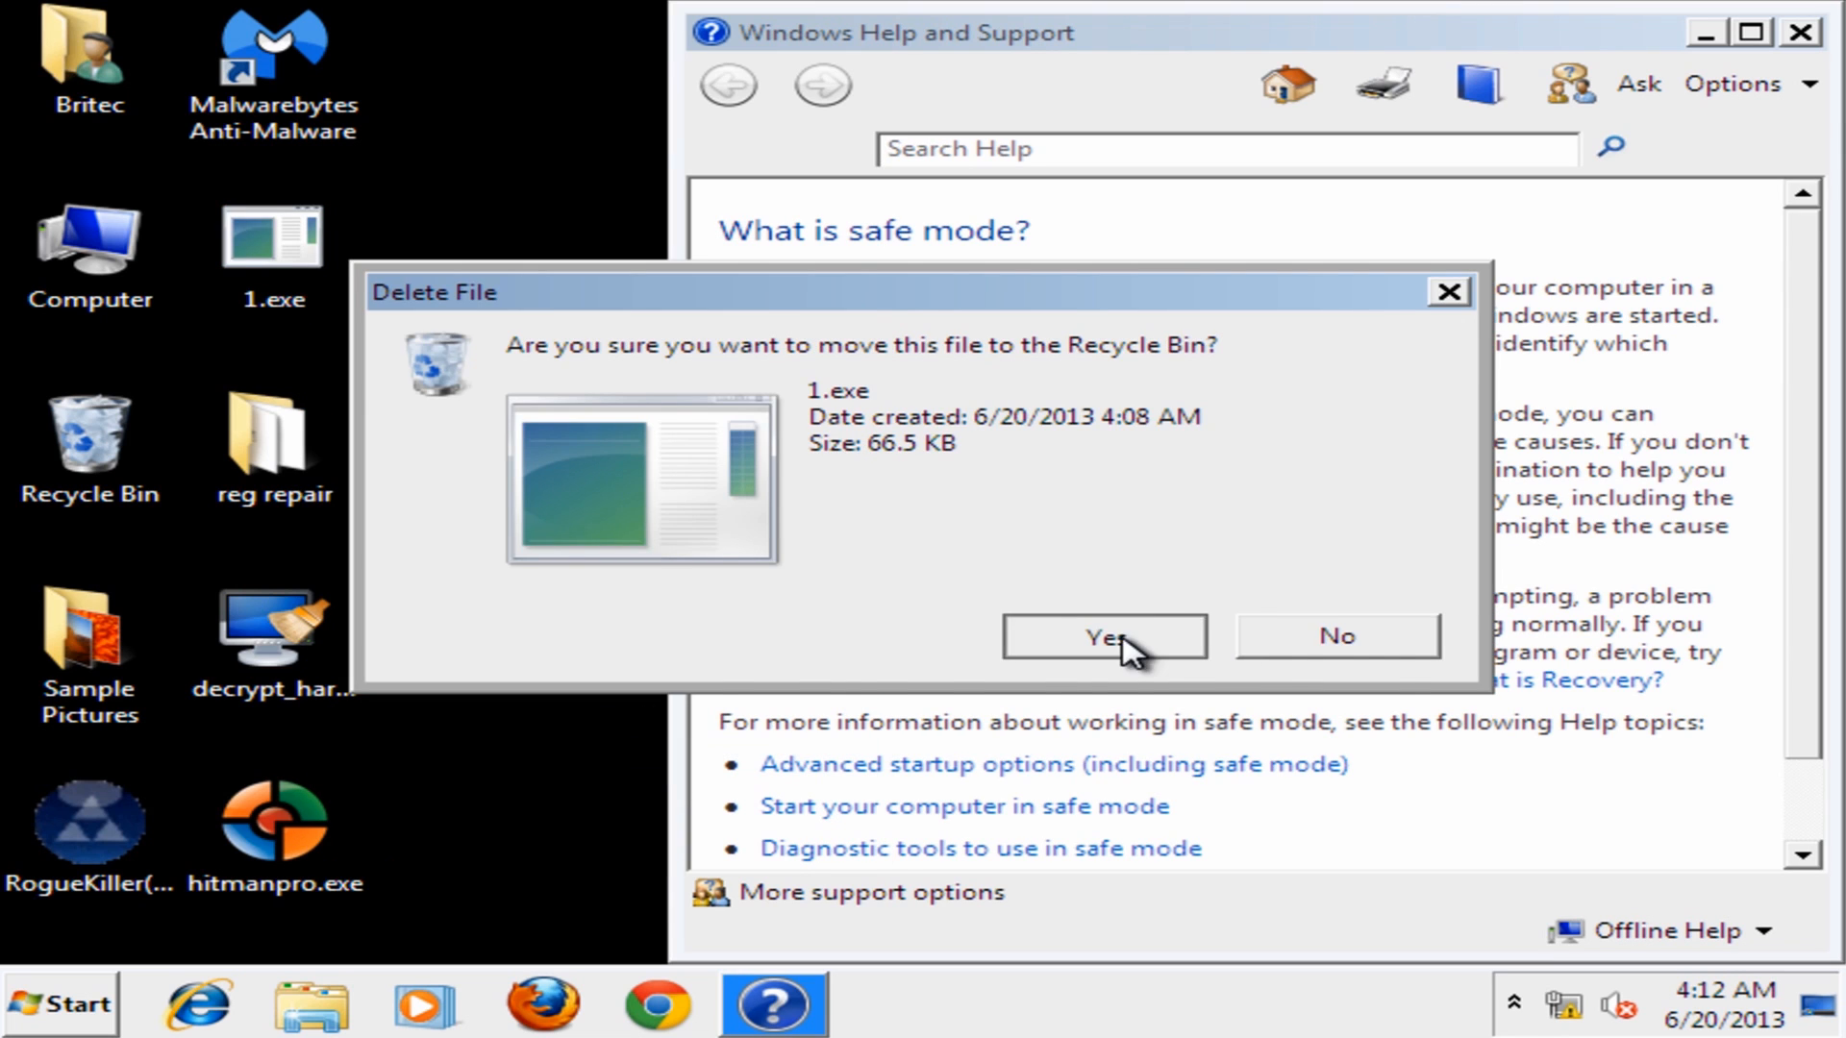
click(1102, 636)
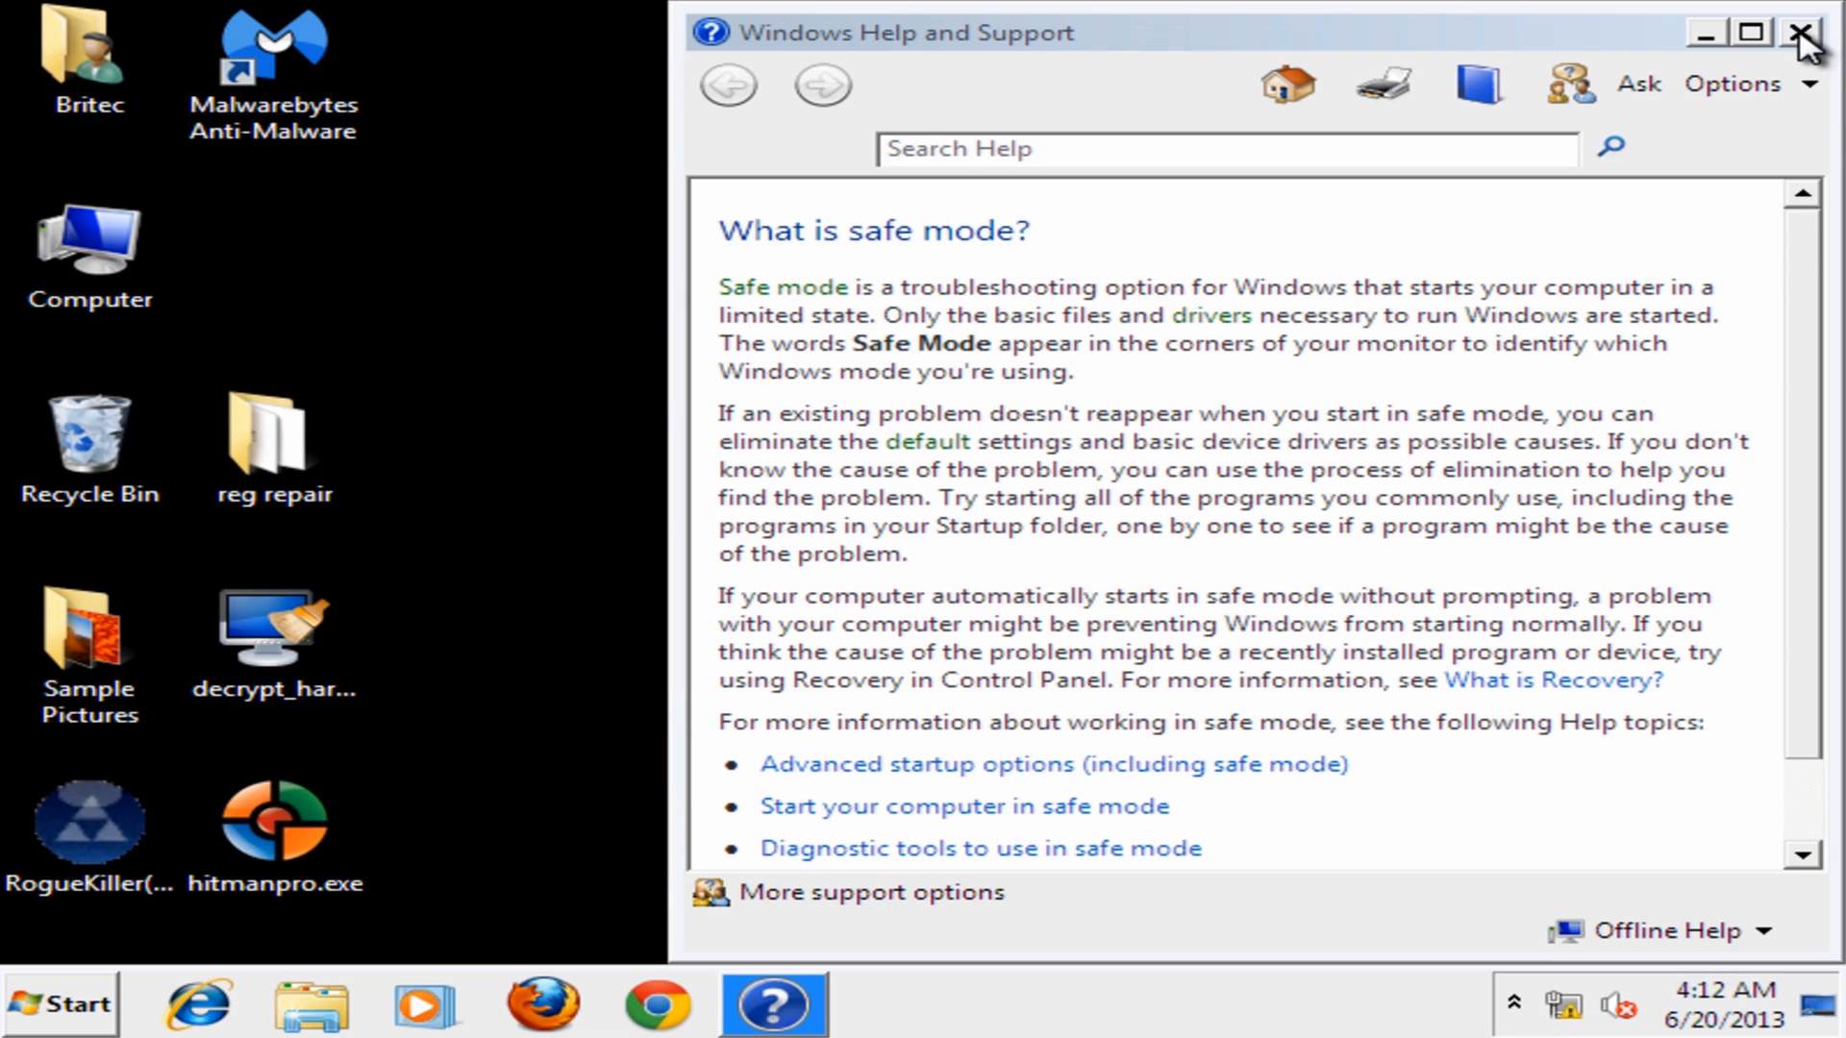
click(1799, 32)
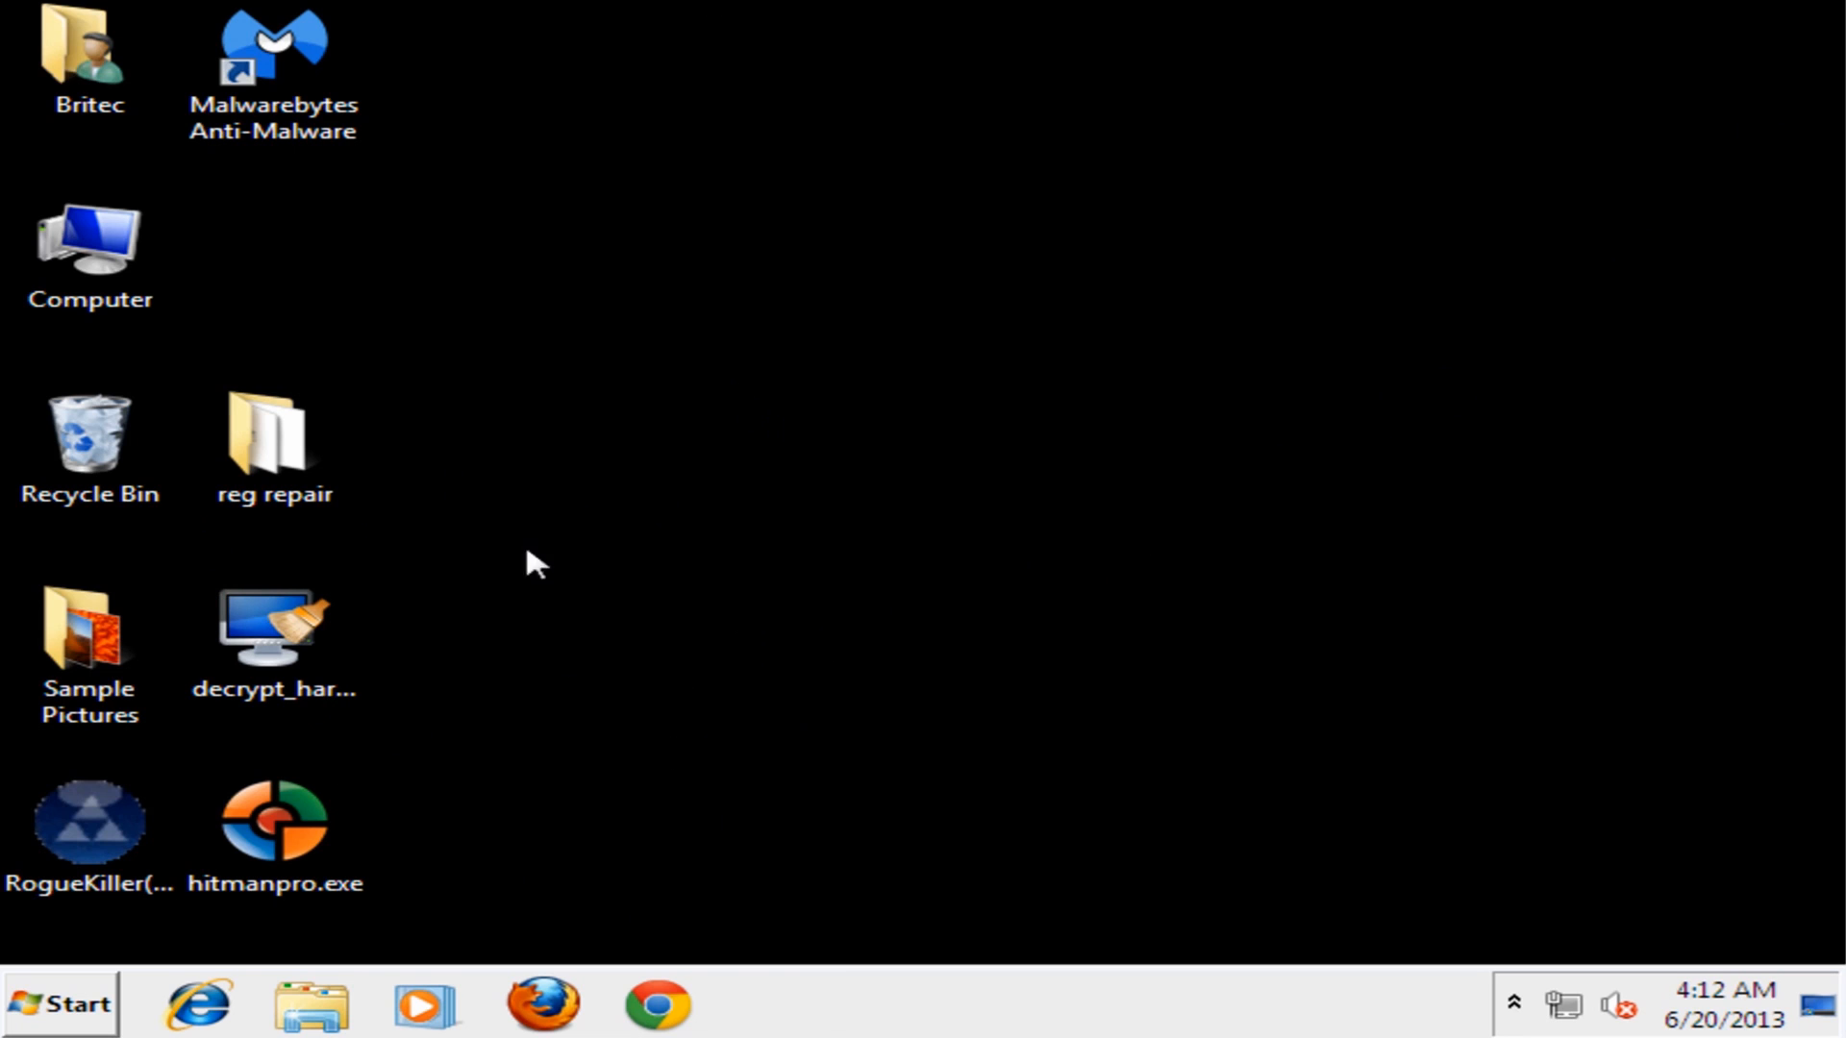
mouse_move(781, 631)
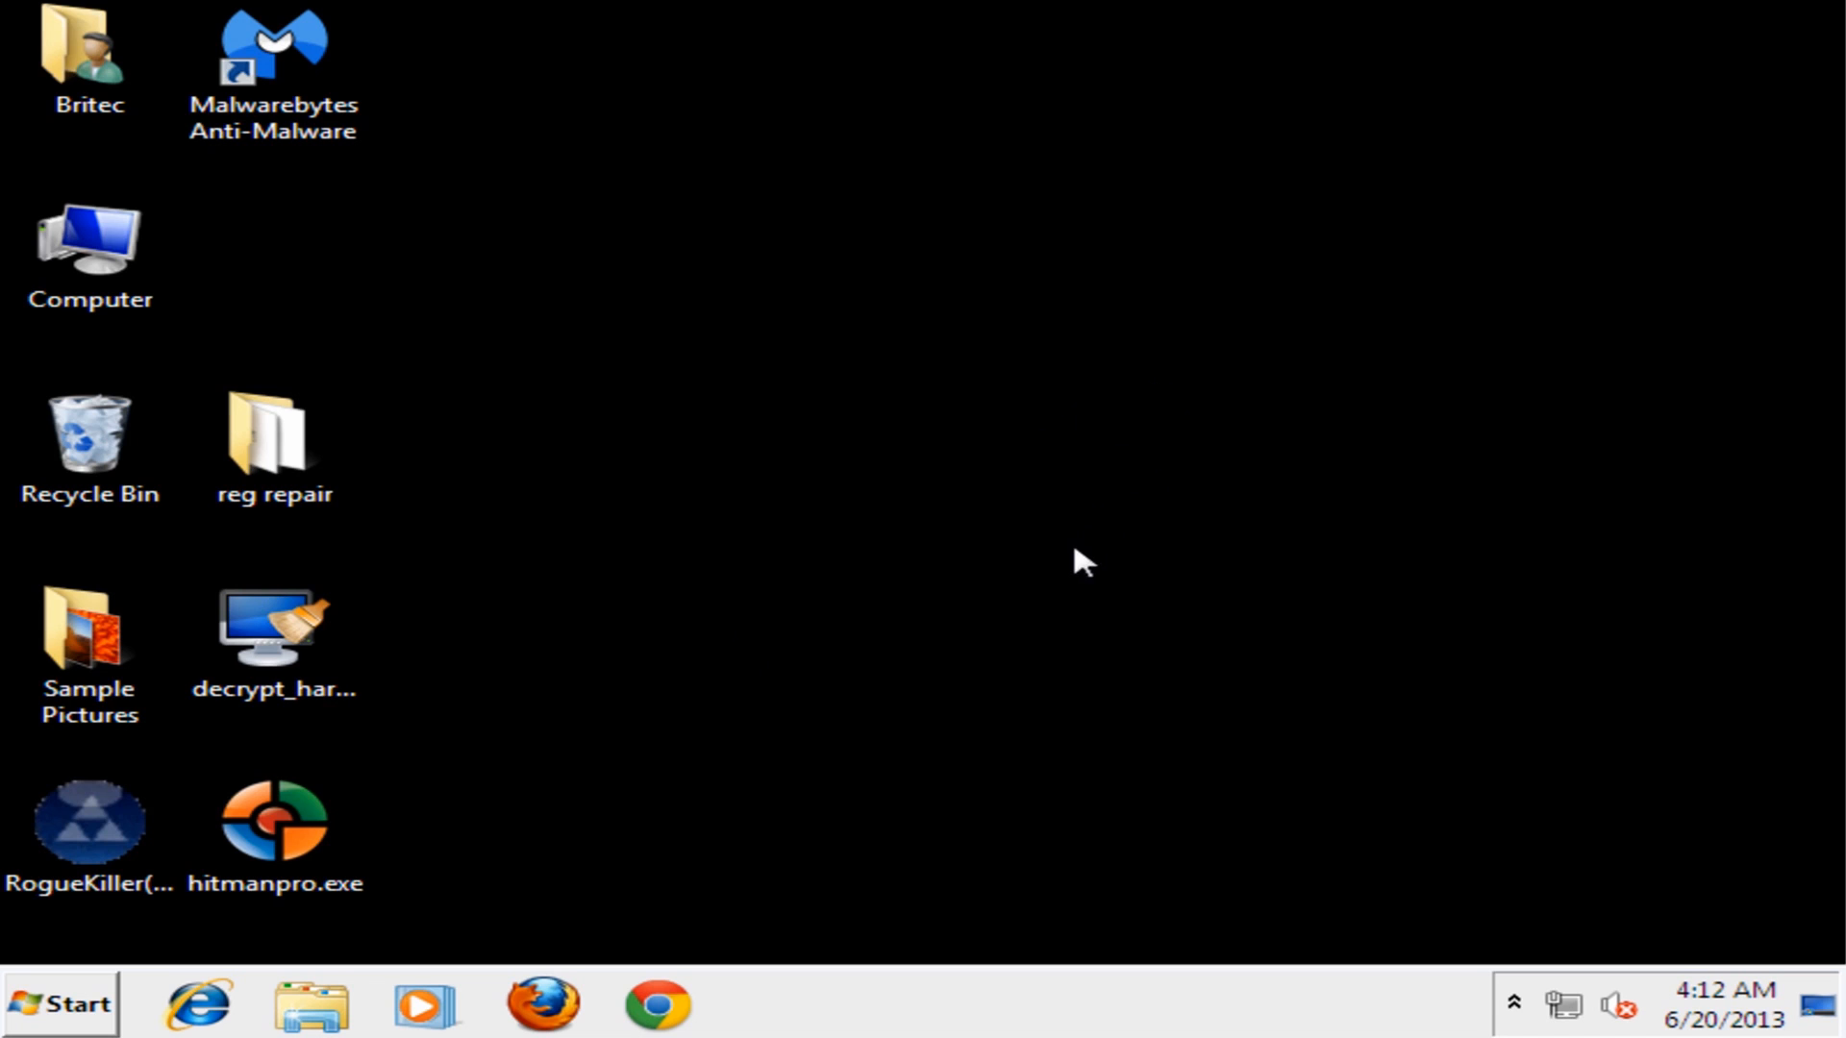
click(273, 822)
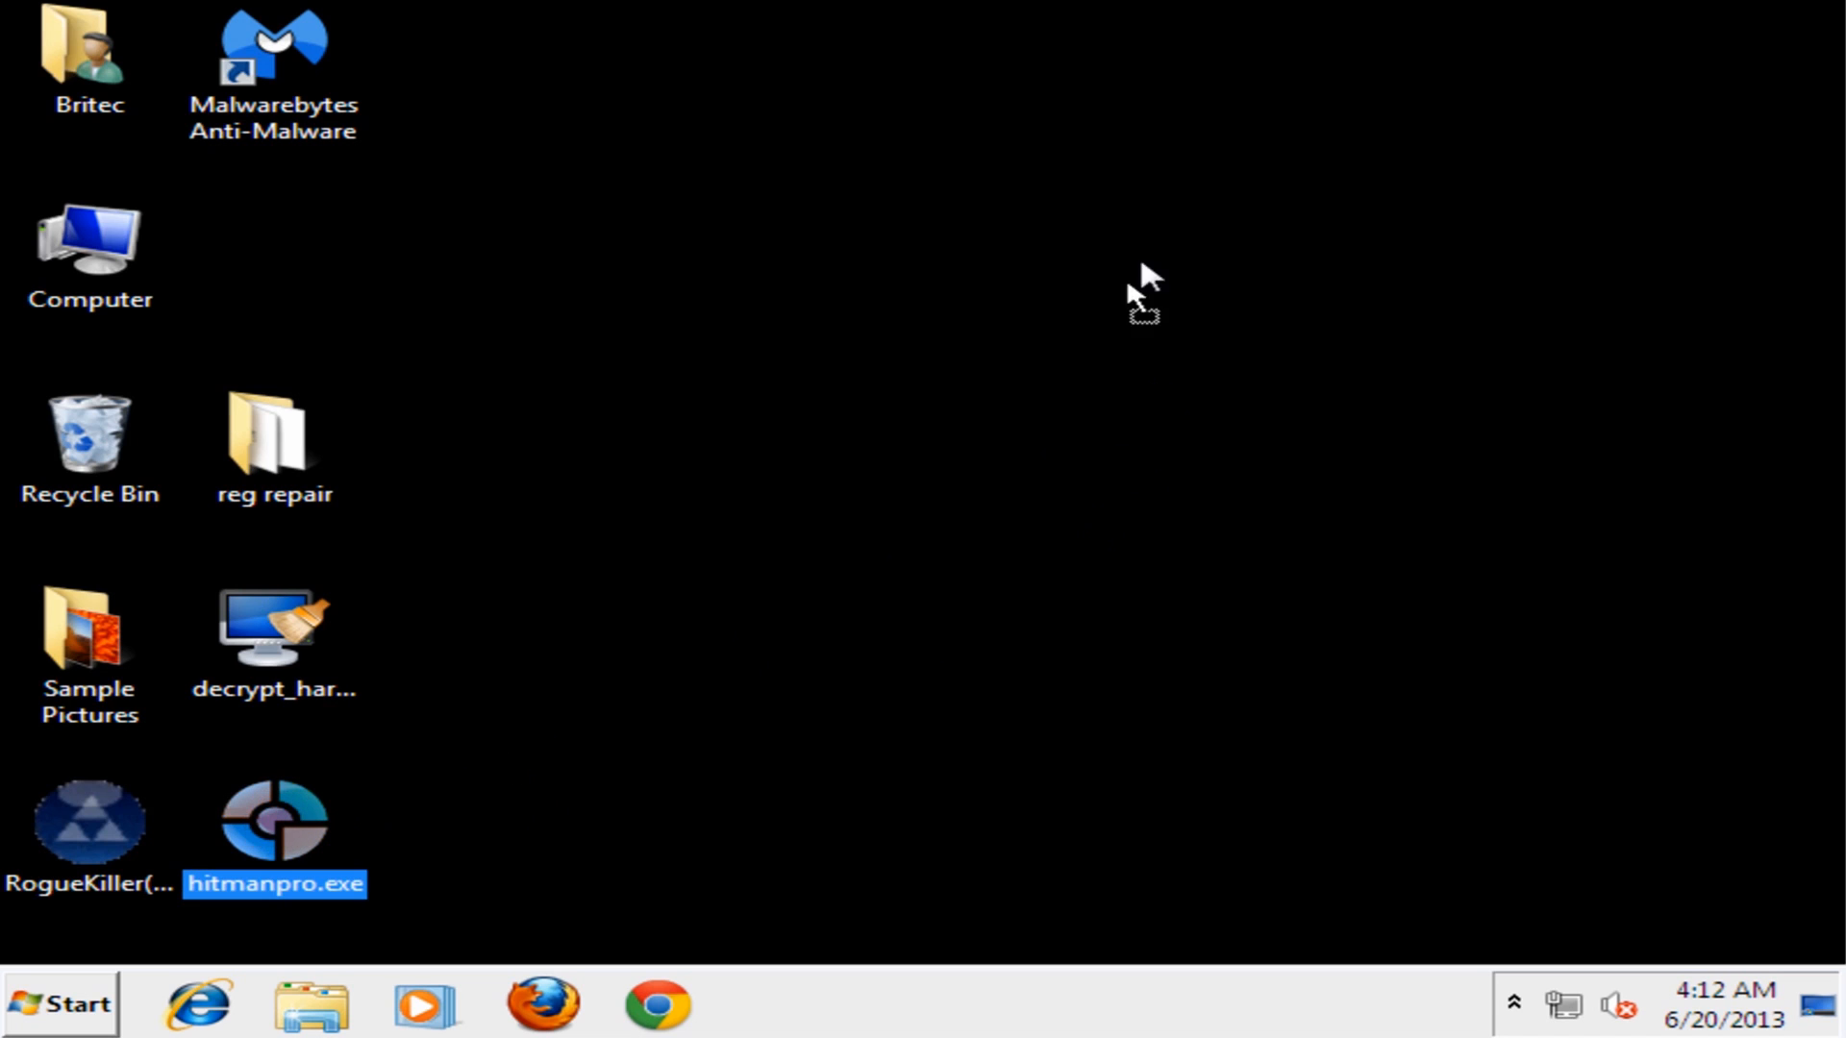
drag(274, 824, 1196, 436)
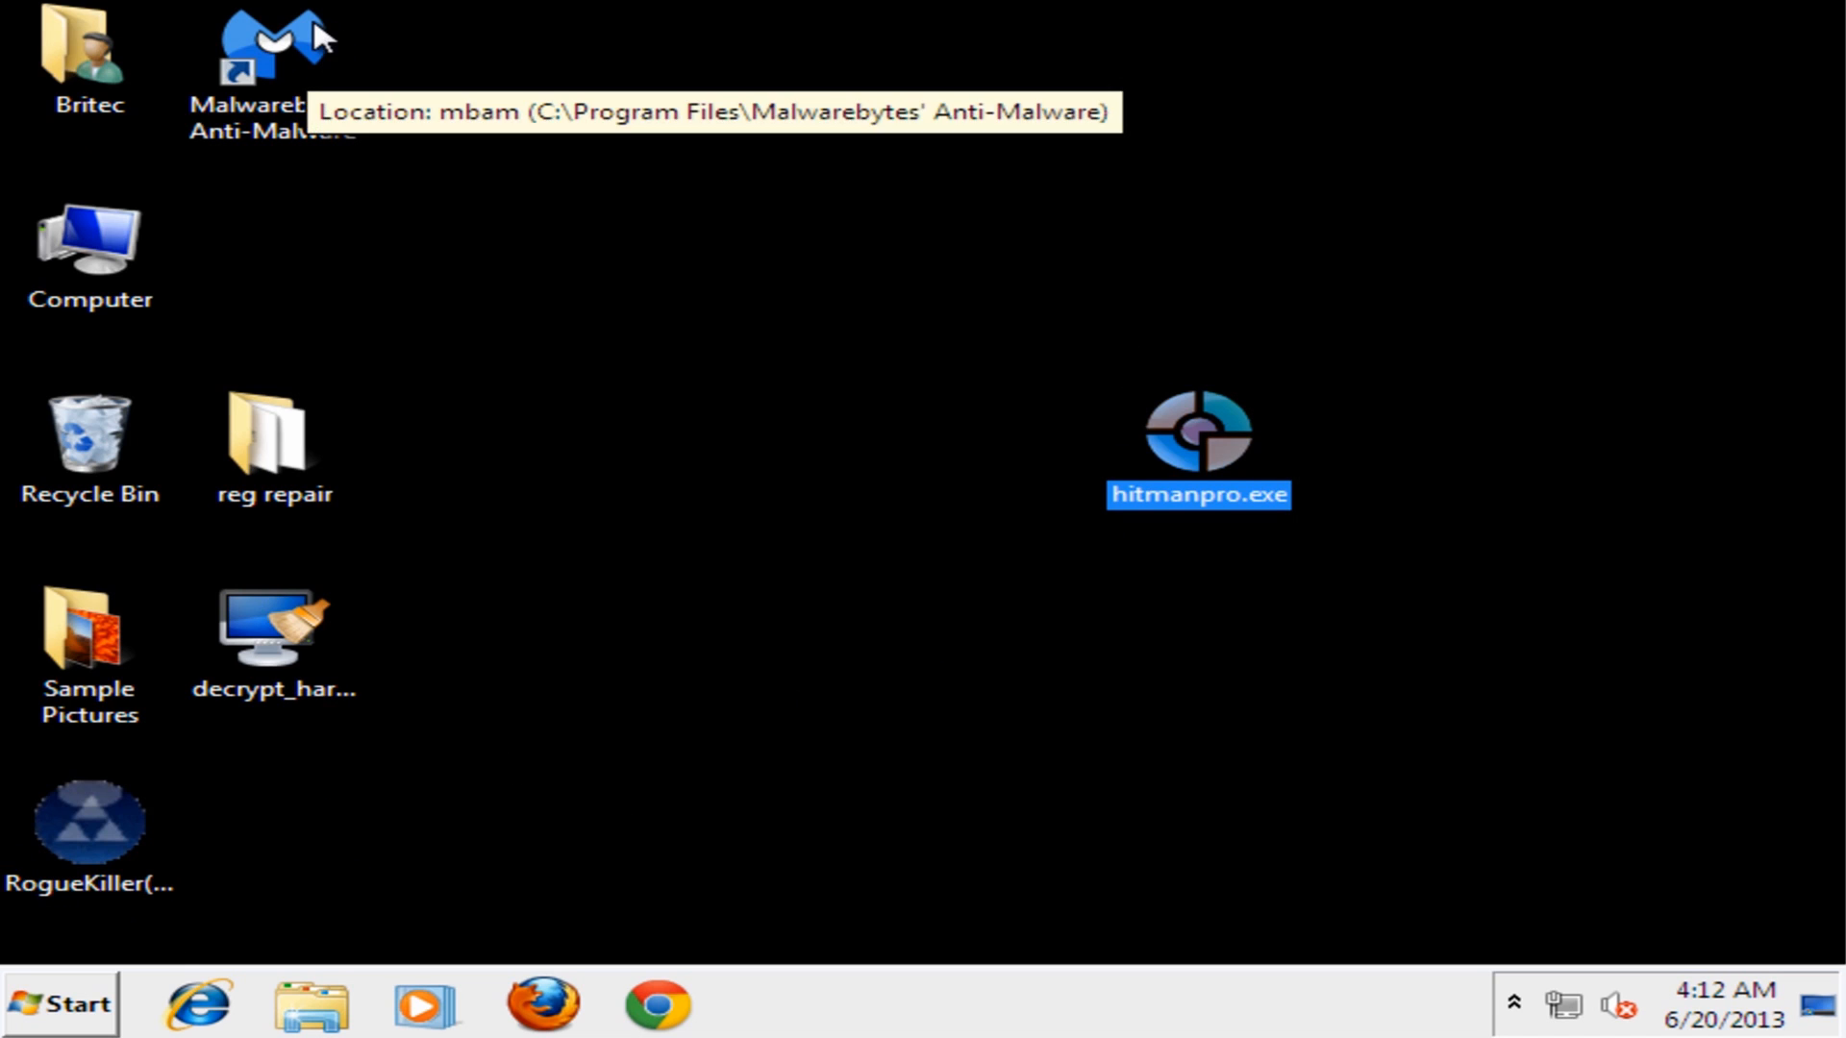
click(273, 41)
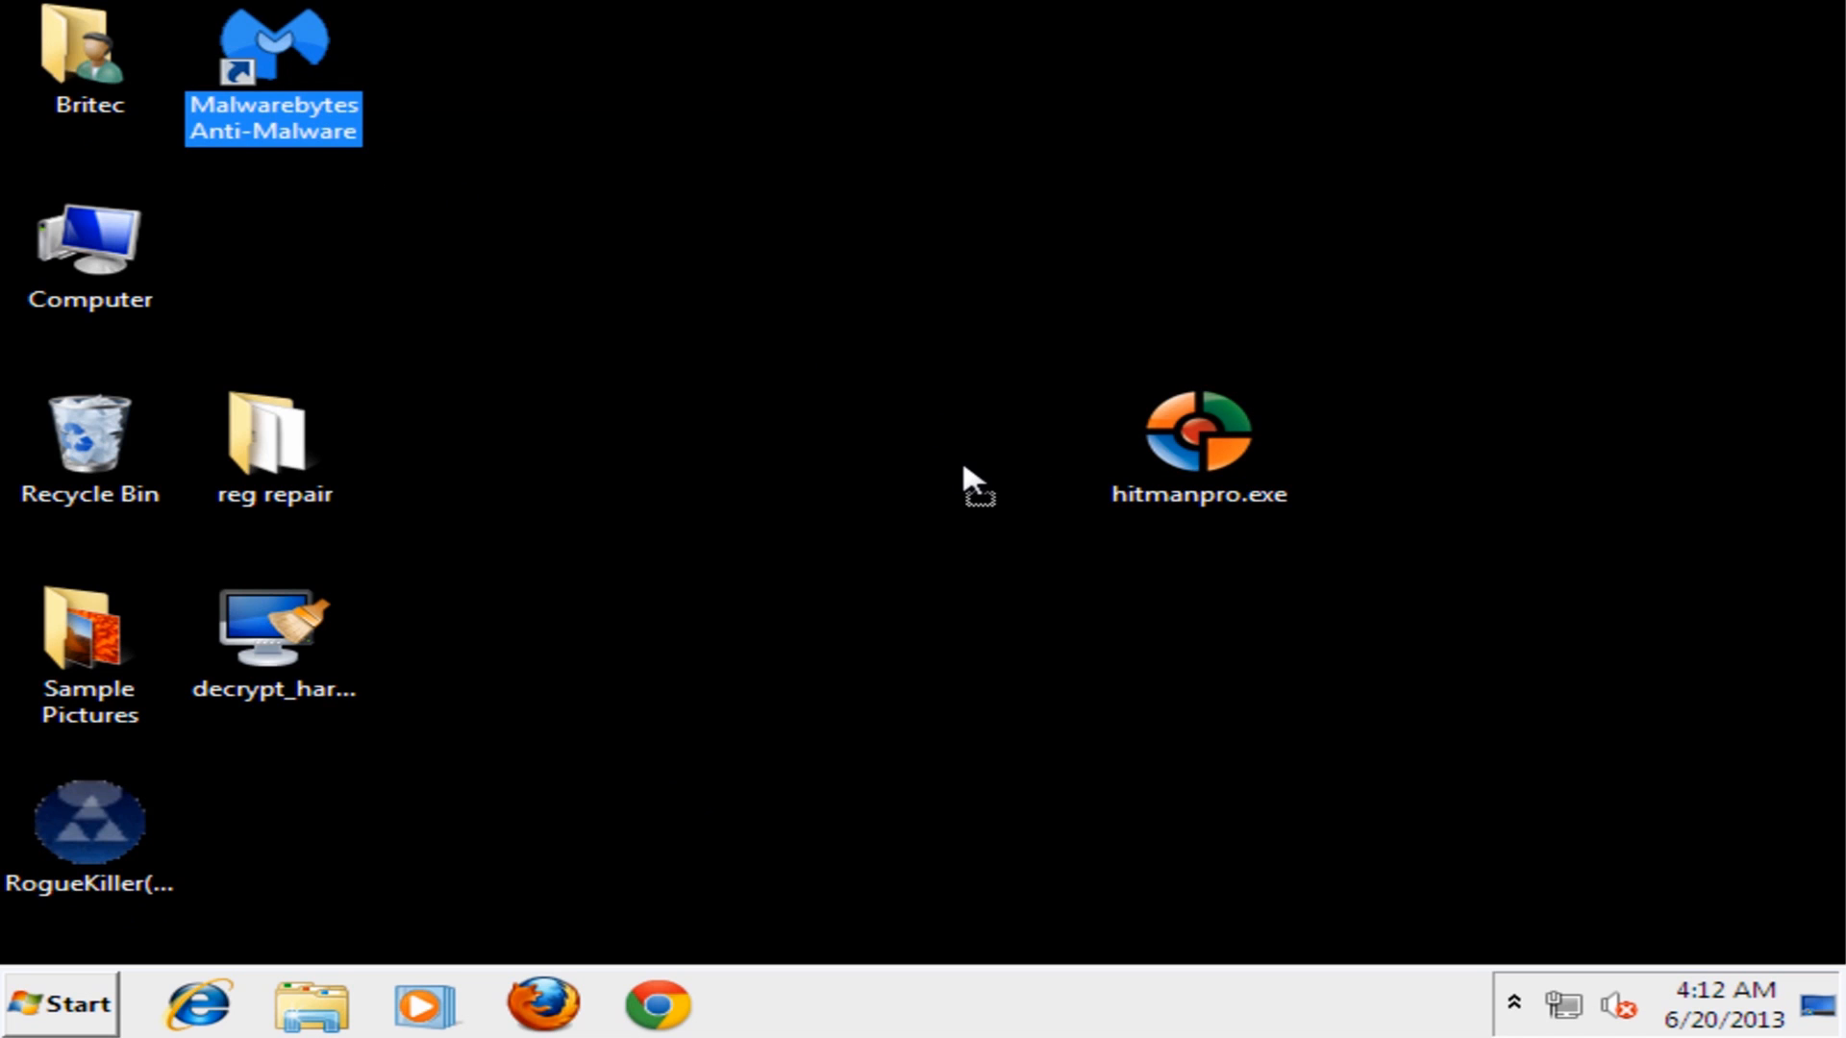
drag(272, 74, 1012, 457)
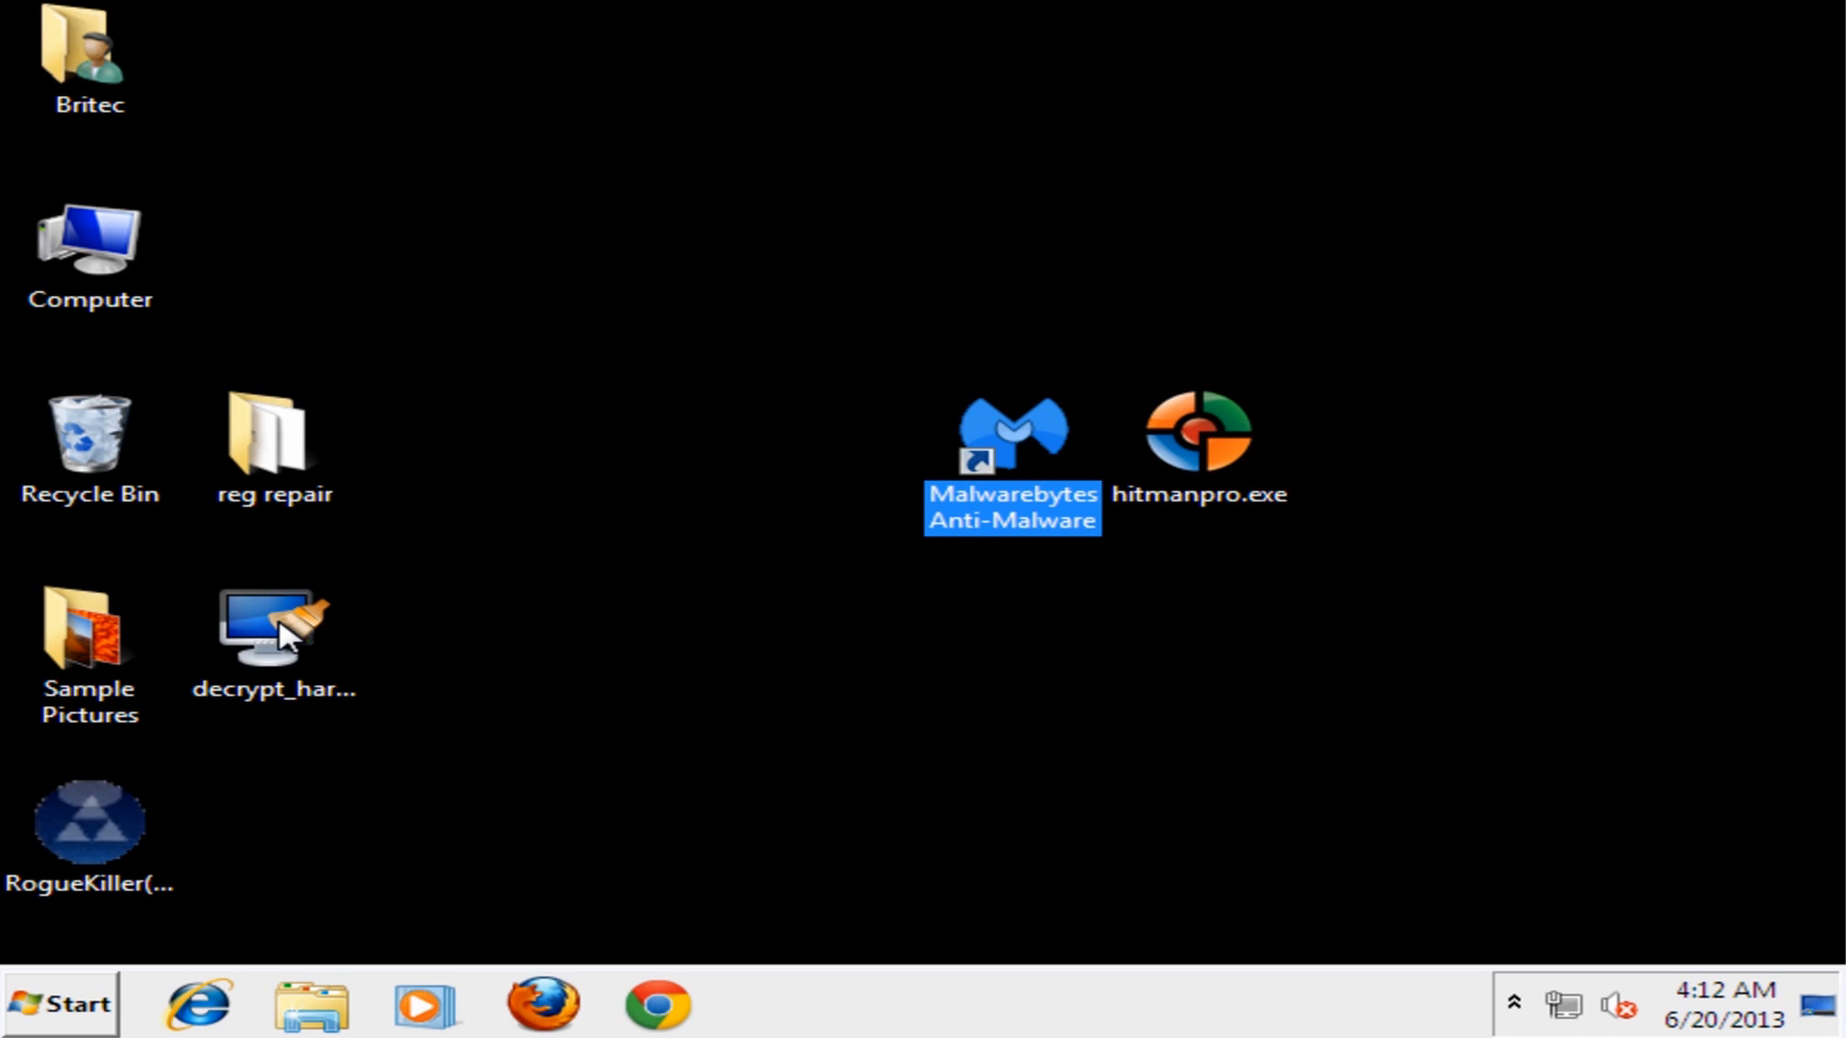
drag(276, 635, 643, 453)
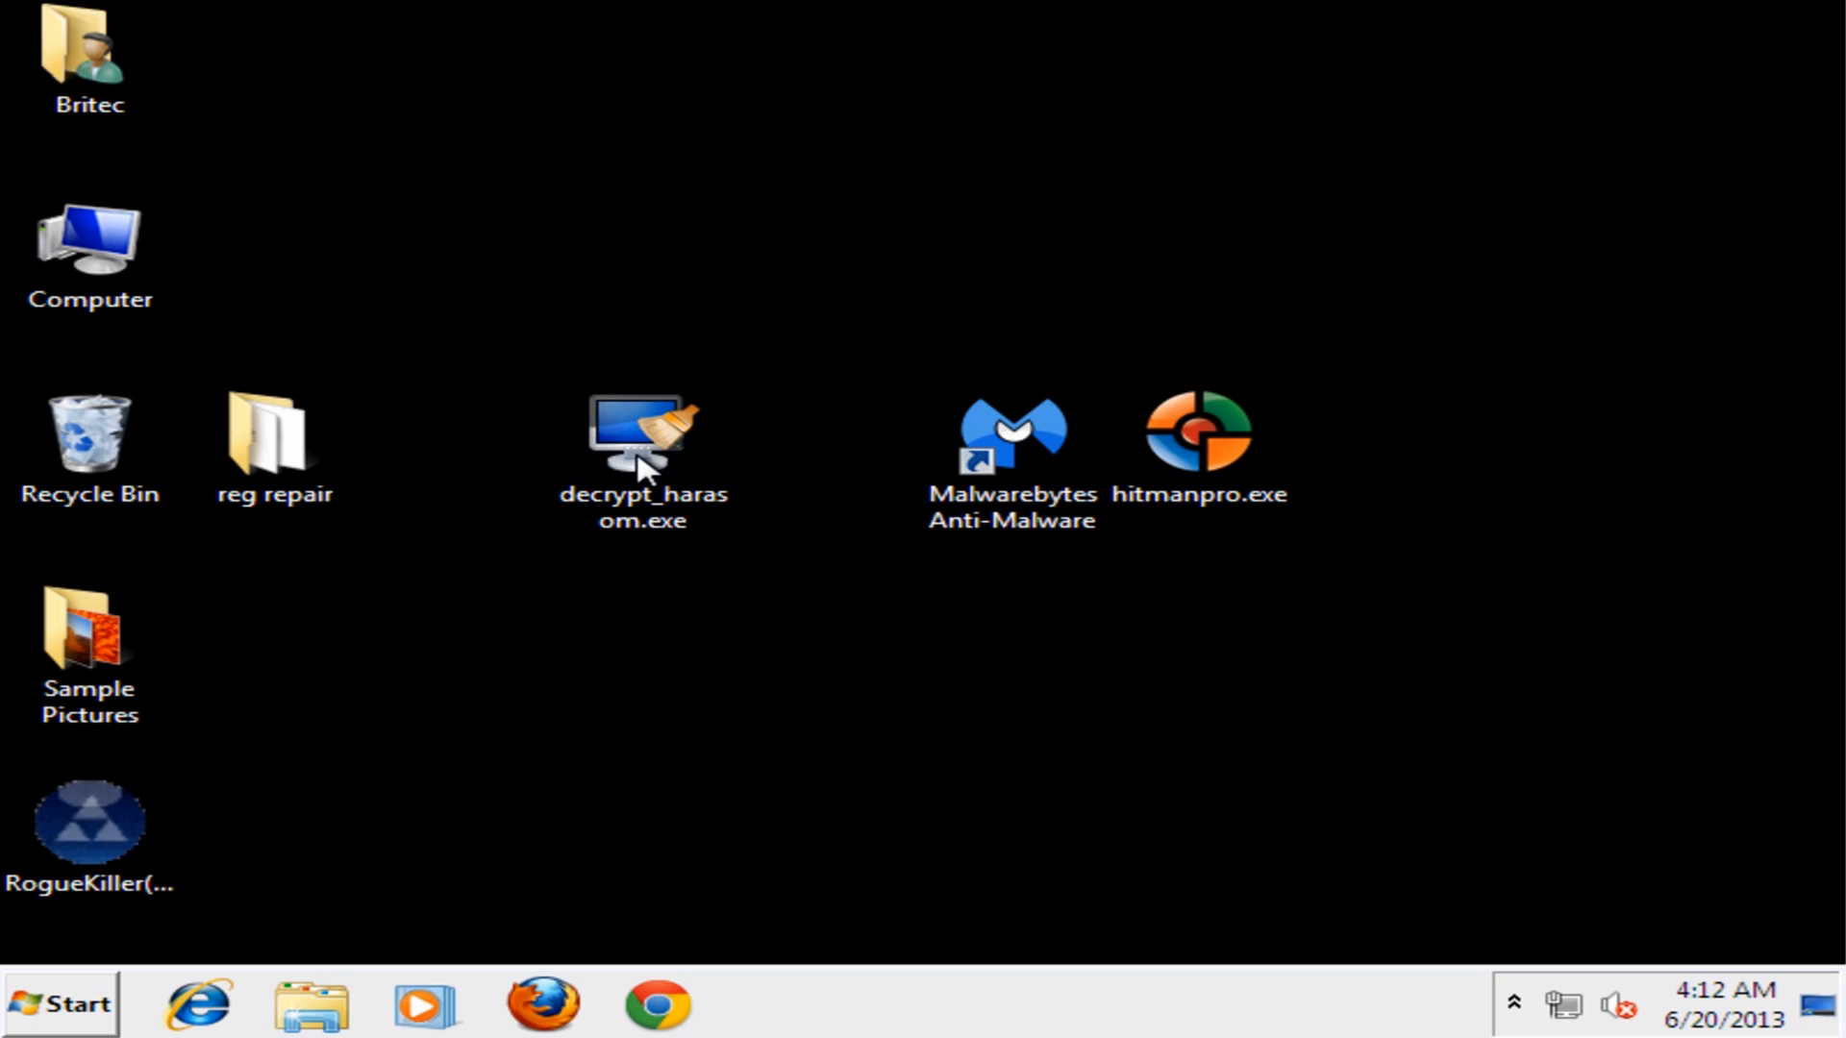
mouse_move(833, 409)
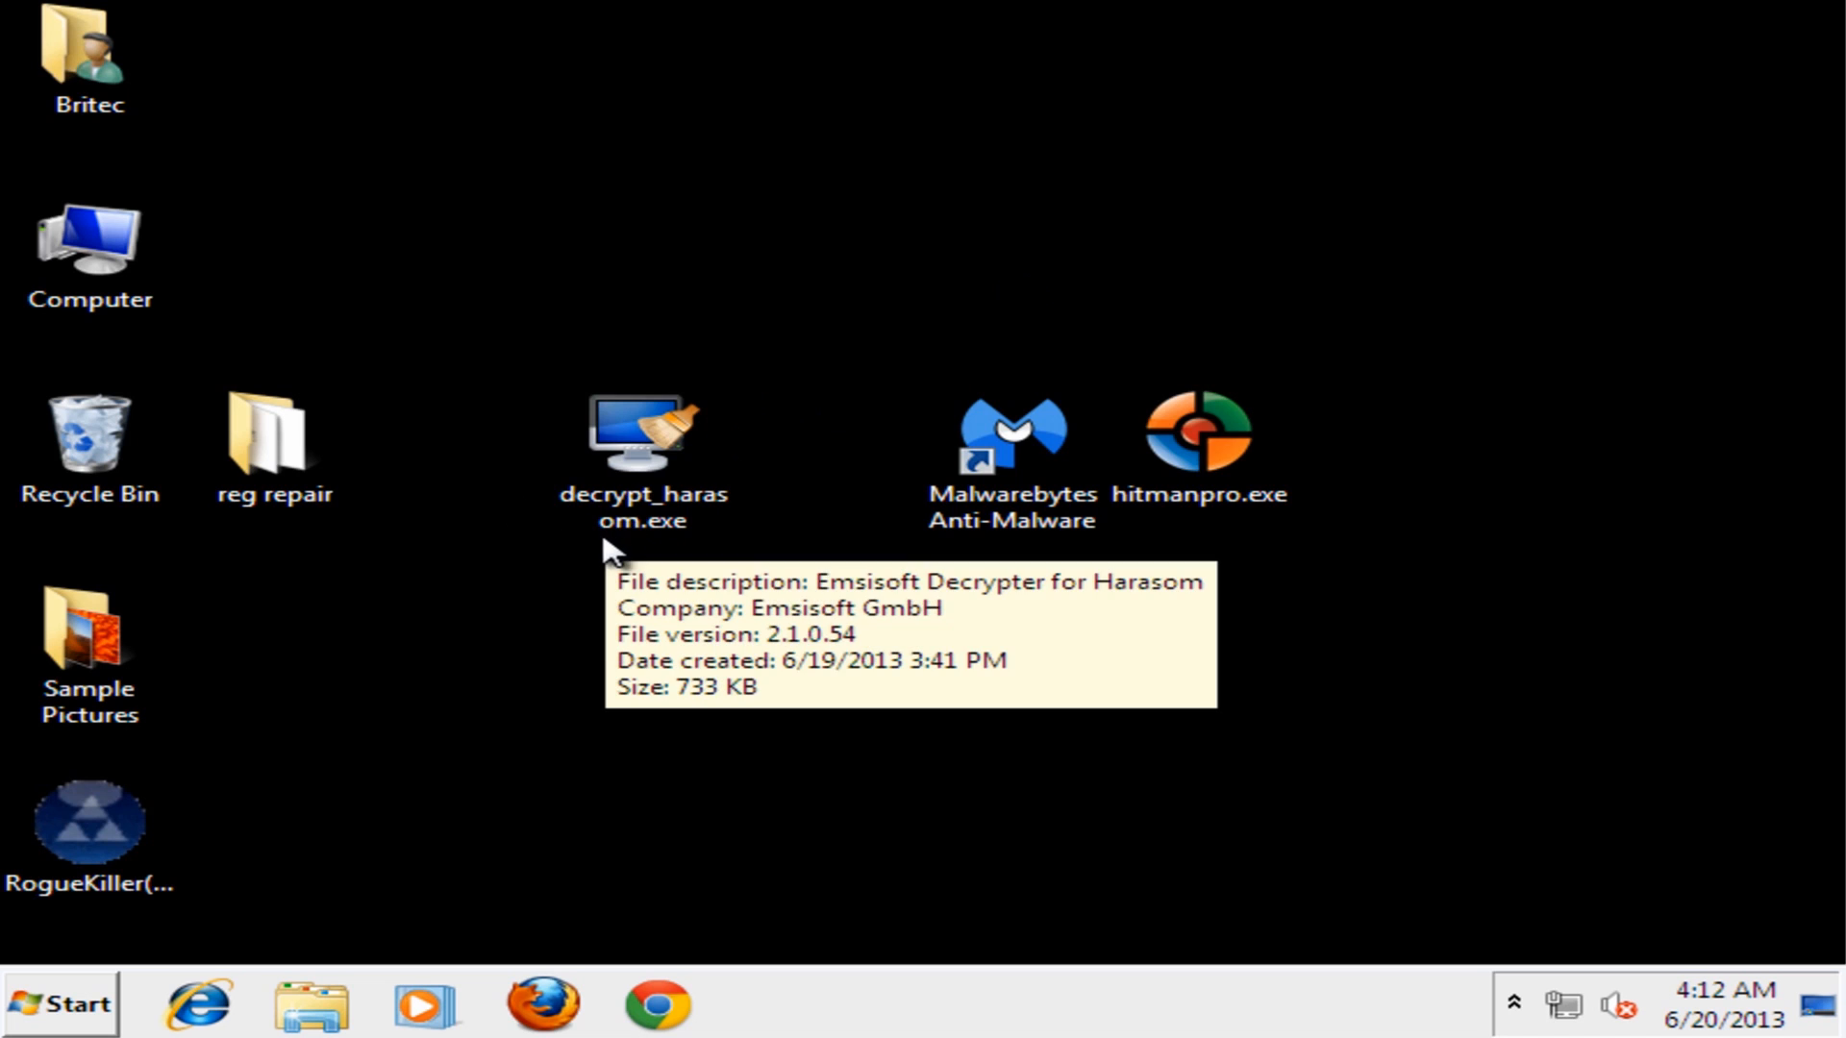
mouse_move(630, 447)
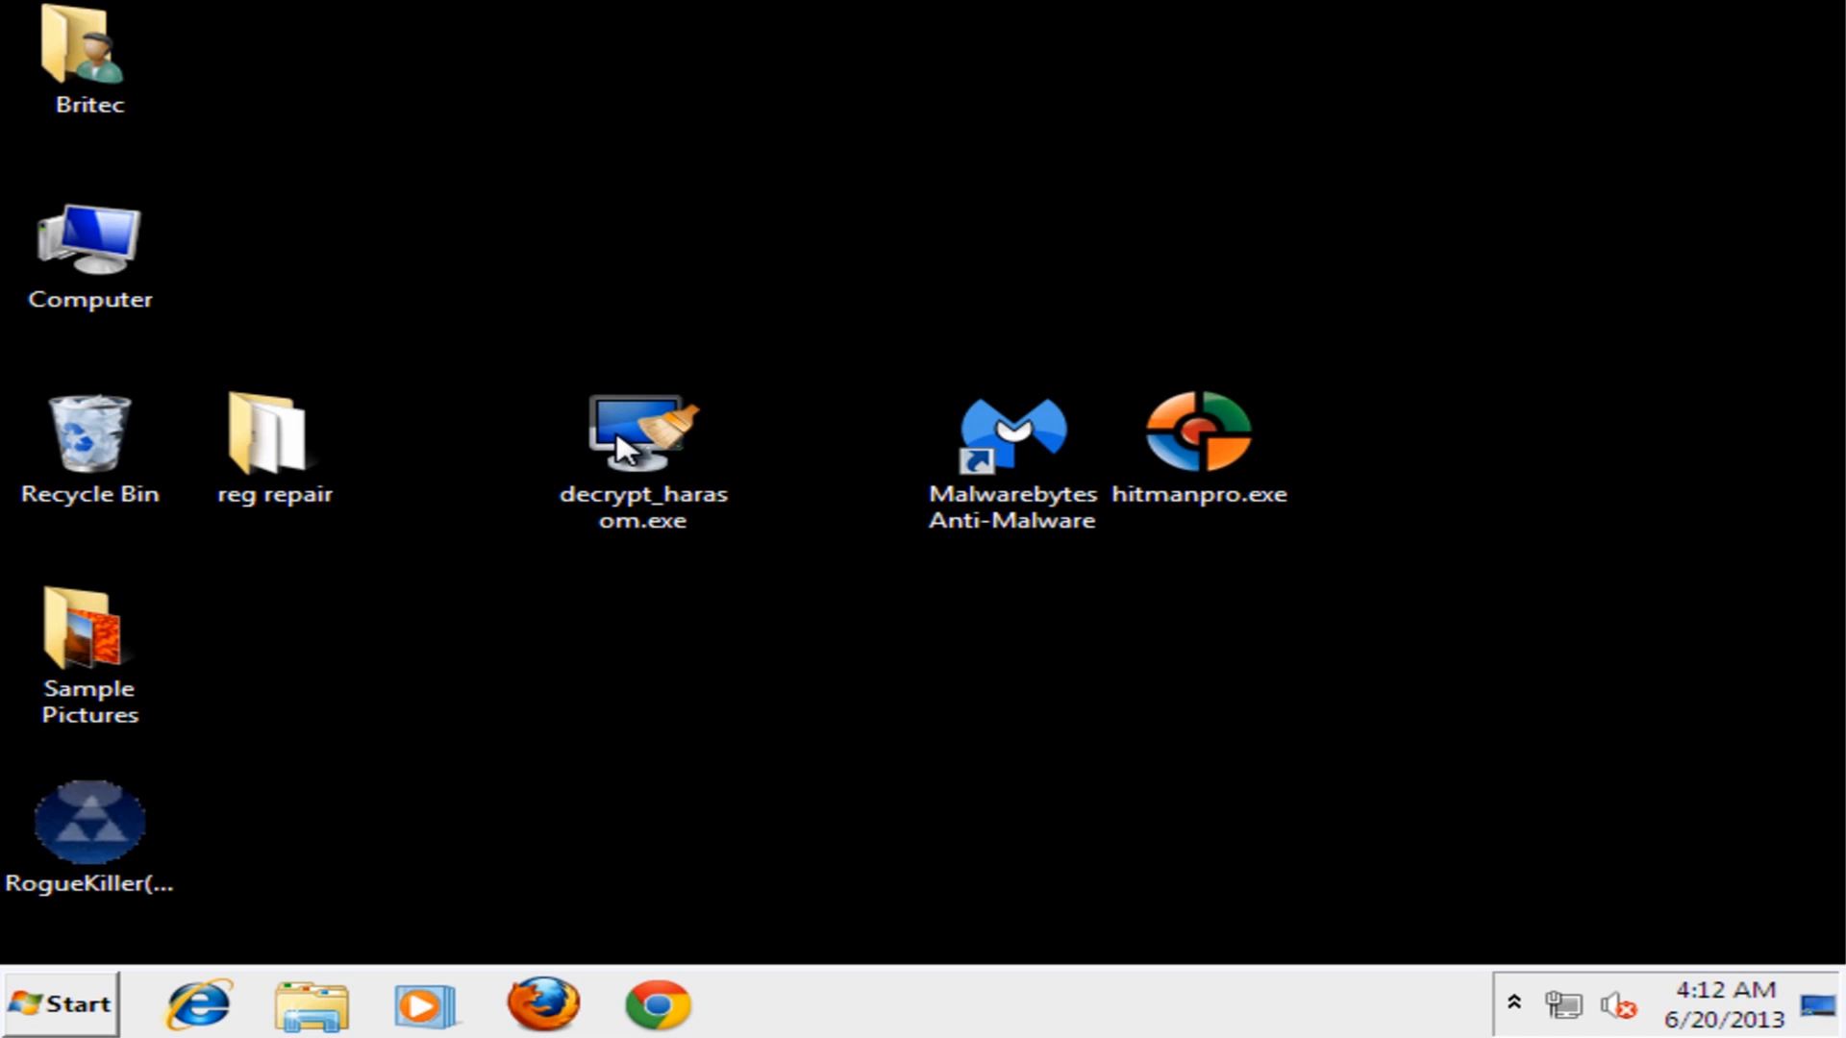
mouse_move(39, 99)
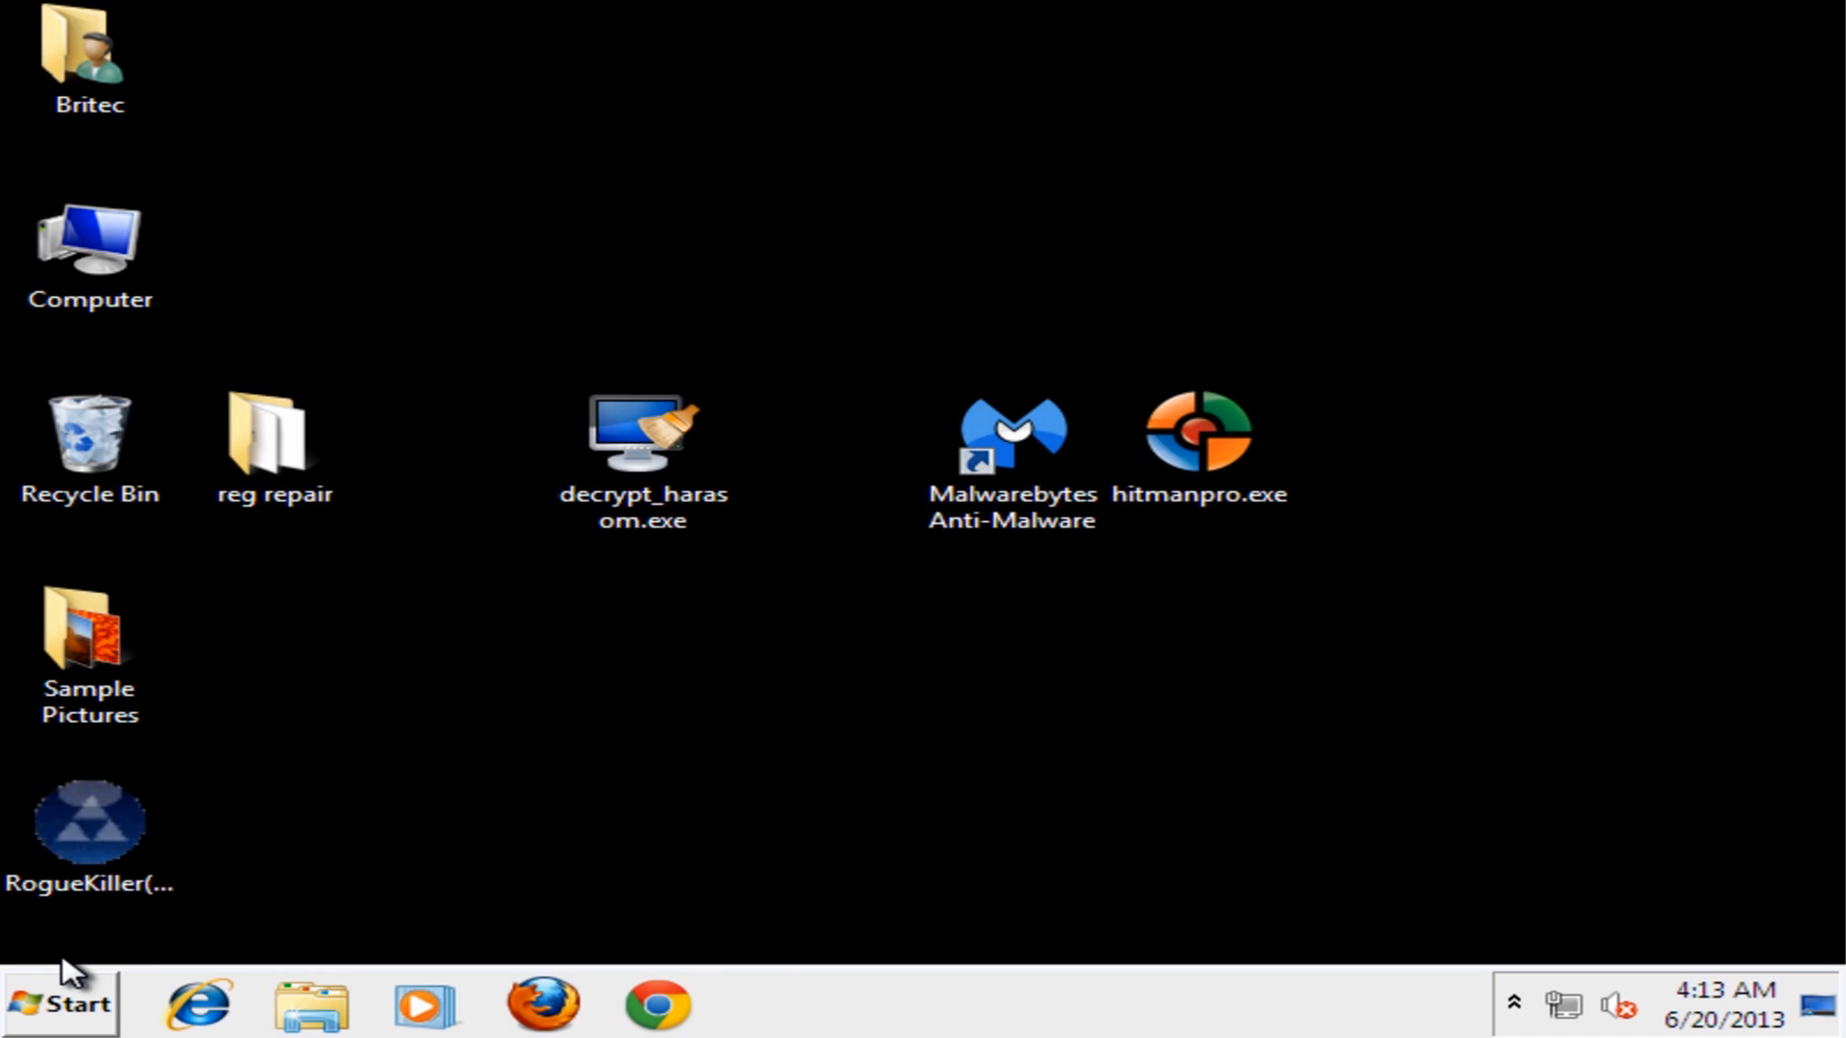
Browse Computer to Users\Britec\AppData\Local and delete the XPSViewer folder
click(58, 1003)
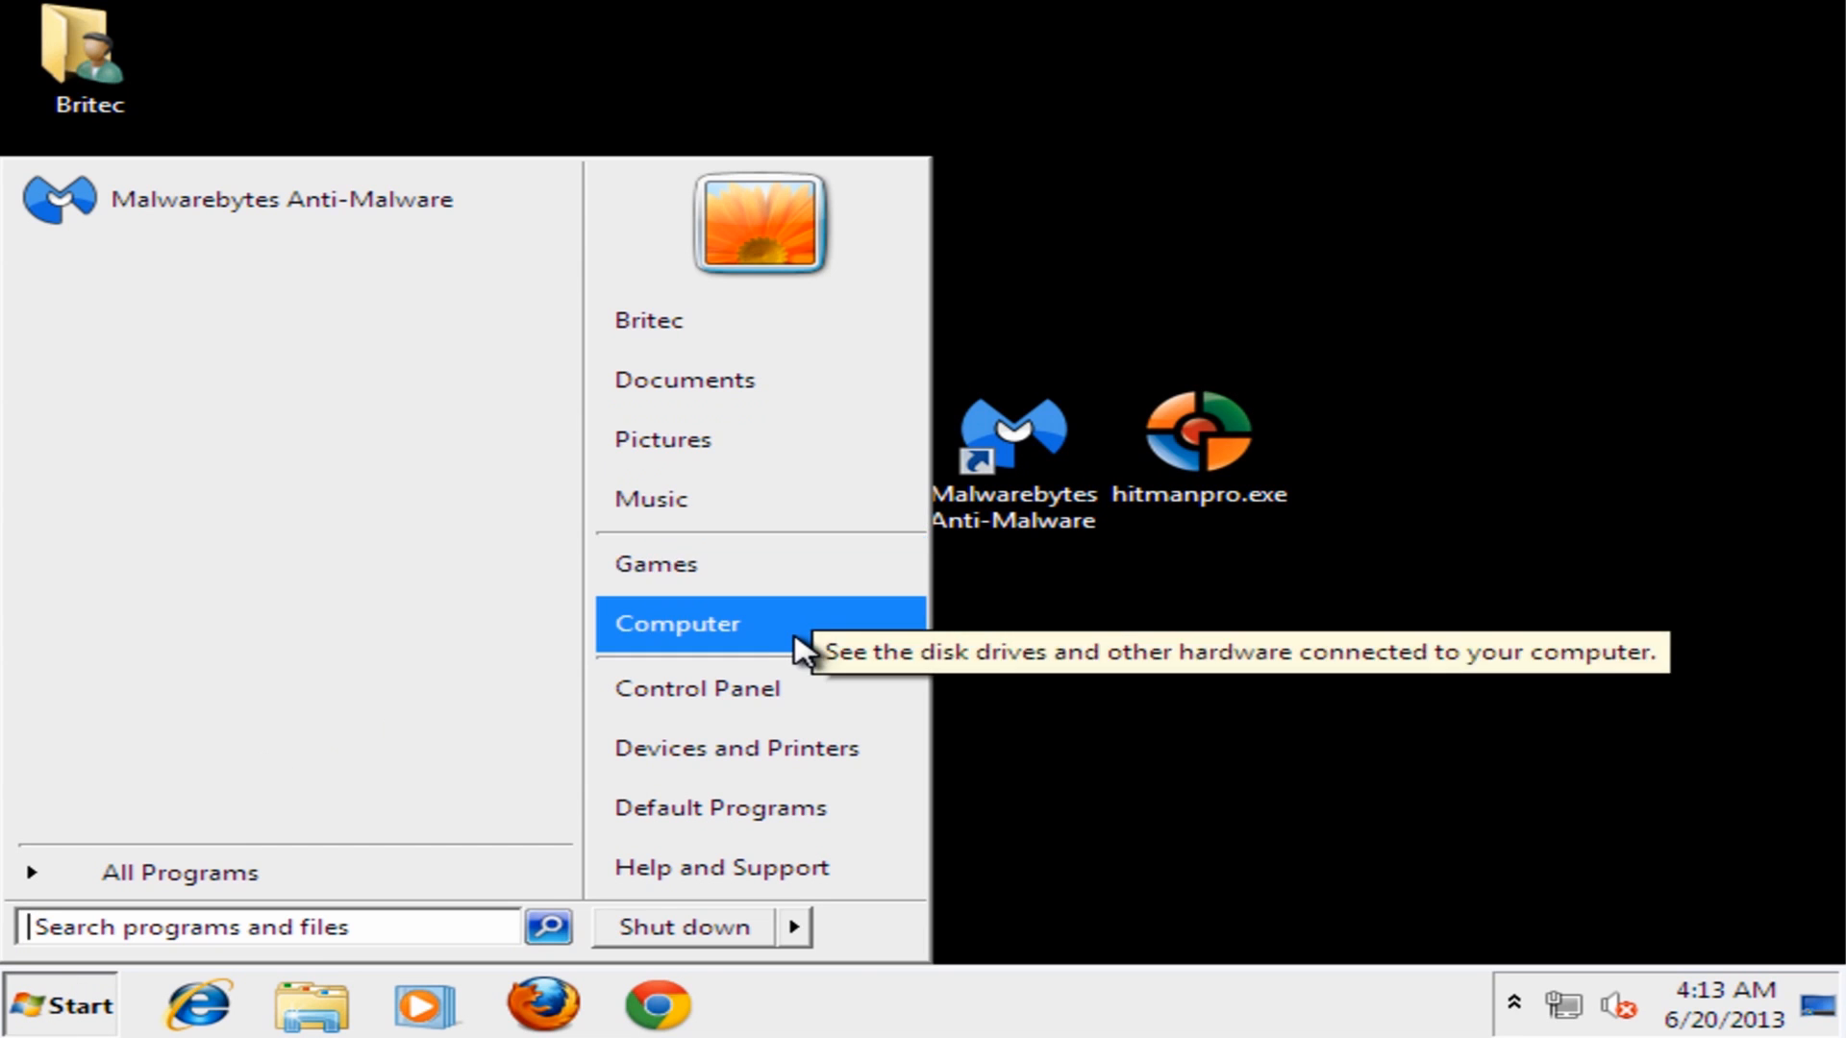
click(676, 624)
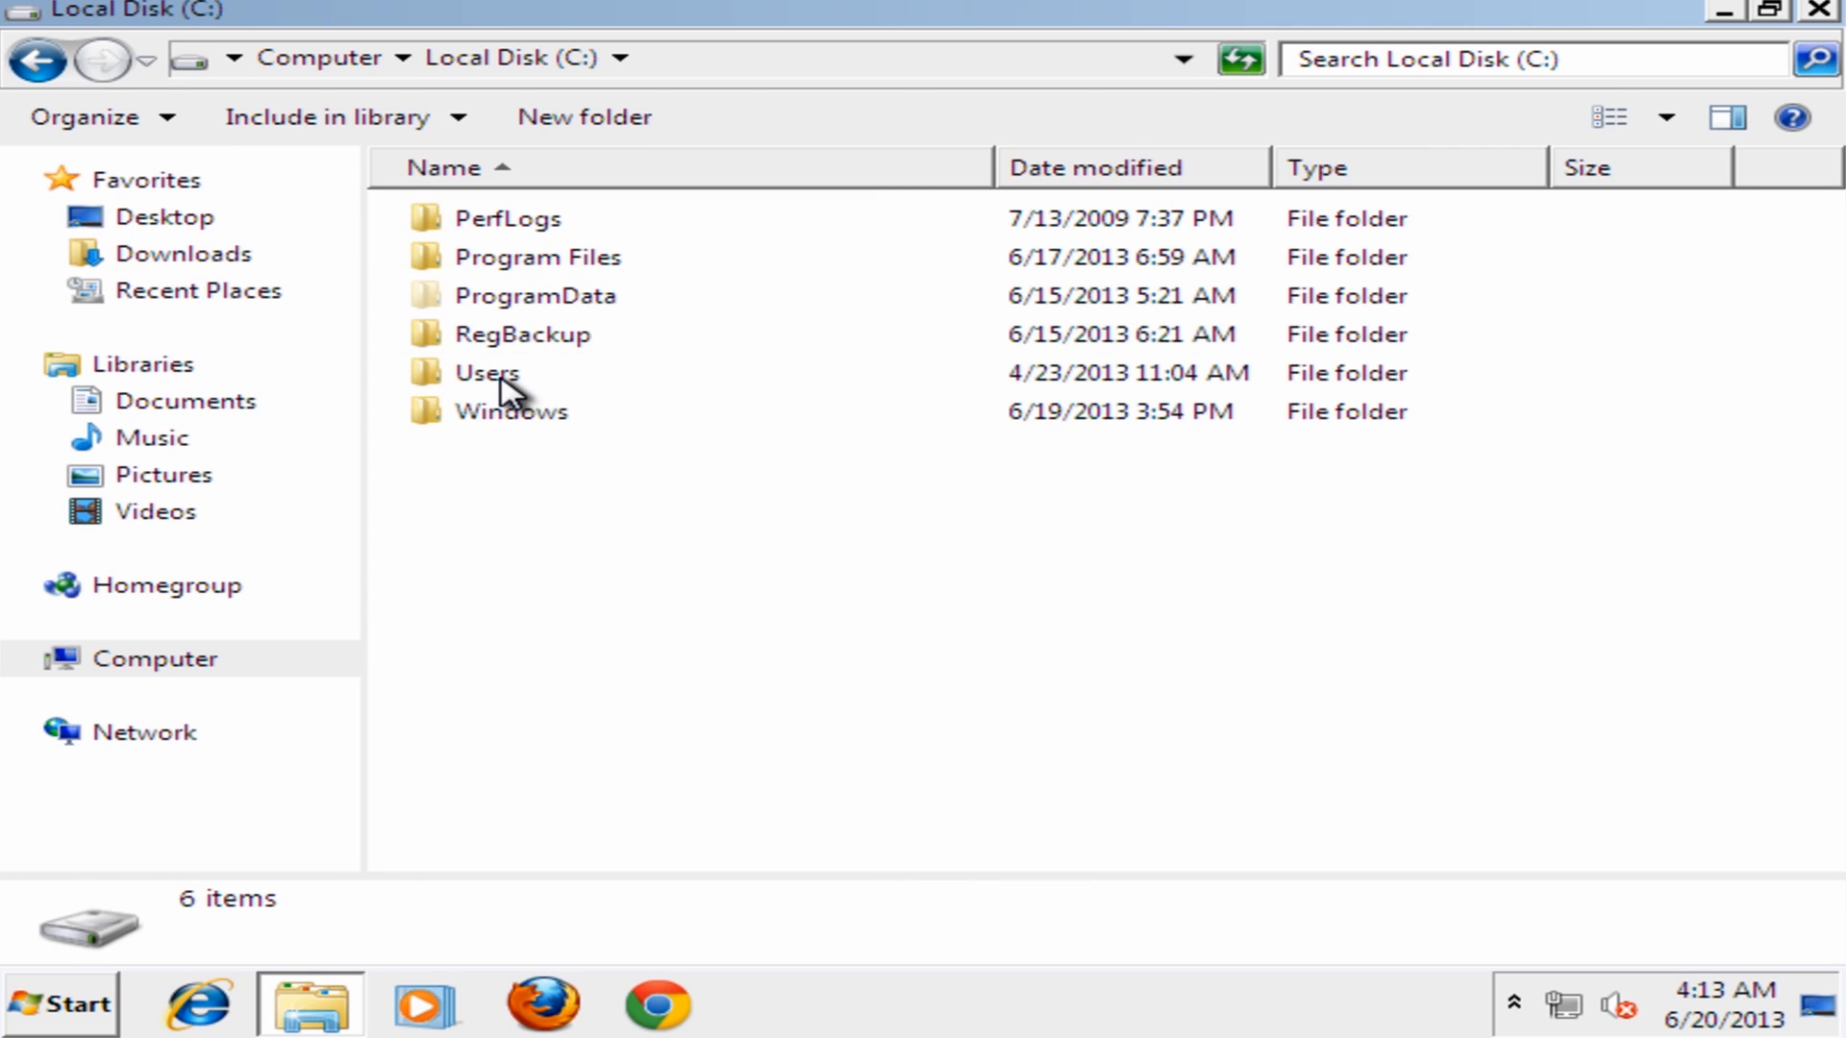
double_click(485, 373)
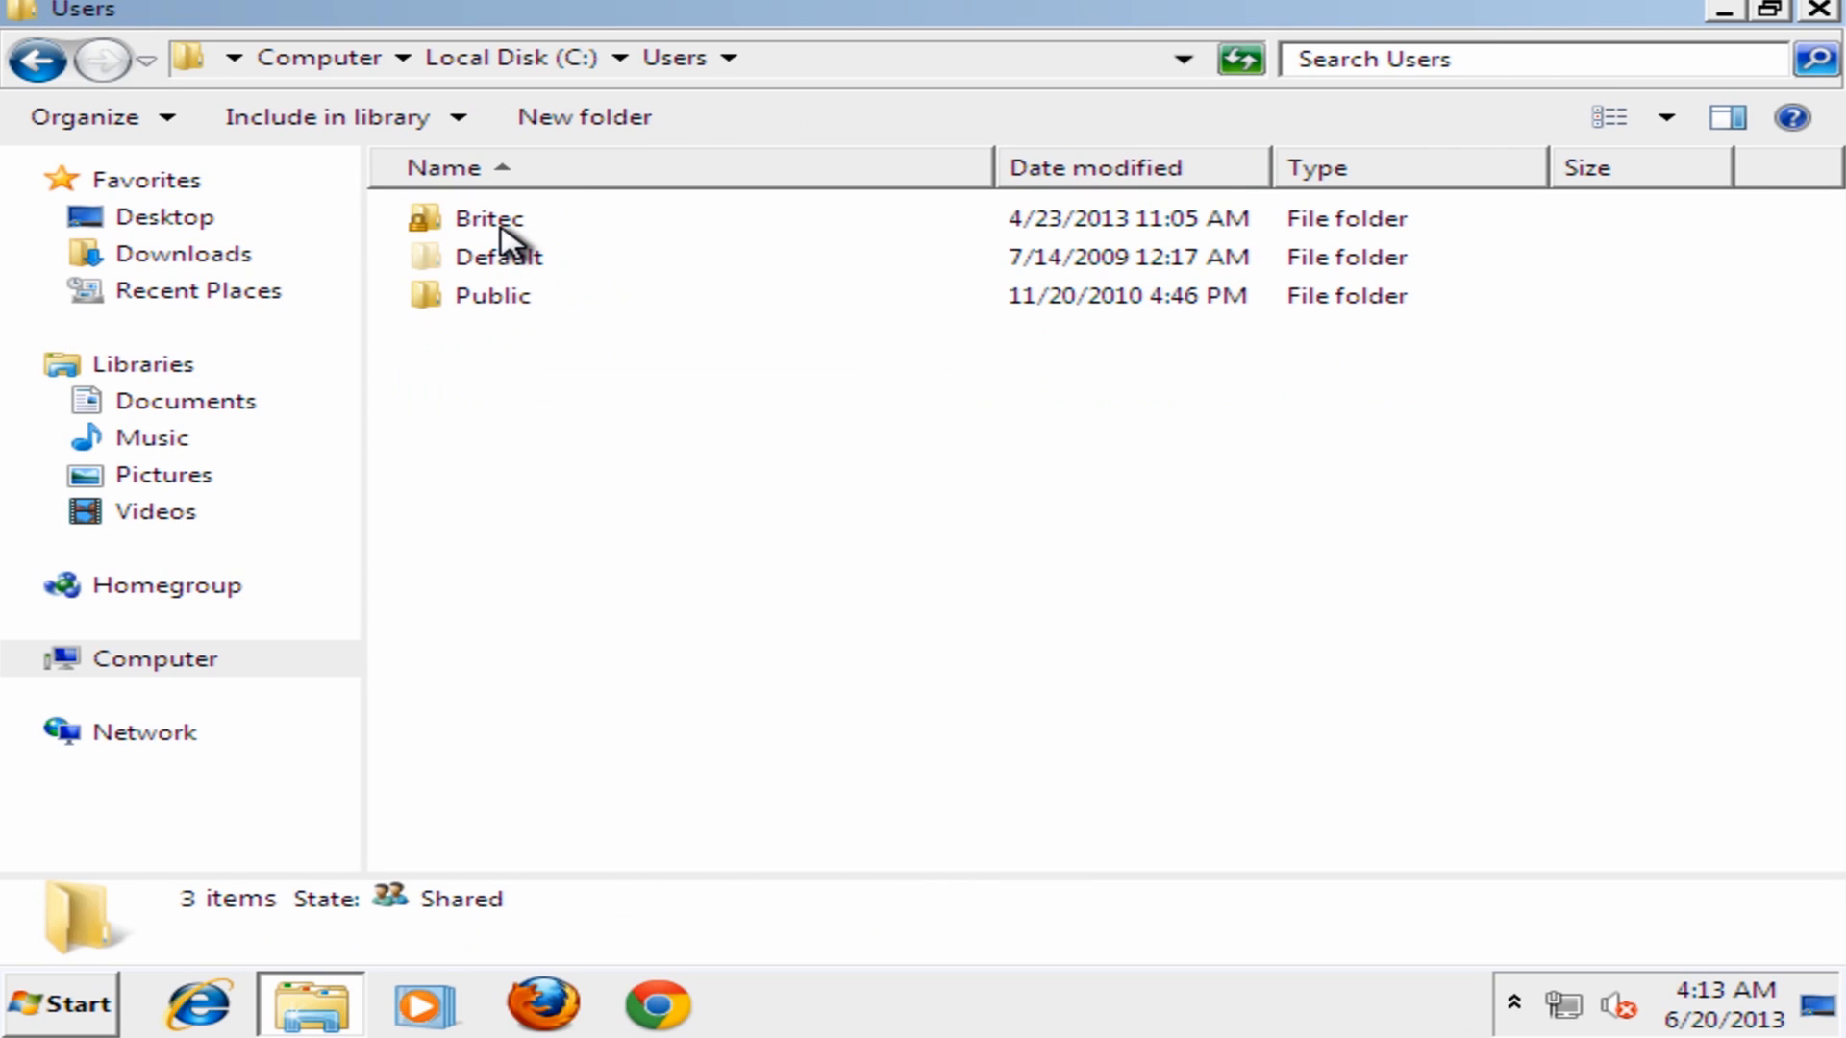
double_click(486, 218)
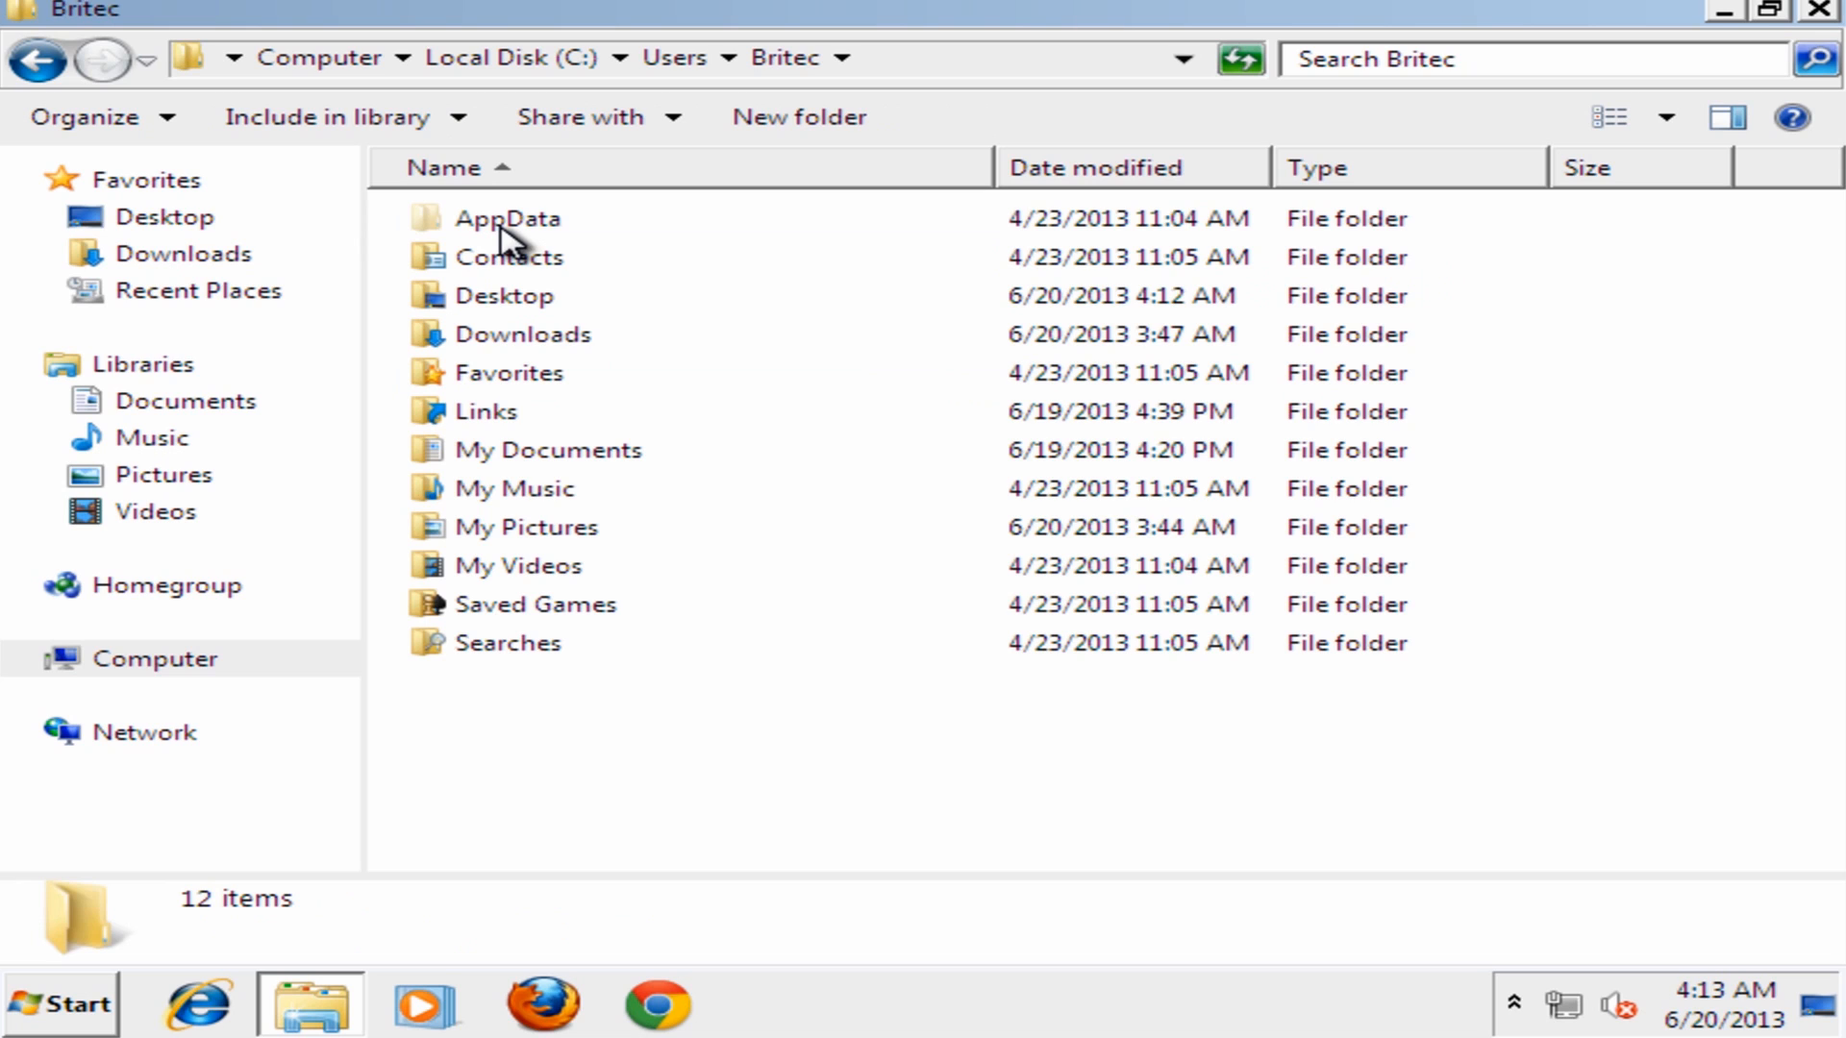
double_click(506, 218)
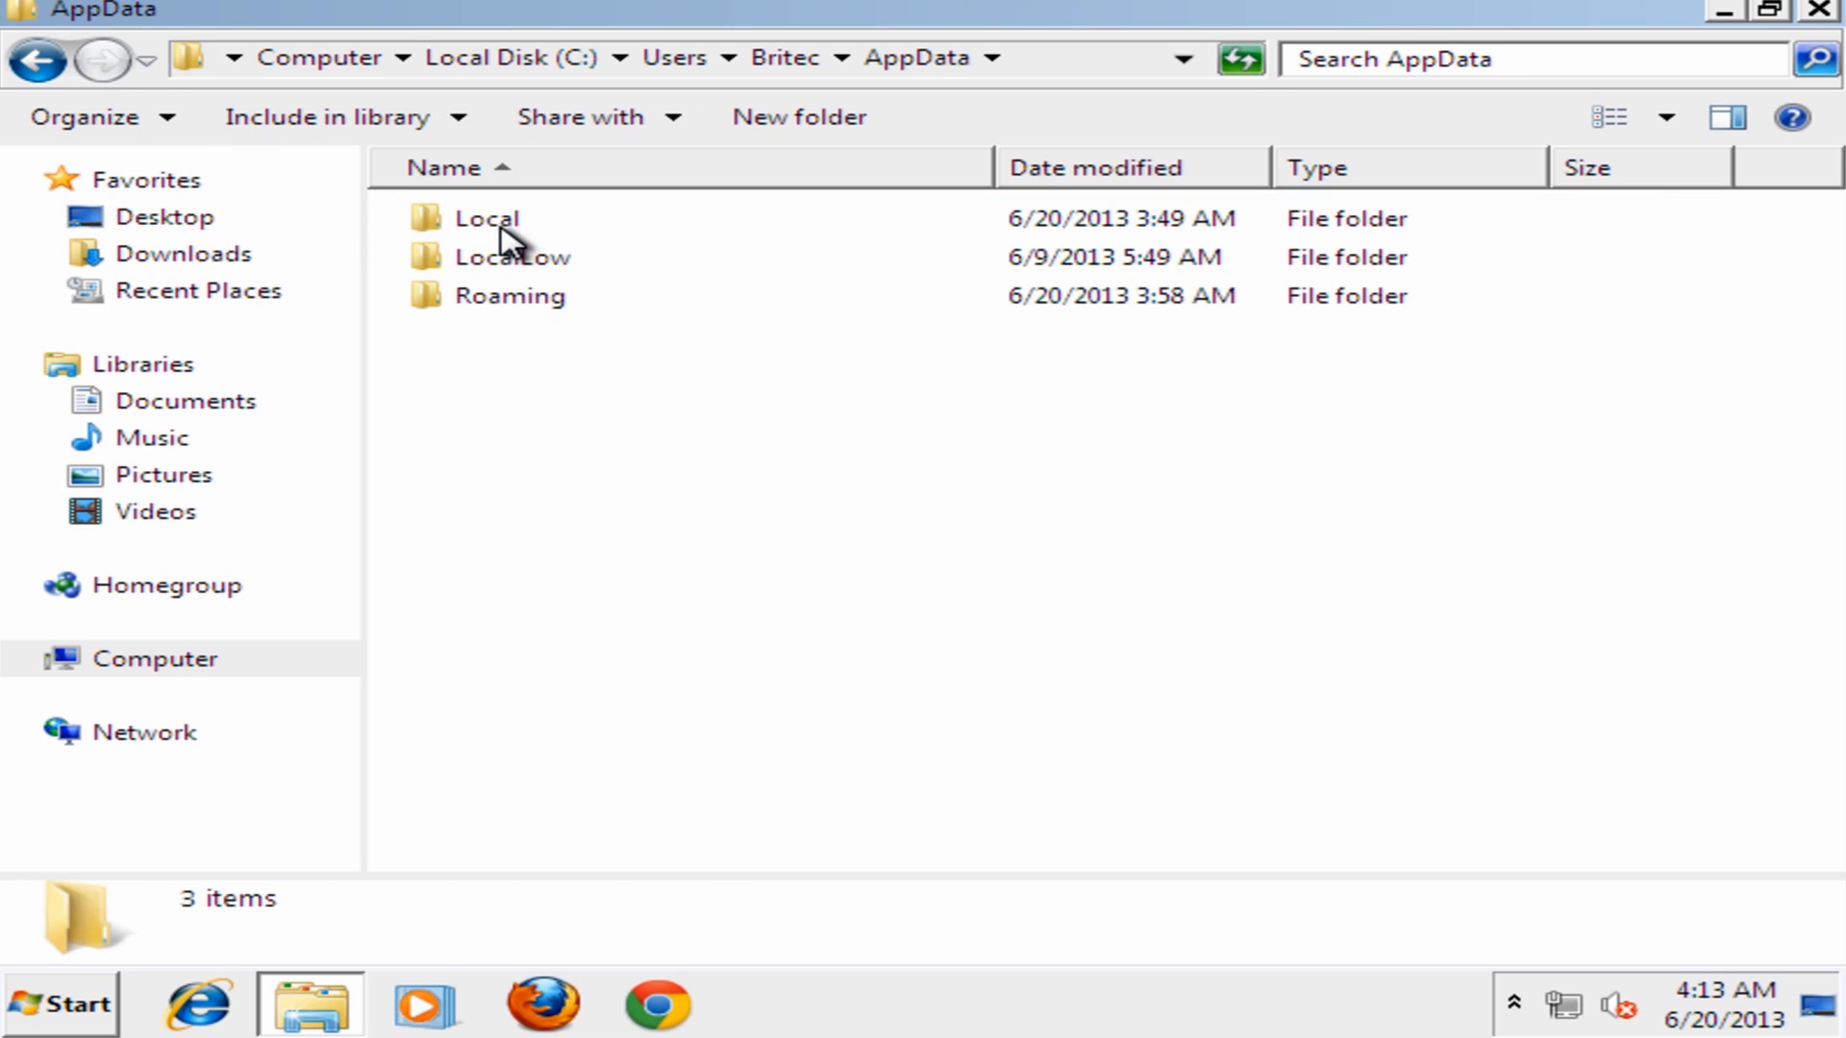
double_click(485, 218)
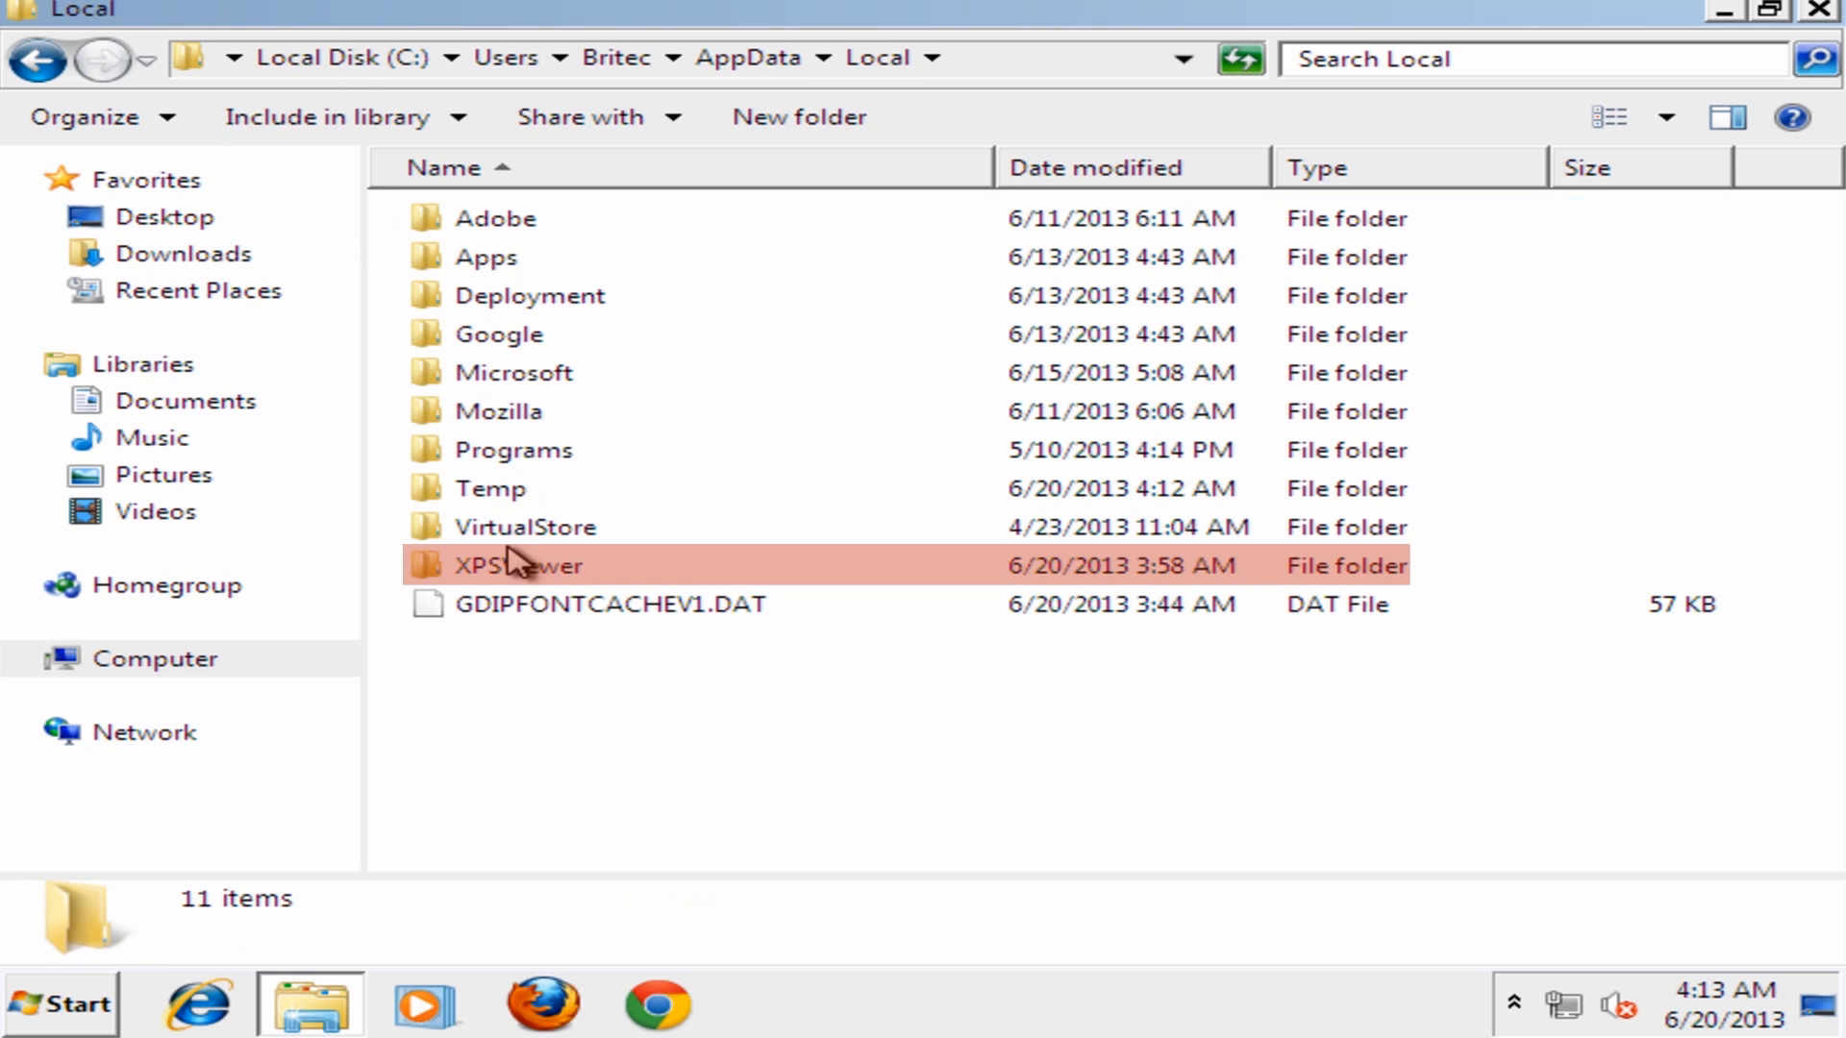
mouse_move(495, 577)
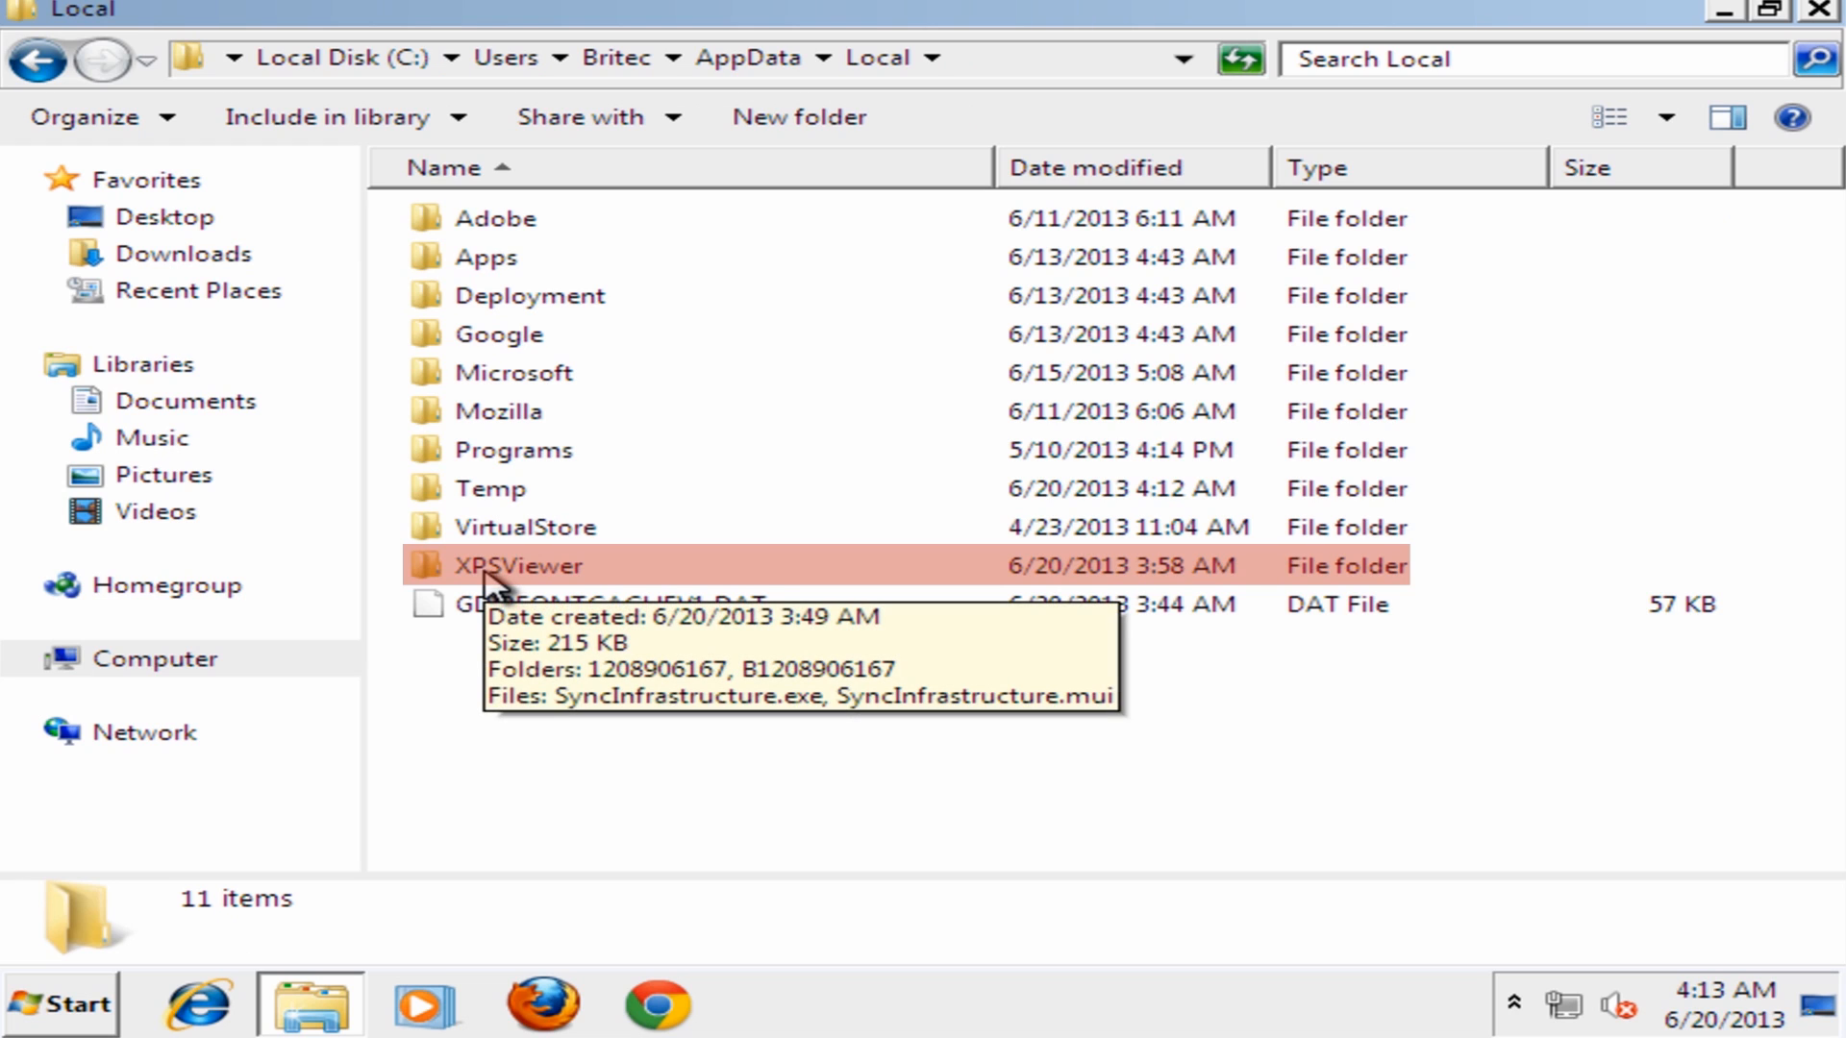
double_click(513, 565)
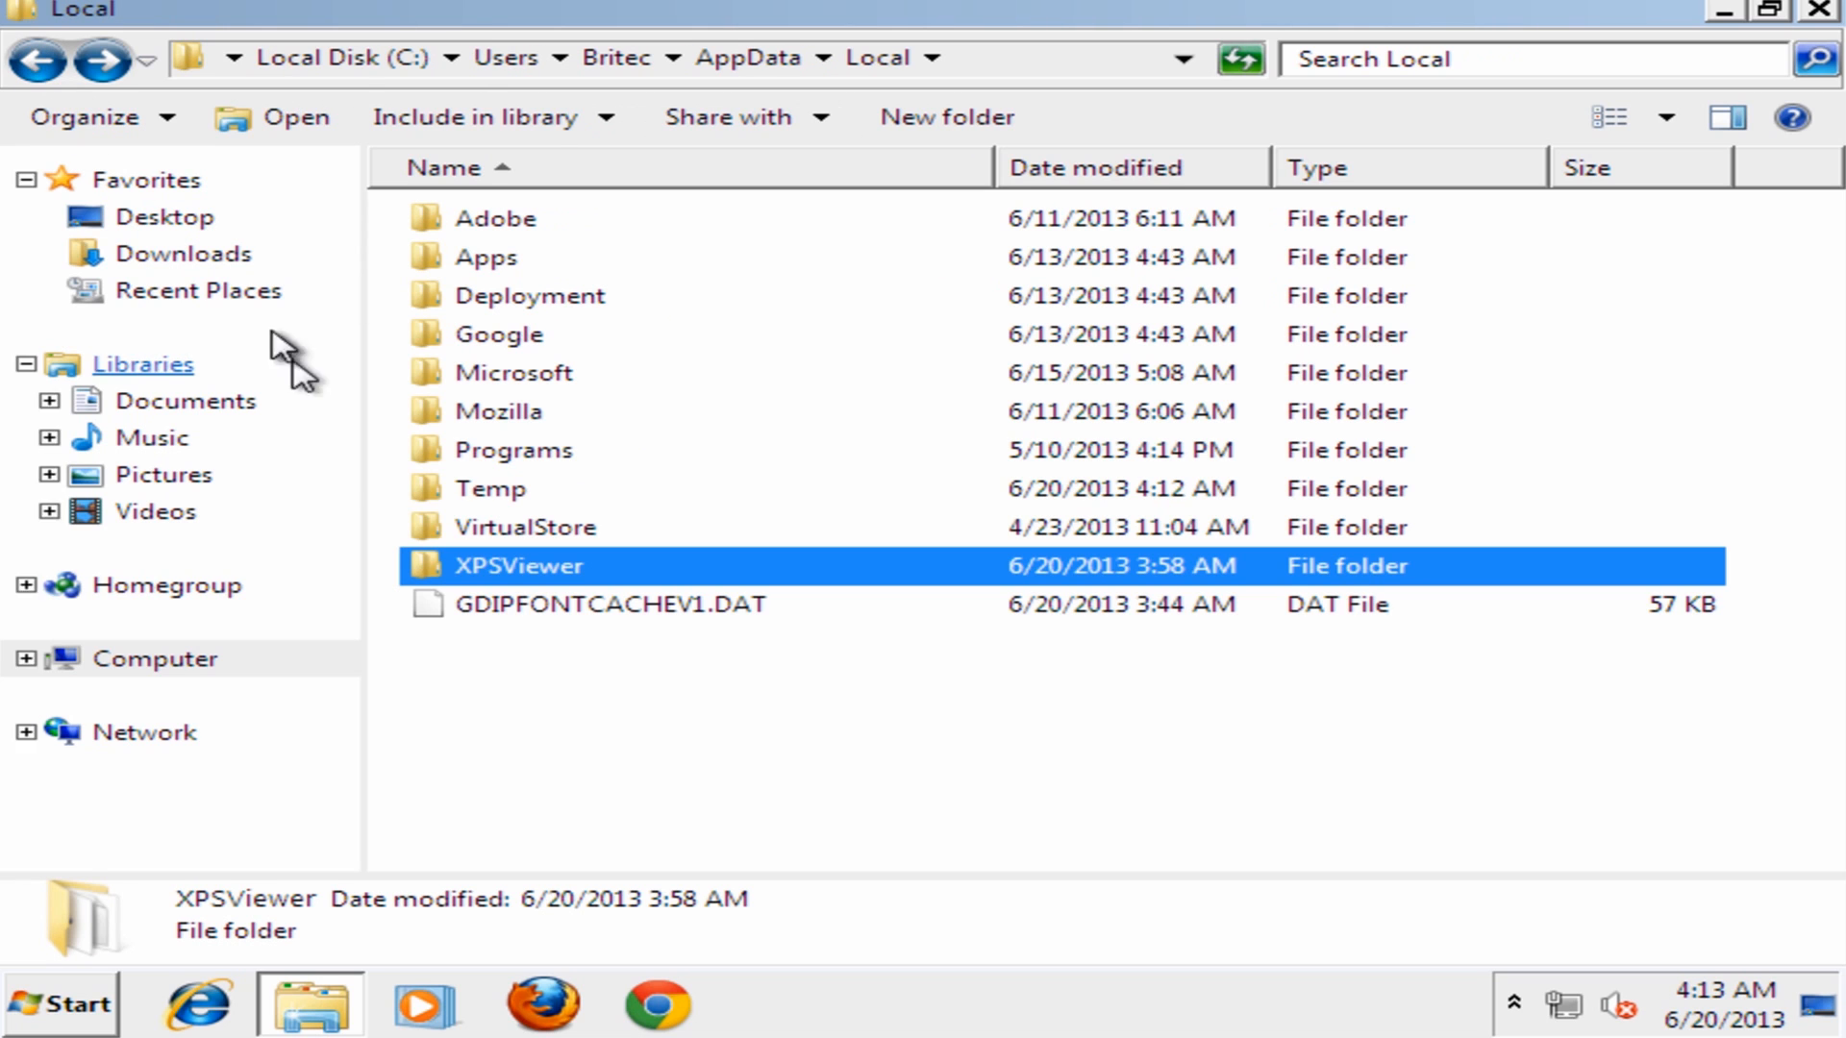
mouse_move(507, 571)
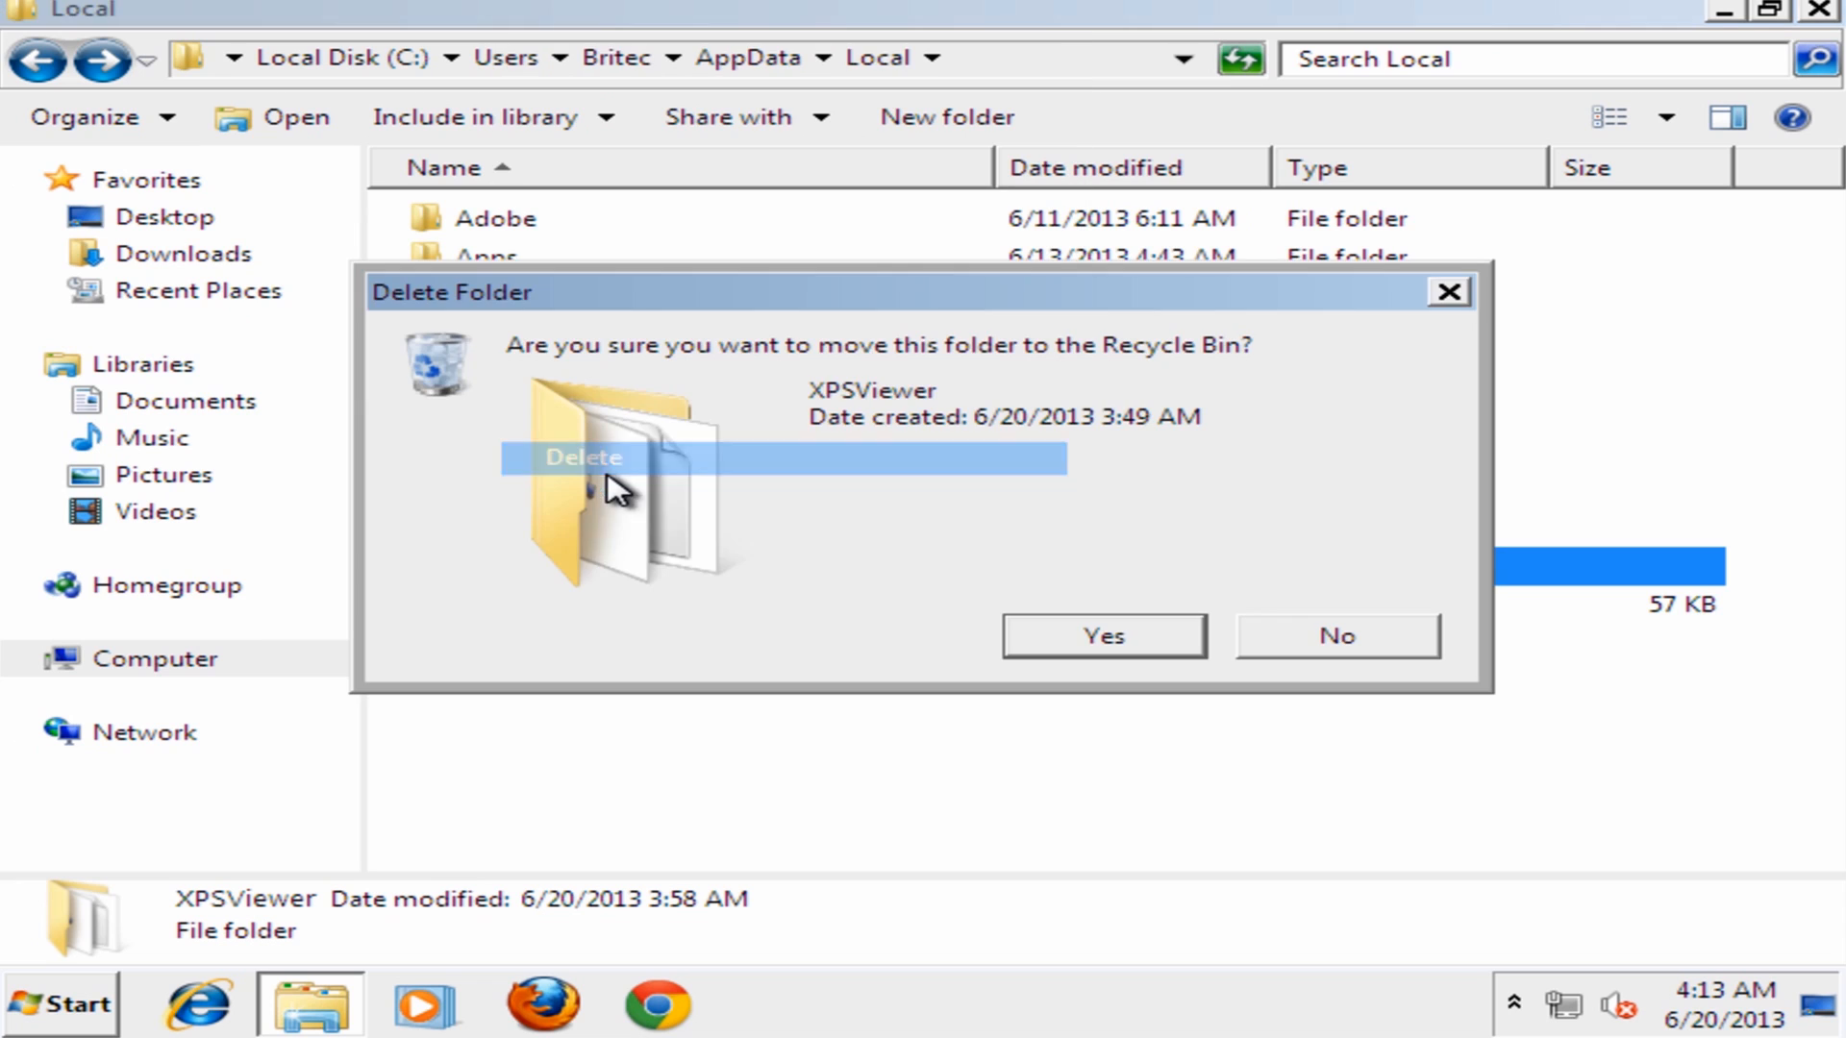
click(1101, 635)
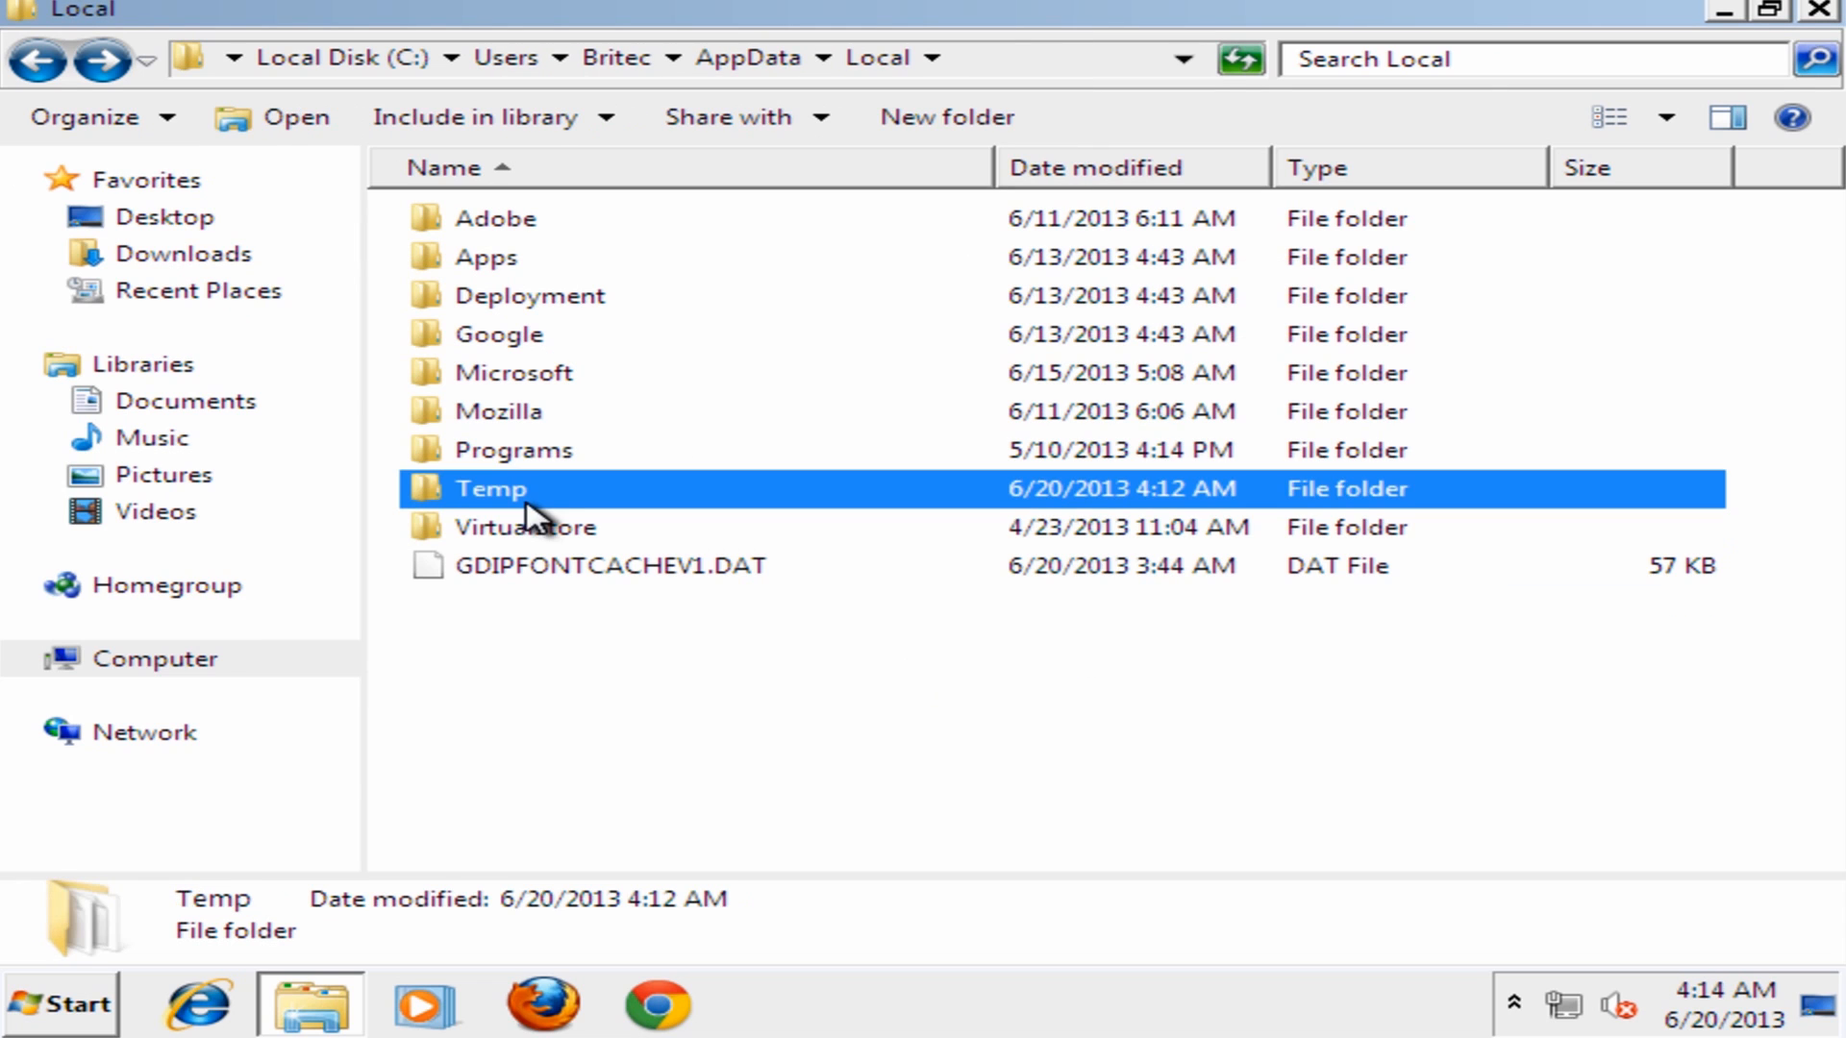
Open AppData\Local\Temp, showing 13 items including leftover .tmp files
double_click(489, 489)
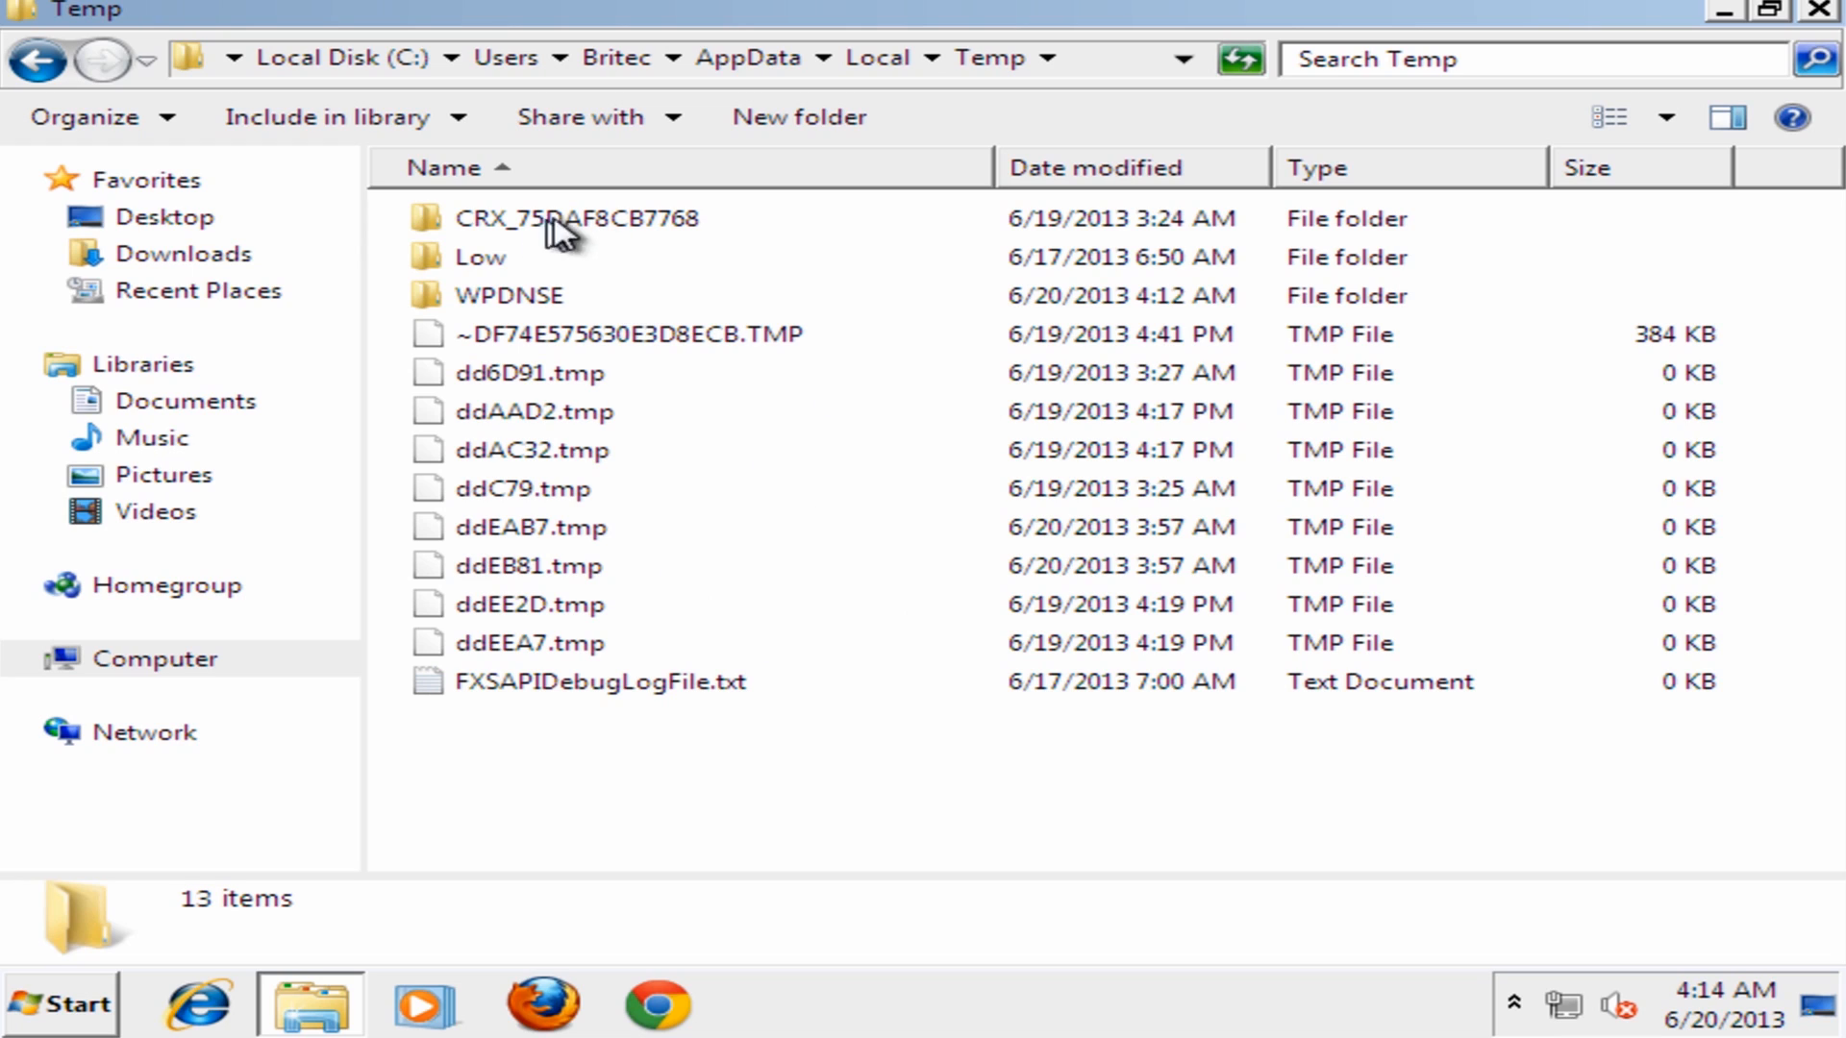
mouse_move(665, 685)
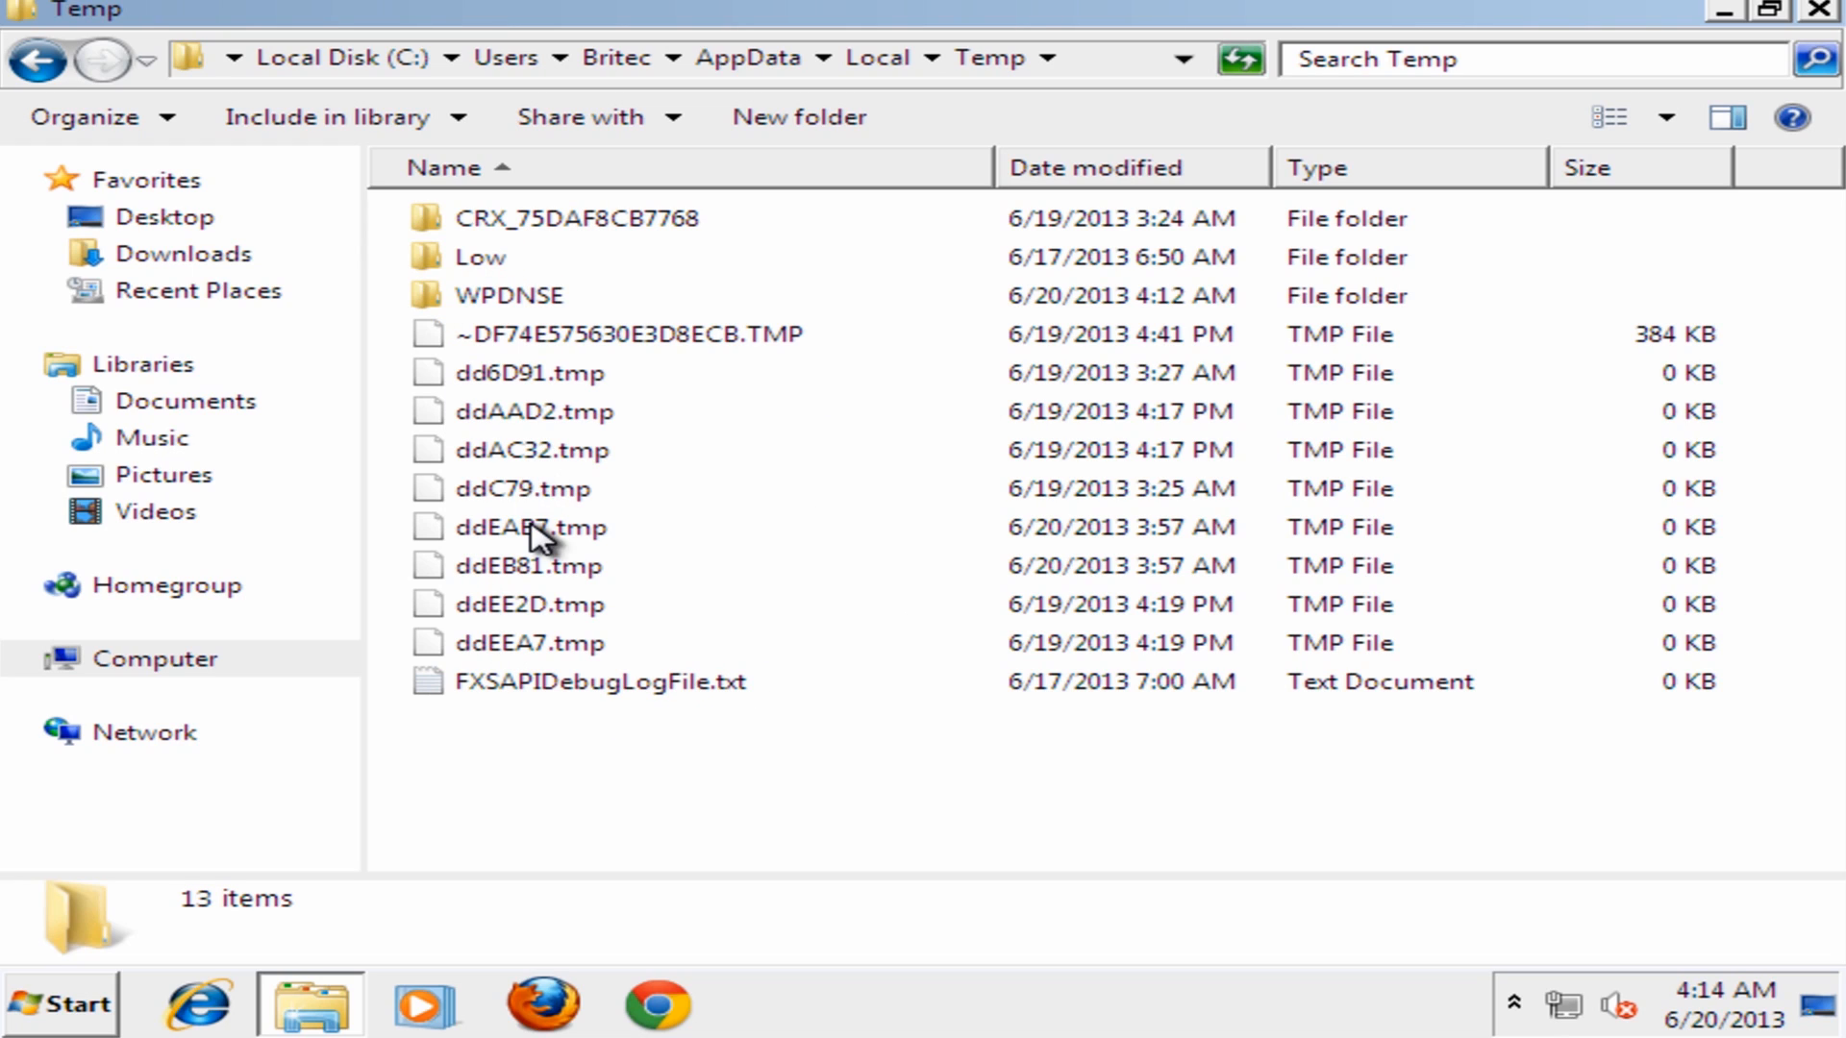
mouse_move(539, 526)
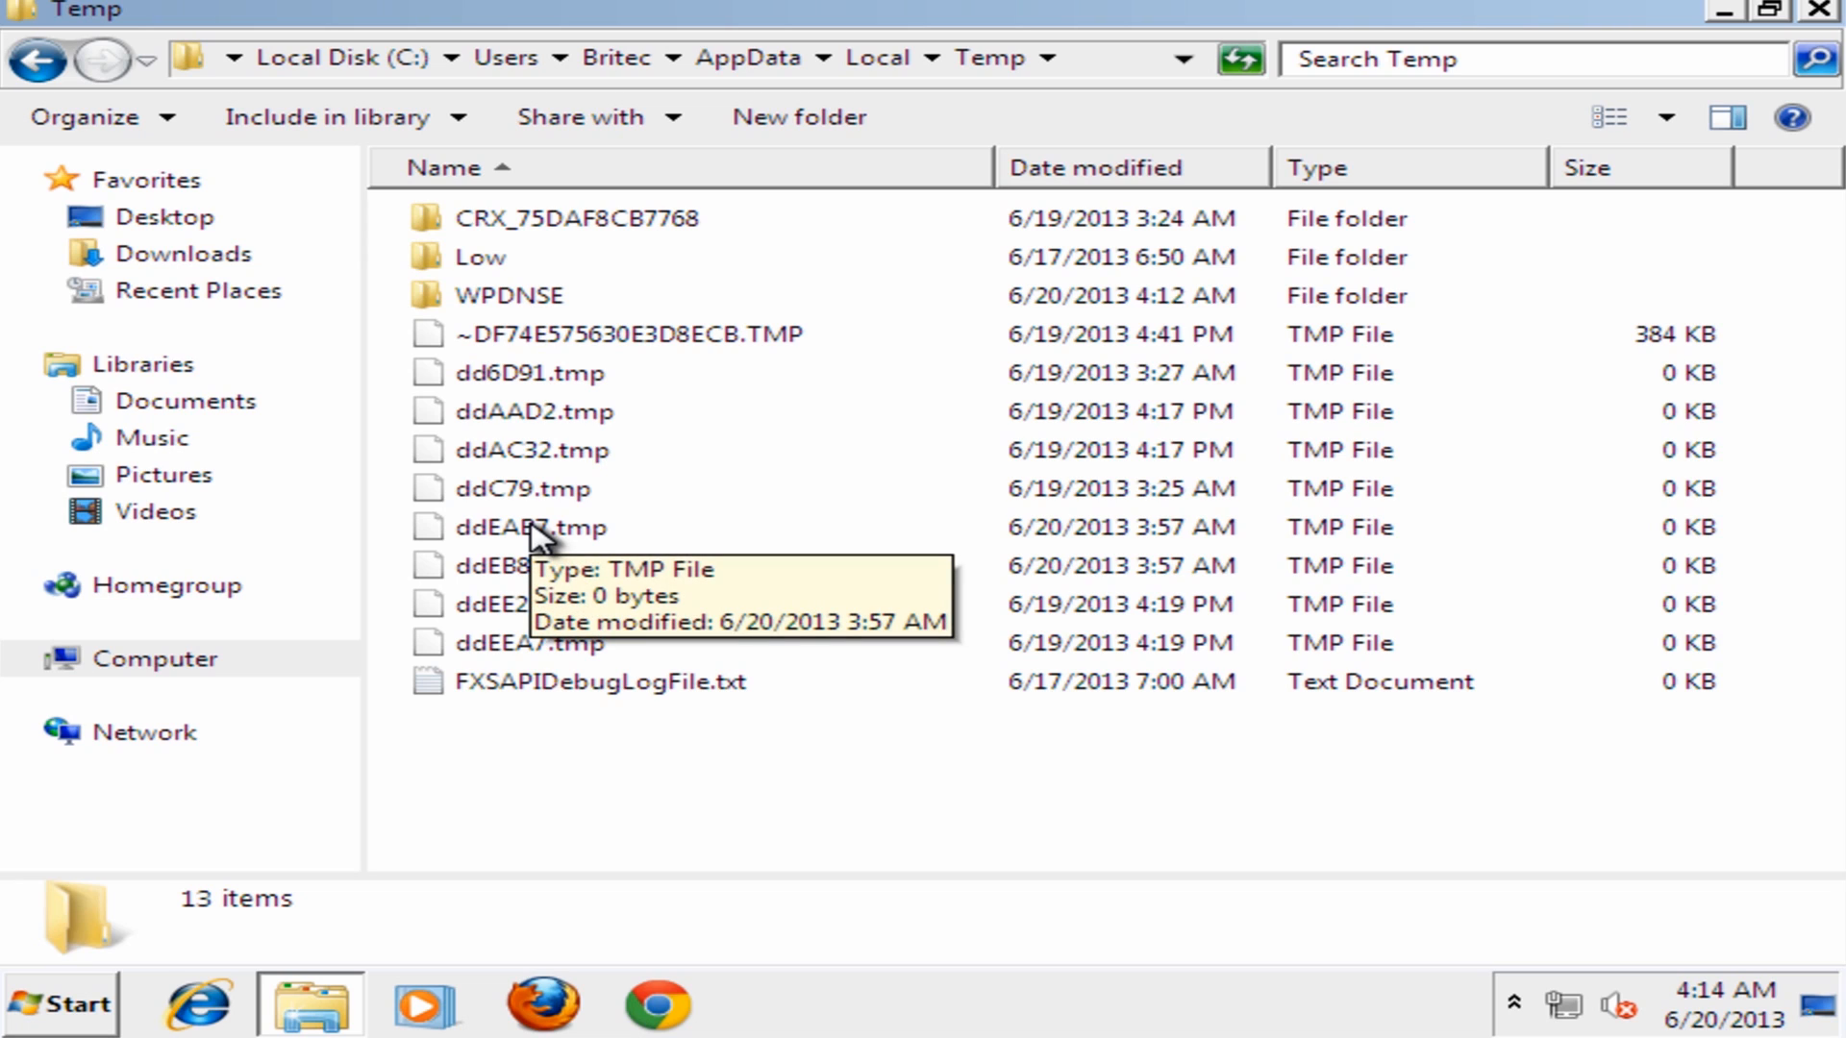
mouse_move(824, 582)
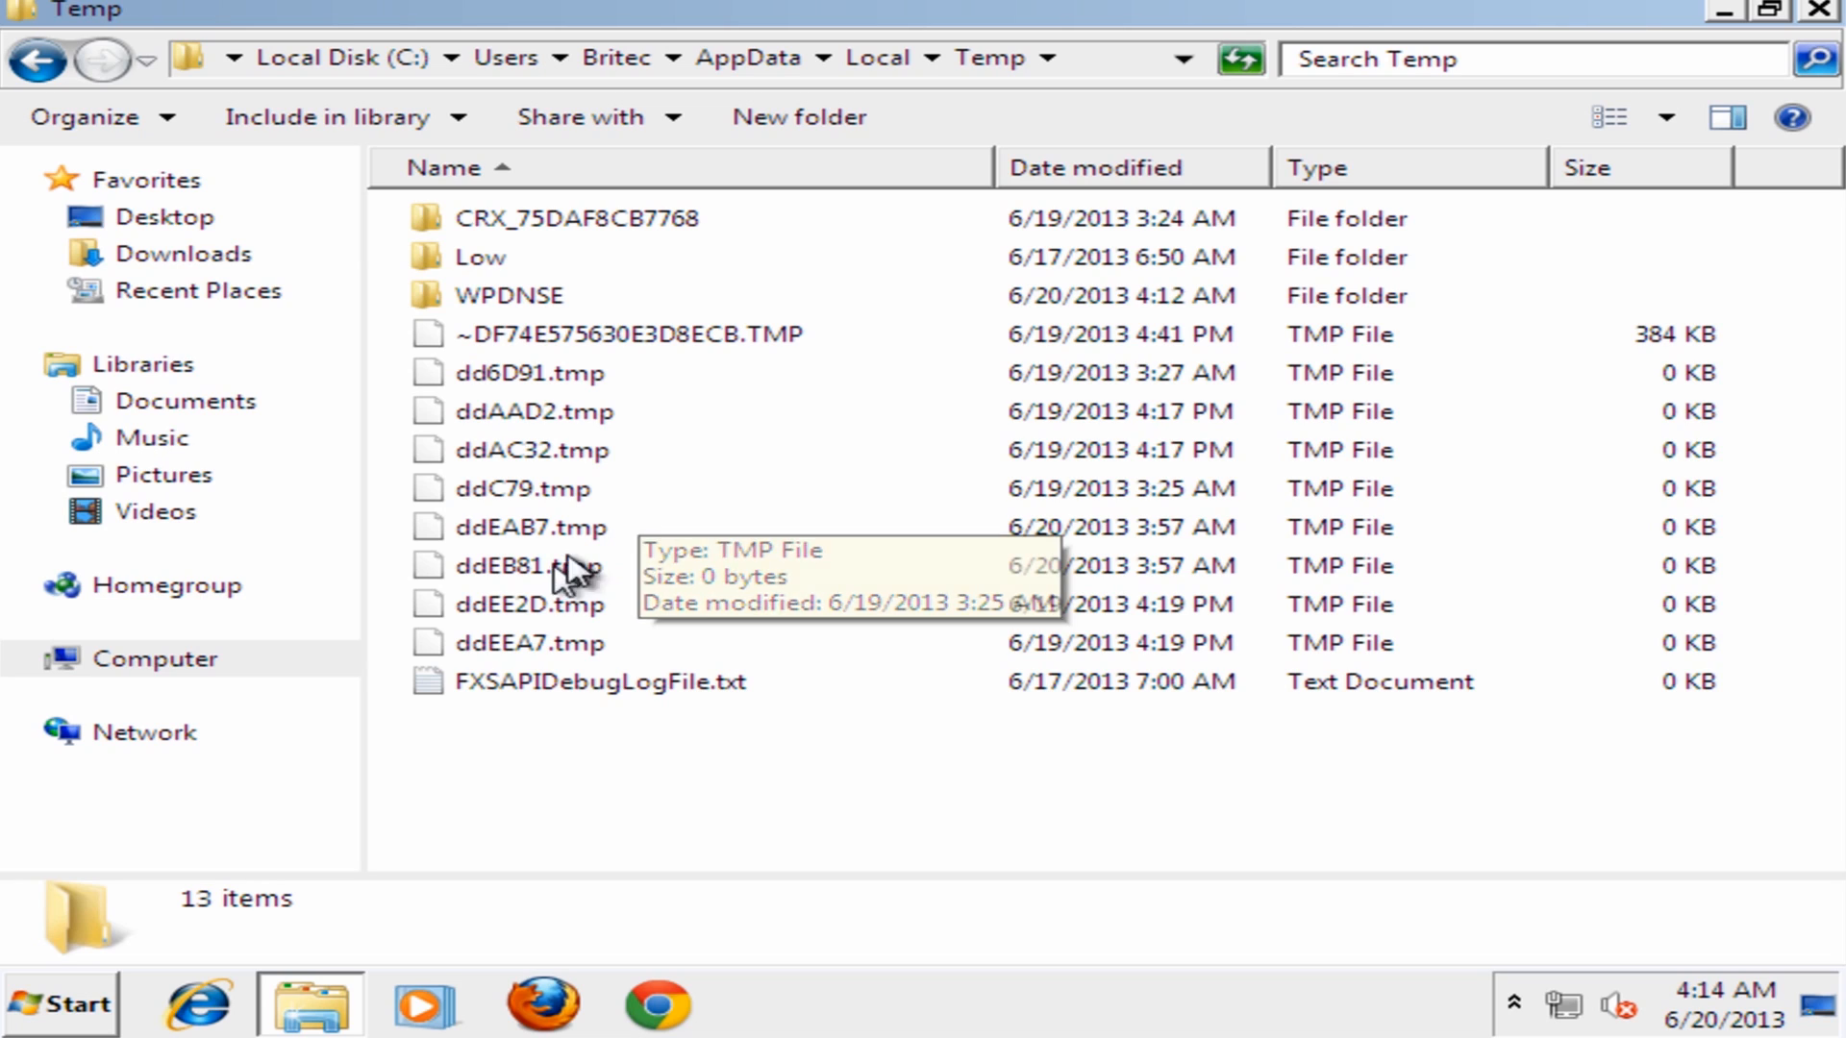
mouse_move(565, 442)
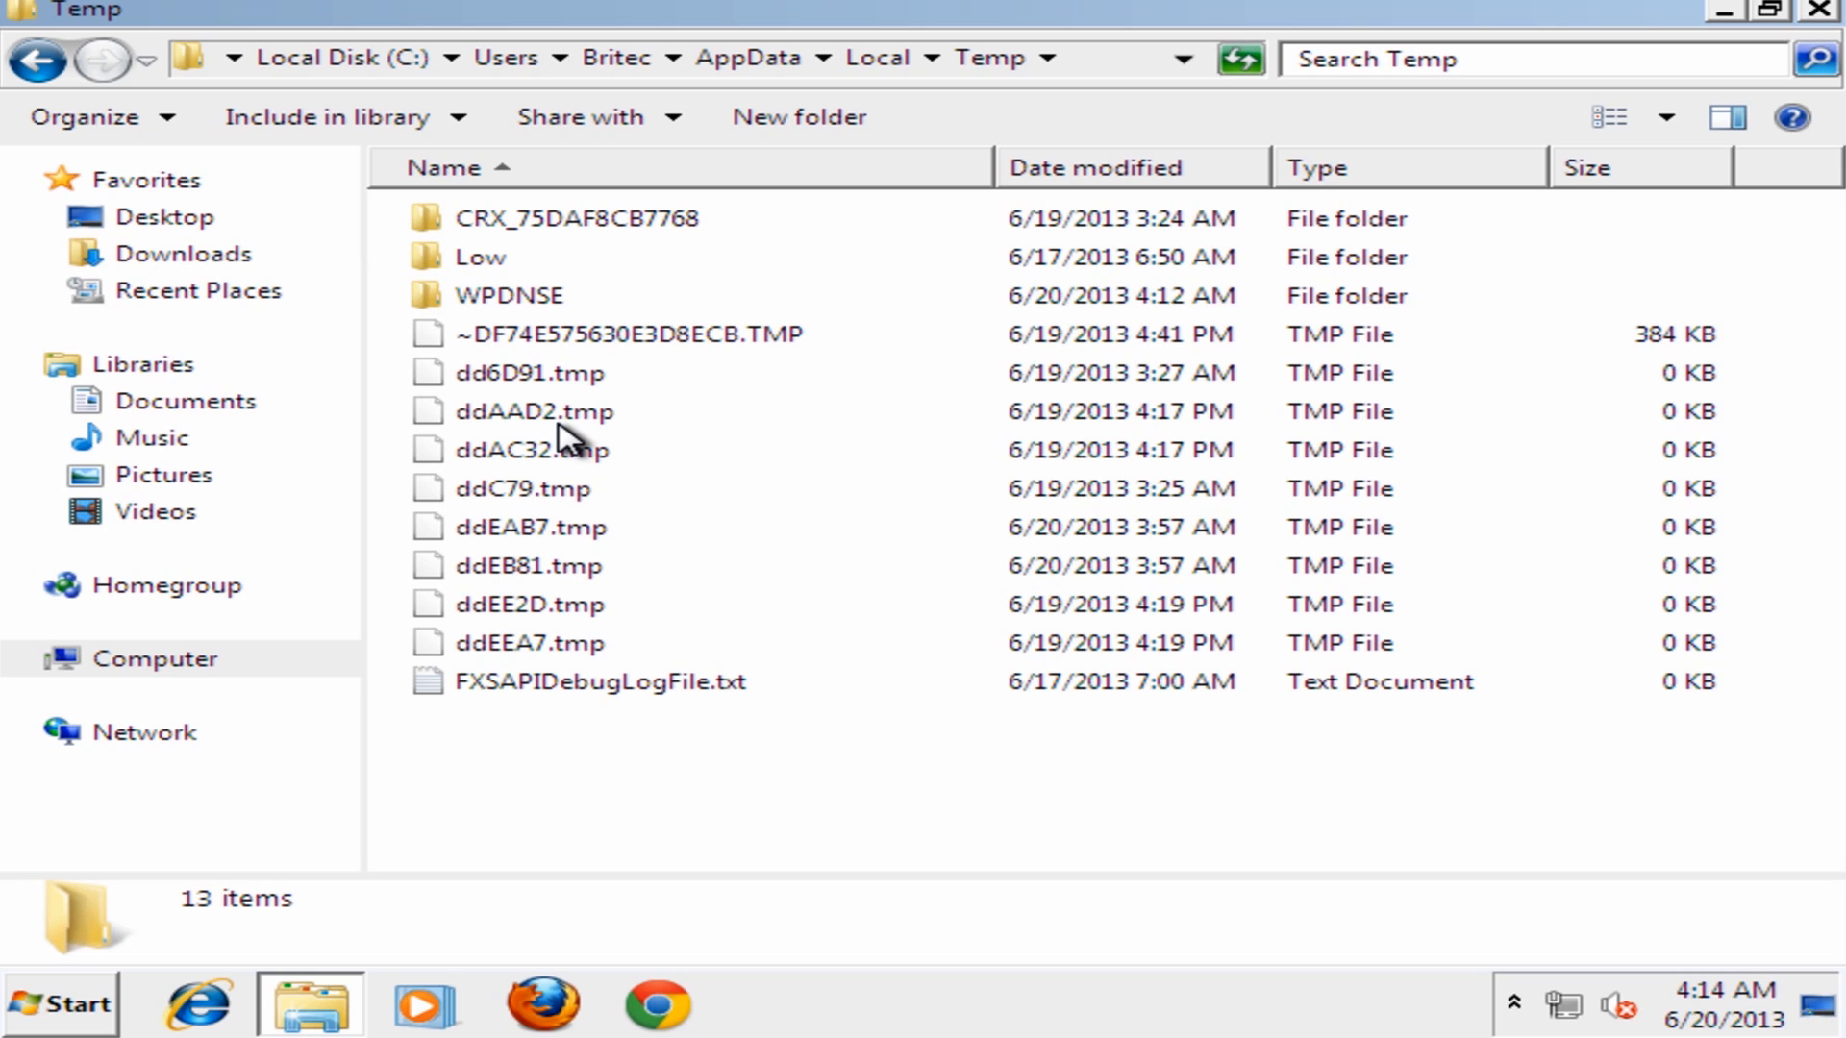
mouse_move(539, 641)
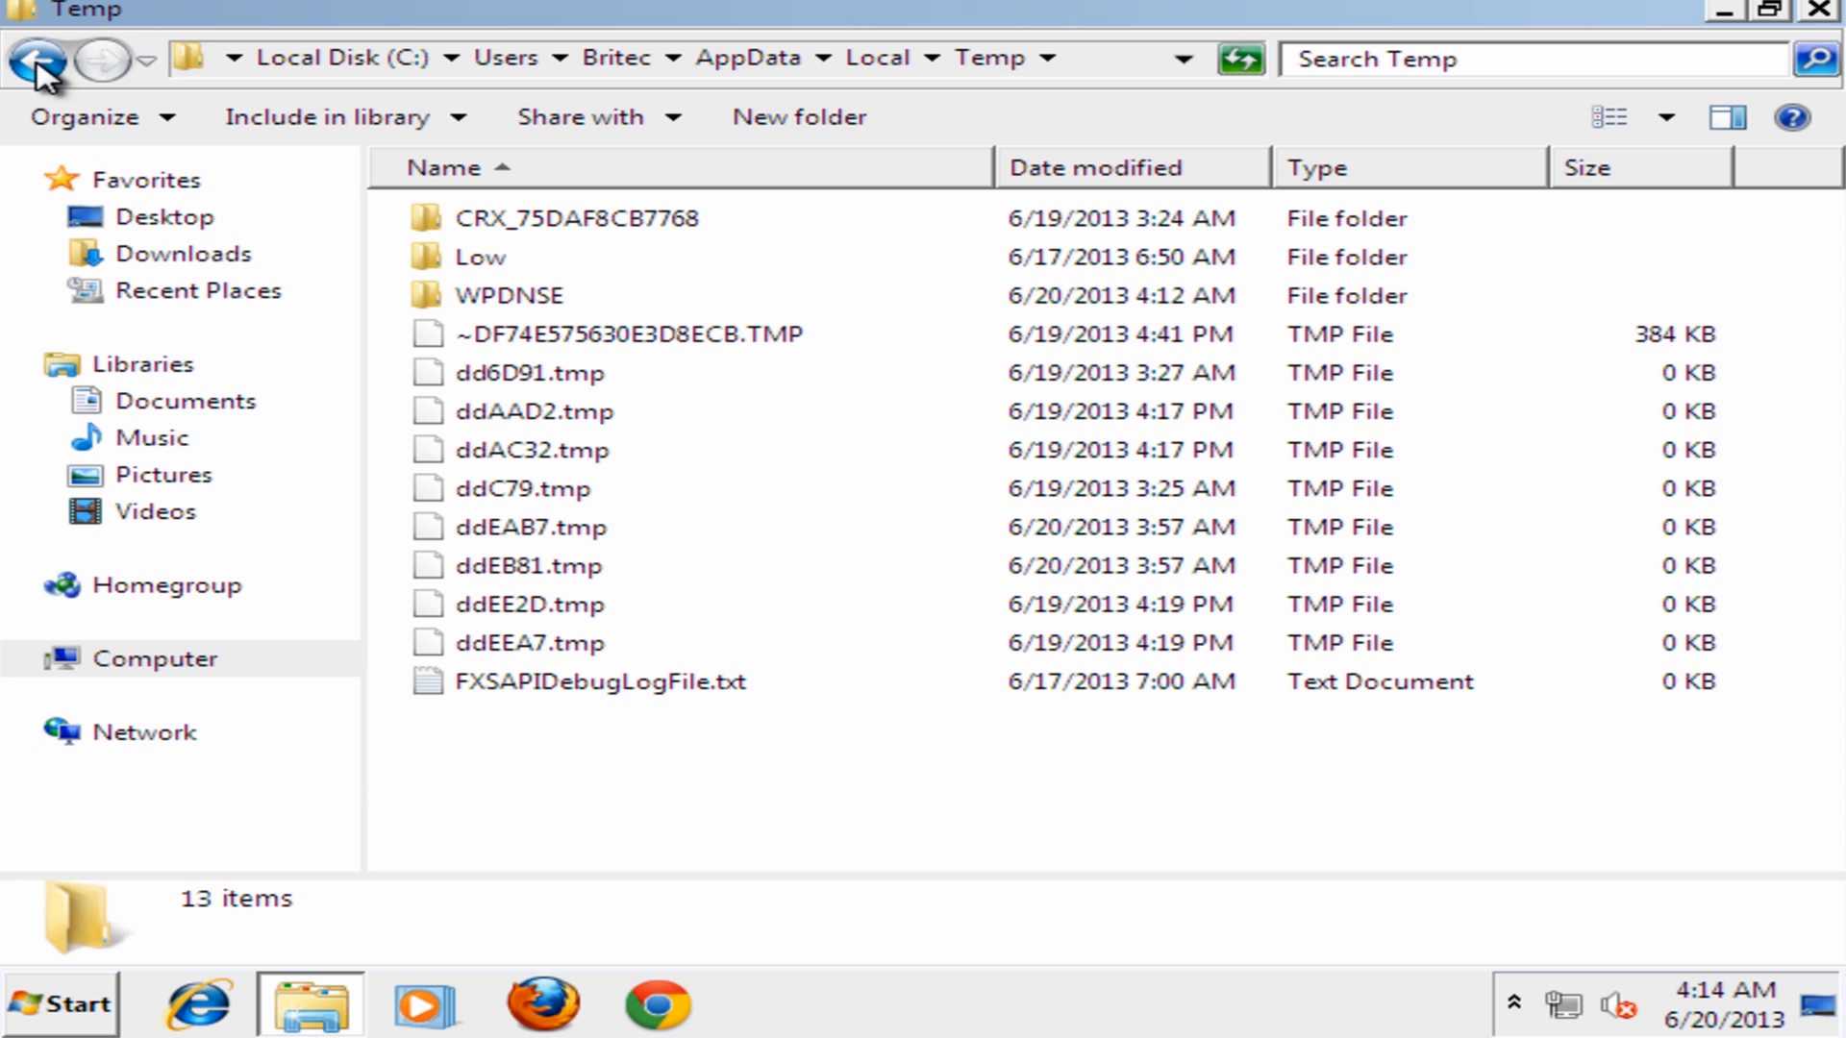
Back out to AppData, check Roaming, and delete the cOOntiinuetoosave folder from LocalLow
click(35, 59)
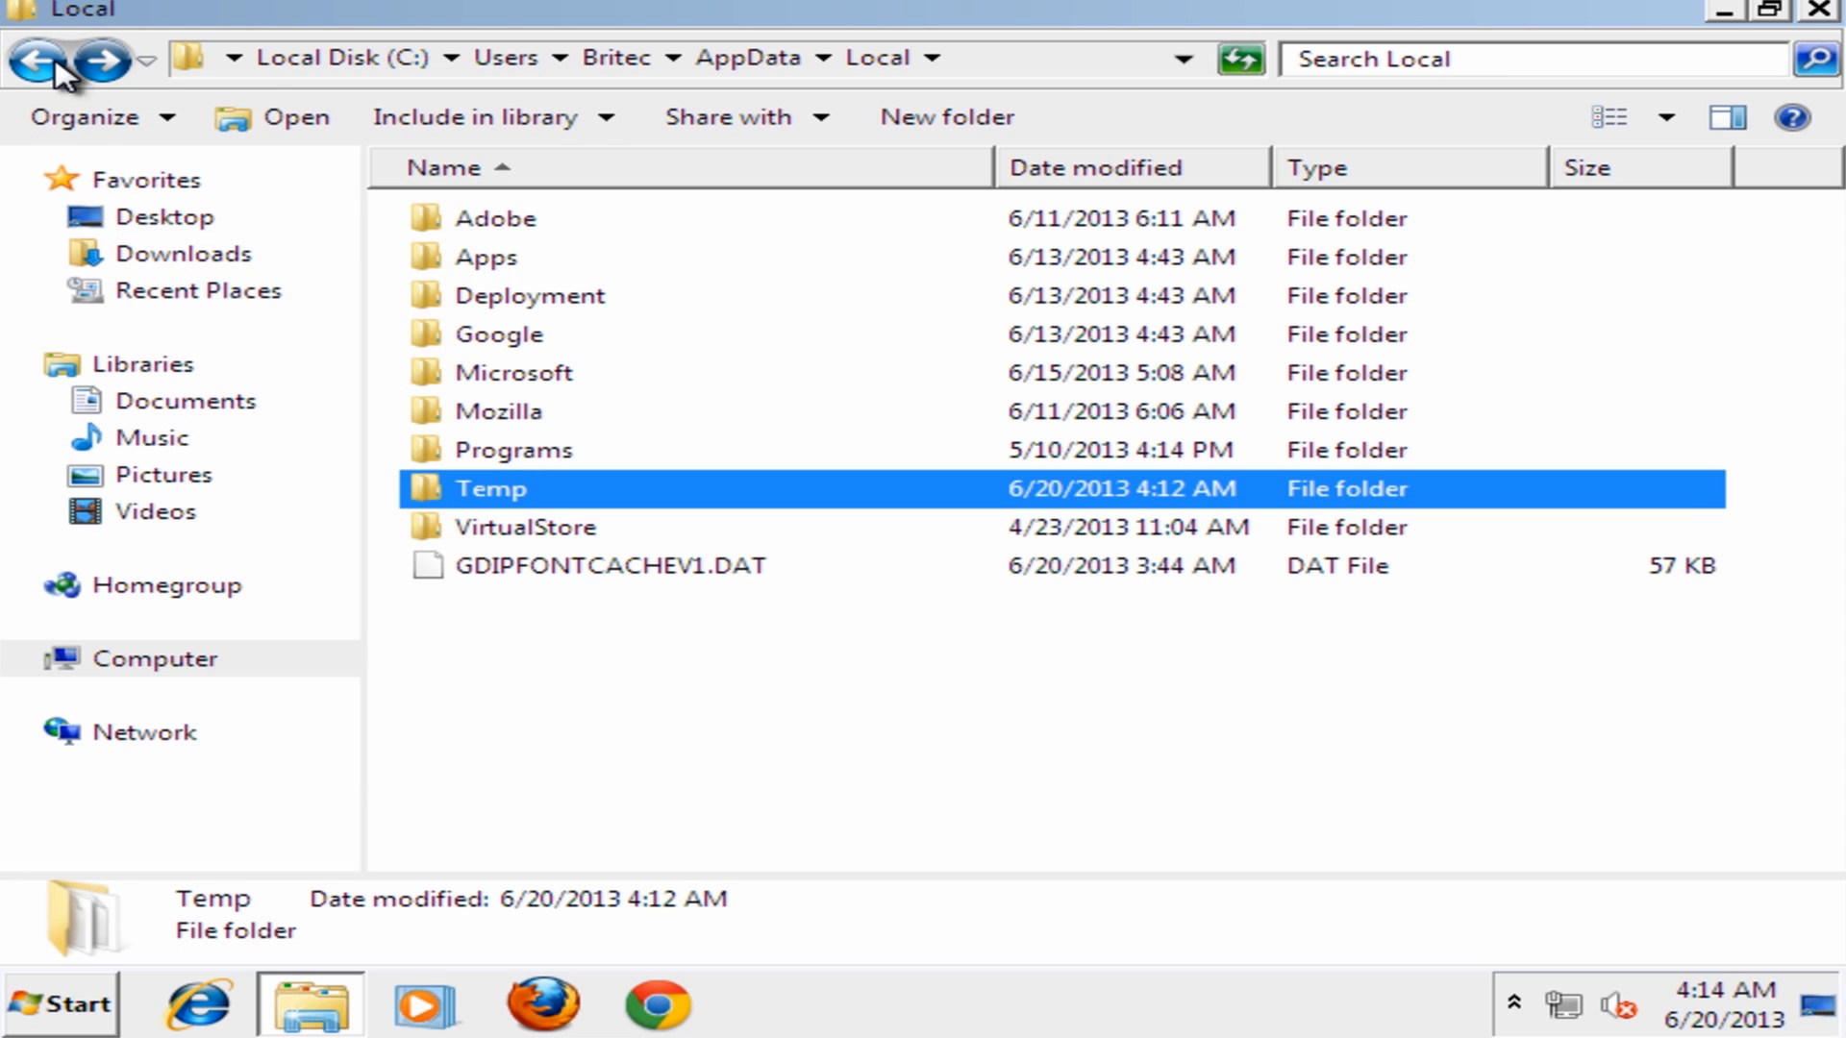
click(38, 58)
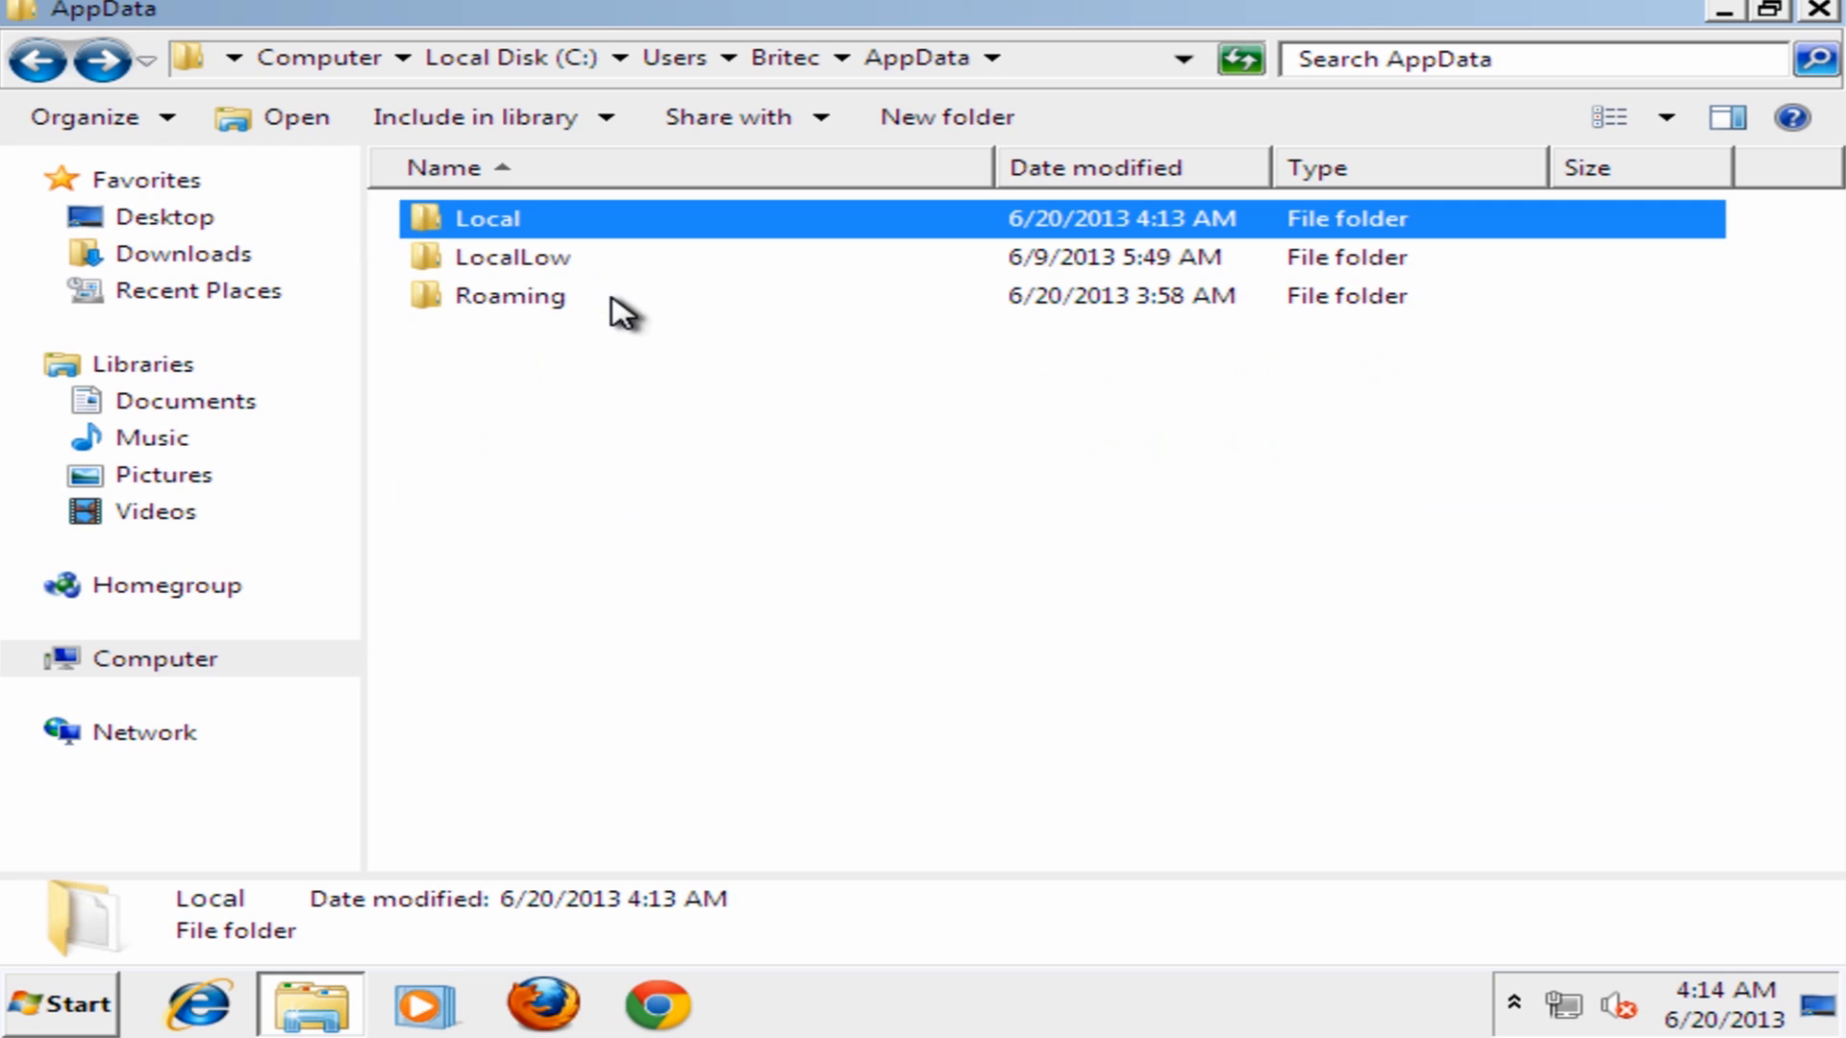
double_click(508, 295)
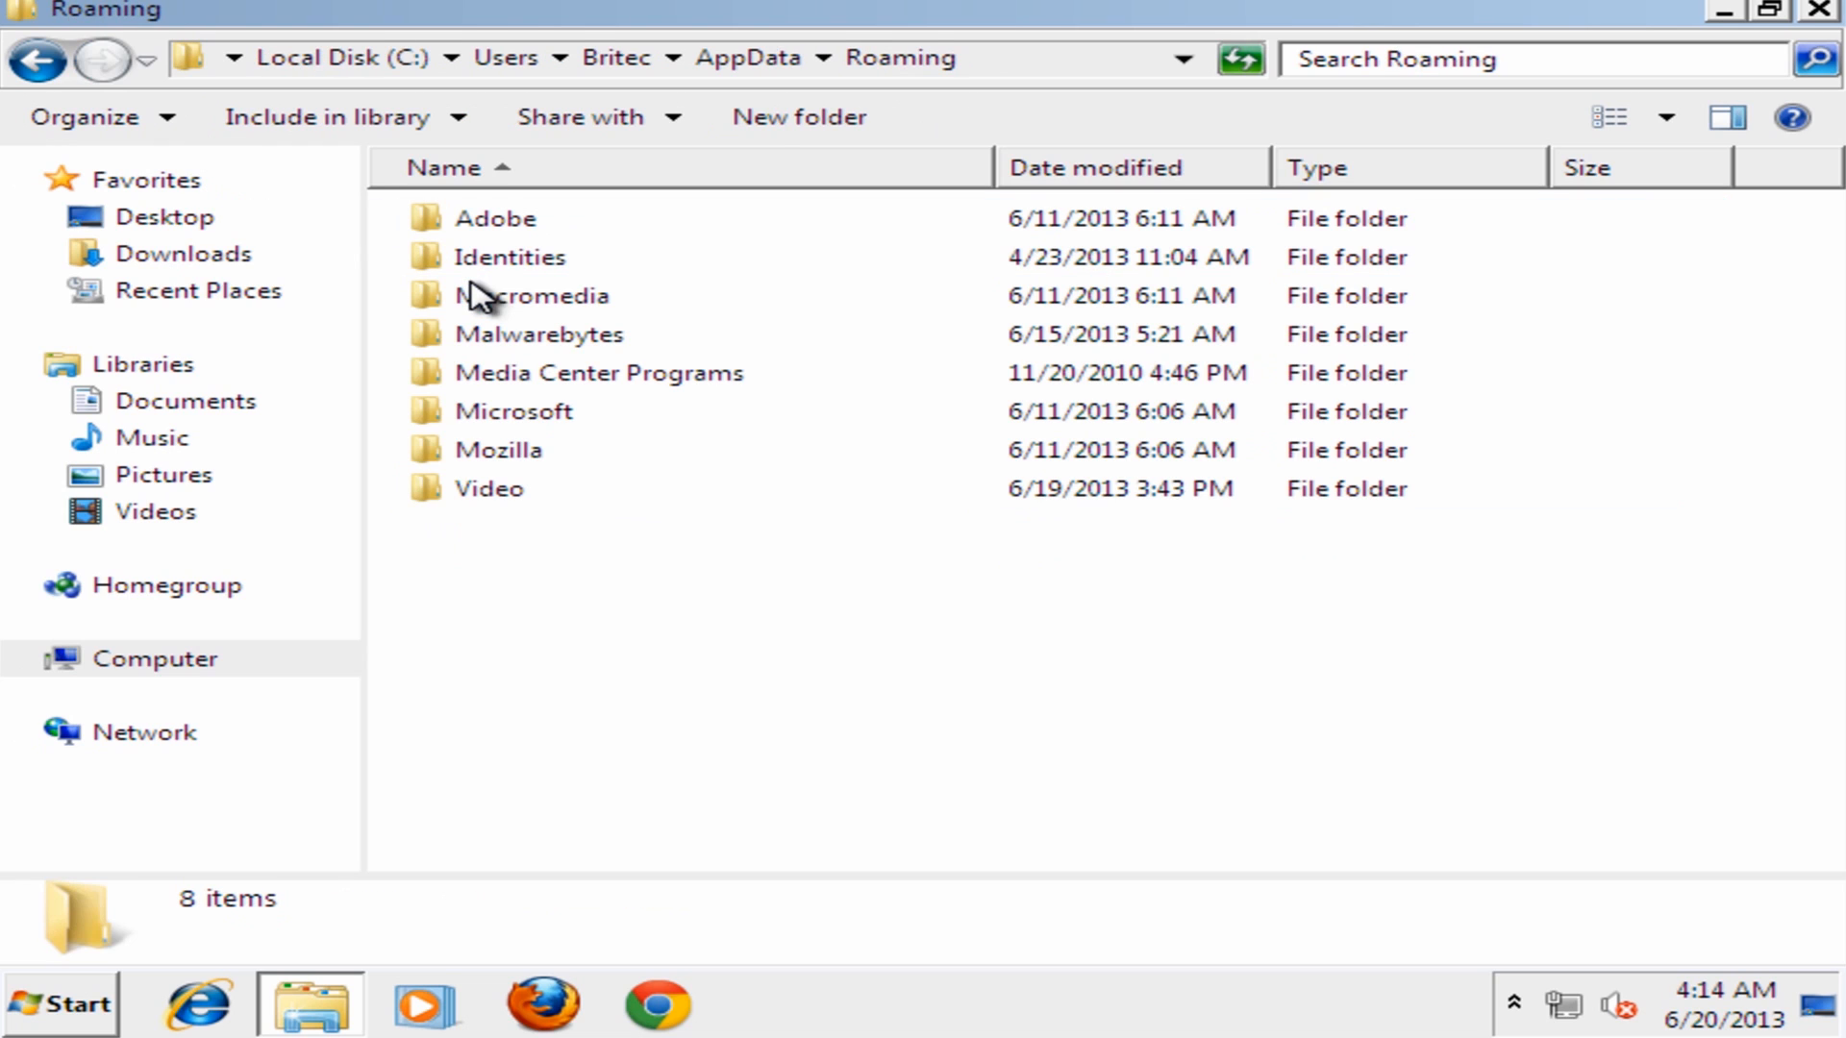
mouse_move(524, 334)
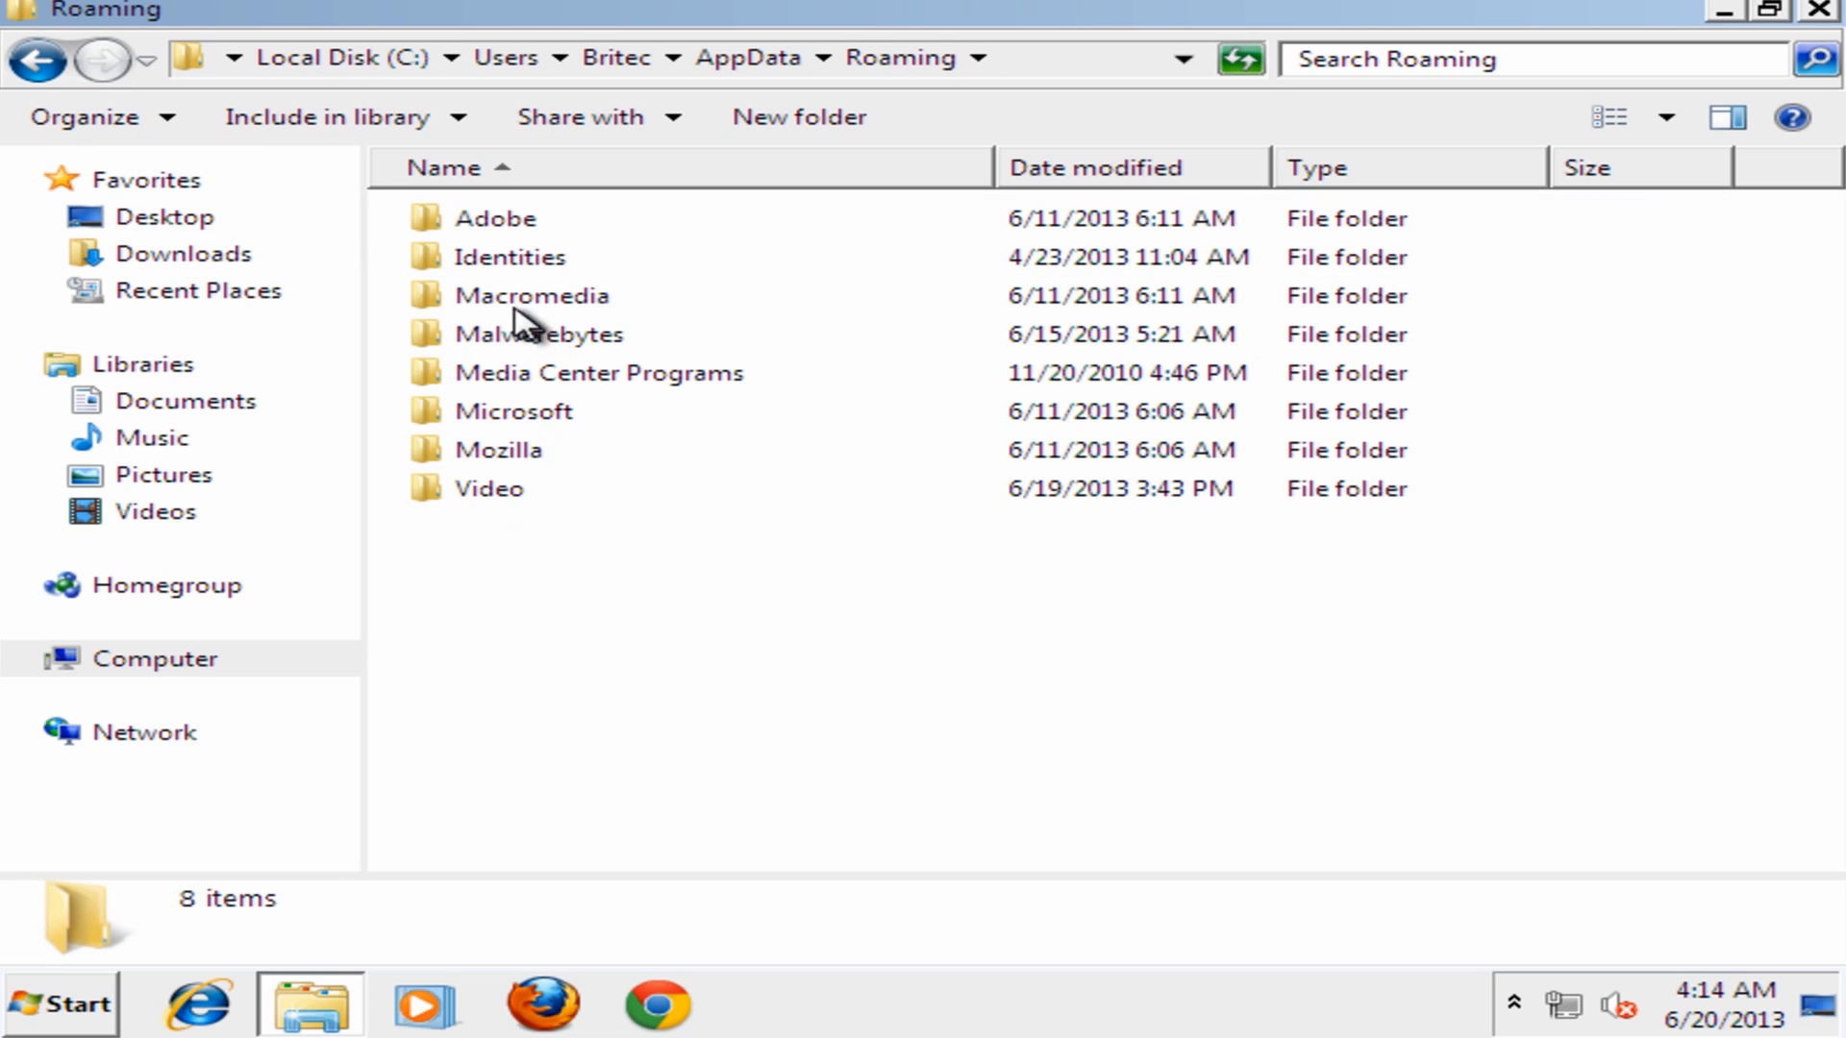
click(37, 58)
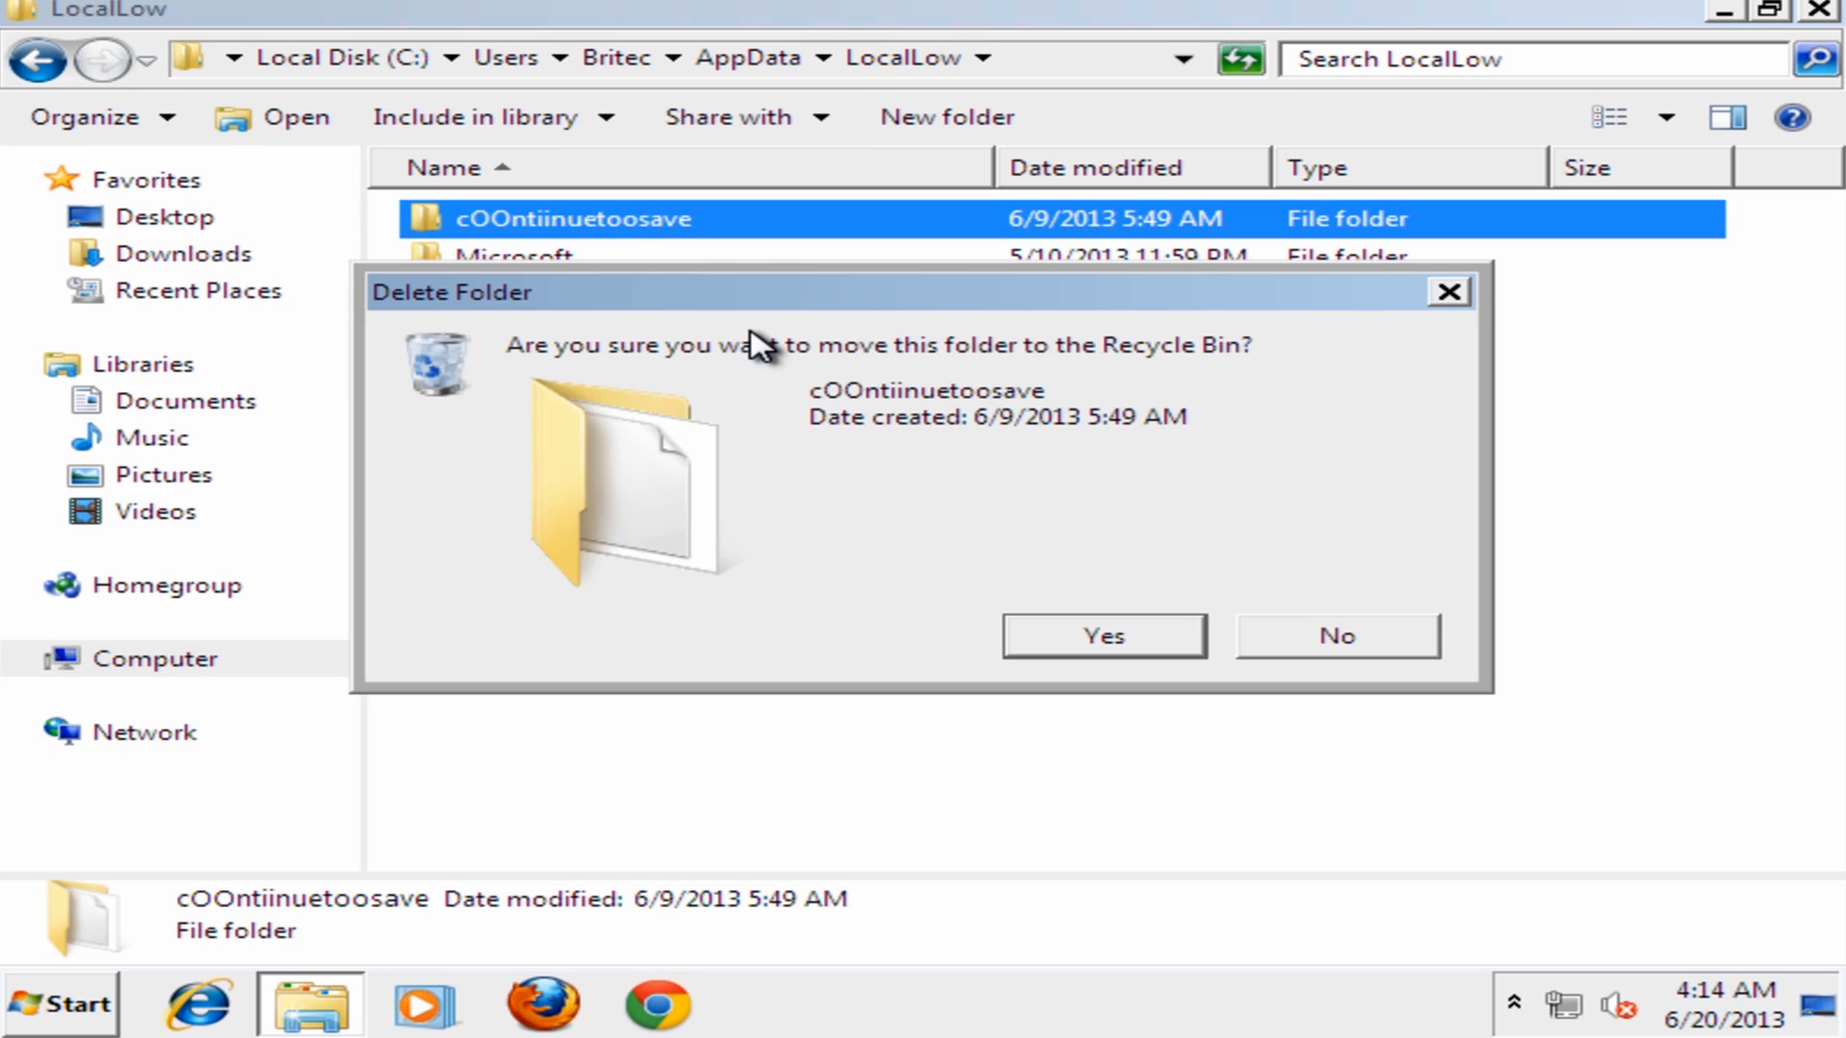
click(1102, 635)
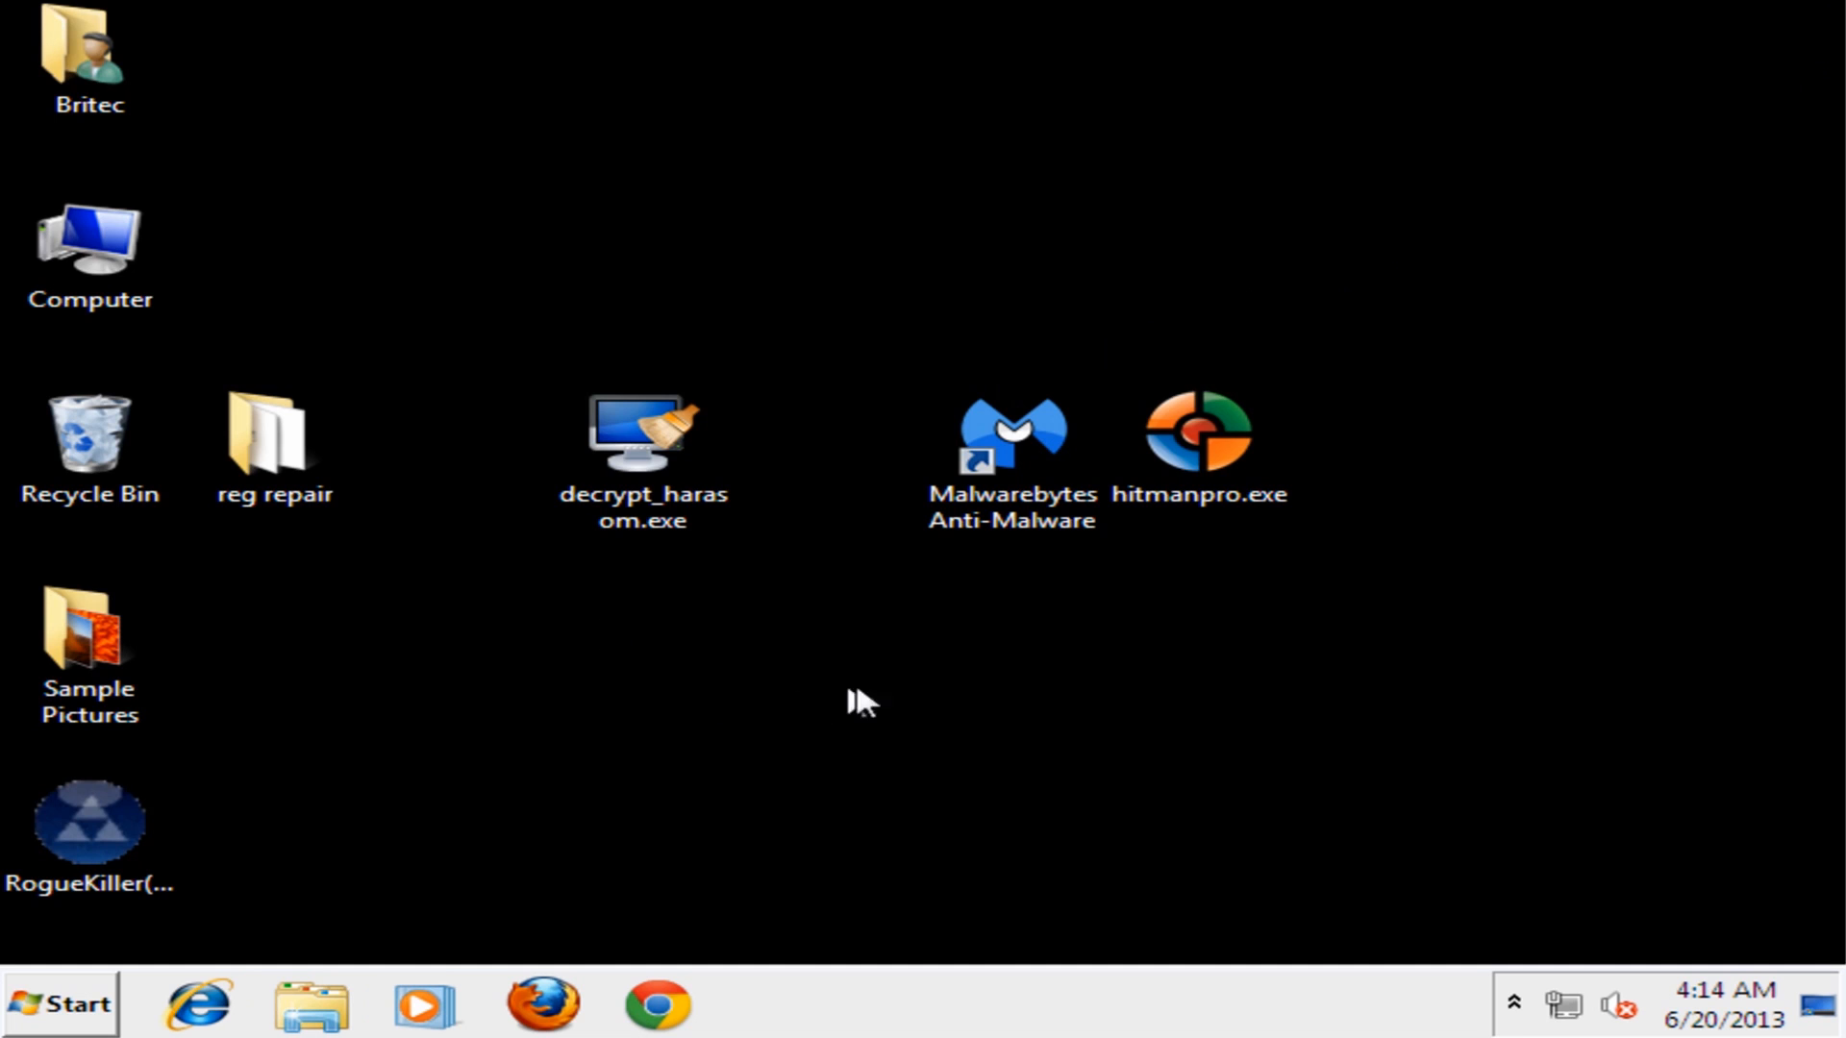
Launch HitmanPro, run a one-time scan finding 0 threats, and close it
double_click(1196, 431)
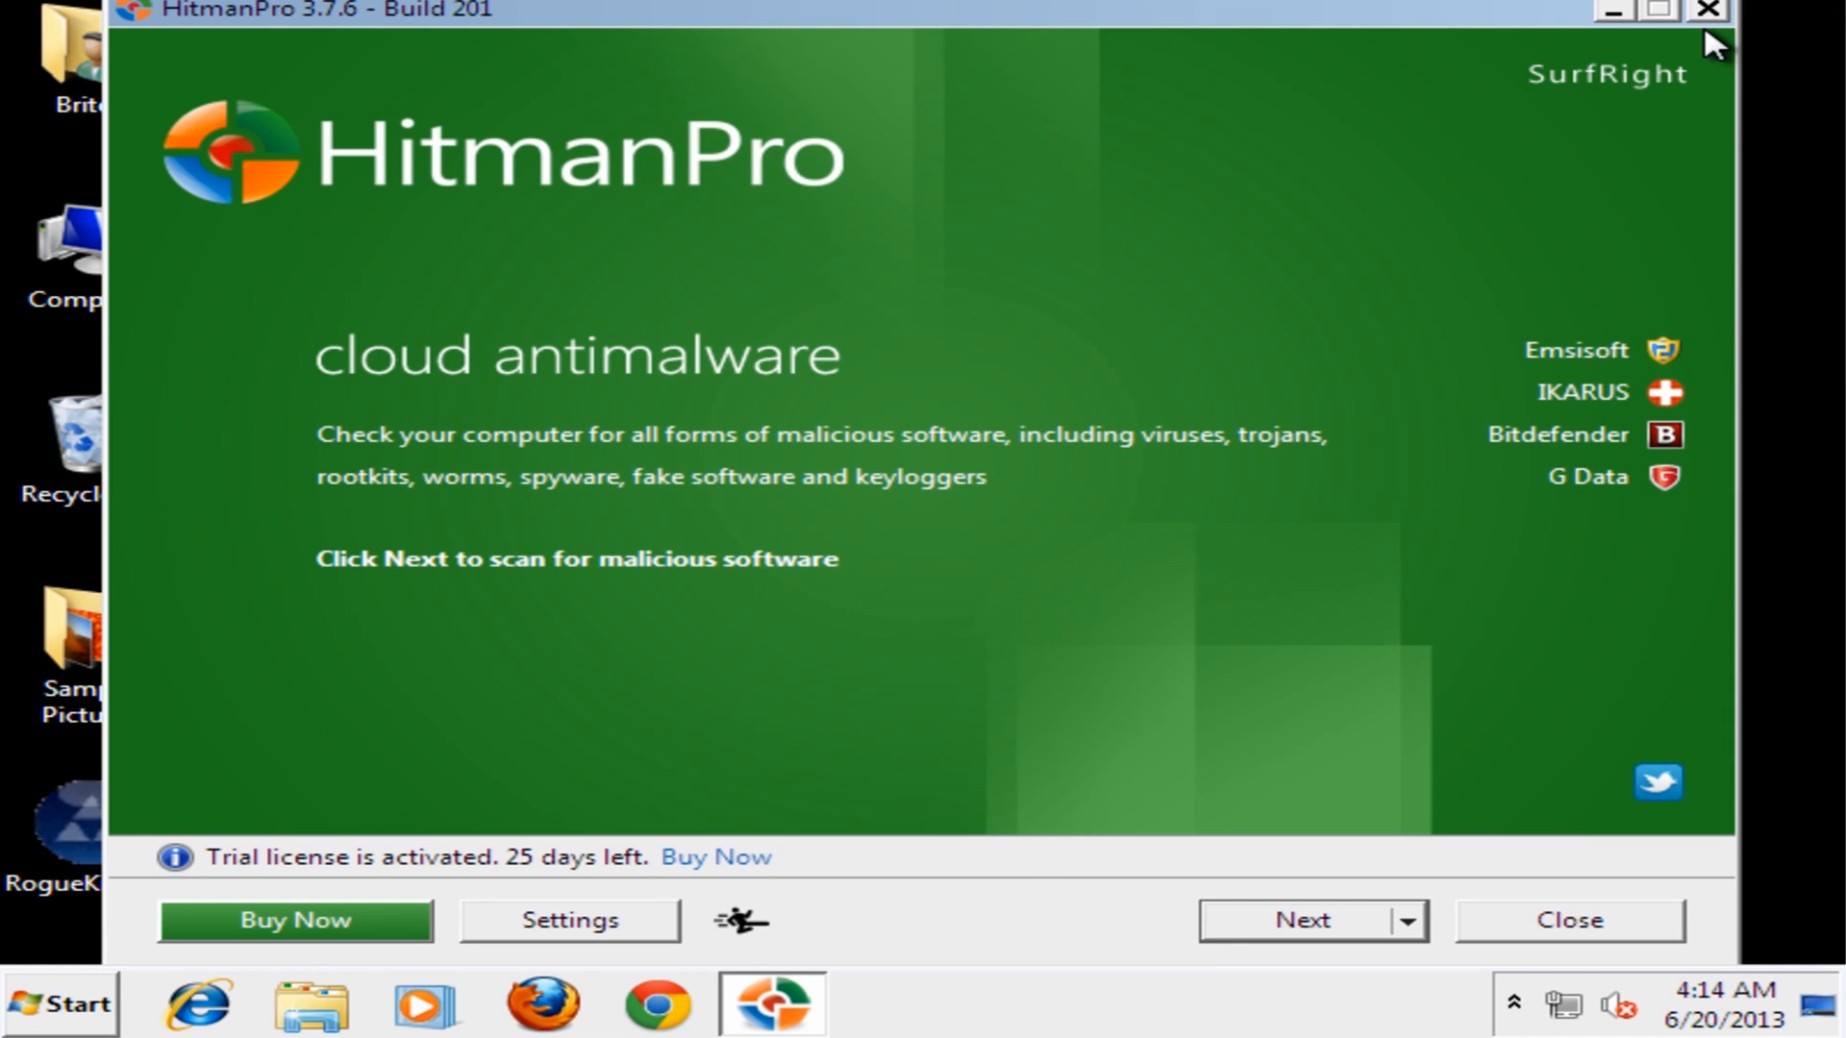
mouse_move(1505, 845)
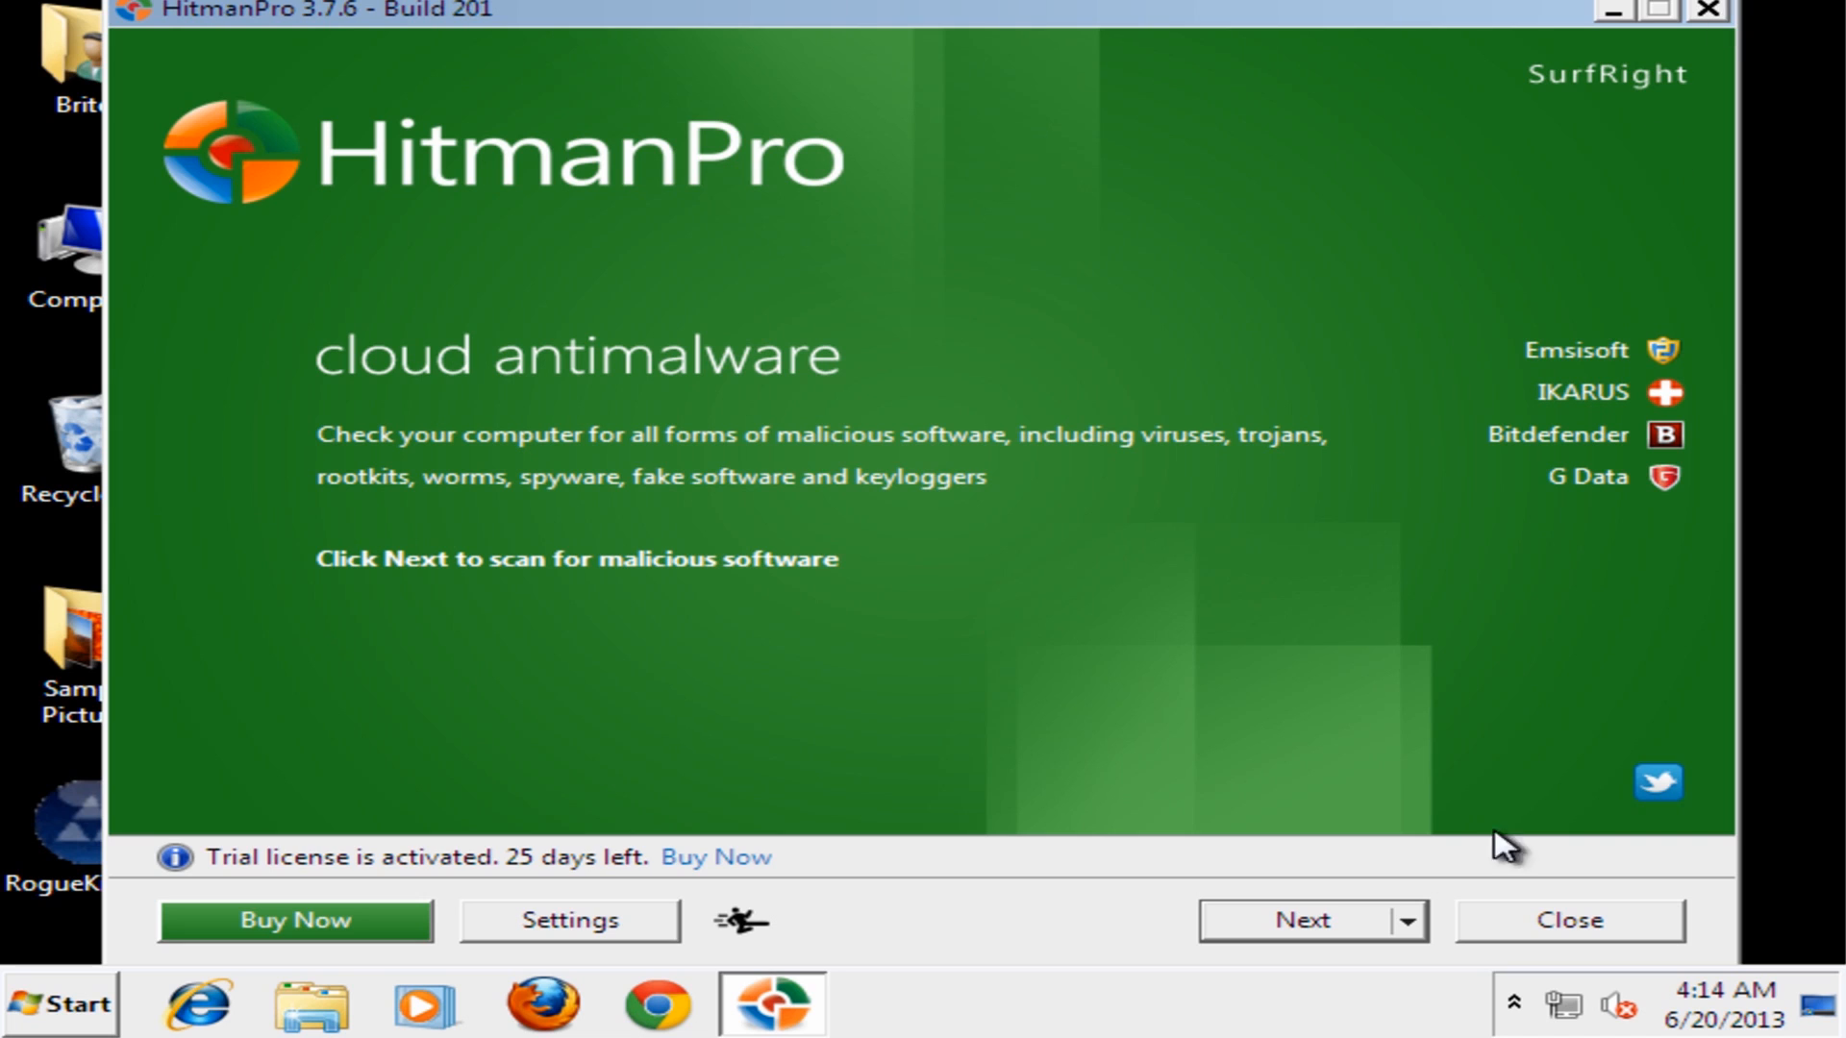
click(1302, 920)
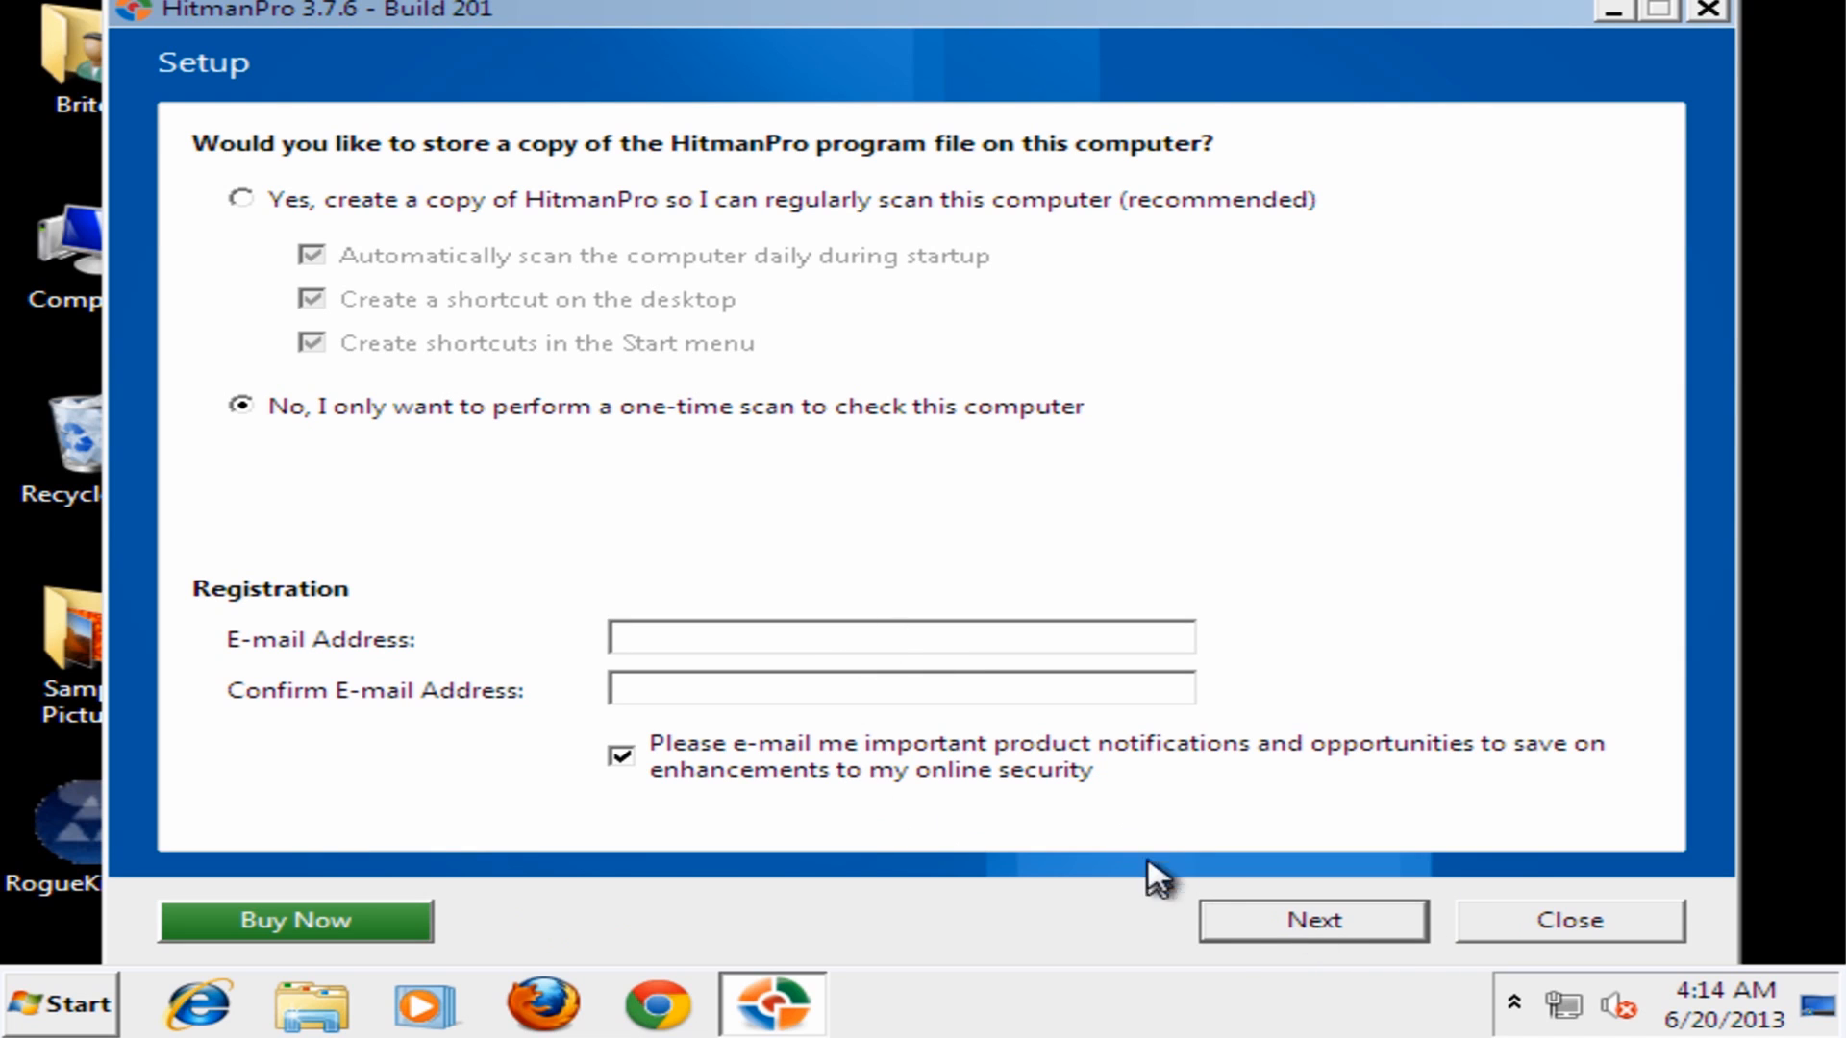
click(1311, 919)
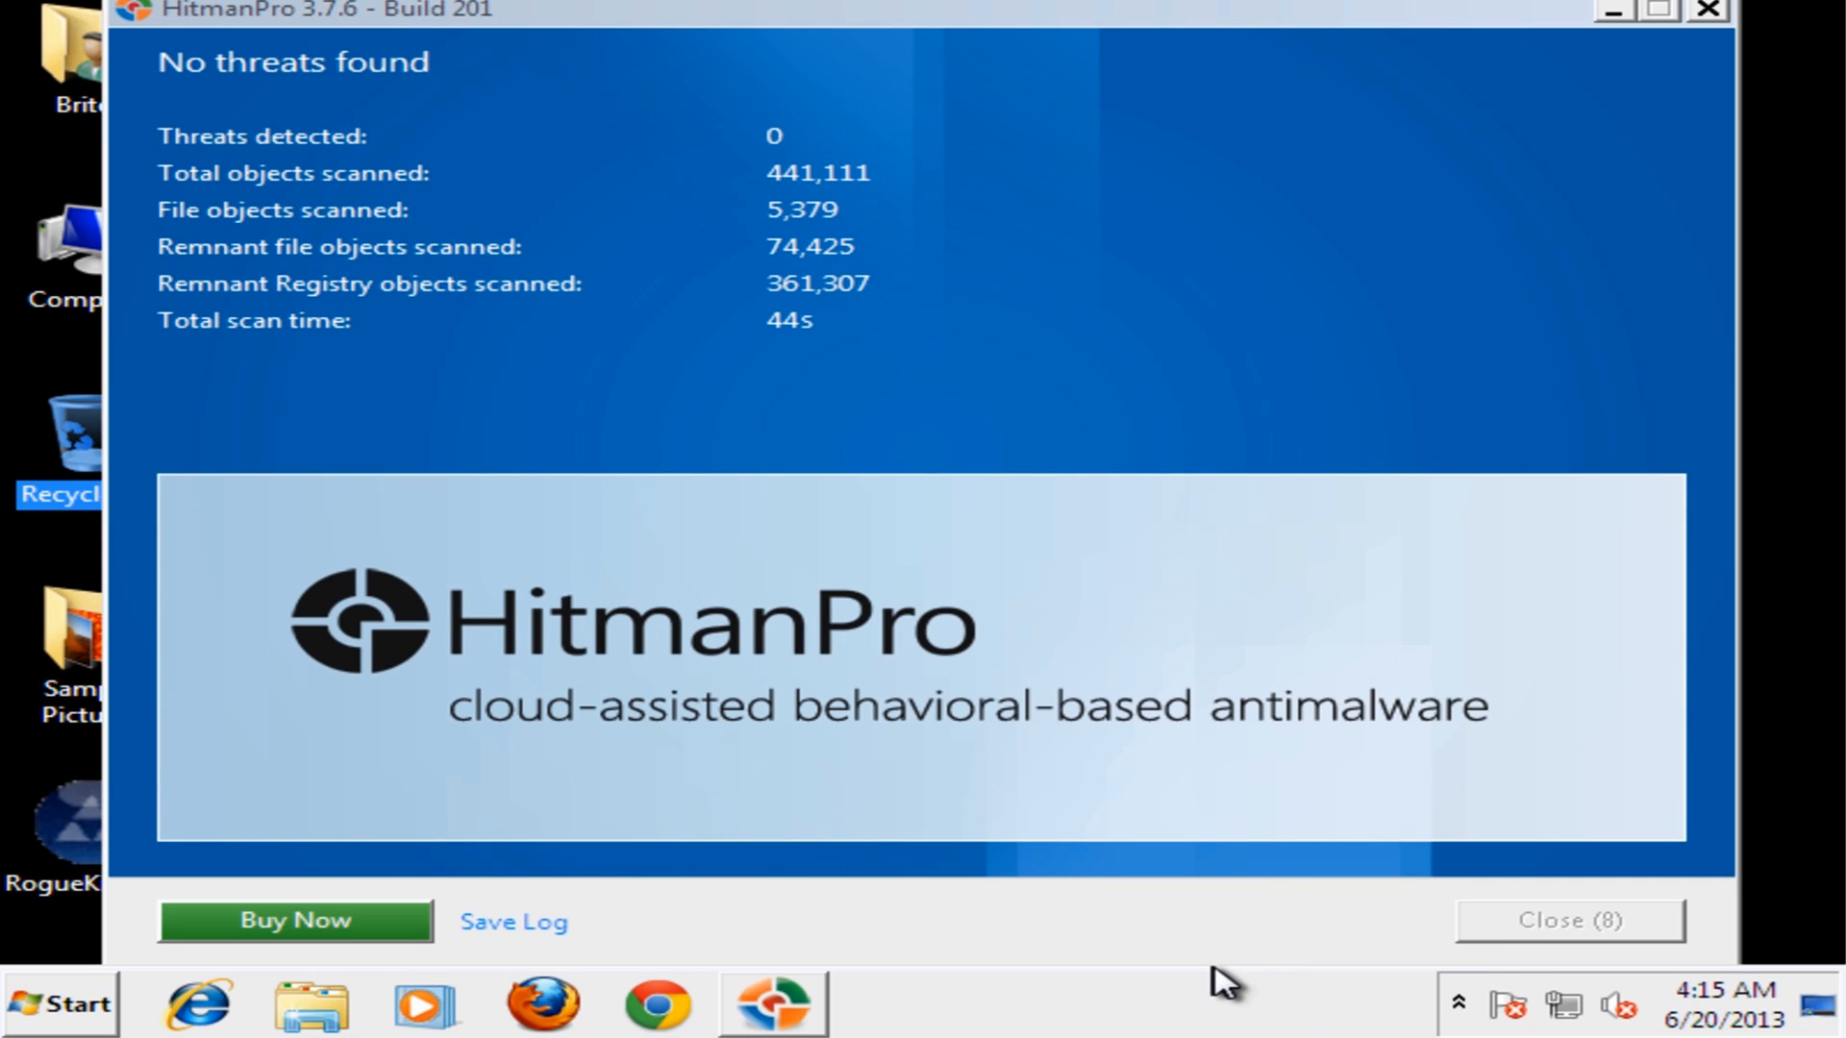
mouse_move(1263, 860)
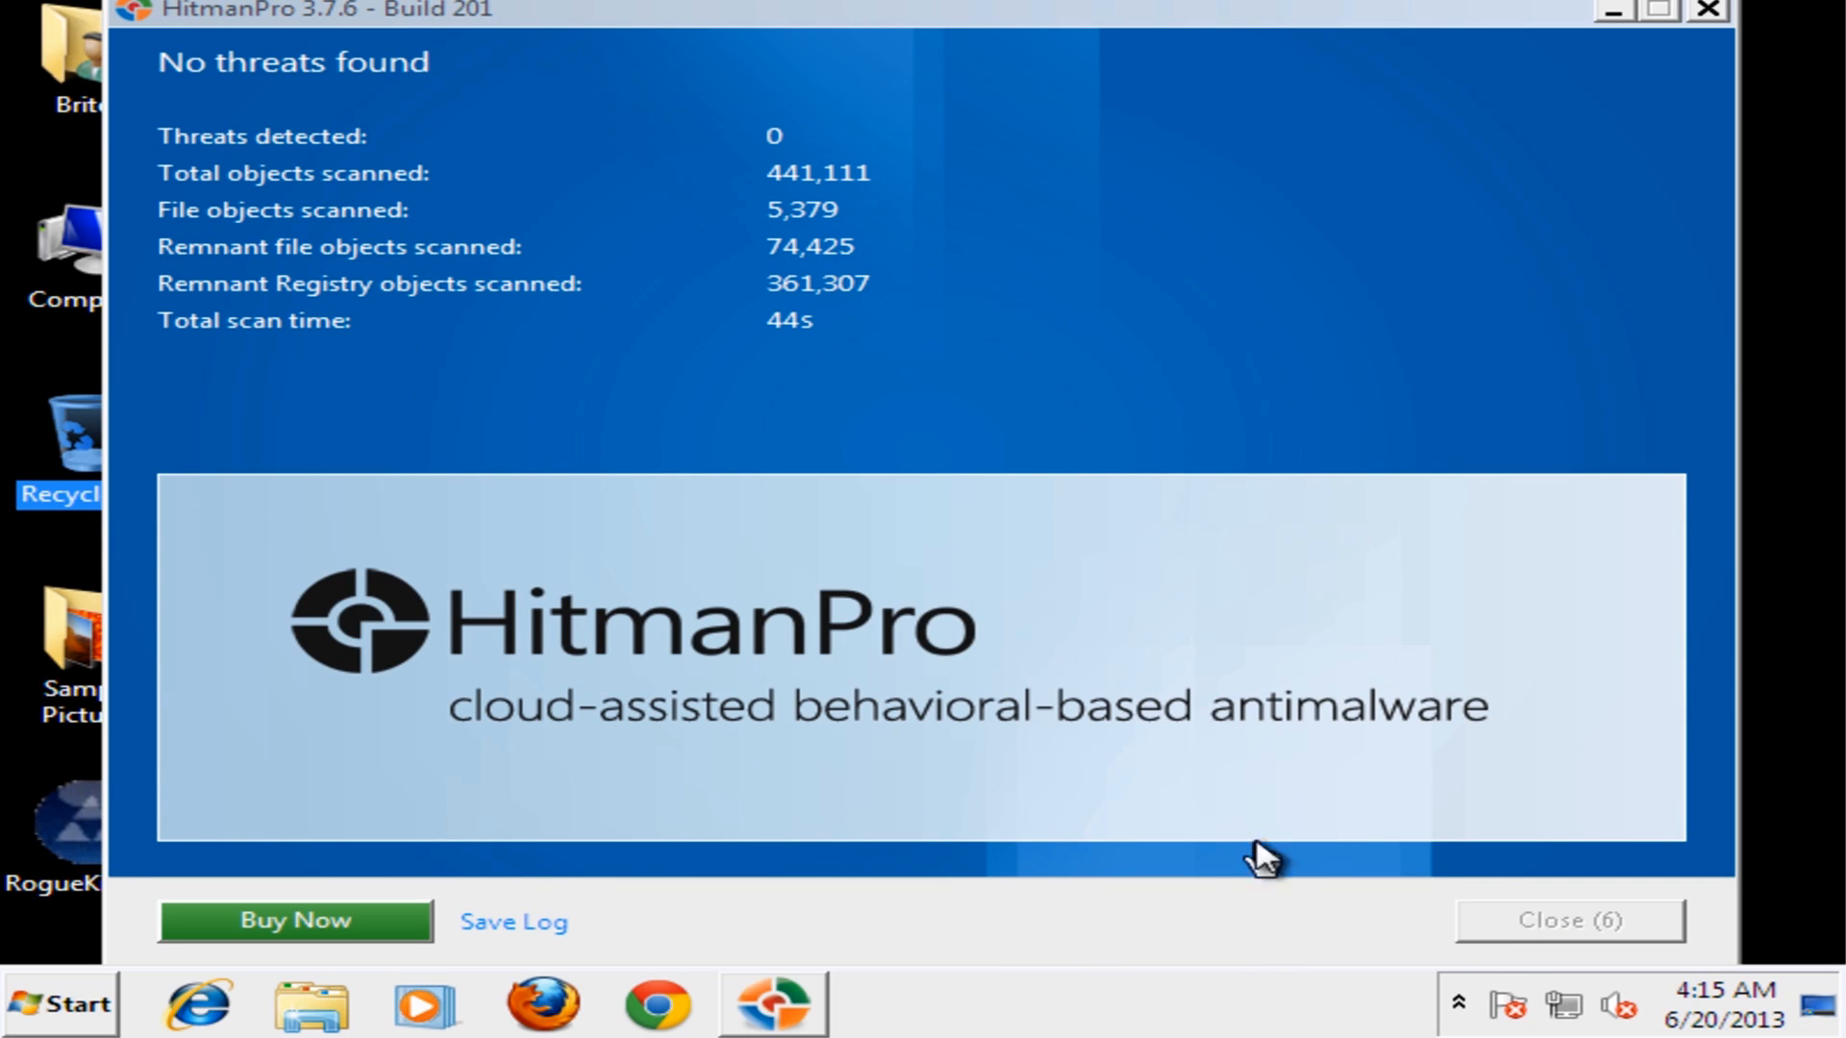
mouse_move(1695, 99)
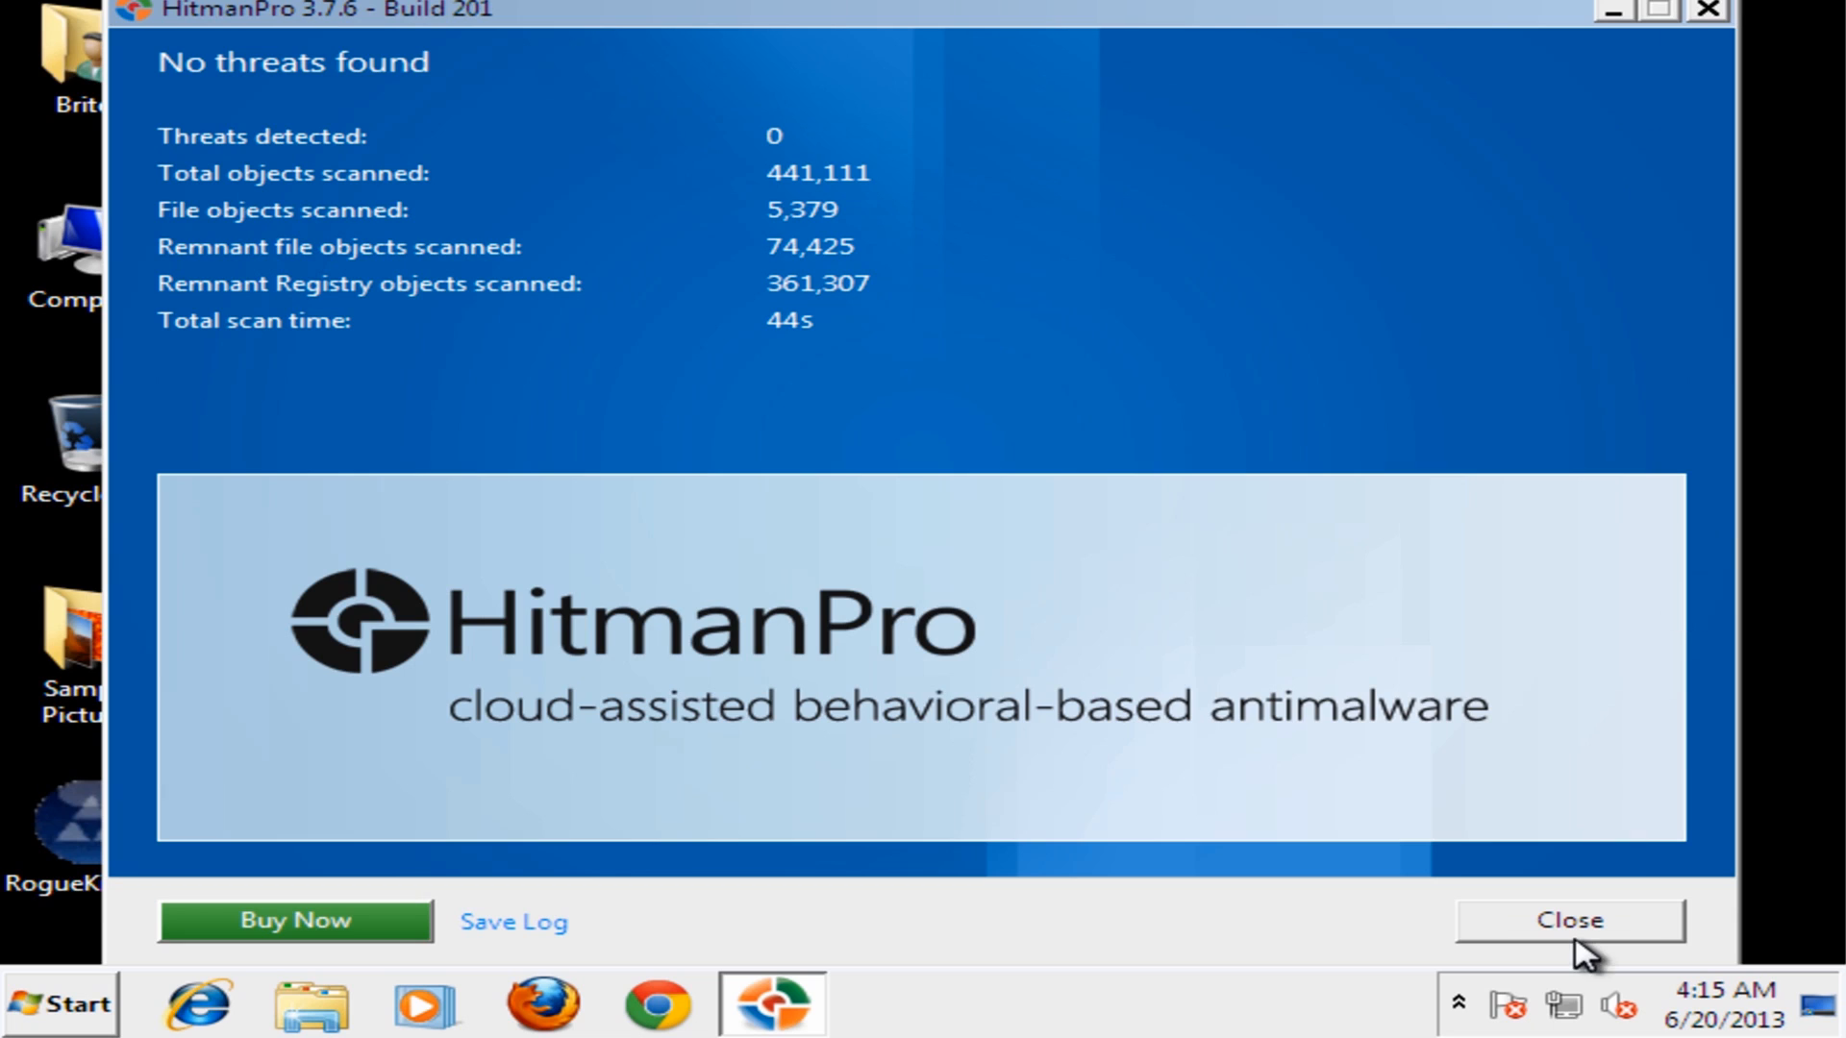
click(1568, 919)
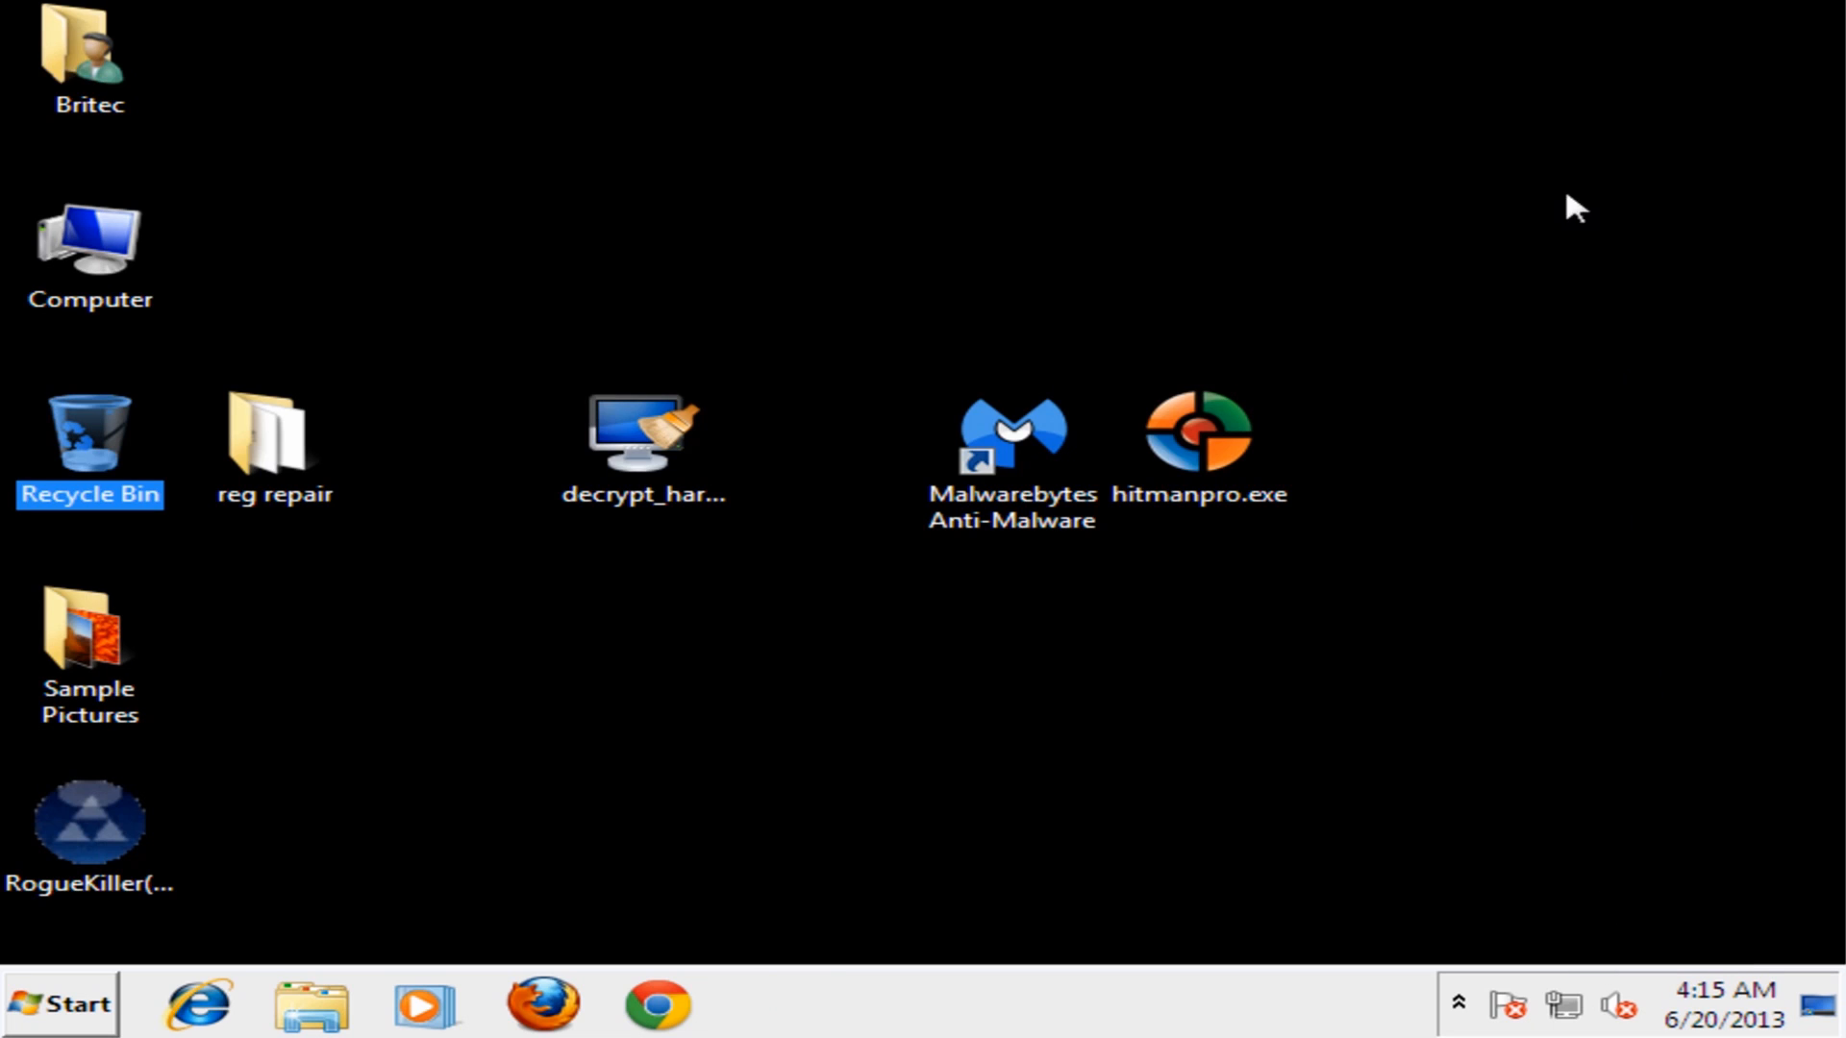
Launch Malwarebytes and update its database from v2013.06.19.10 to v2013.06.20.05
double_click(1010, 433)
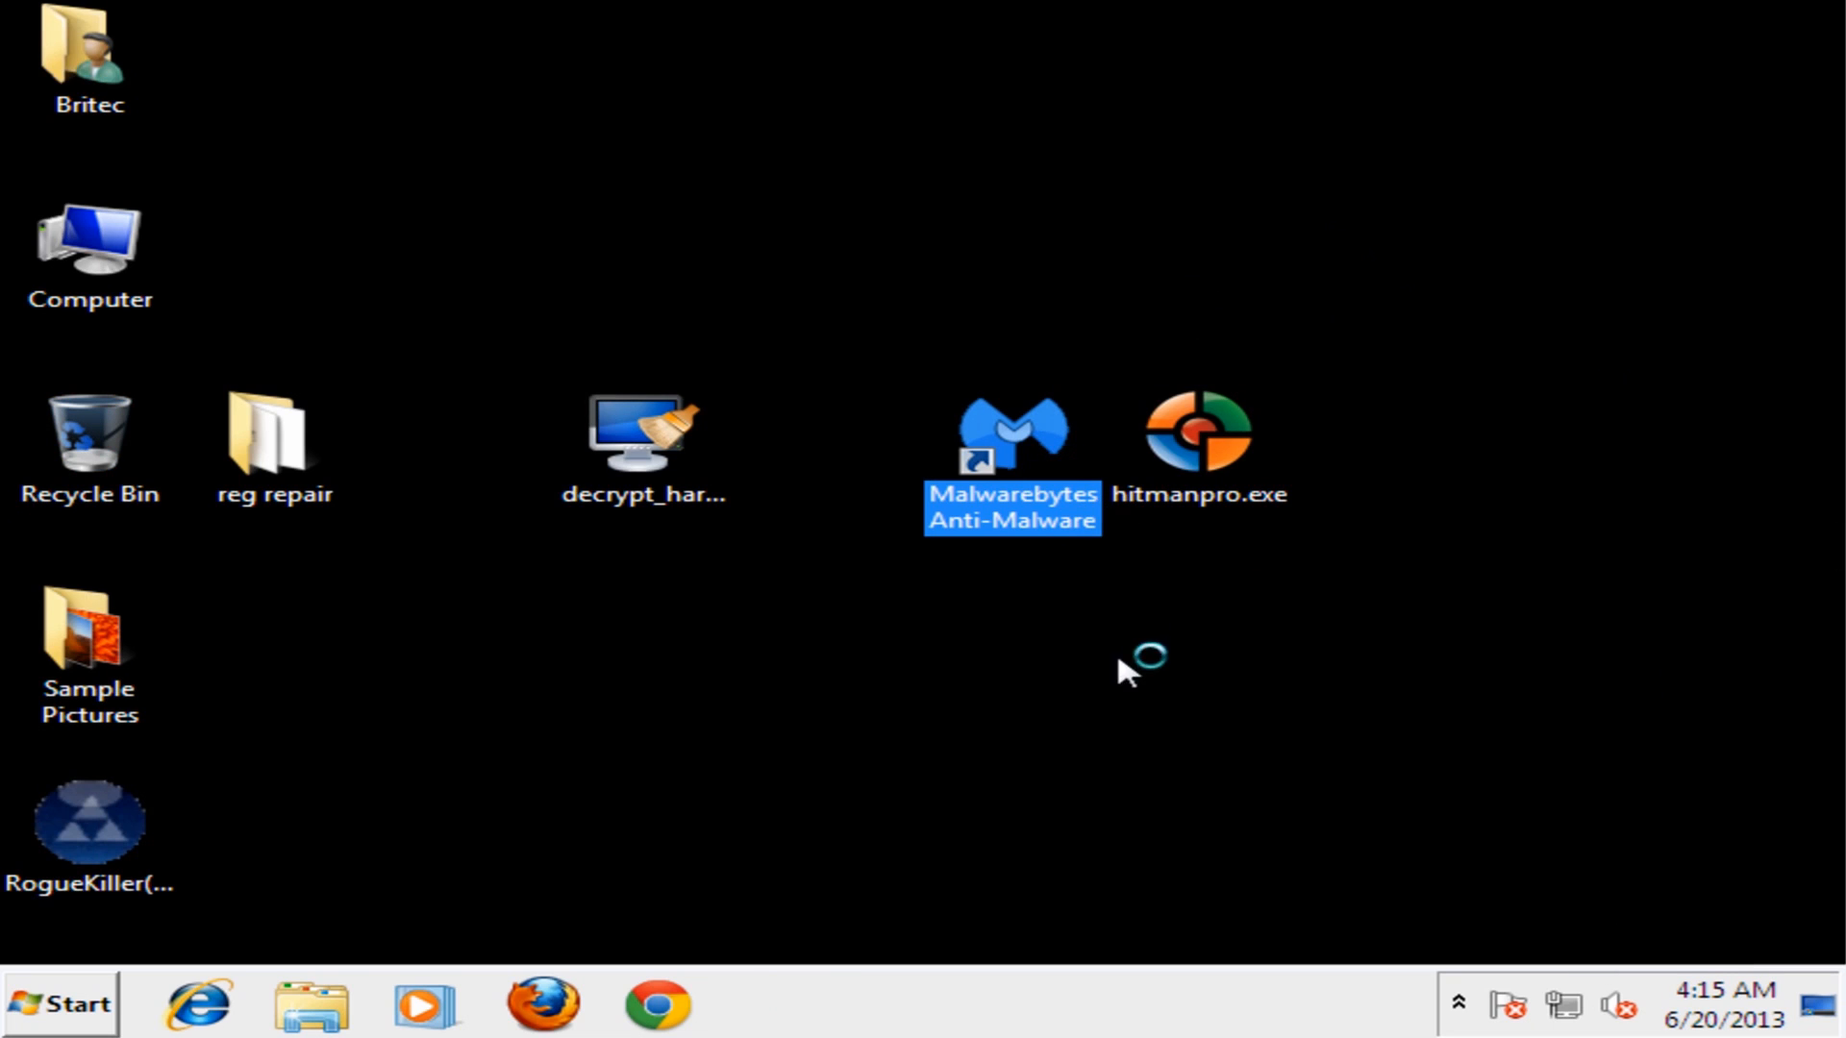
double_click(1011, 441)
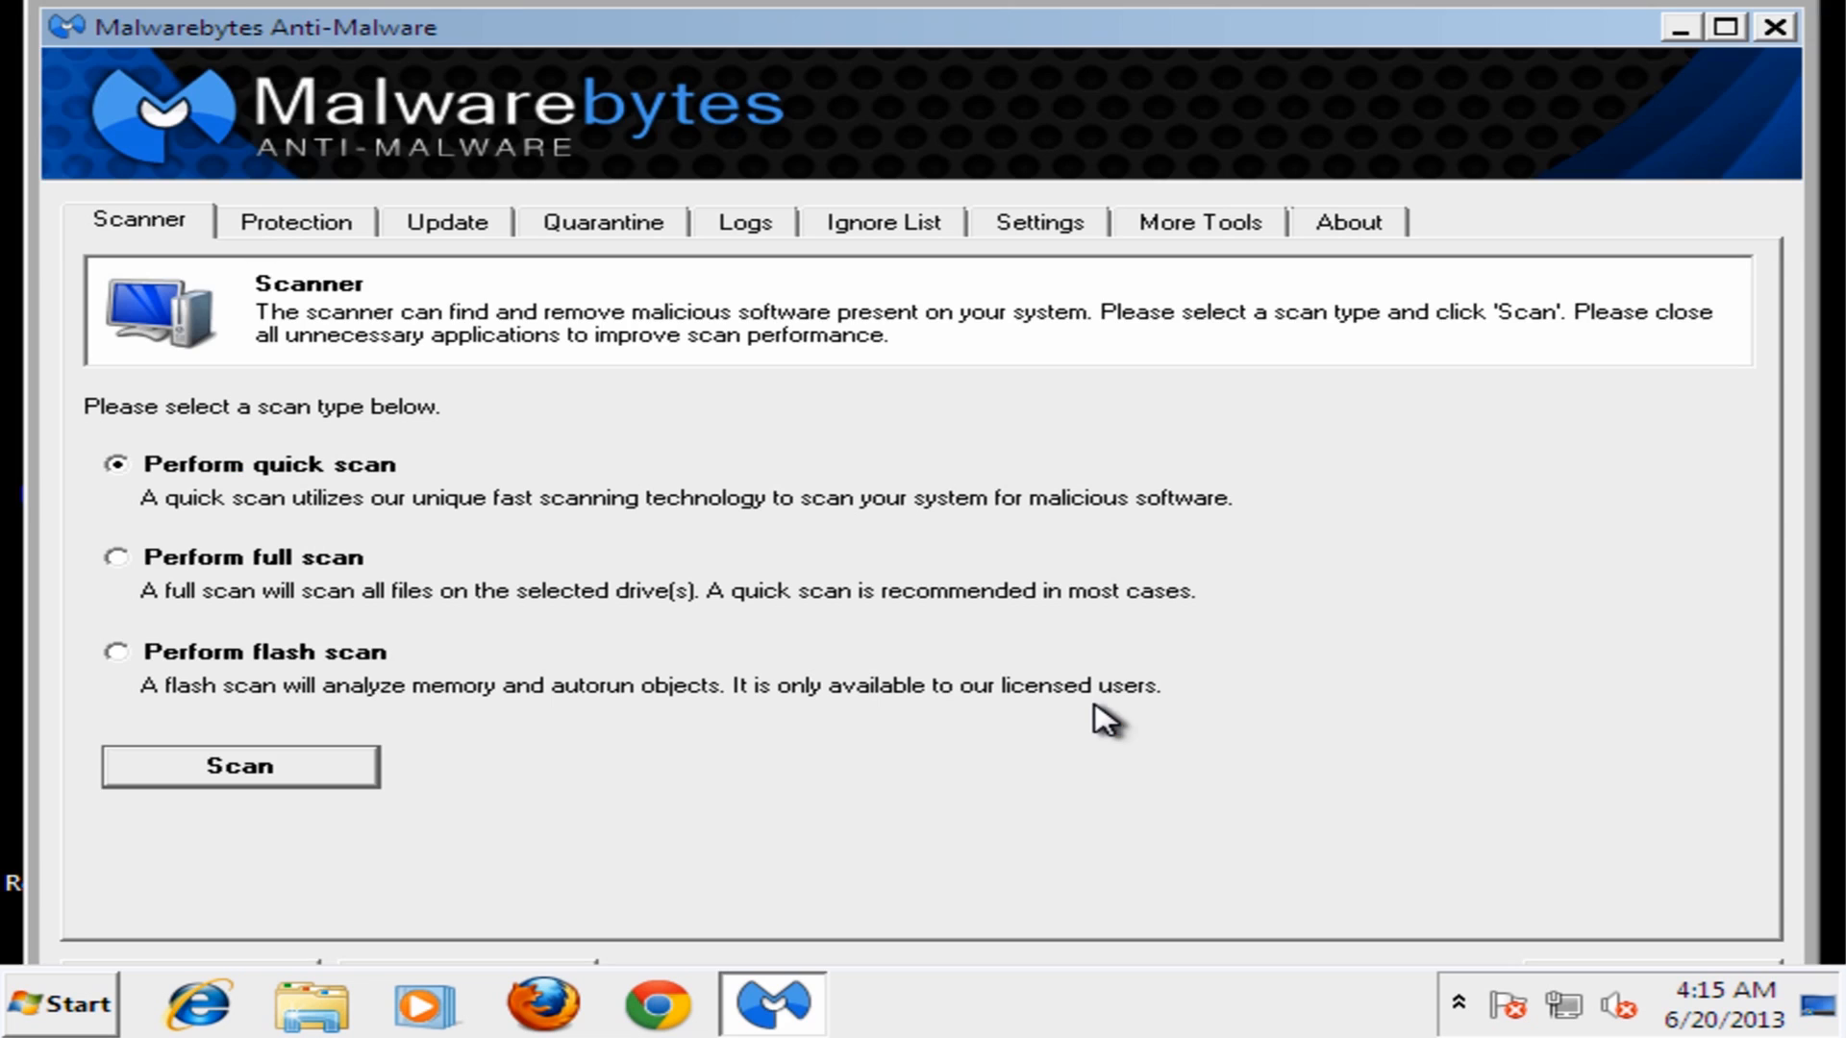
click(446, 221)
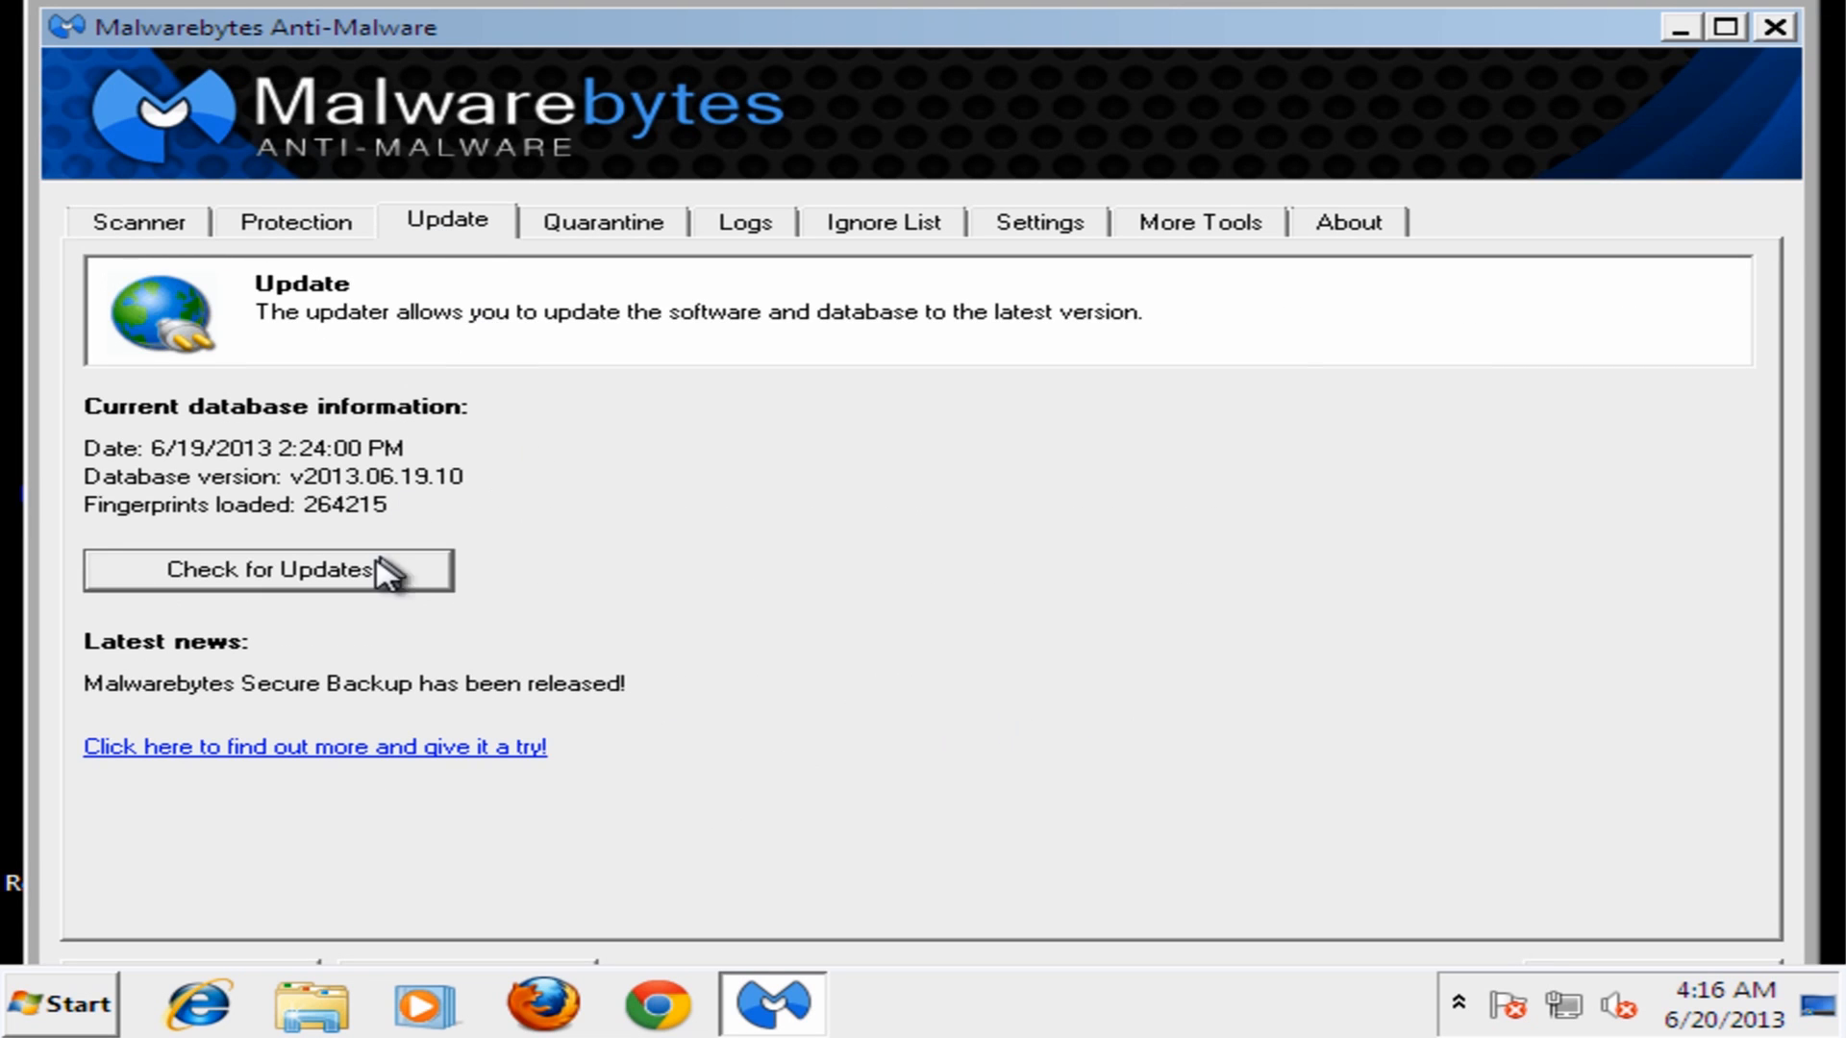
click(268, 570)
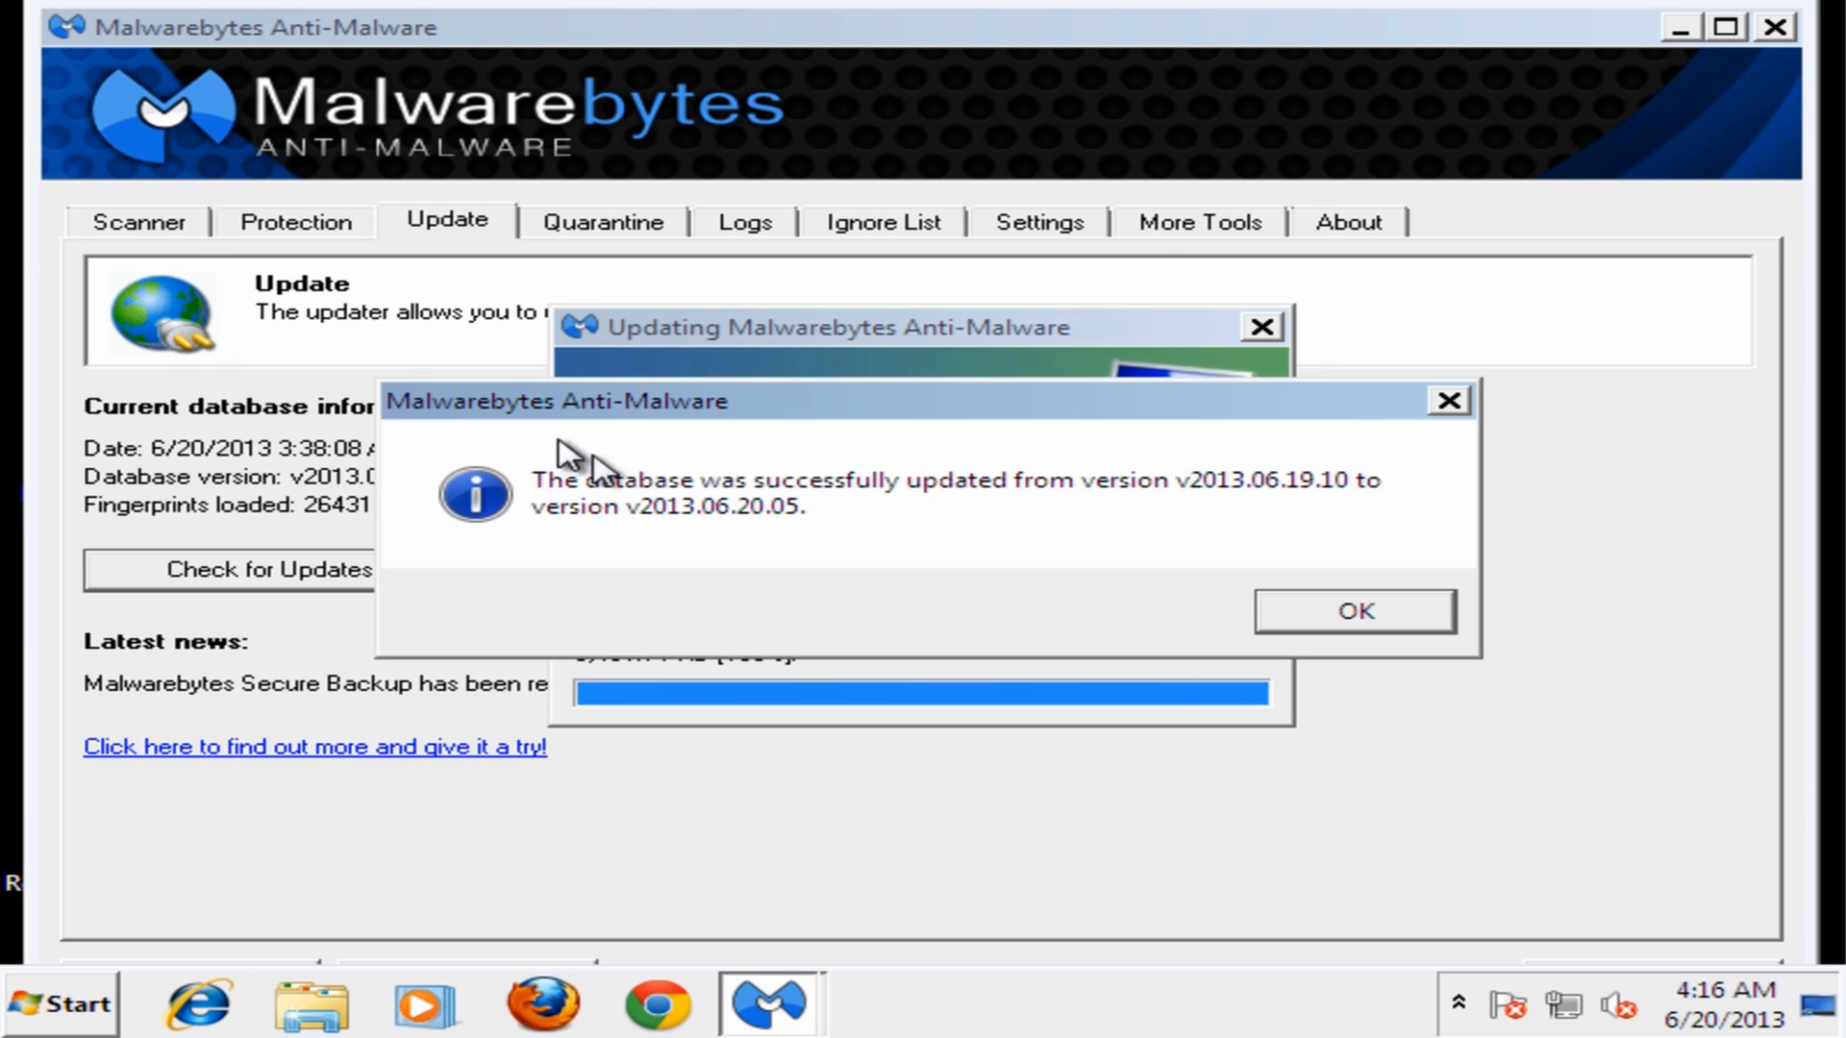
click(1352, 612)
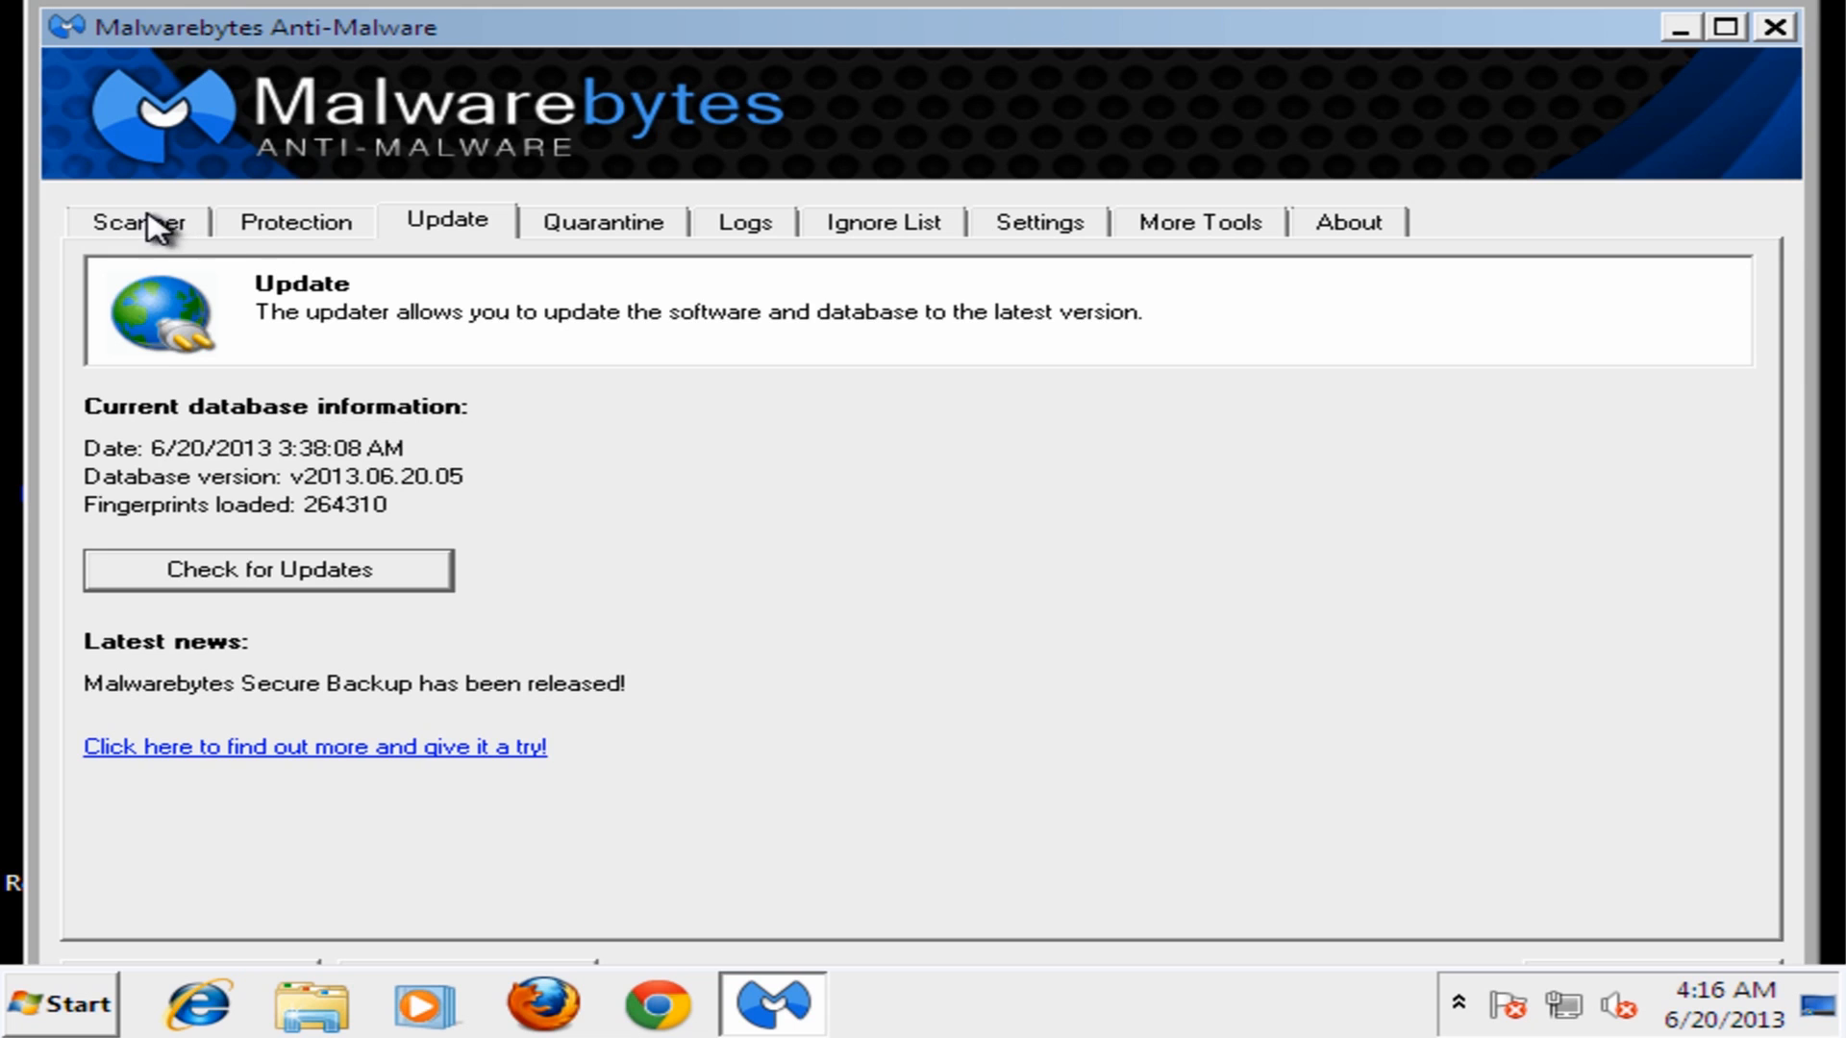
click(138, 221)
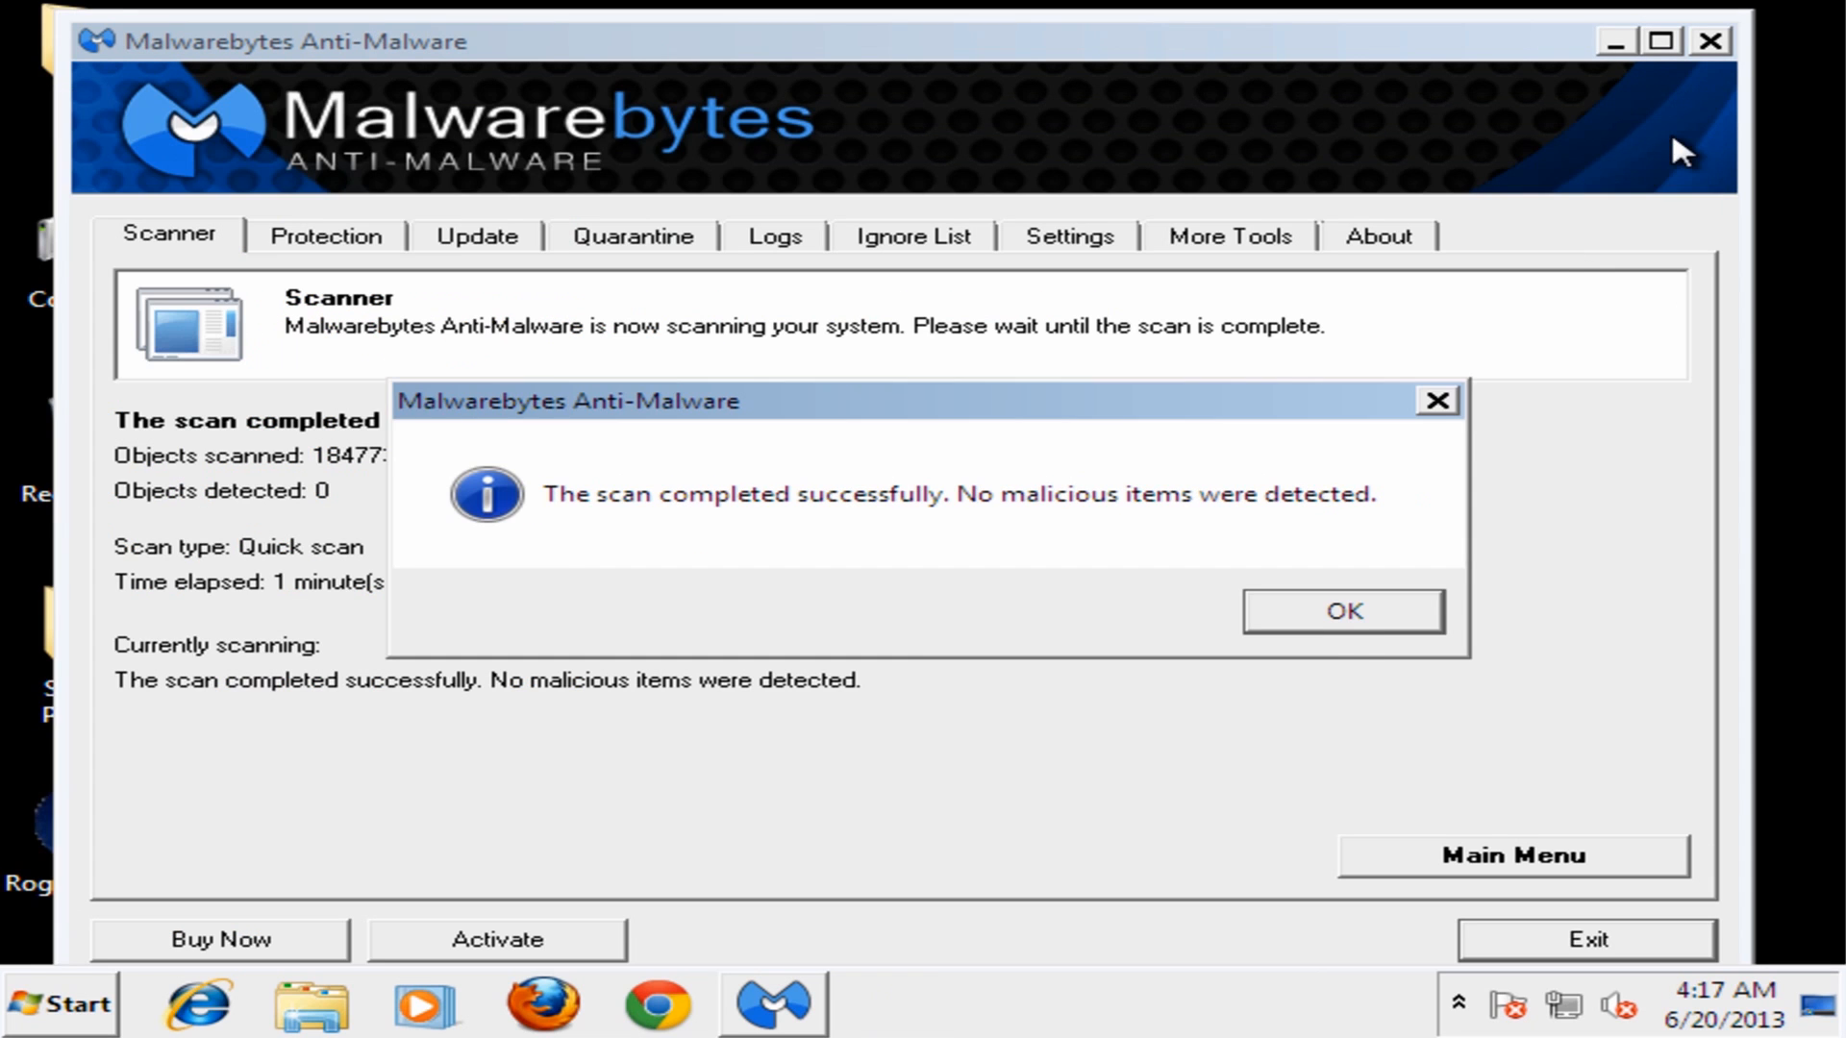
Acknowledge the quick scan result reporting no malicious items detected
click(1341, 609)
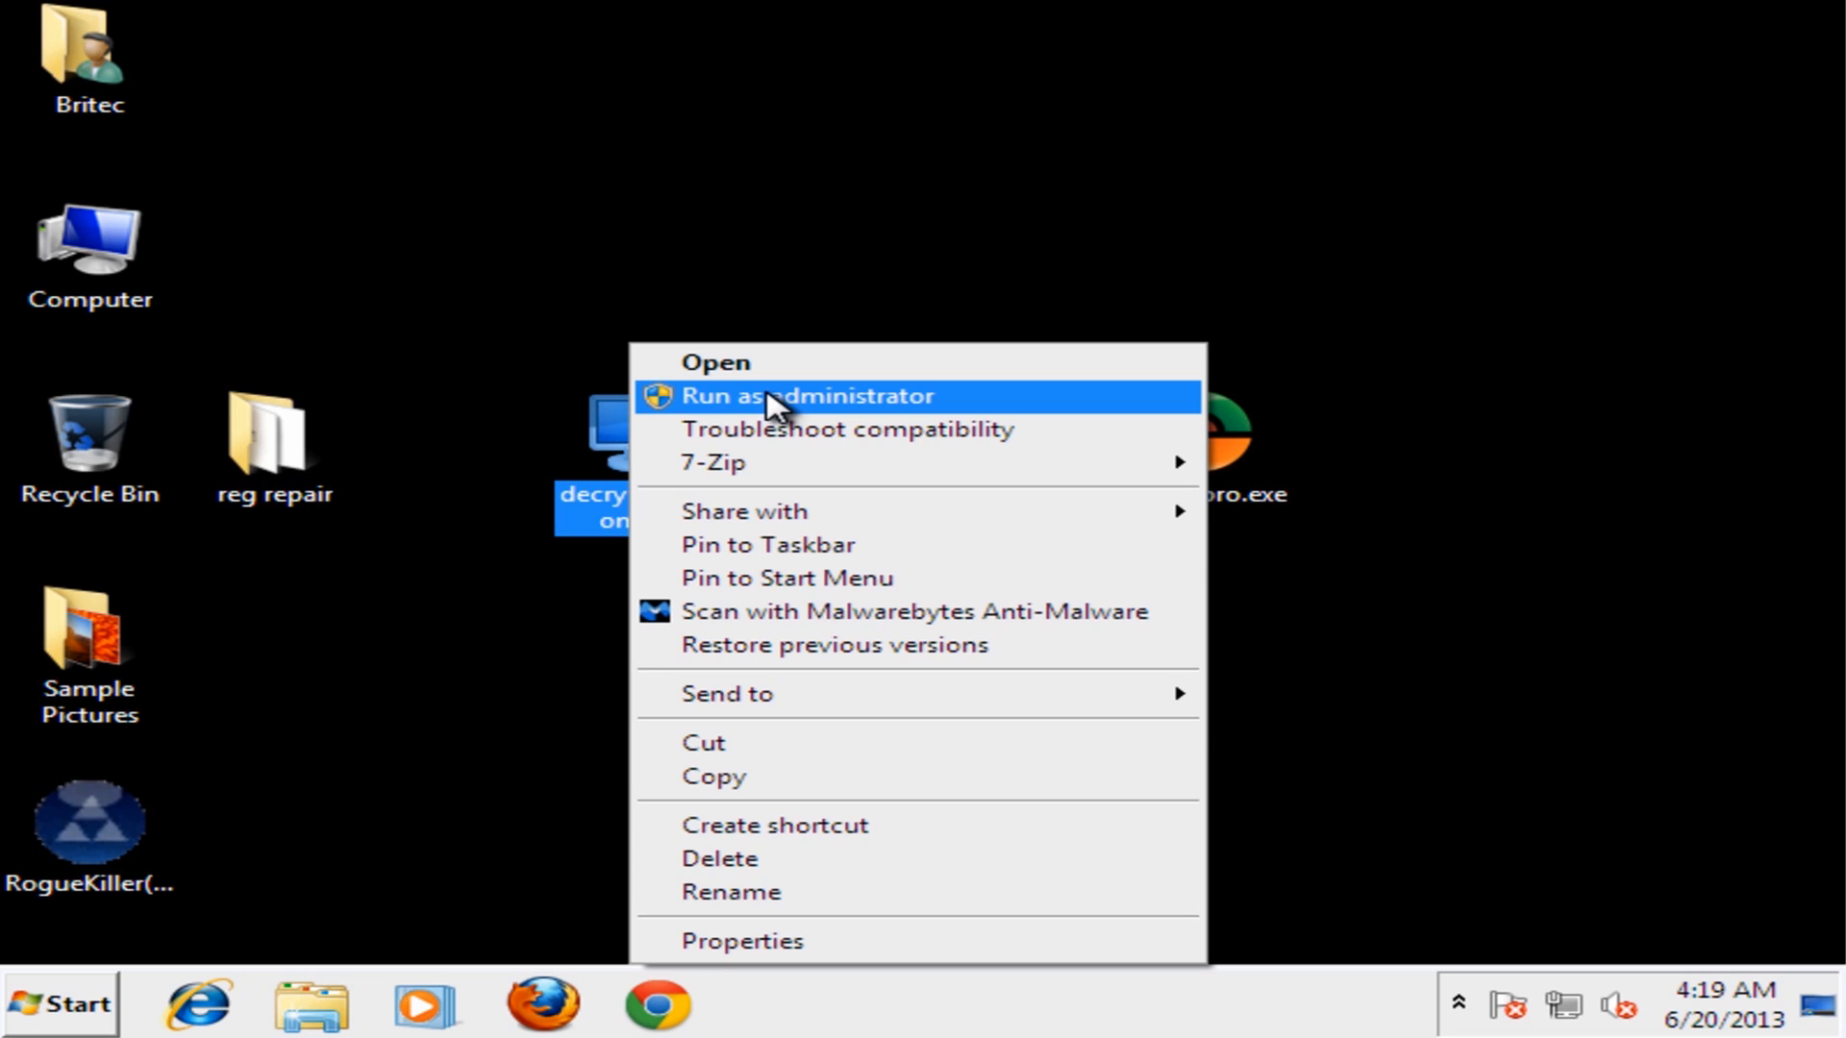
Run Emsisoft Decrypter as administrator and add My Documents alongside C:\ and Z:\
click(809, 395)
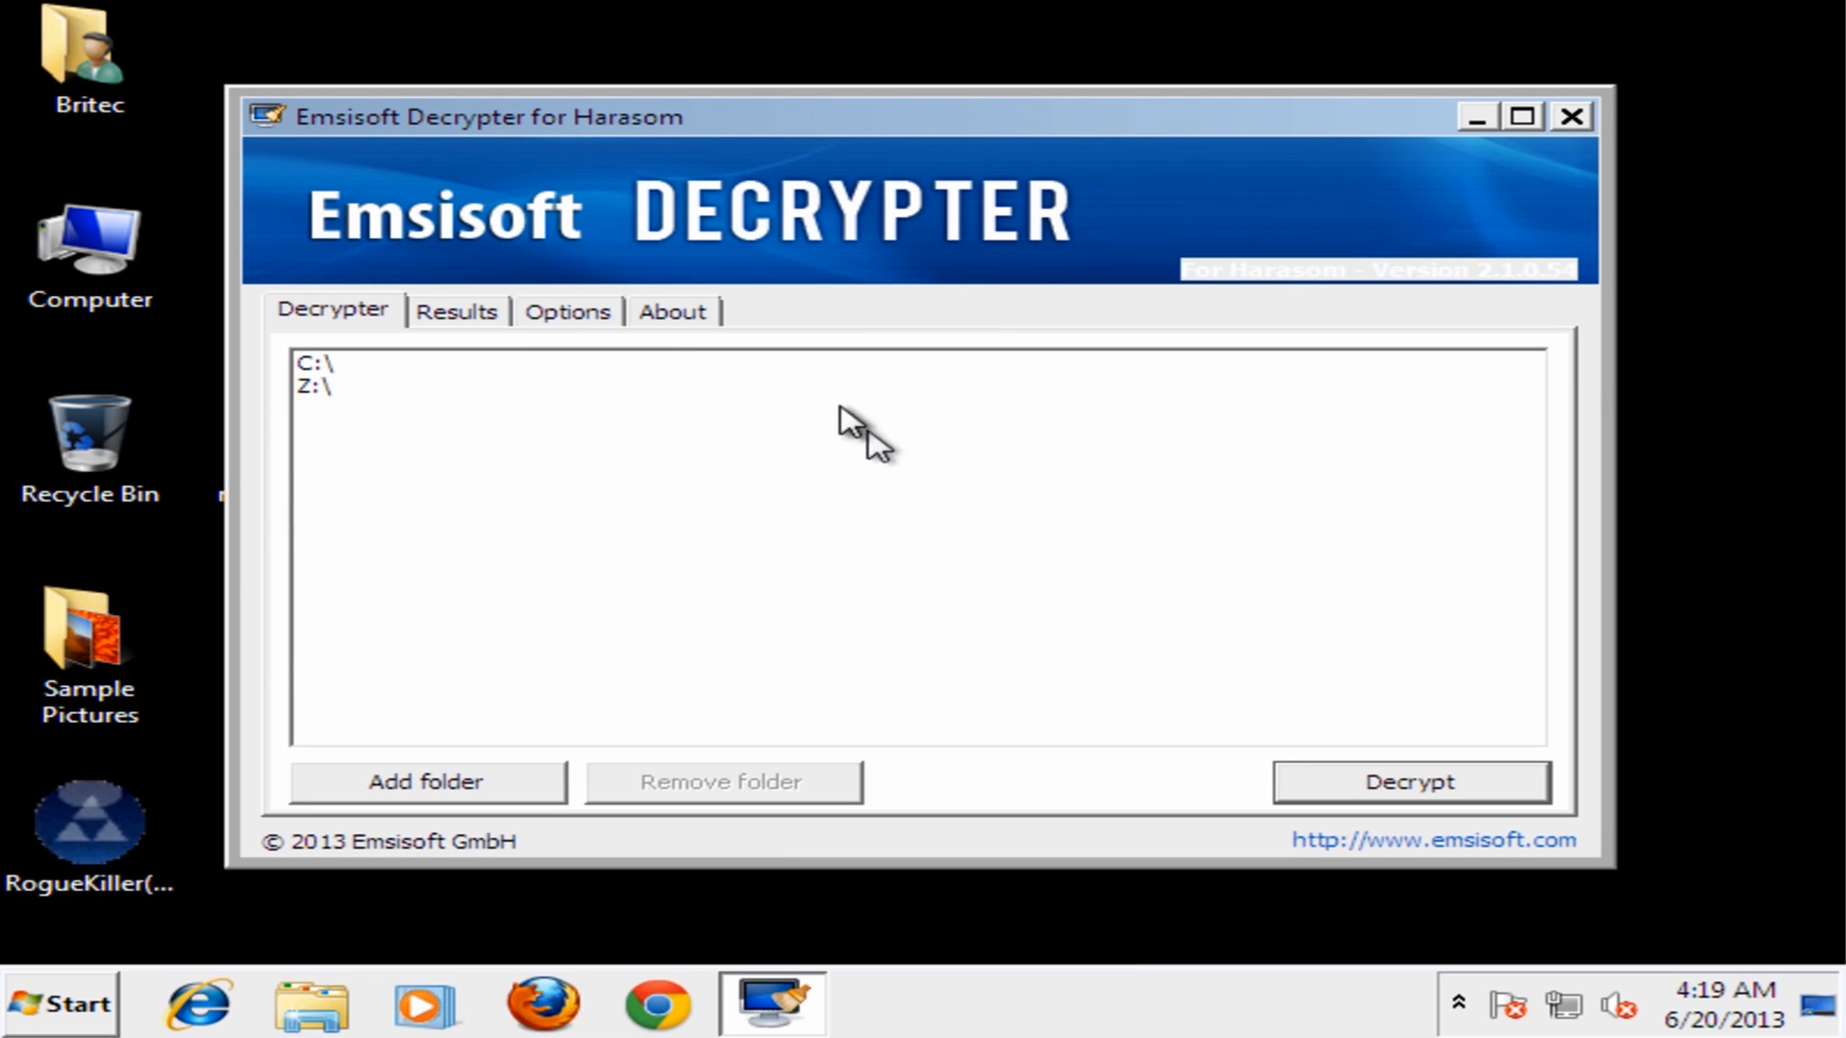
mouse_move(491, 353)
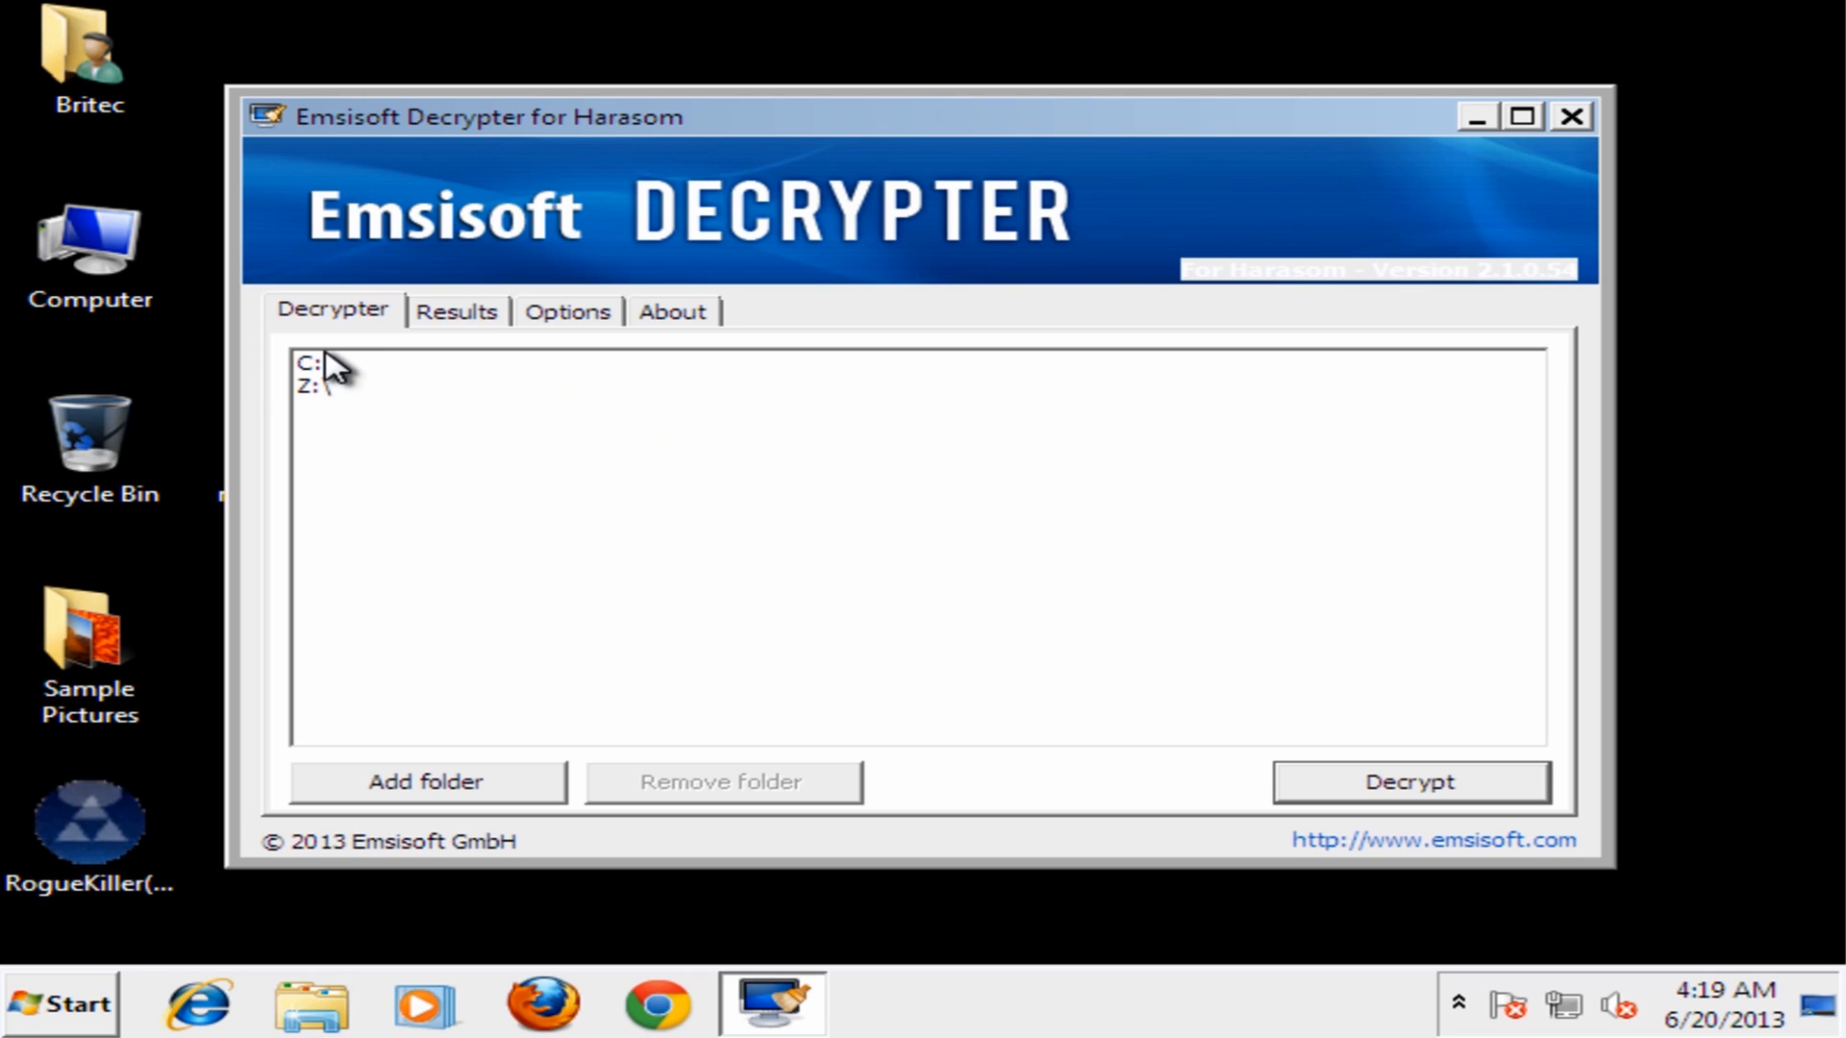
click(318, 363)
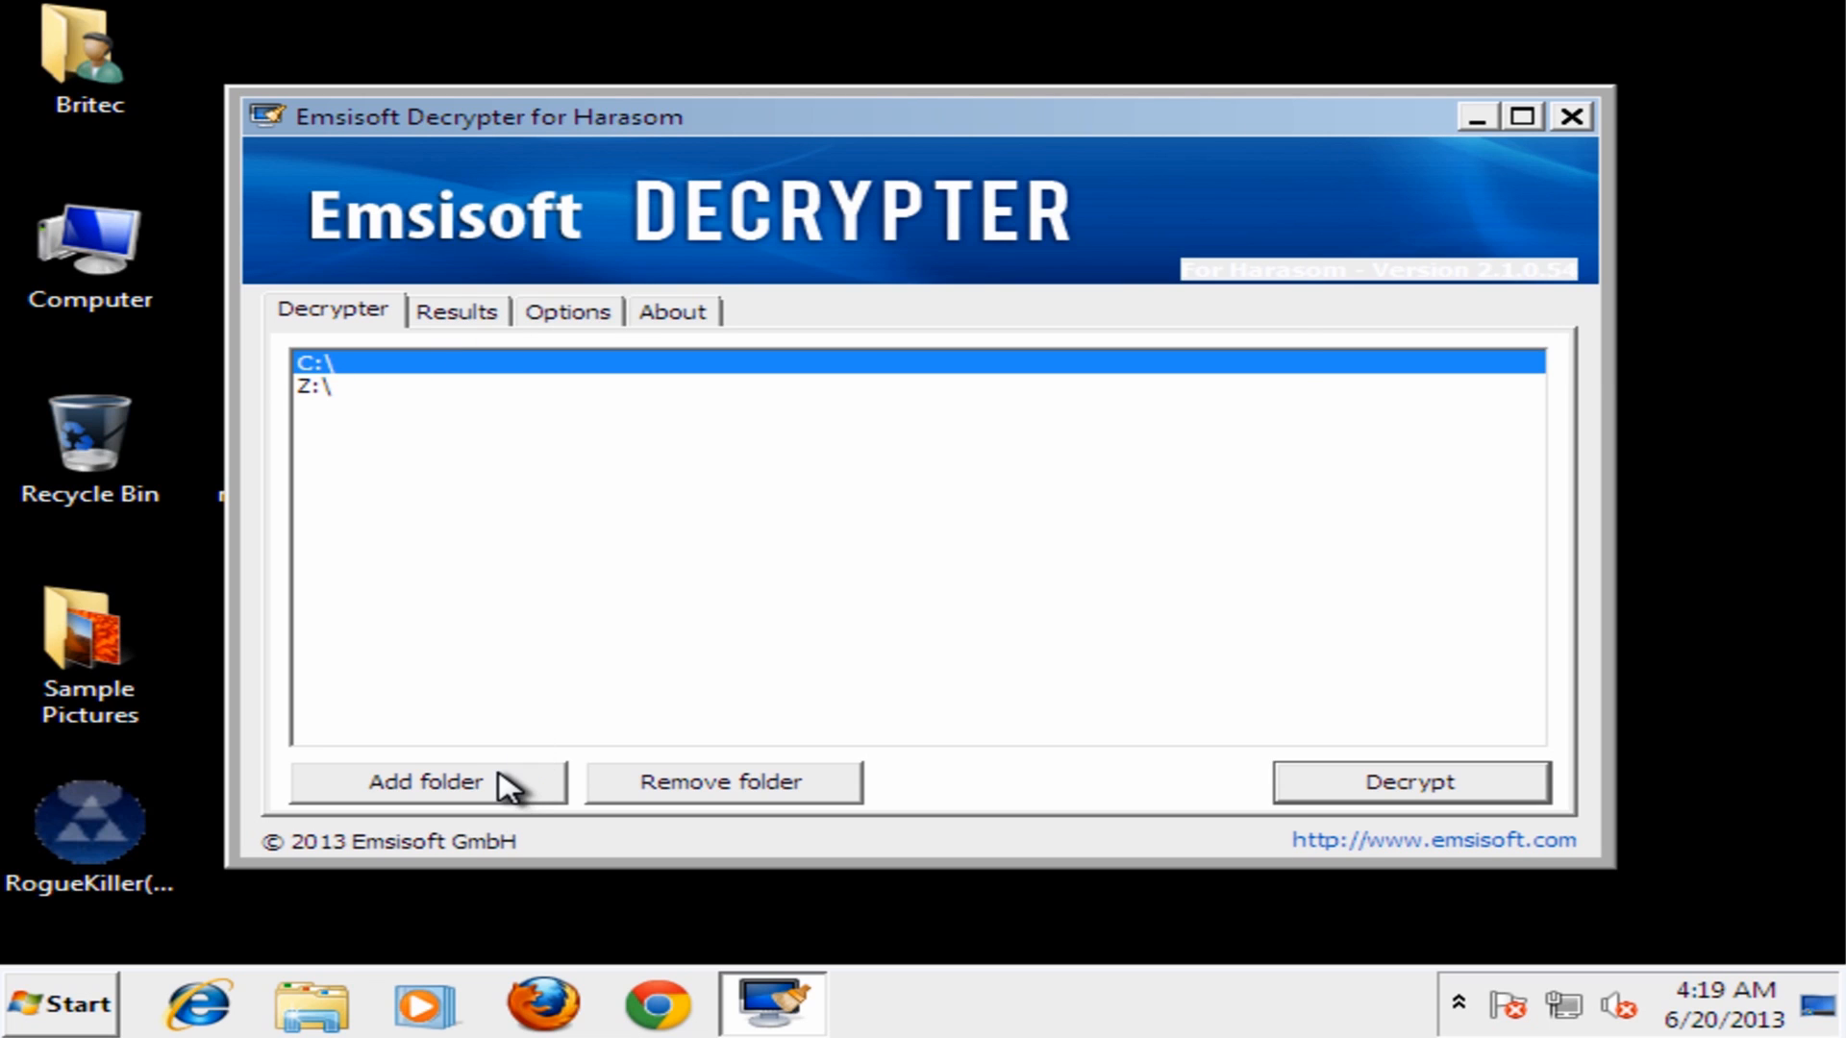
click(423, 781)
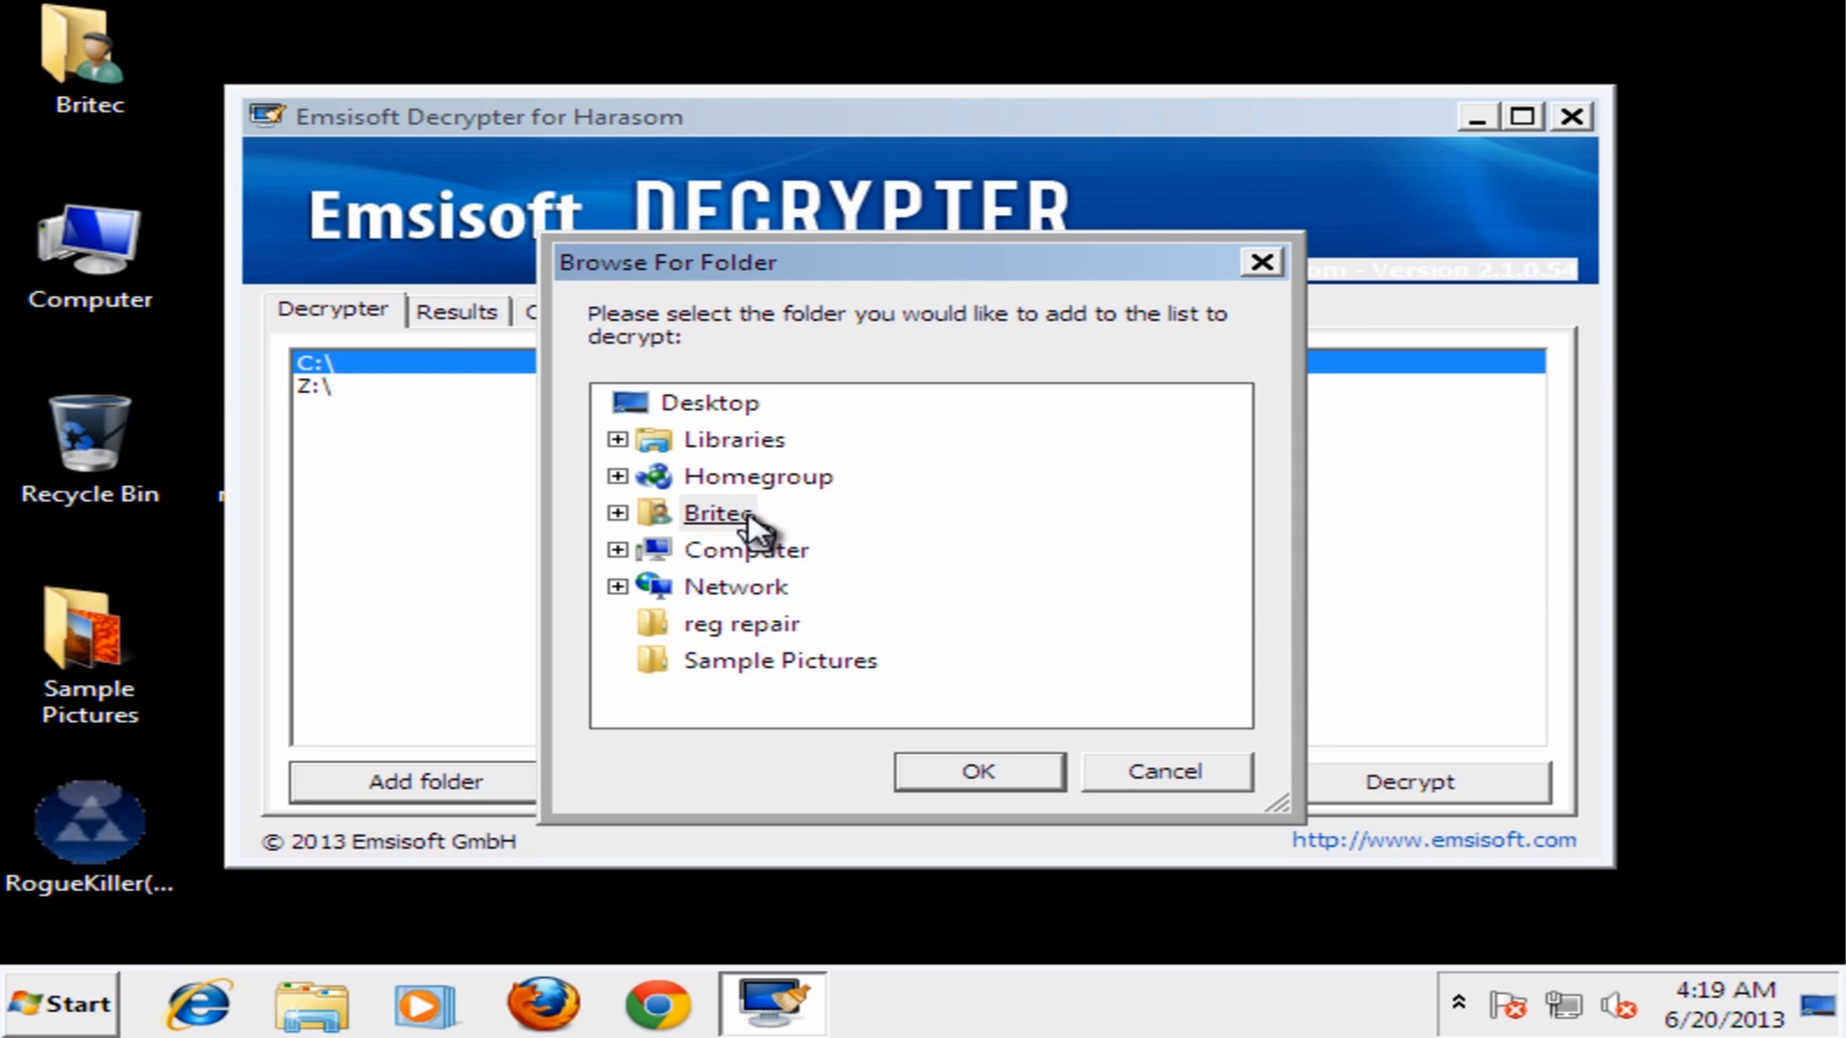
mouse_move(613, 460)
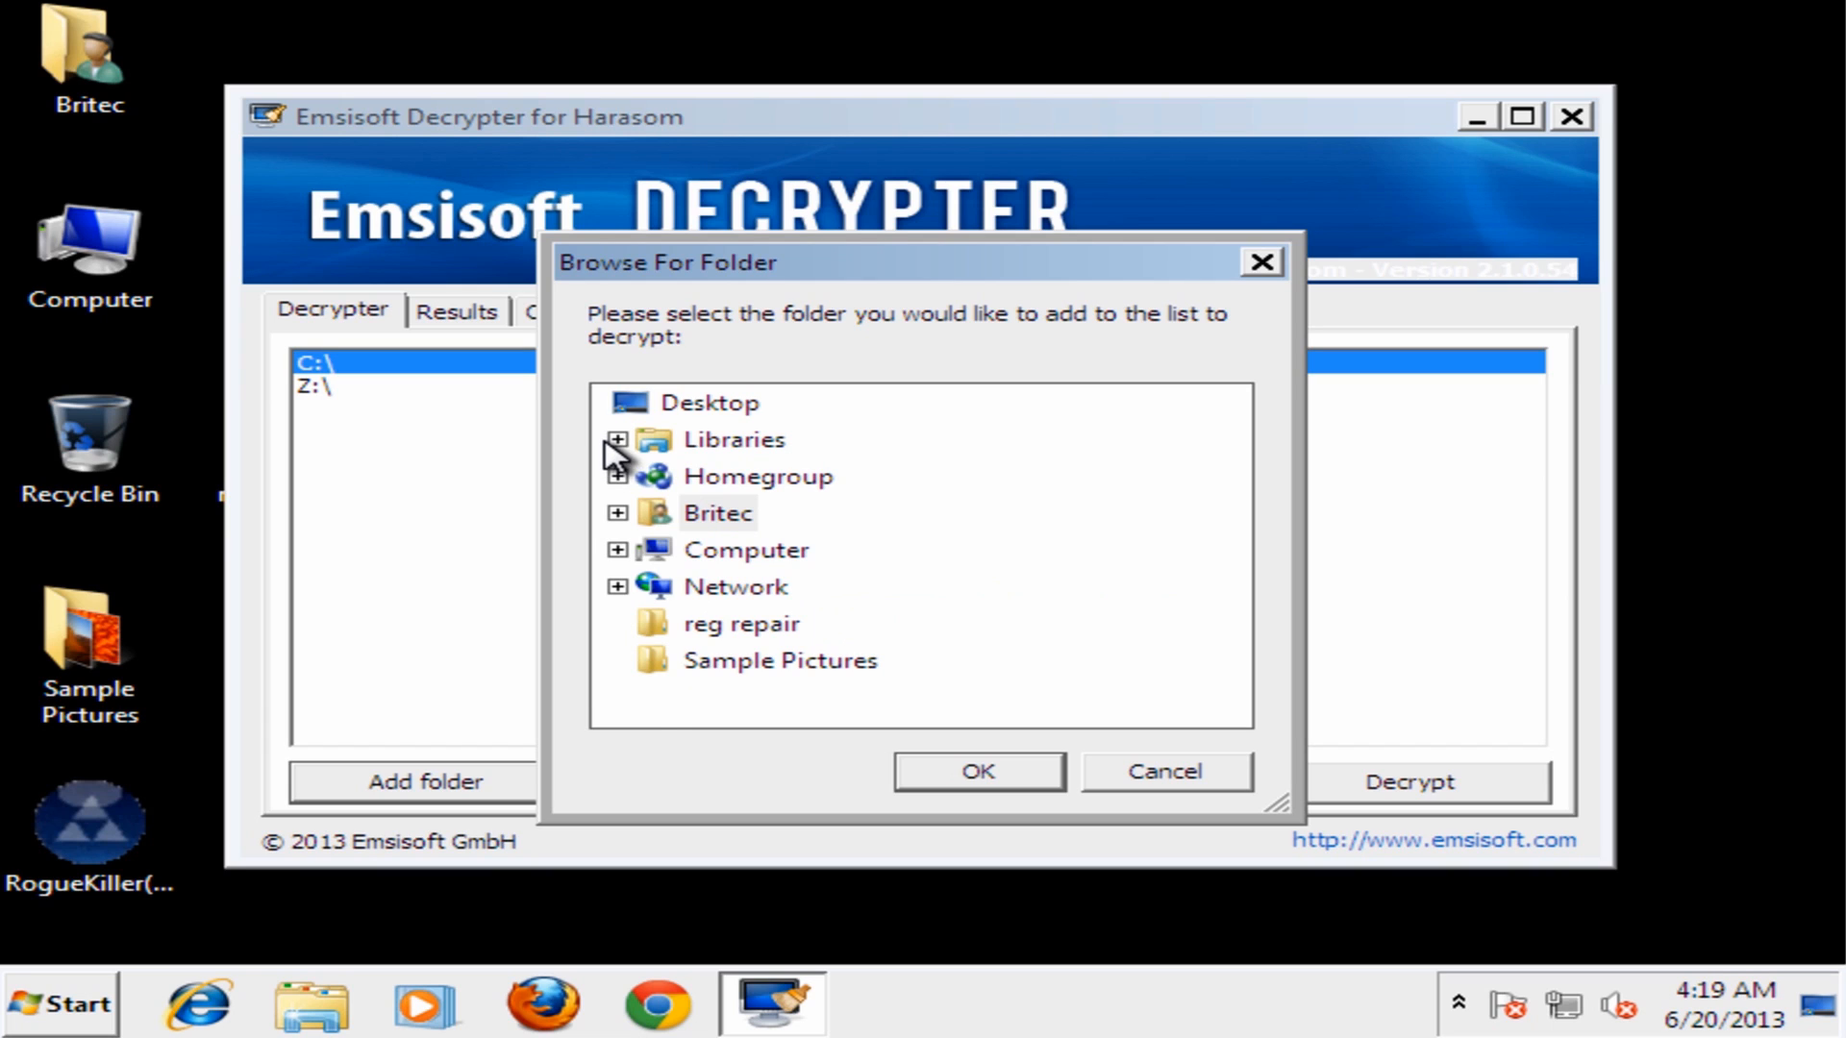
click(617, 439)
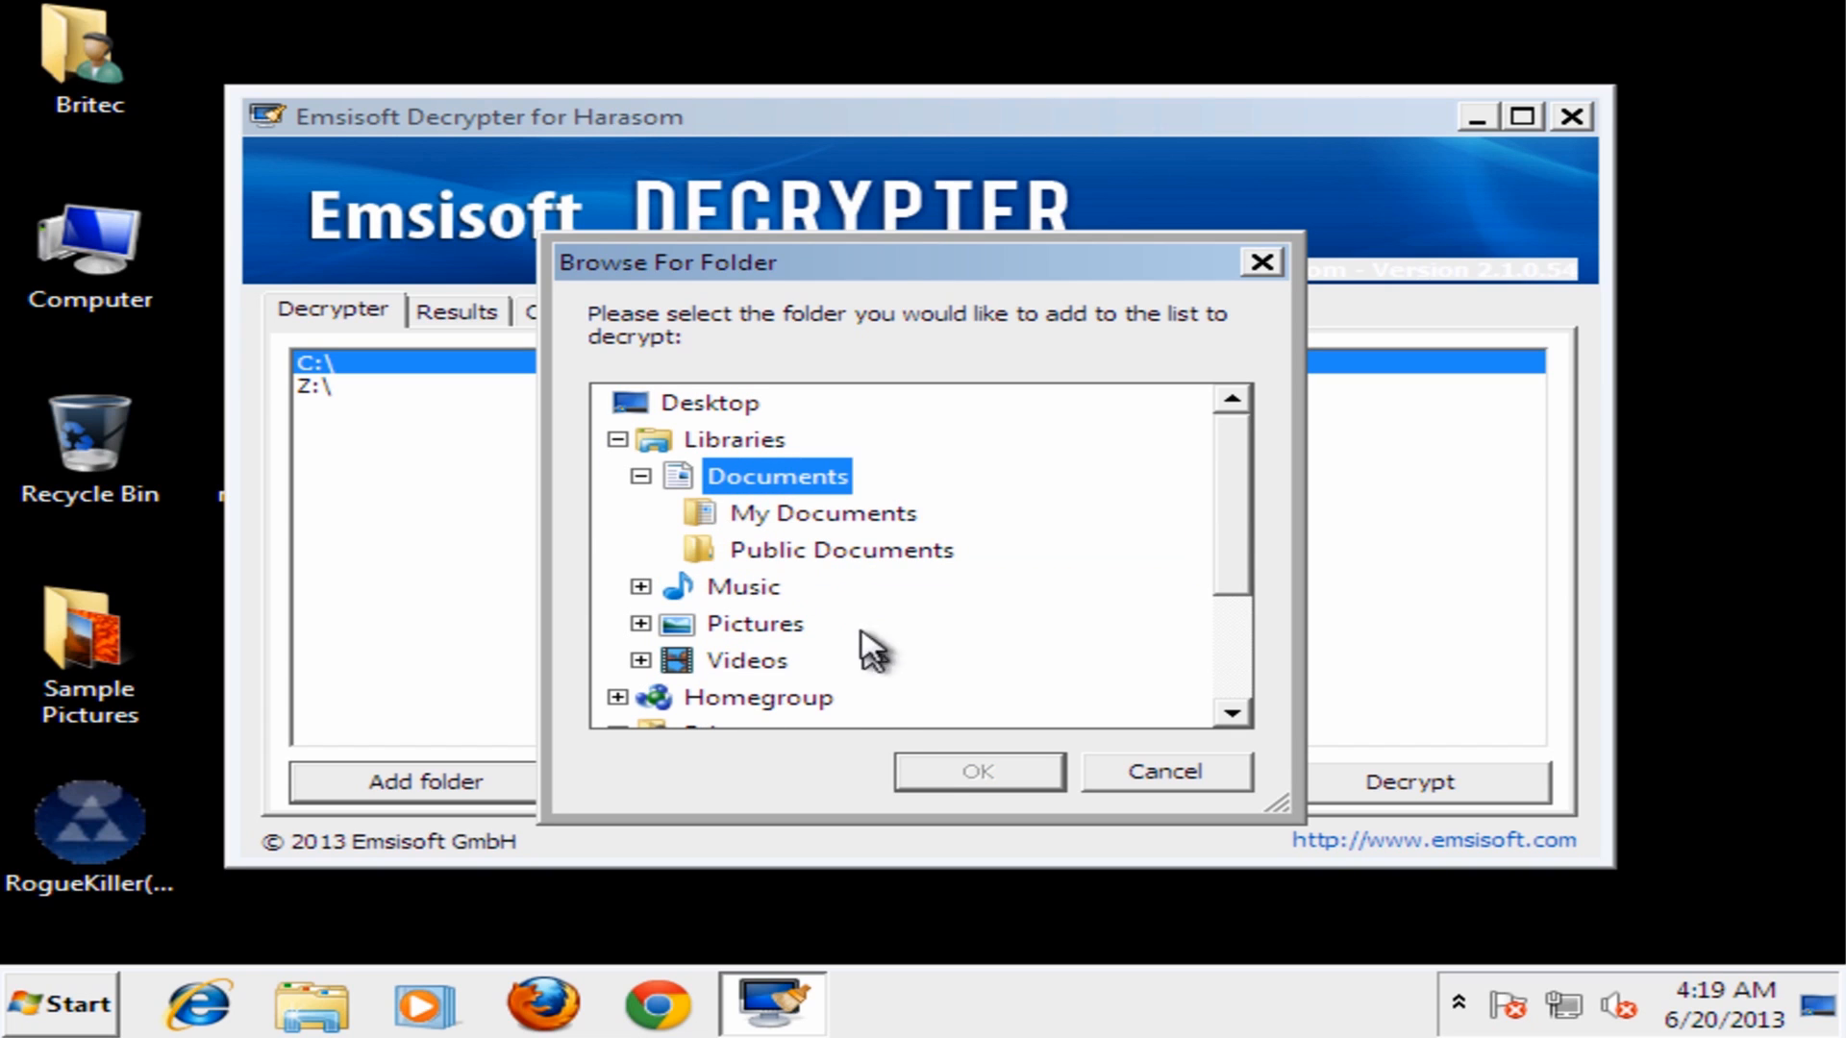
mouse_move(810, 522)
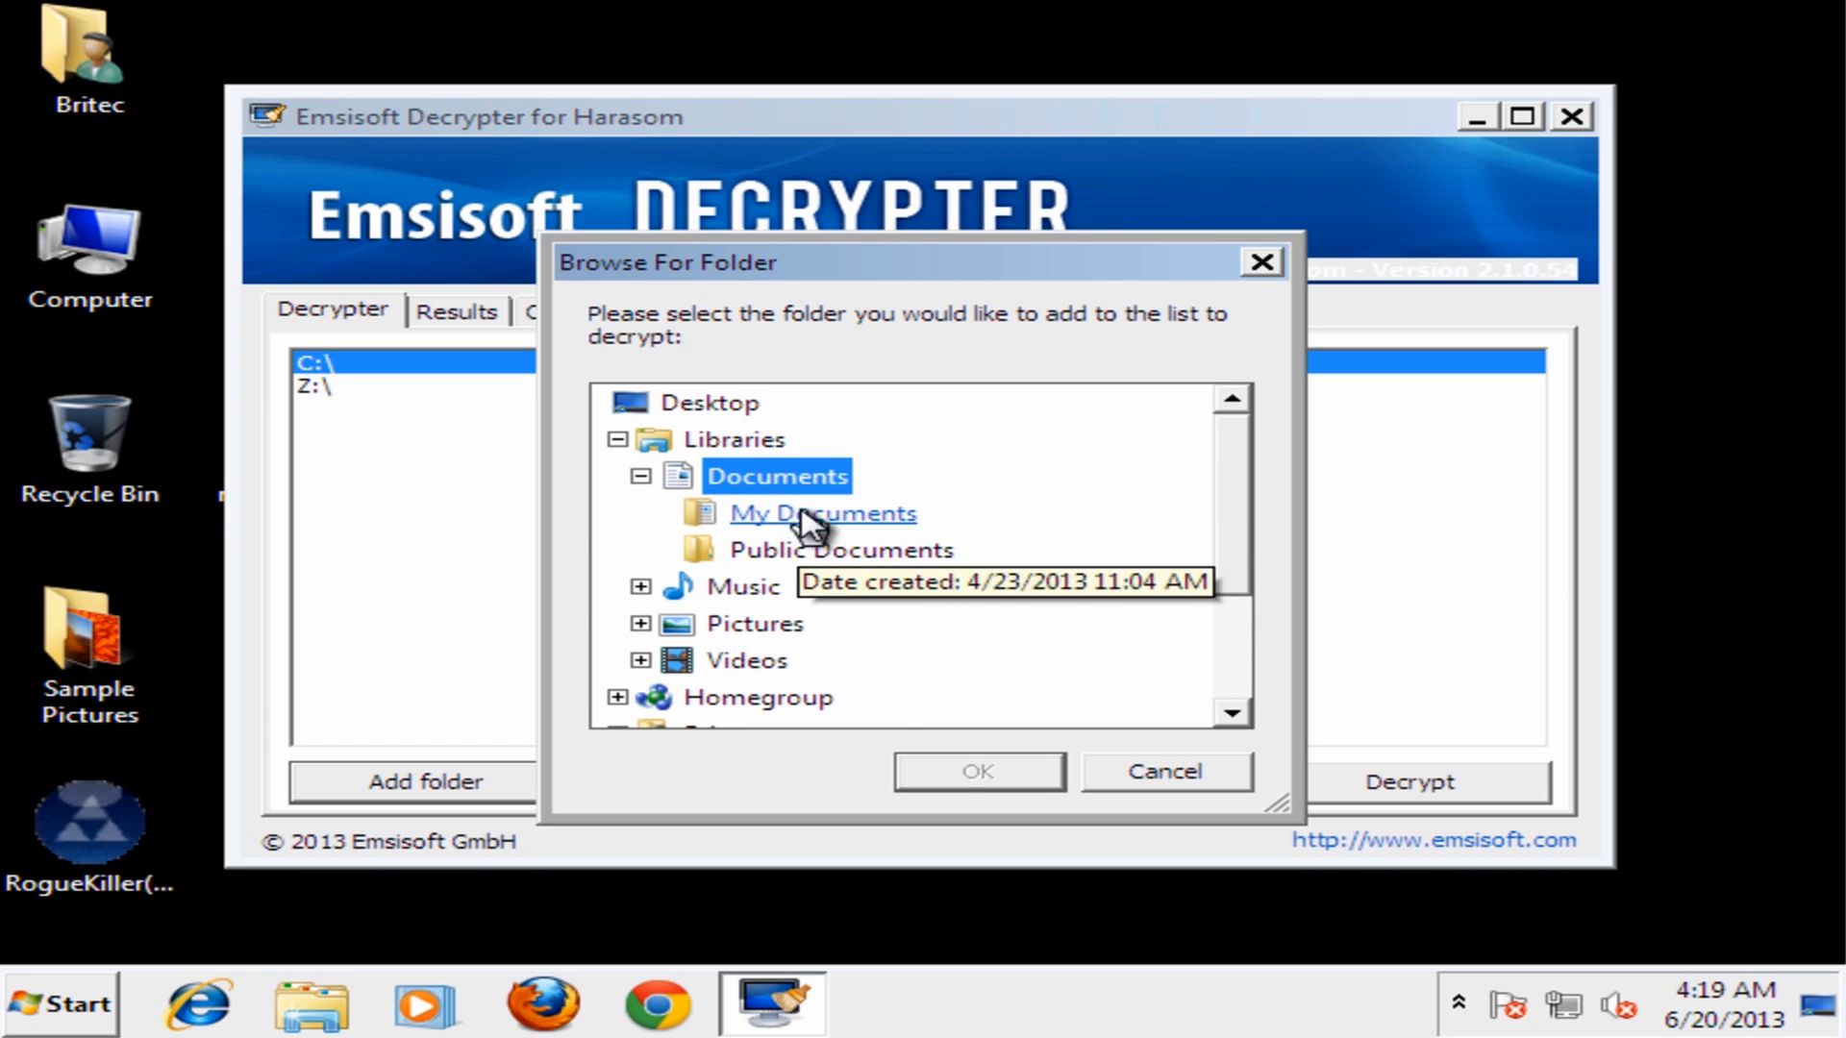
click(824, 513)
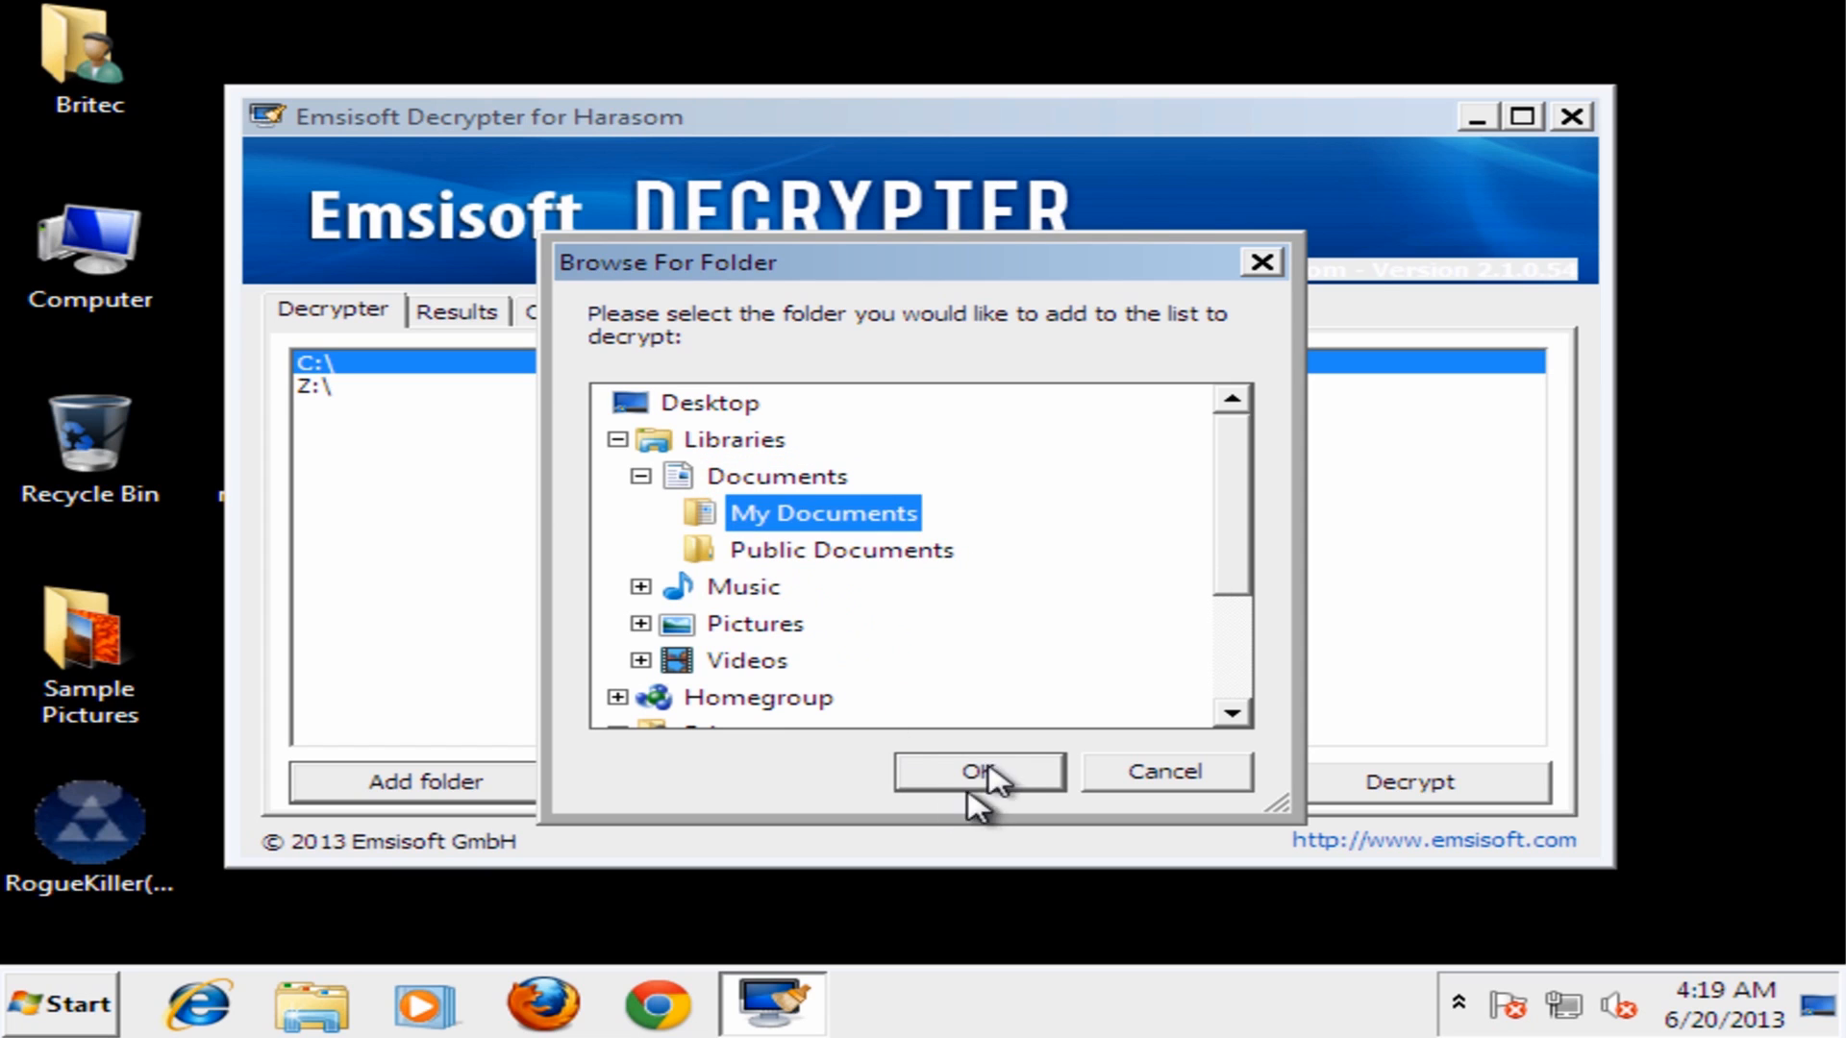
click(977, 771)
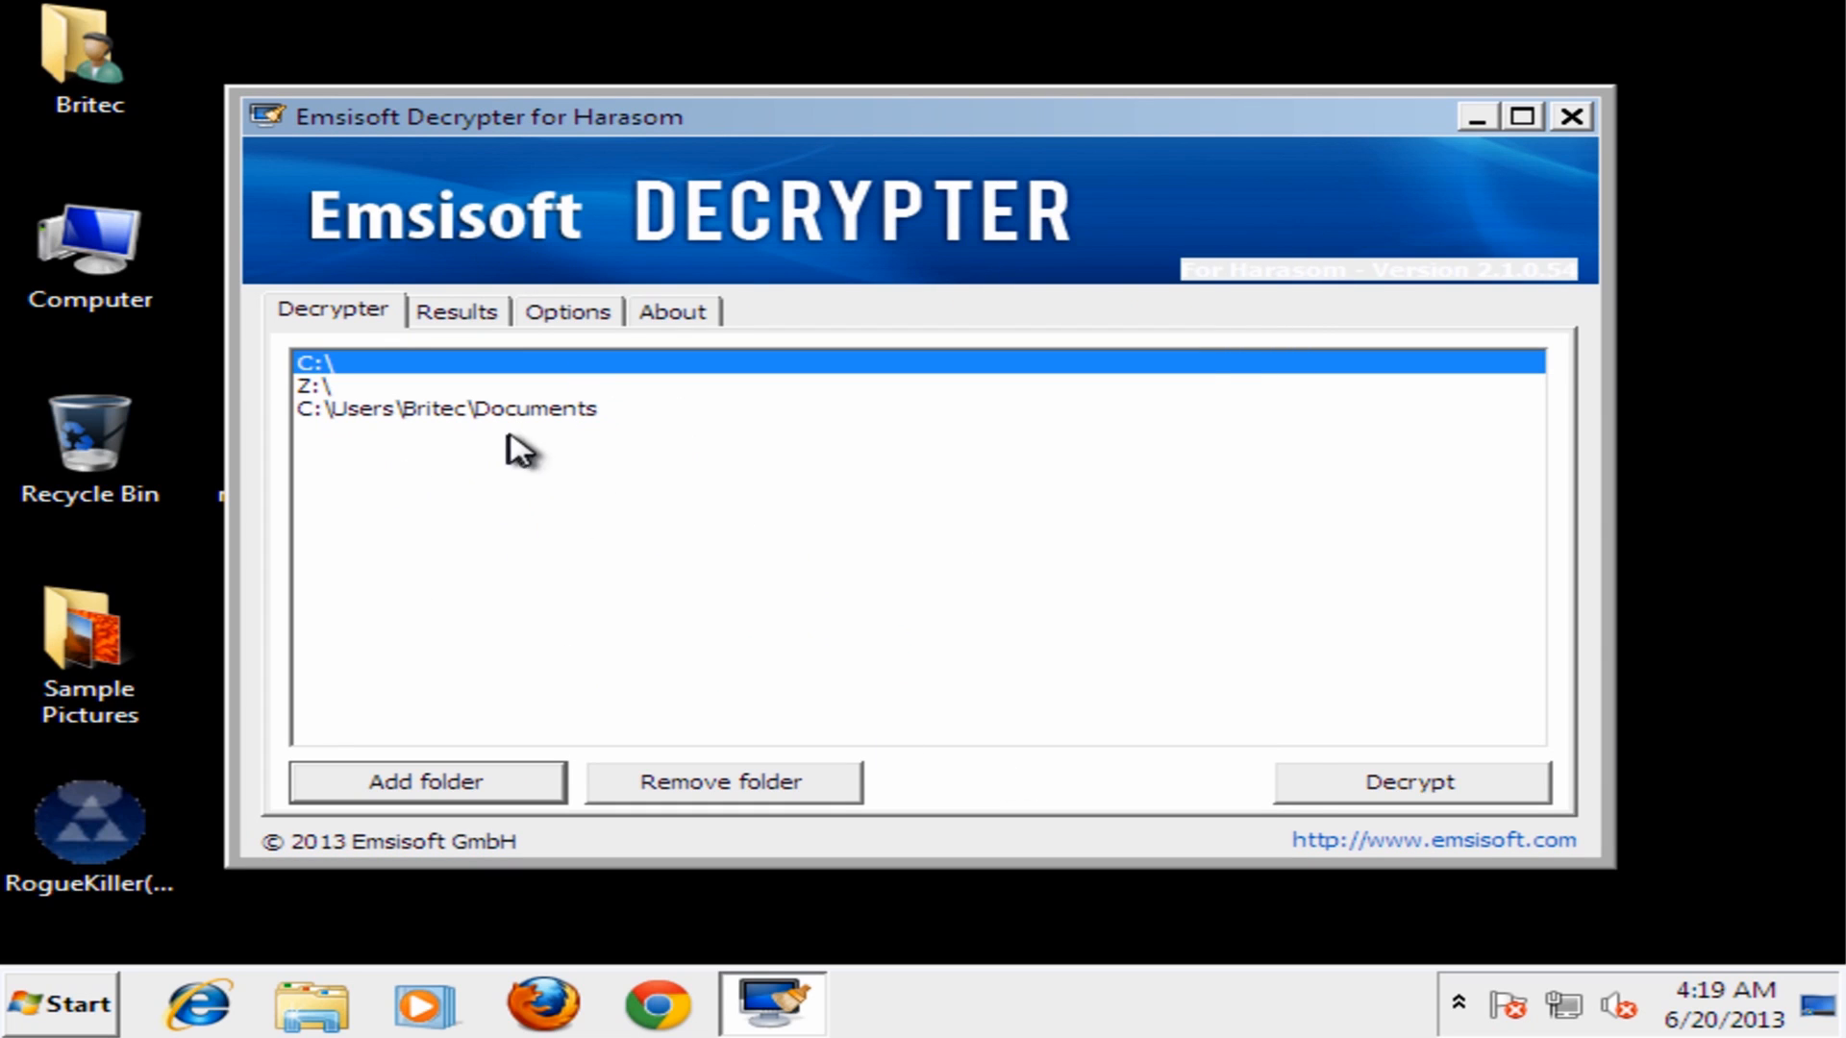
mouse_move(494, 342)
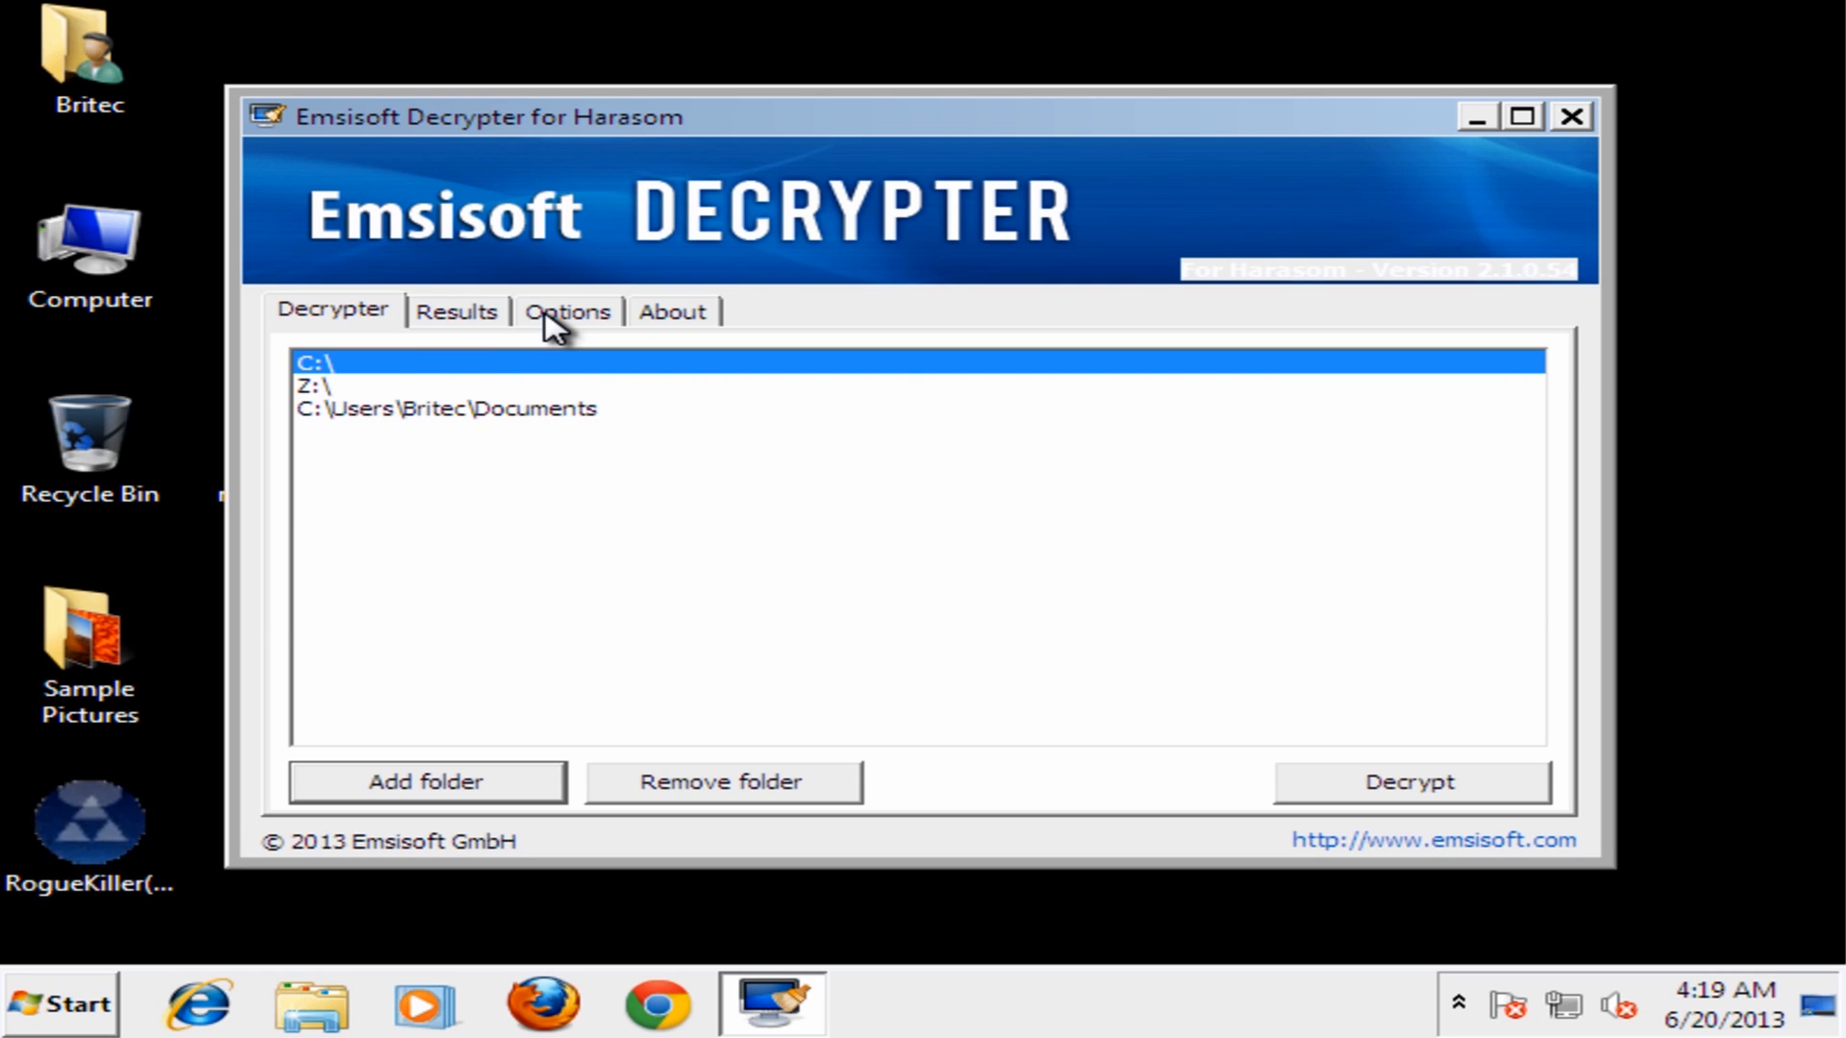
Review the Options tab with both settings unchecked, then return to the folder list
click(566, 310)
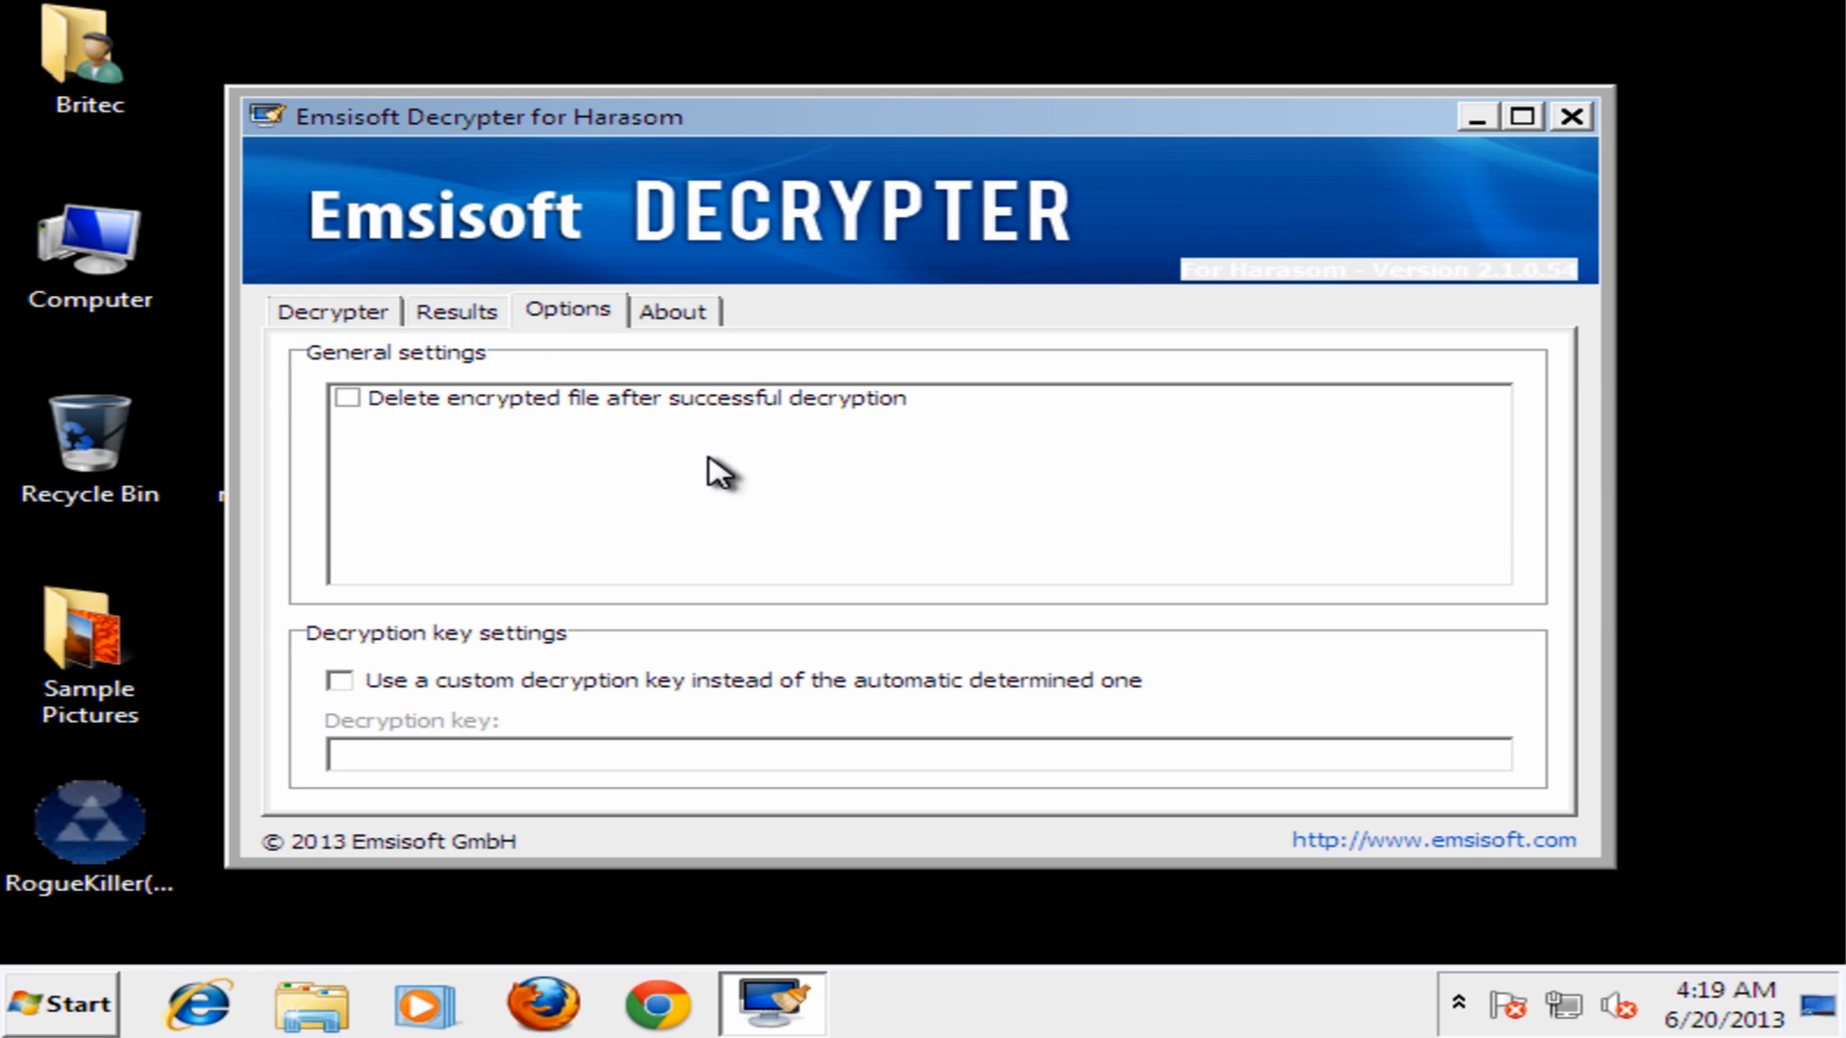
mouse_move(775, 442)
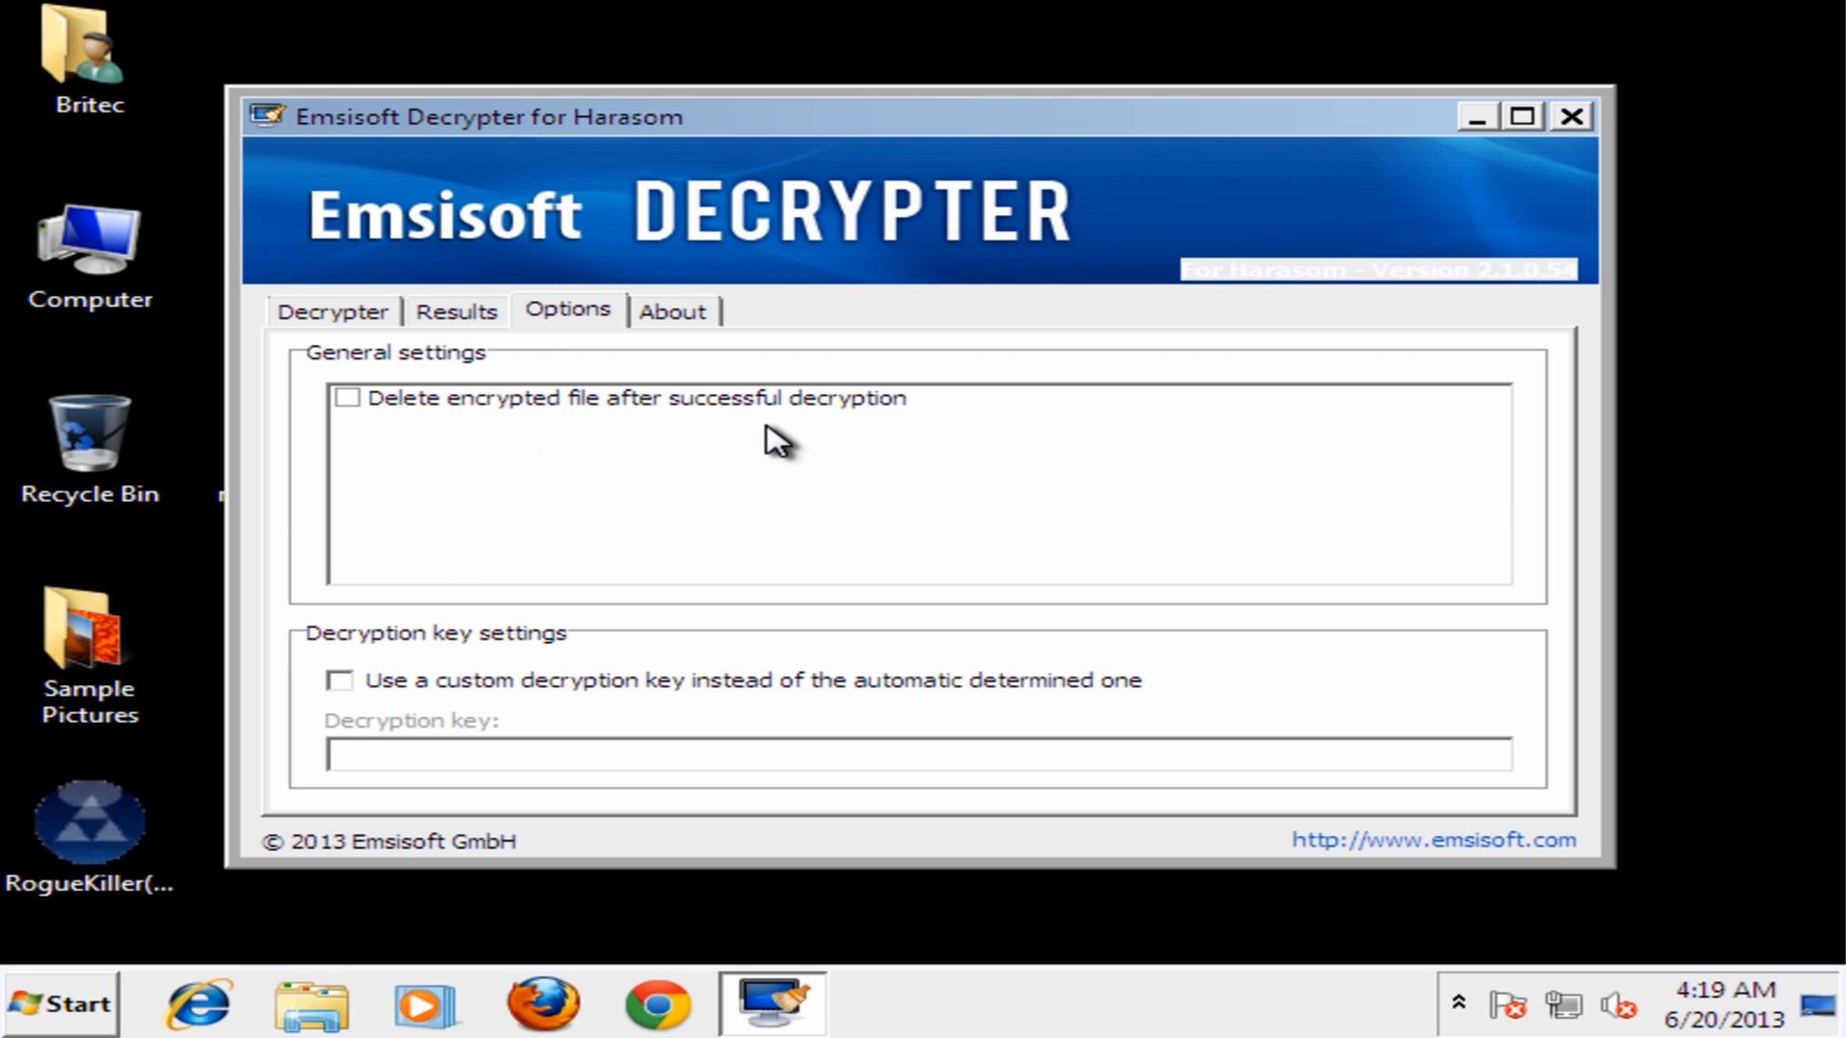
mouse_move(755, 446)
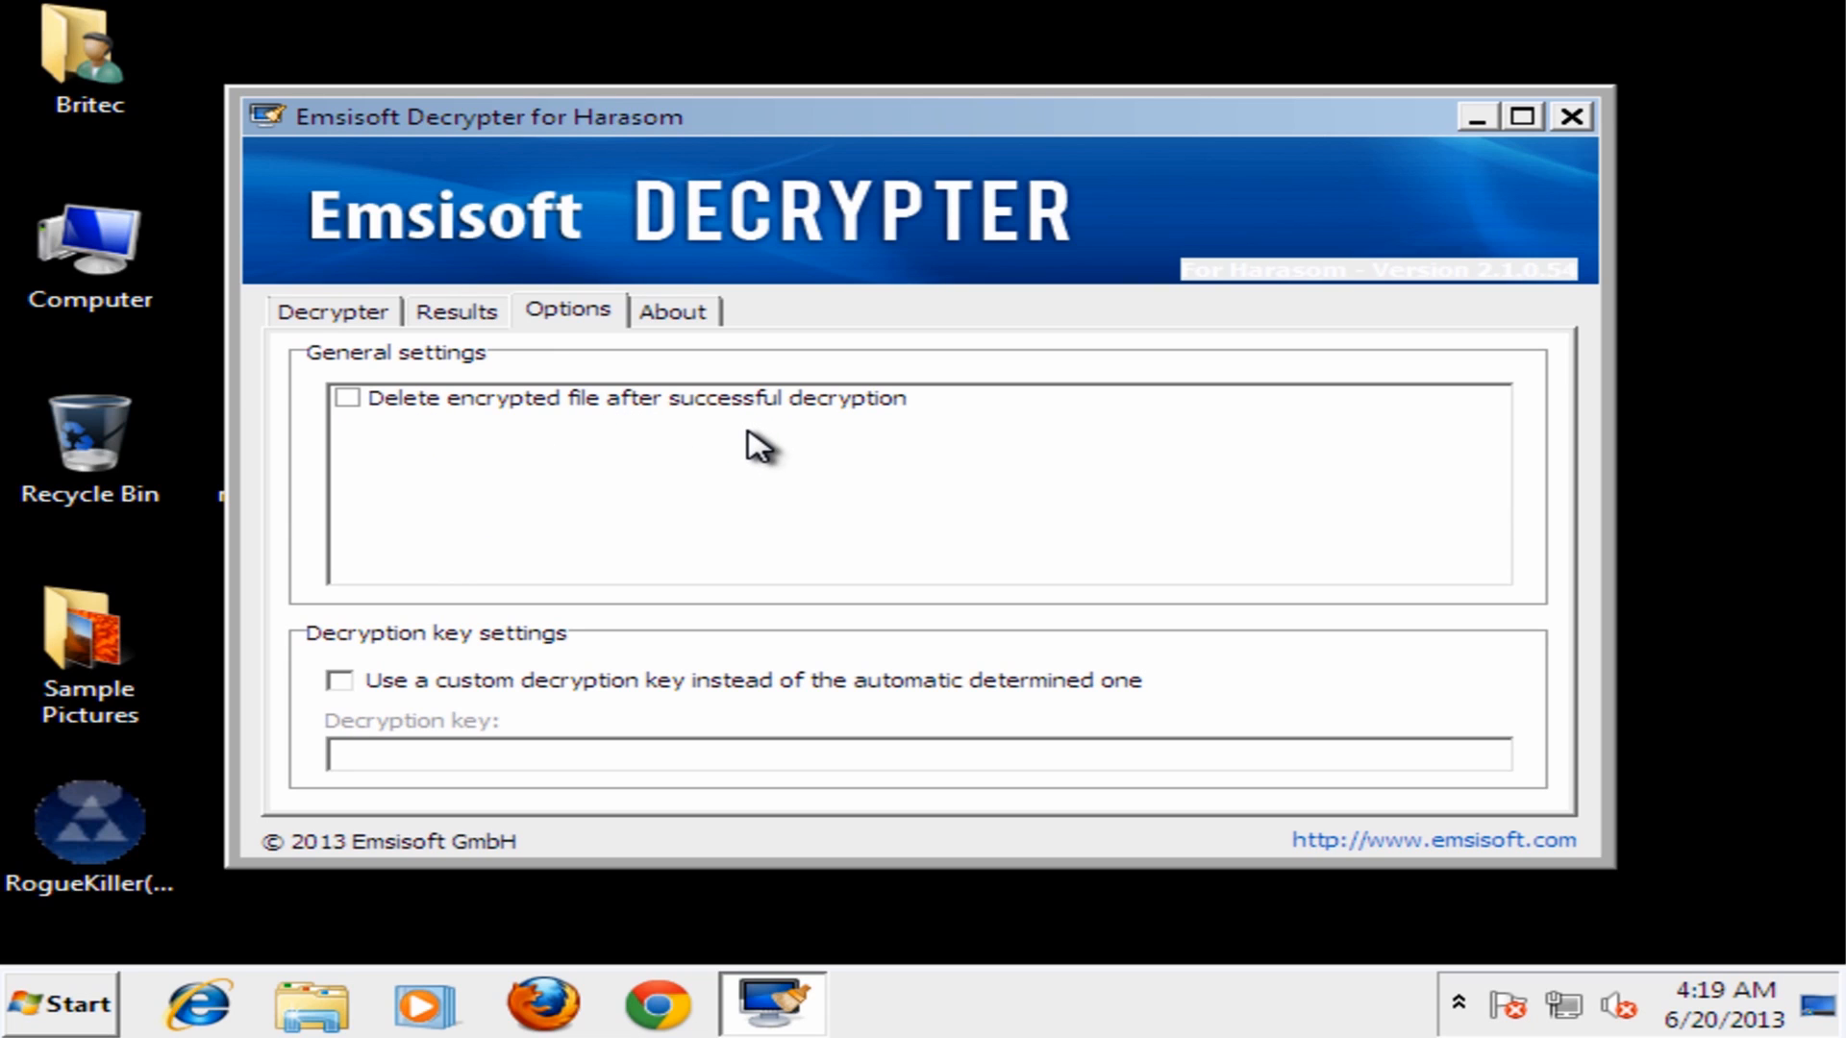
mouse_move(453, 456)
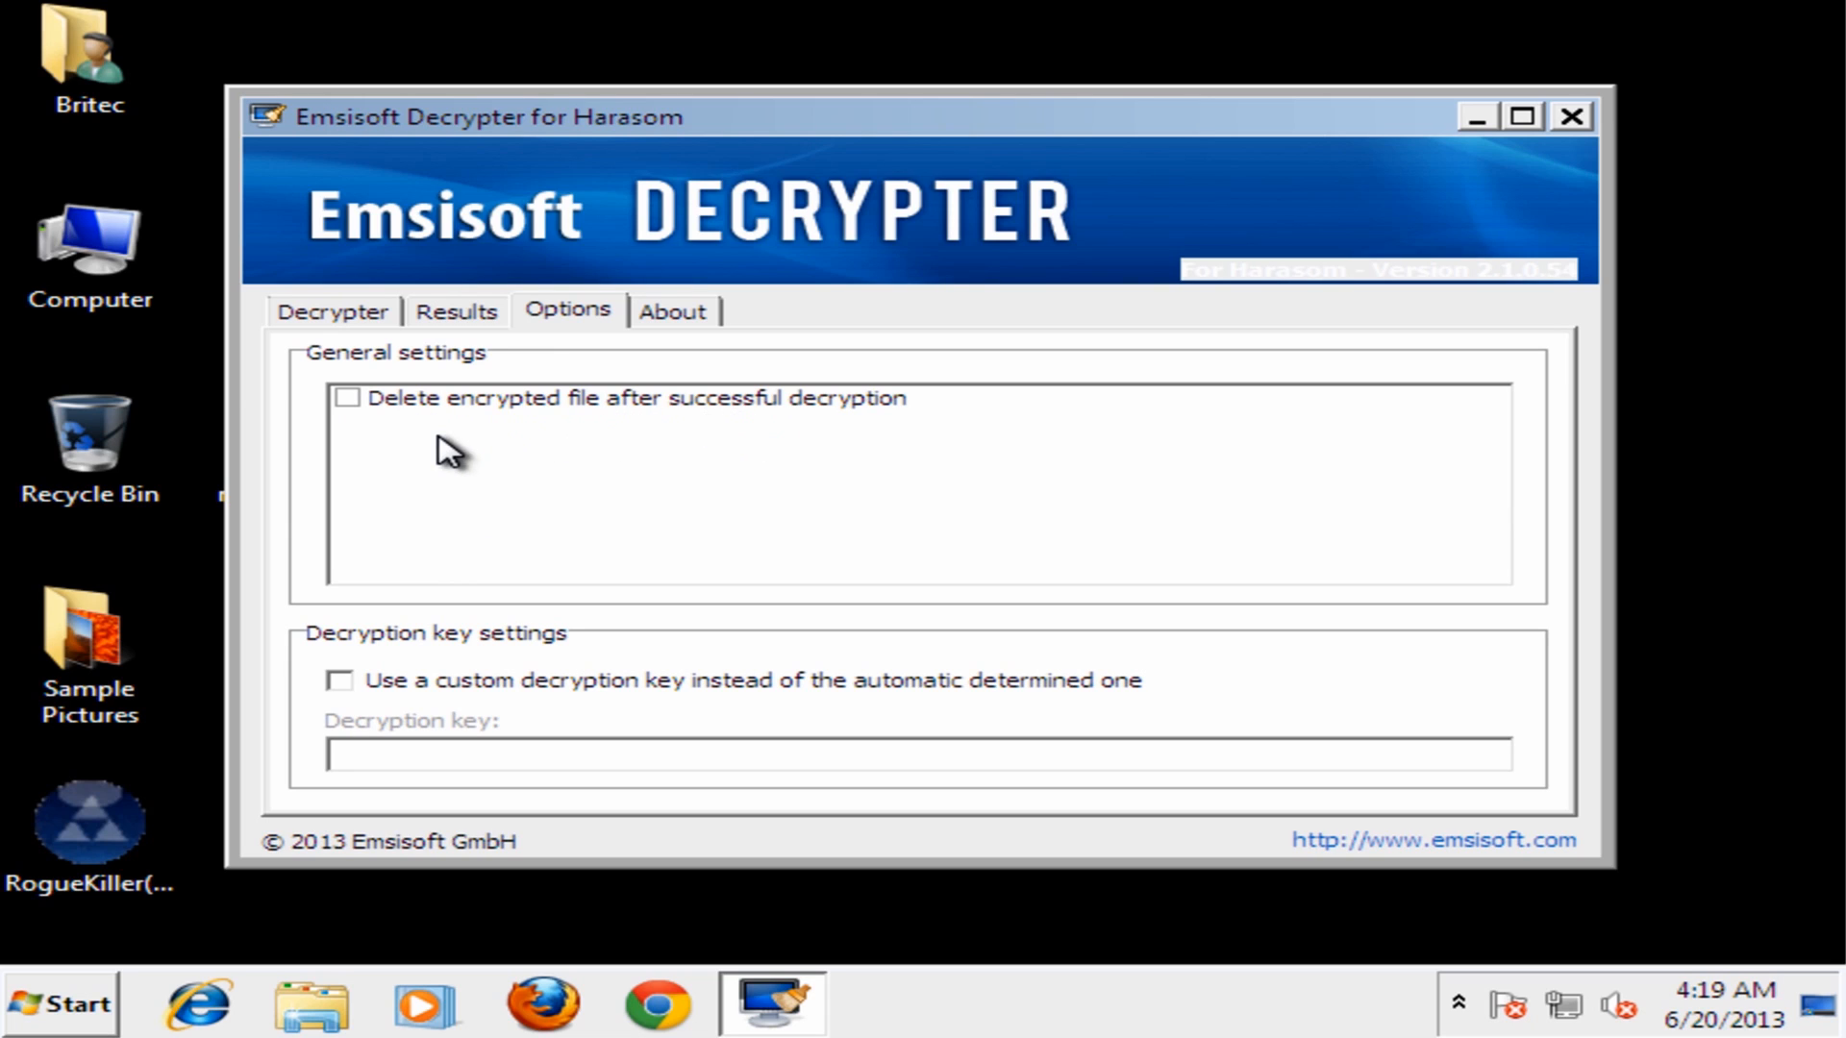
mouse_move(301, 749)
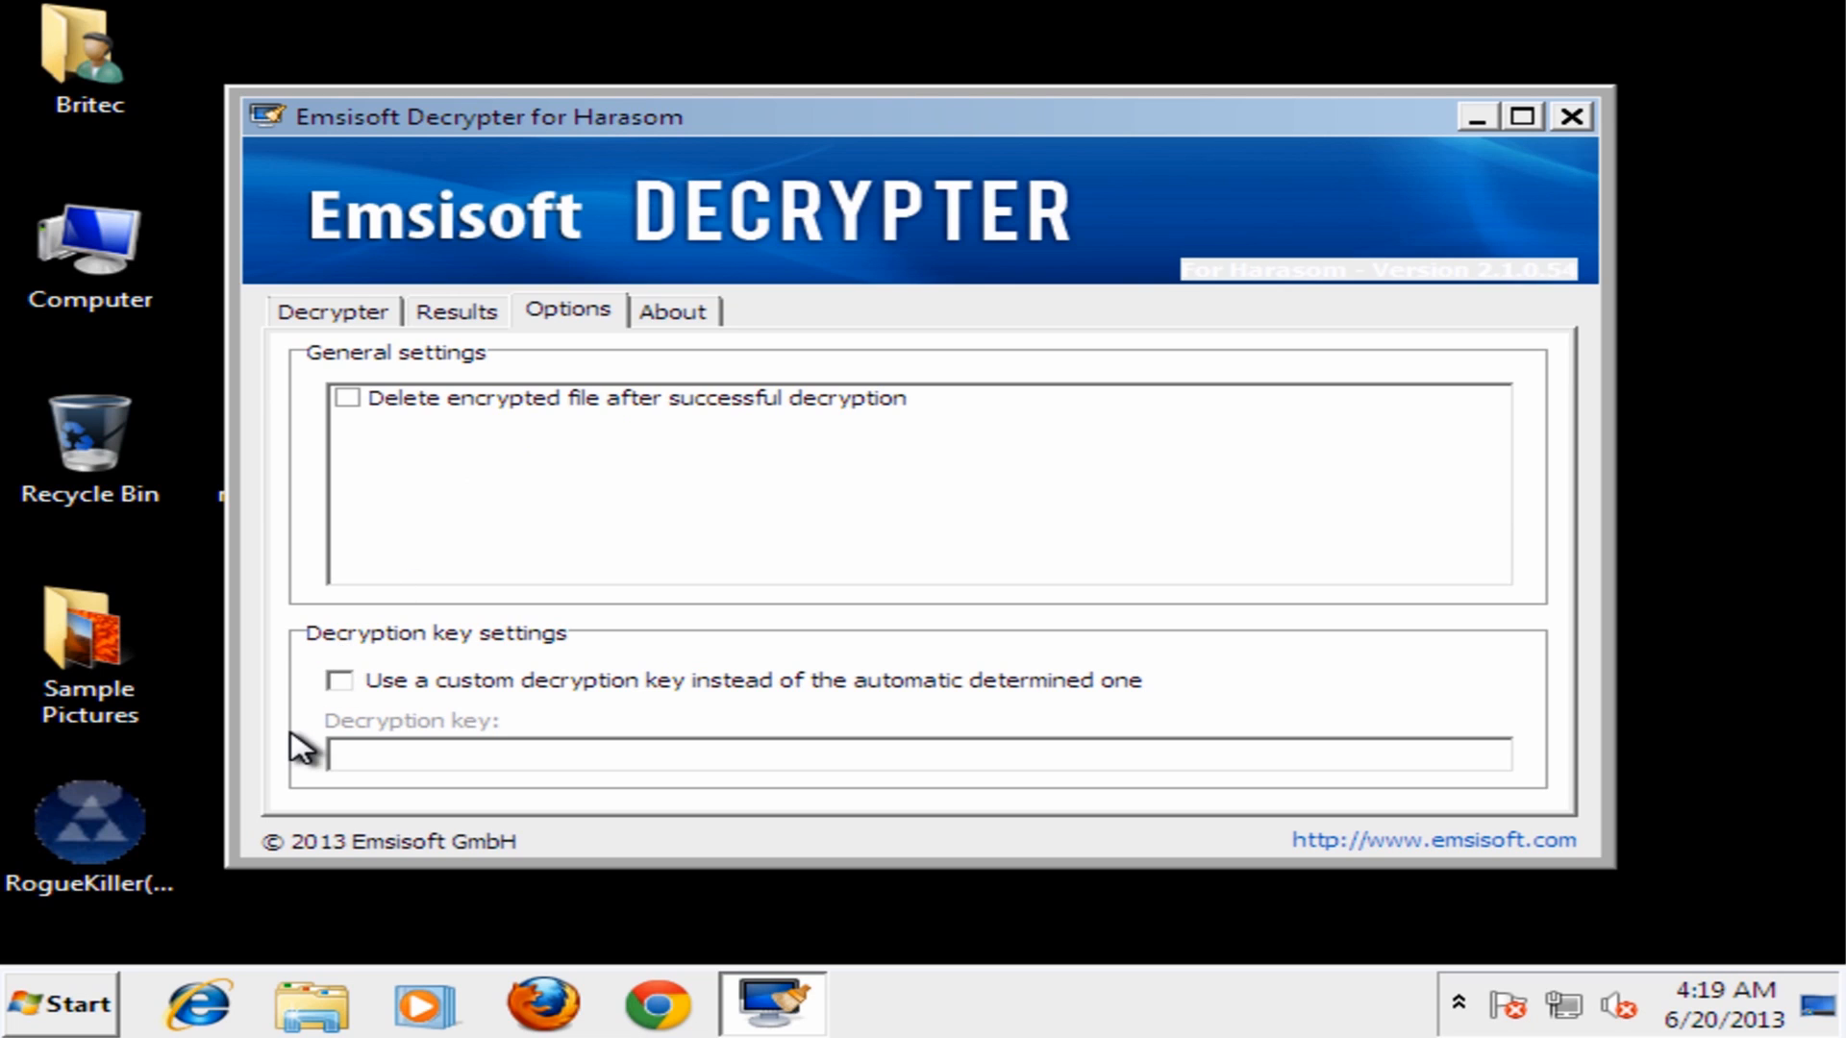
mouse_move(507, 700)
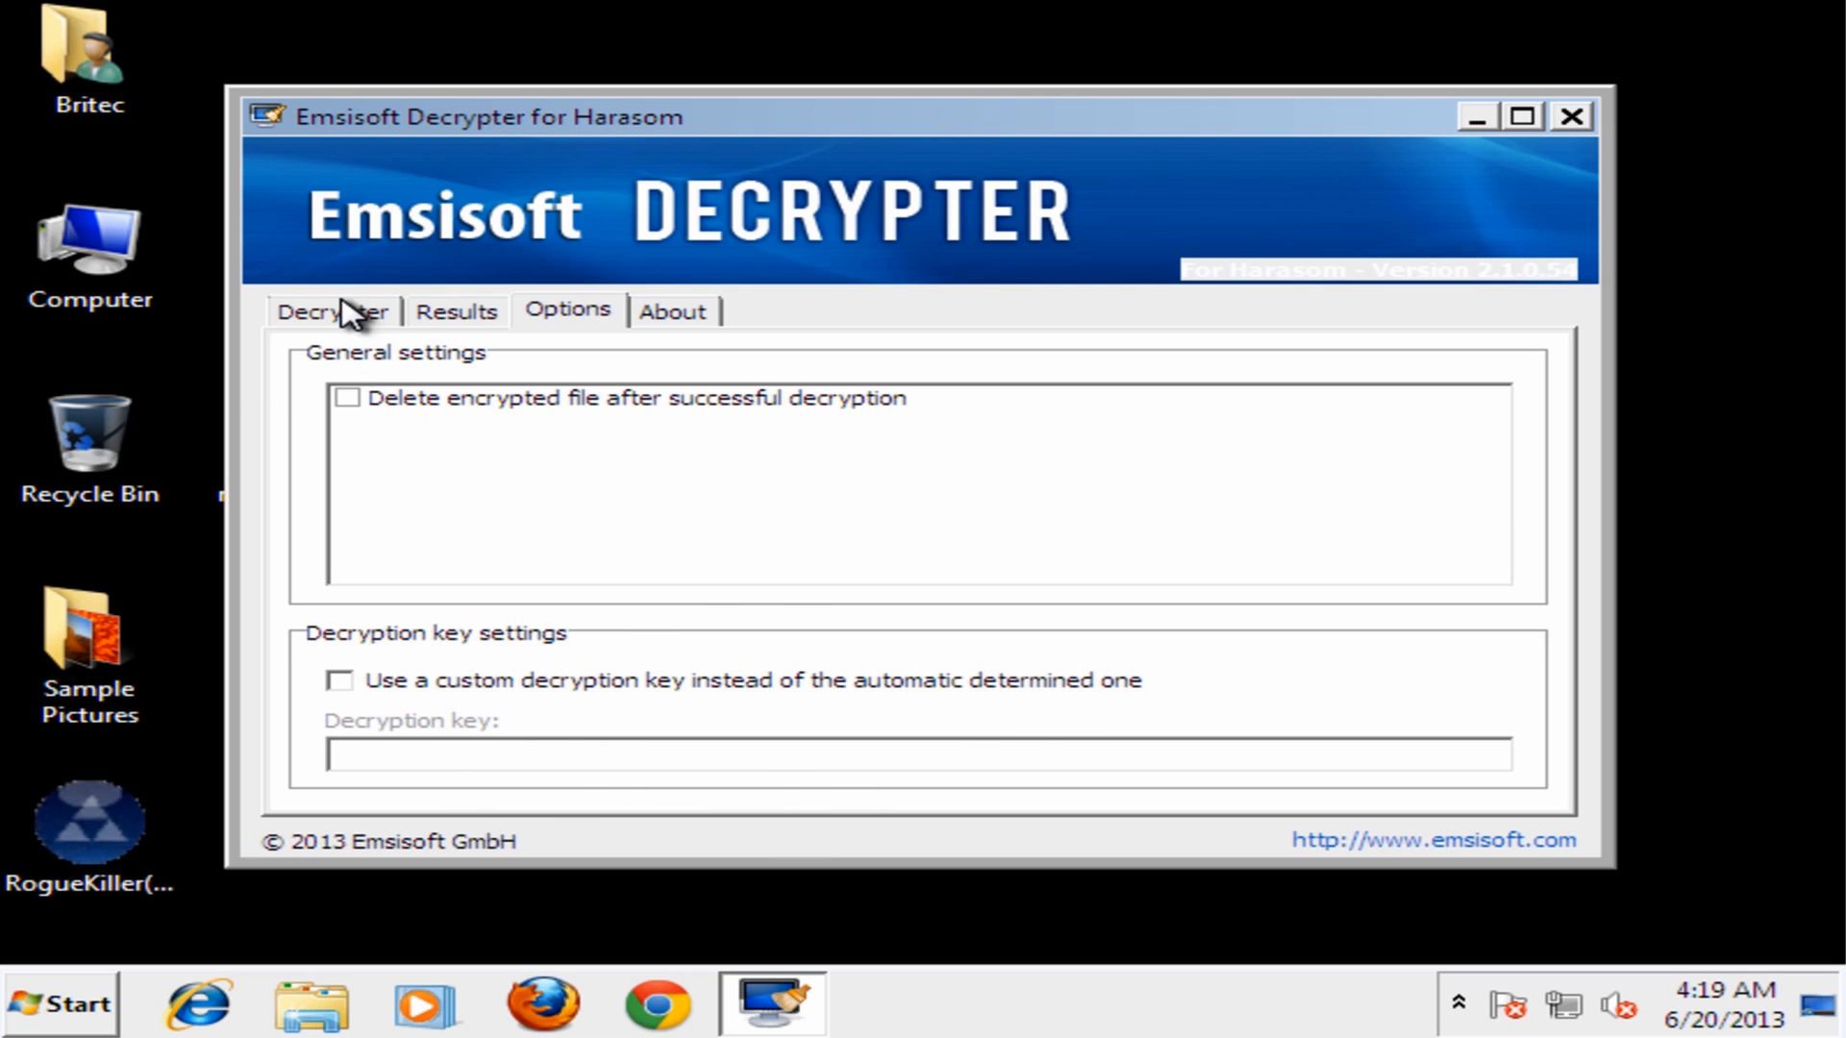
click(334, 311)
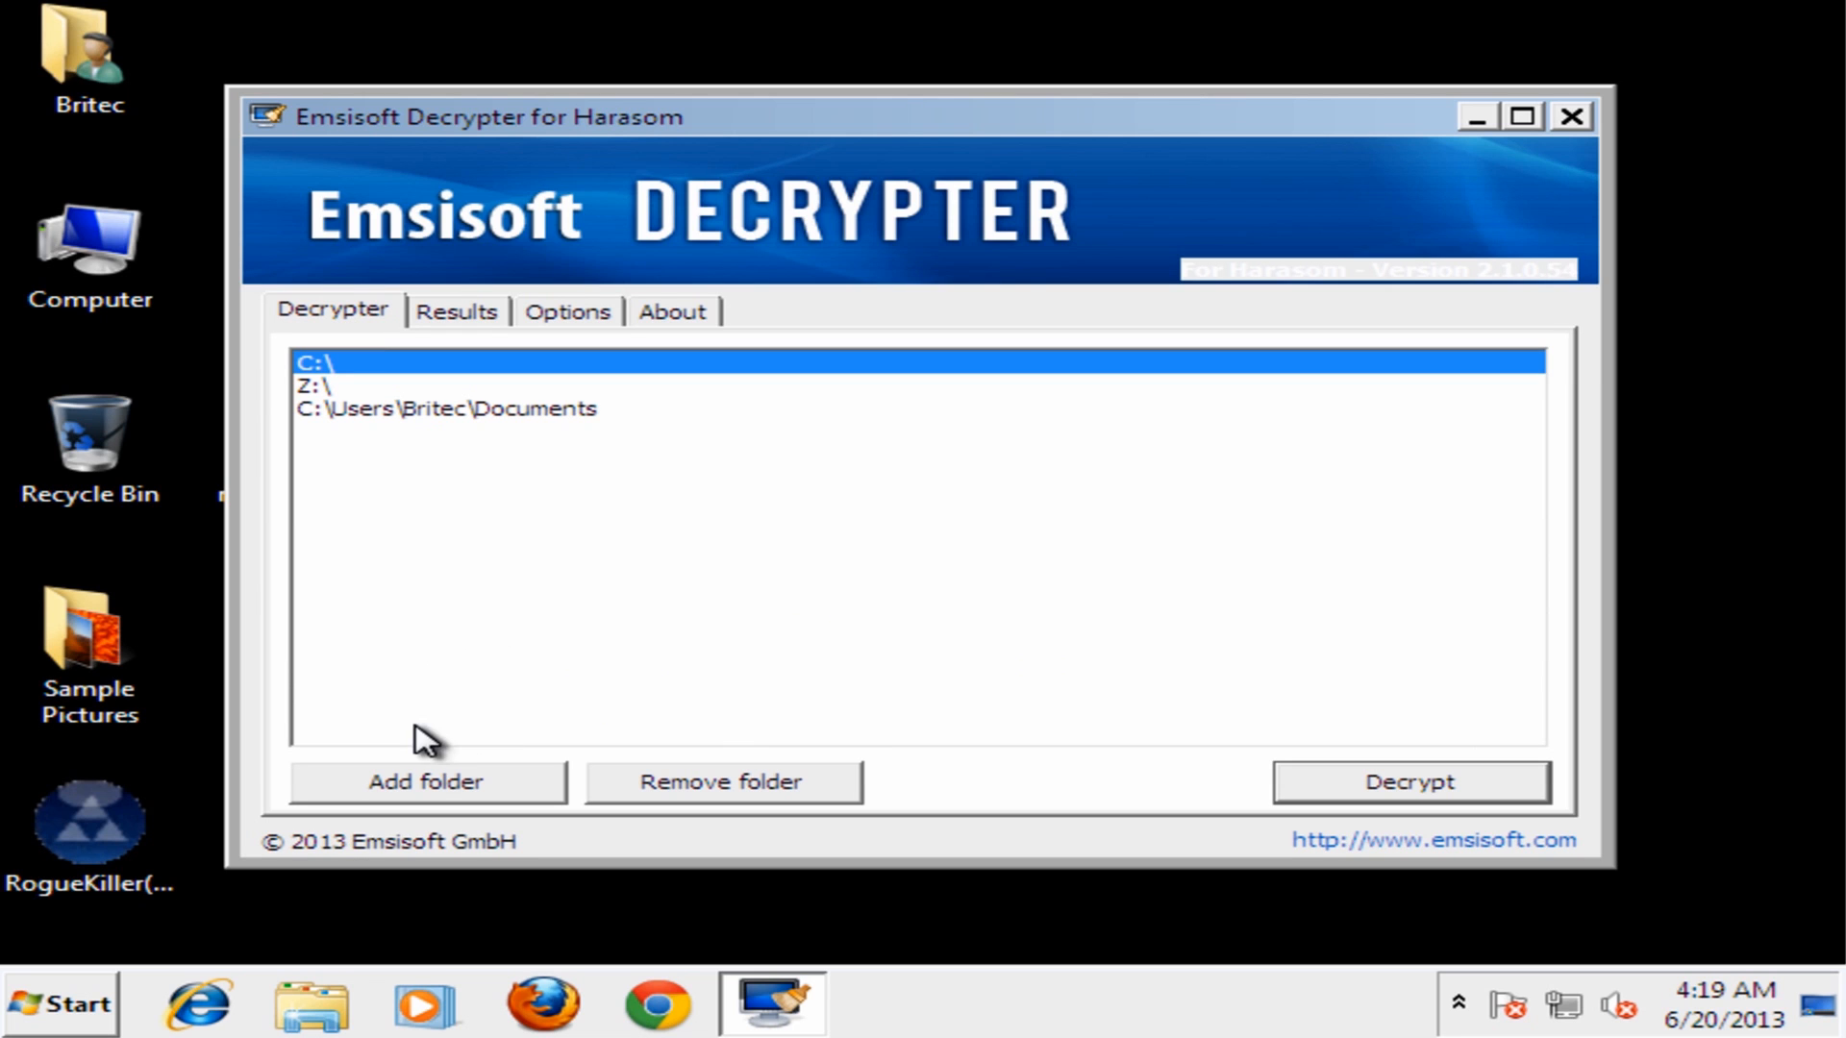
Decrypt the Koala, Lighthouse, Penguins and Tulips pictures, close the decrypter, and open Britec's user folder
click(1408, 781)
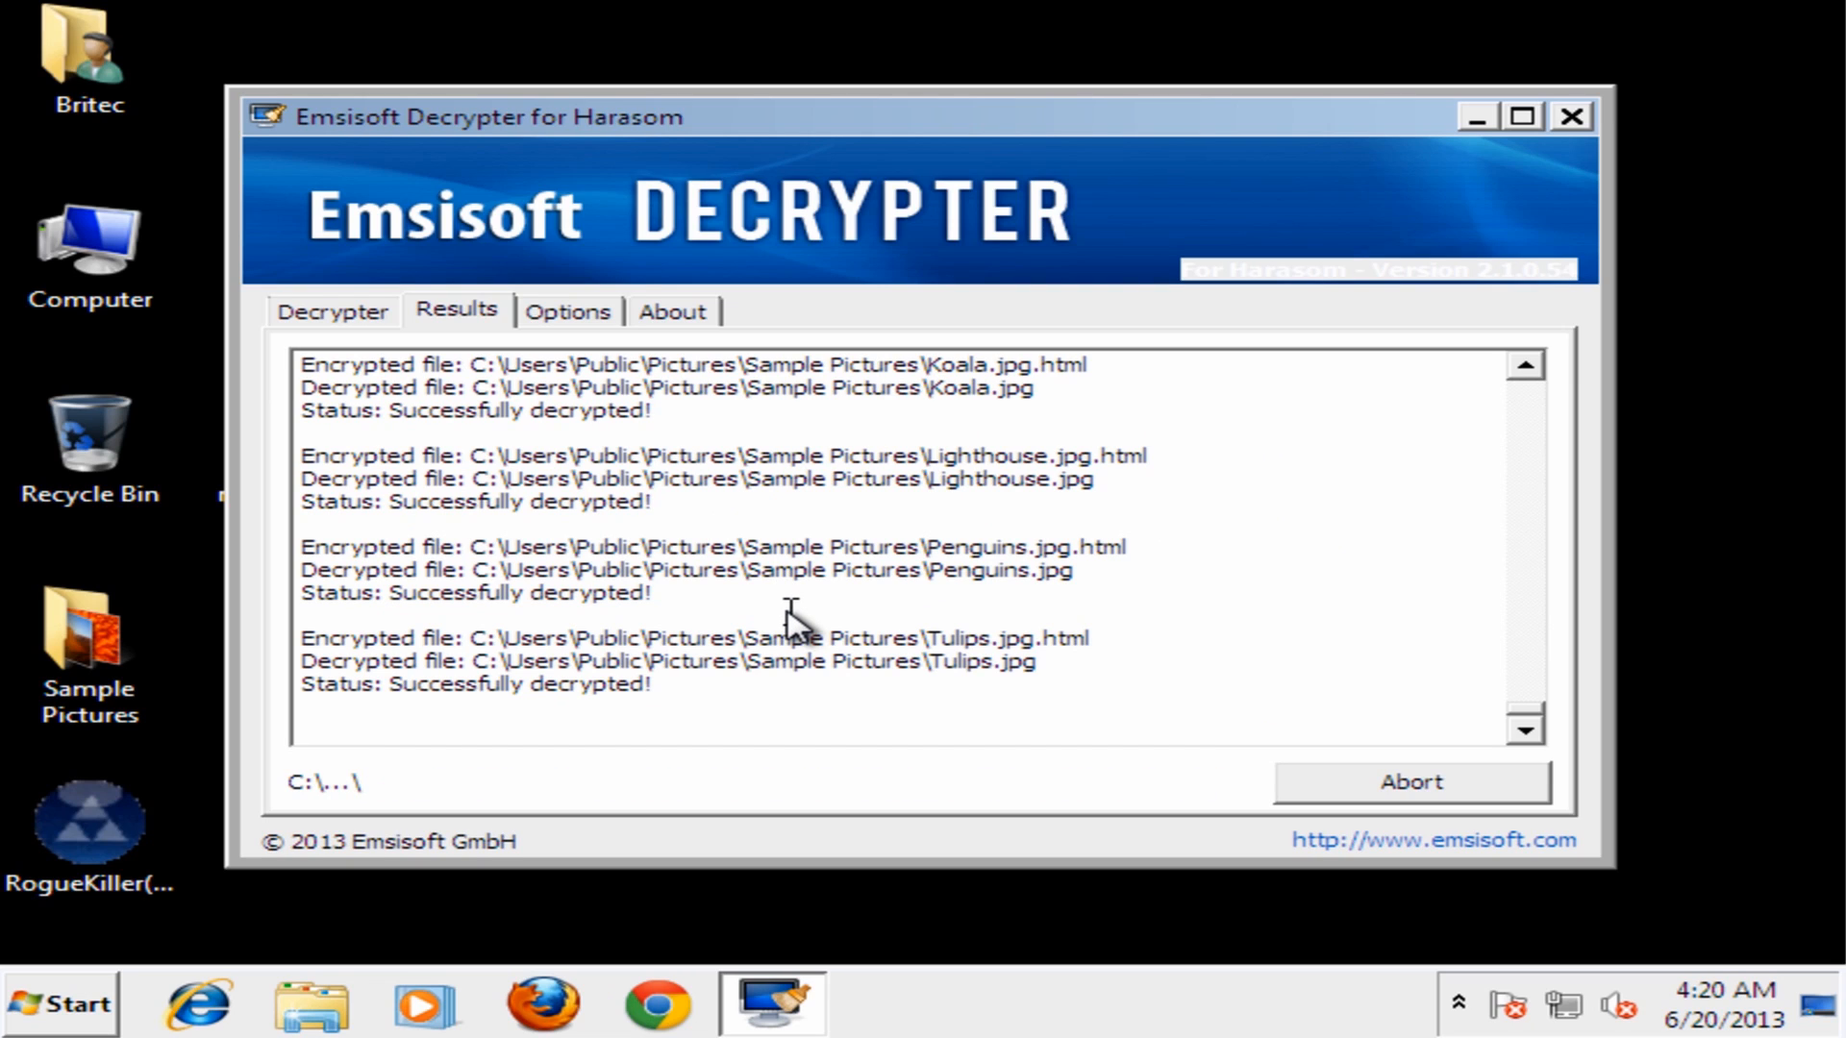
mouse_move(609, 887)
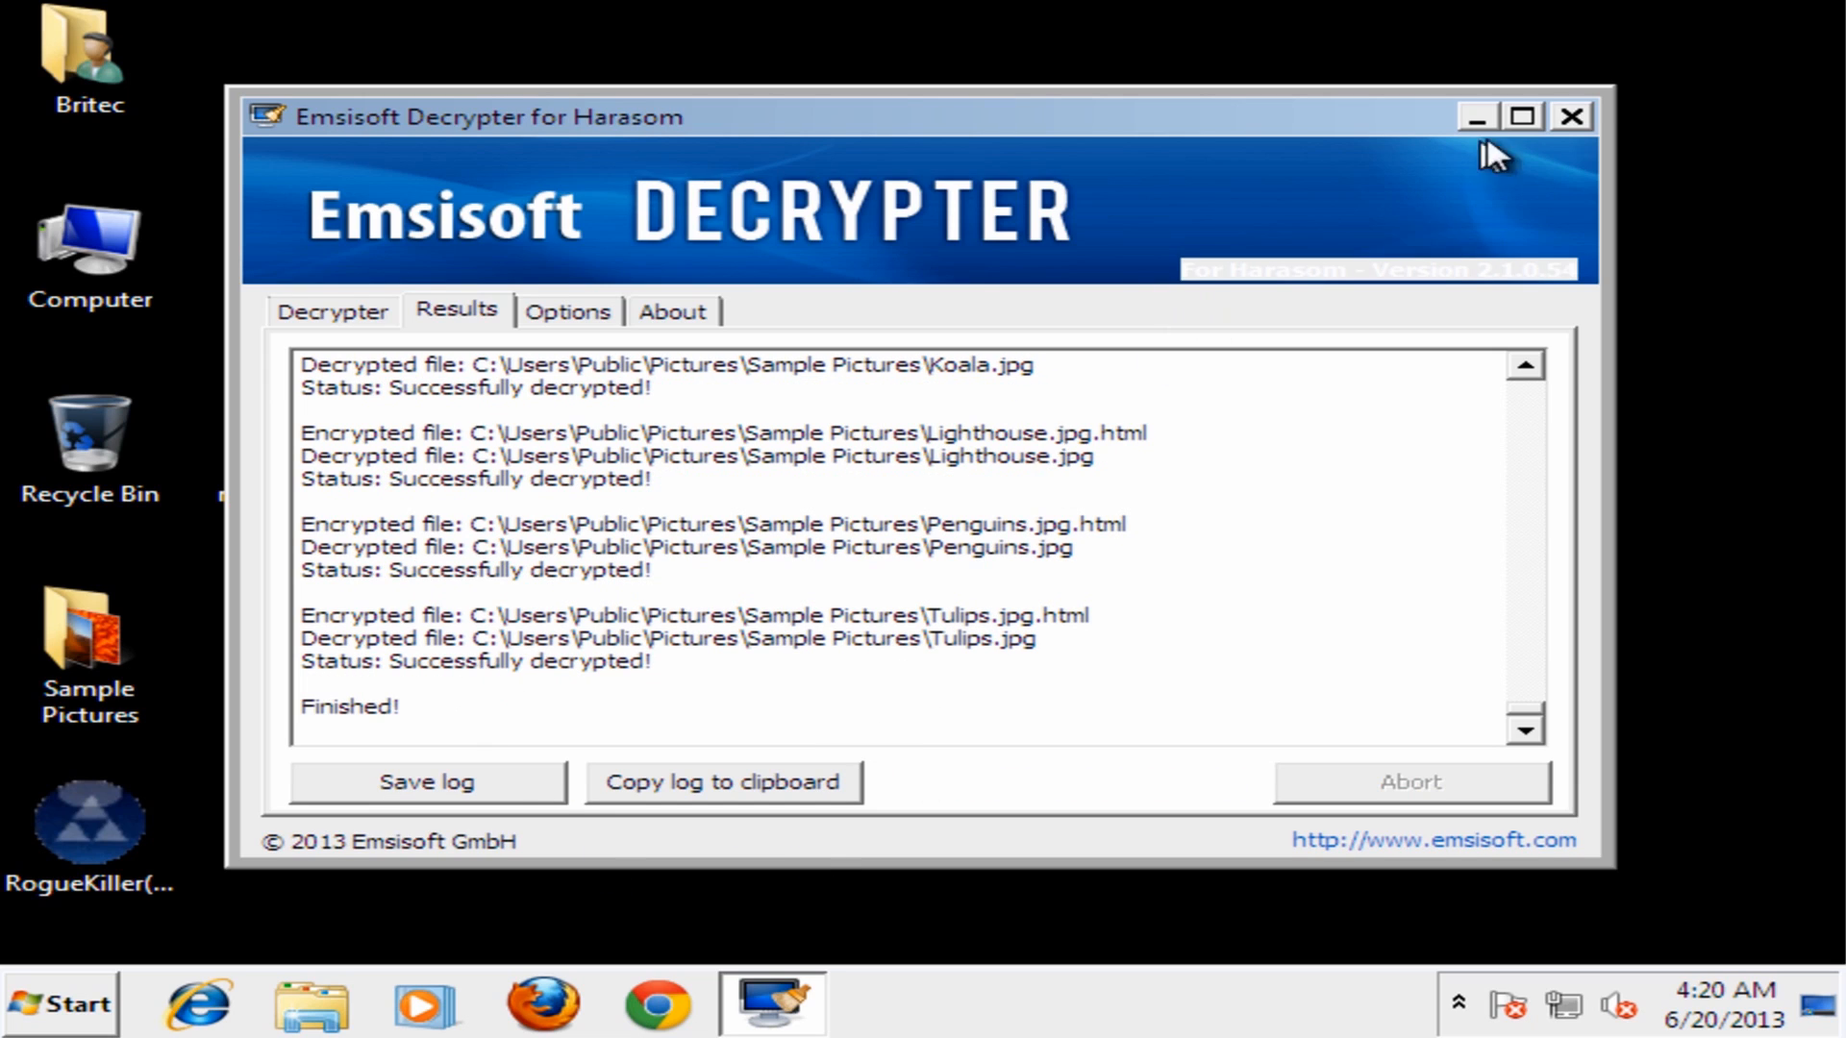
mouse_move(1572, 116)
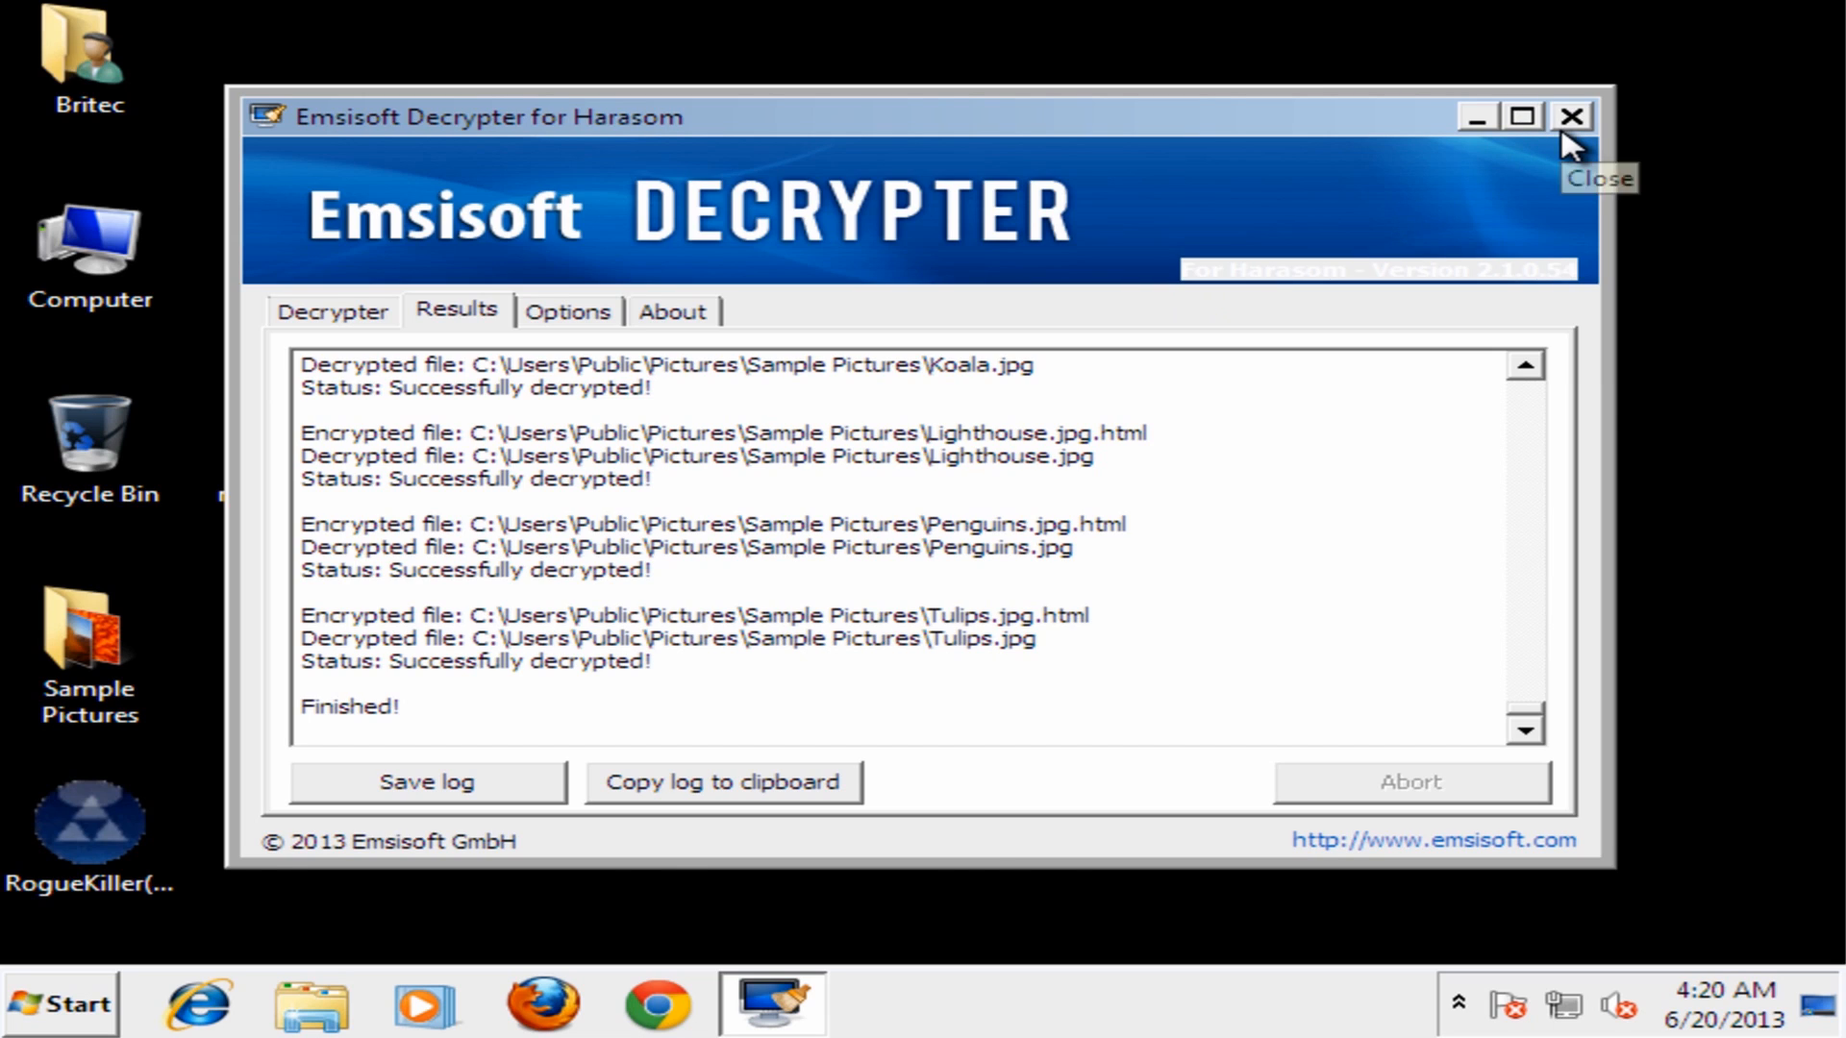
click(1573, 116)
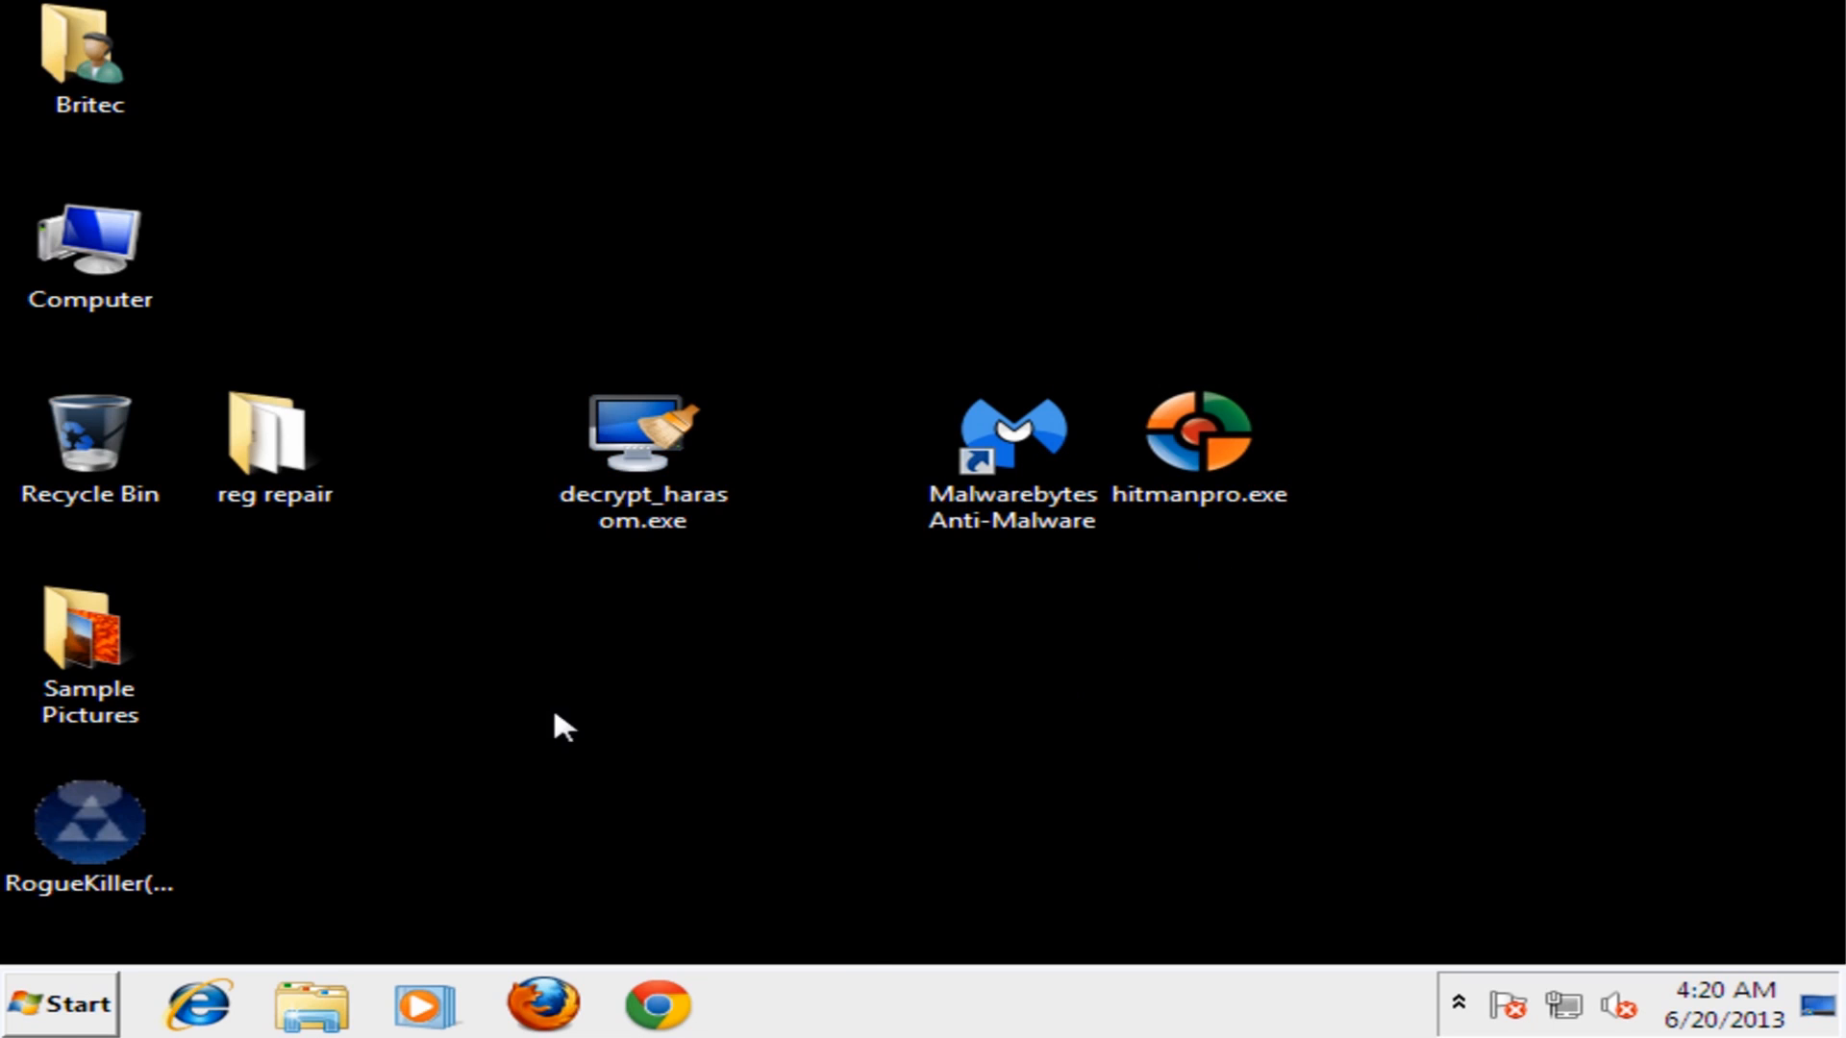
click(61, 1004)
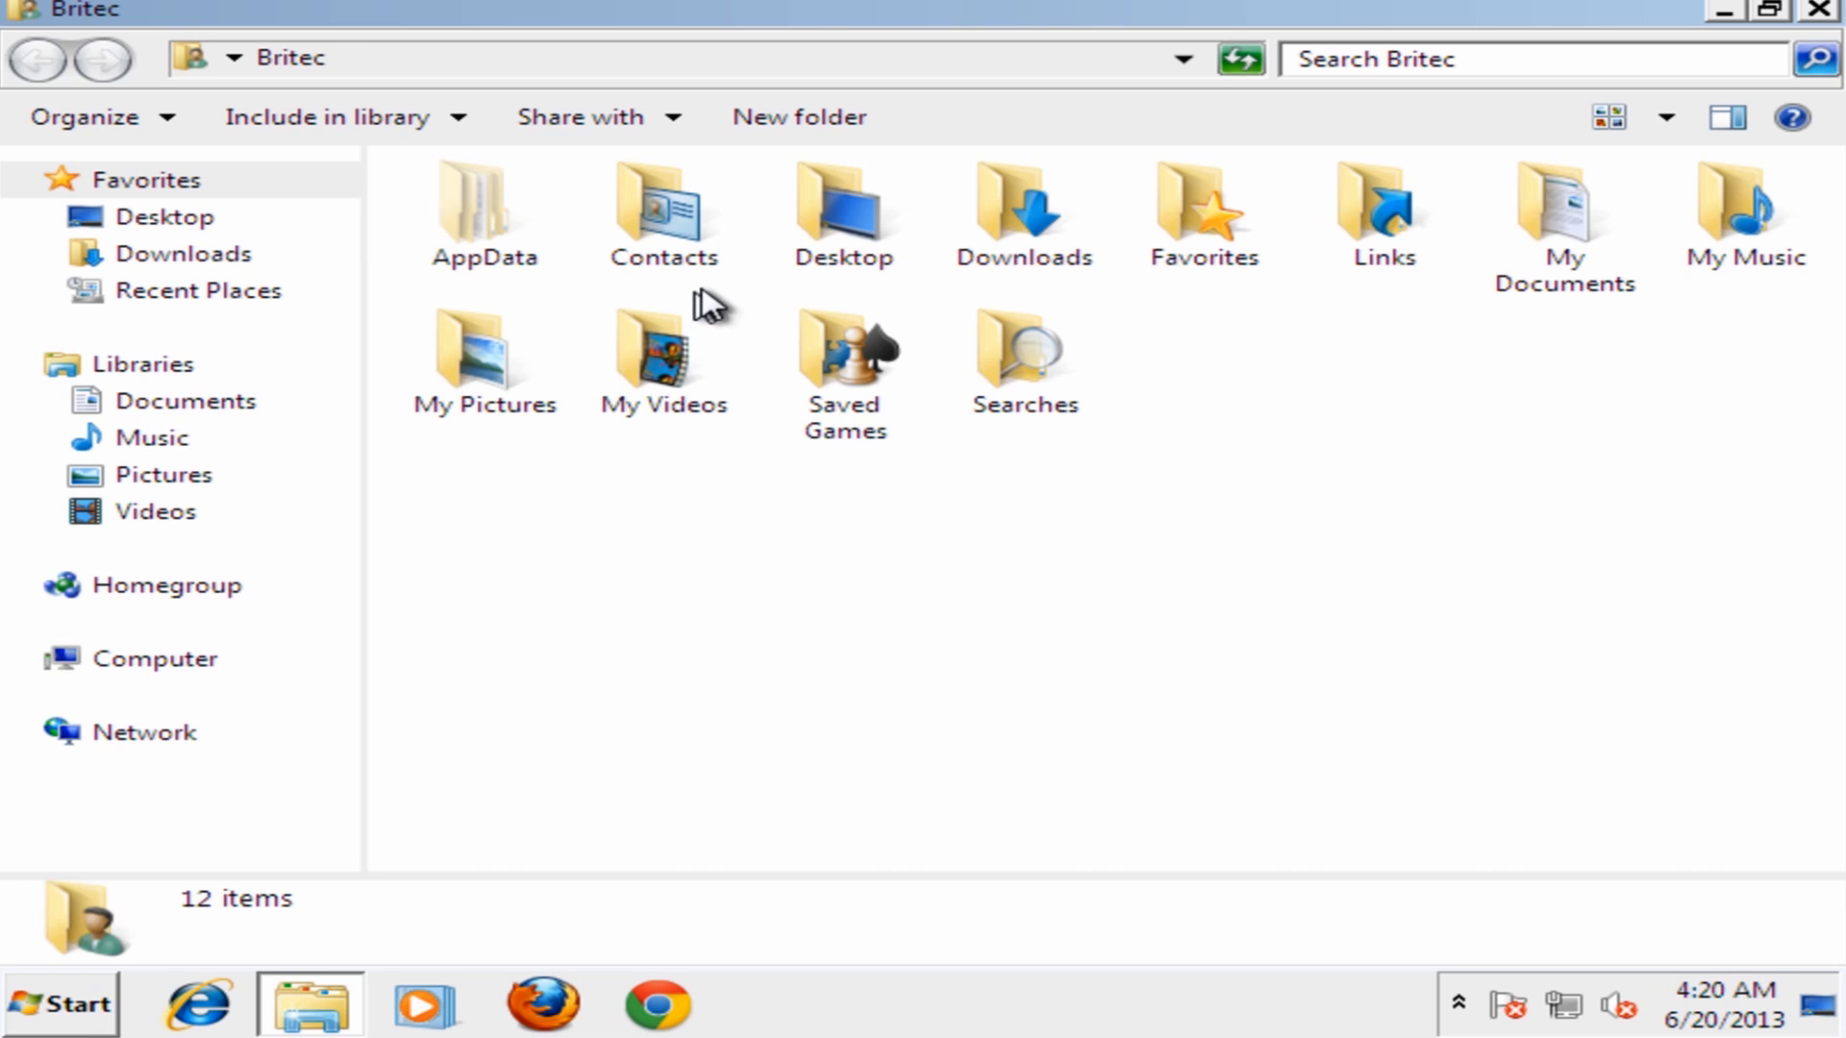
Open fake-av.zip.html from Downloads in Firefox, declining the default-browser prompt, and scroll through the ransom page
double_click(1022, 211)
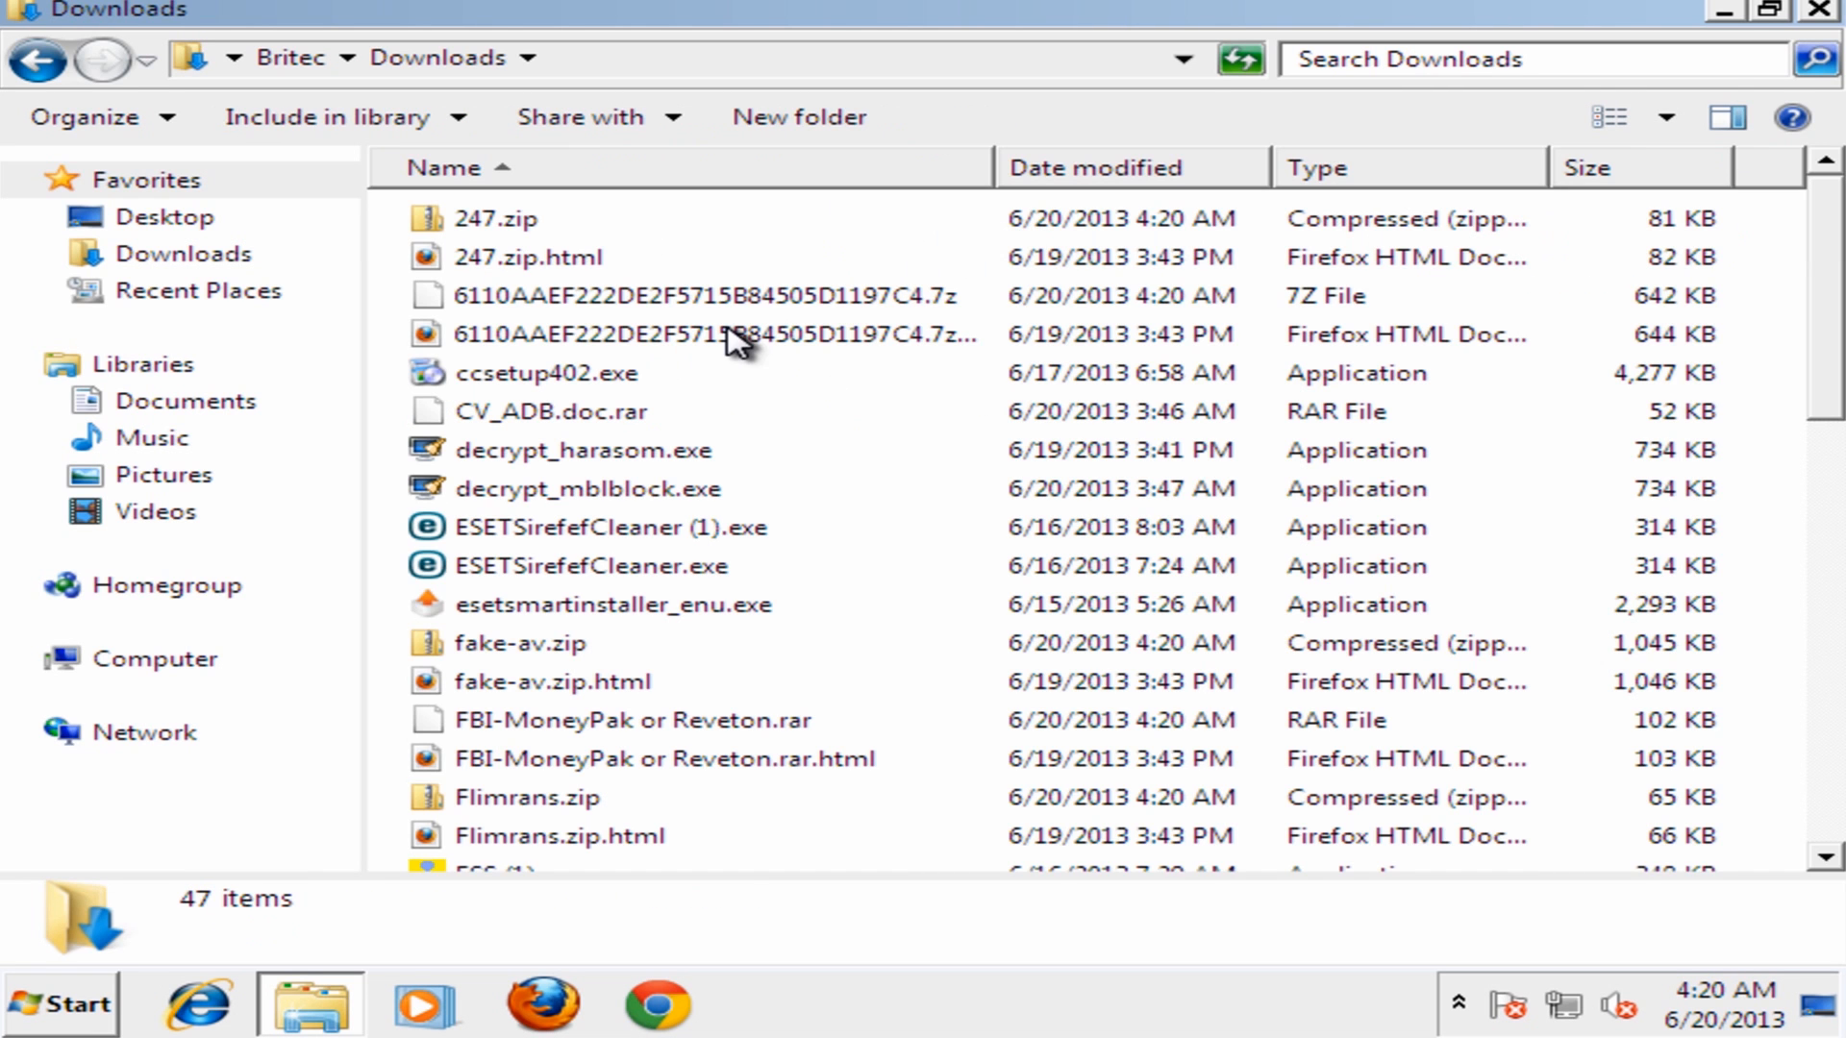
click(550, 681)
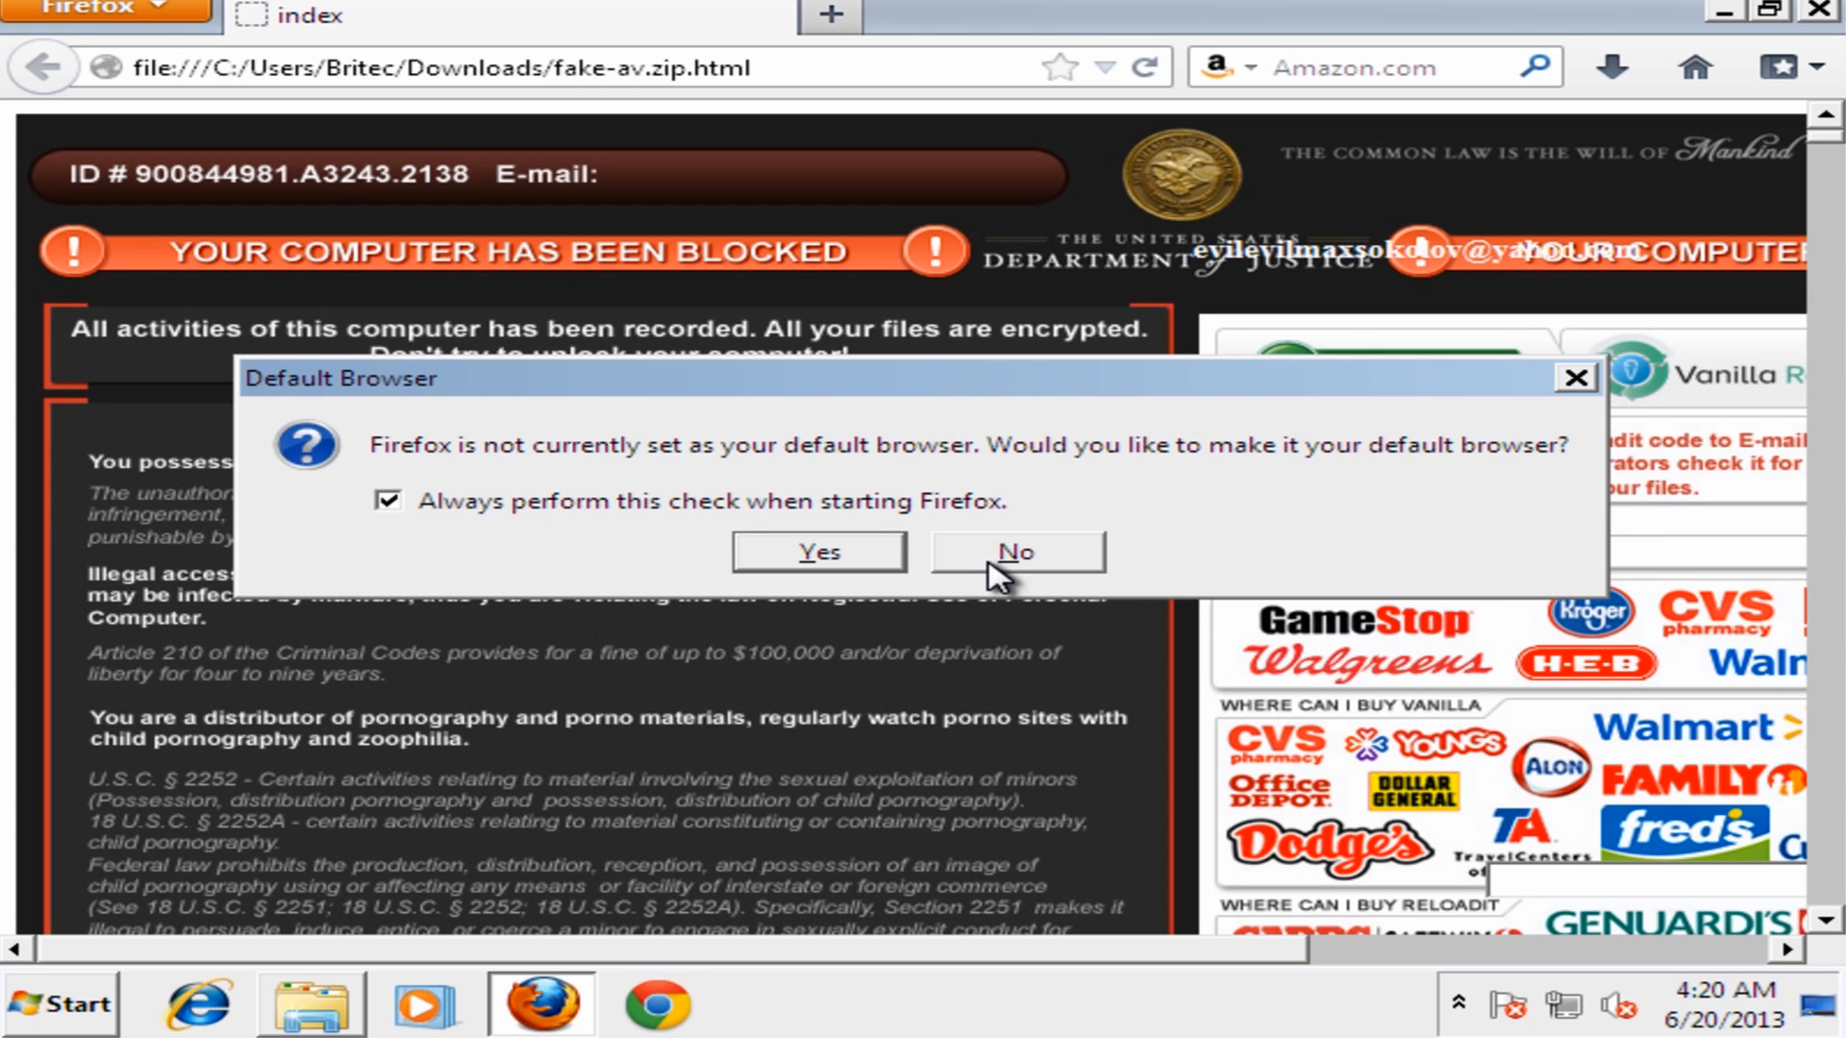
click(1015, 551)
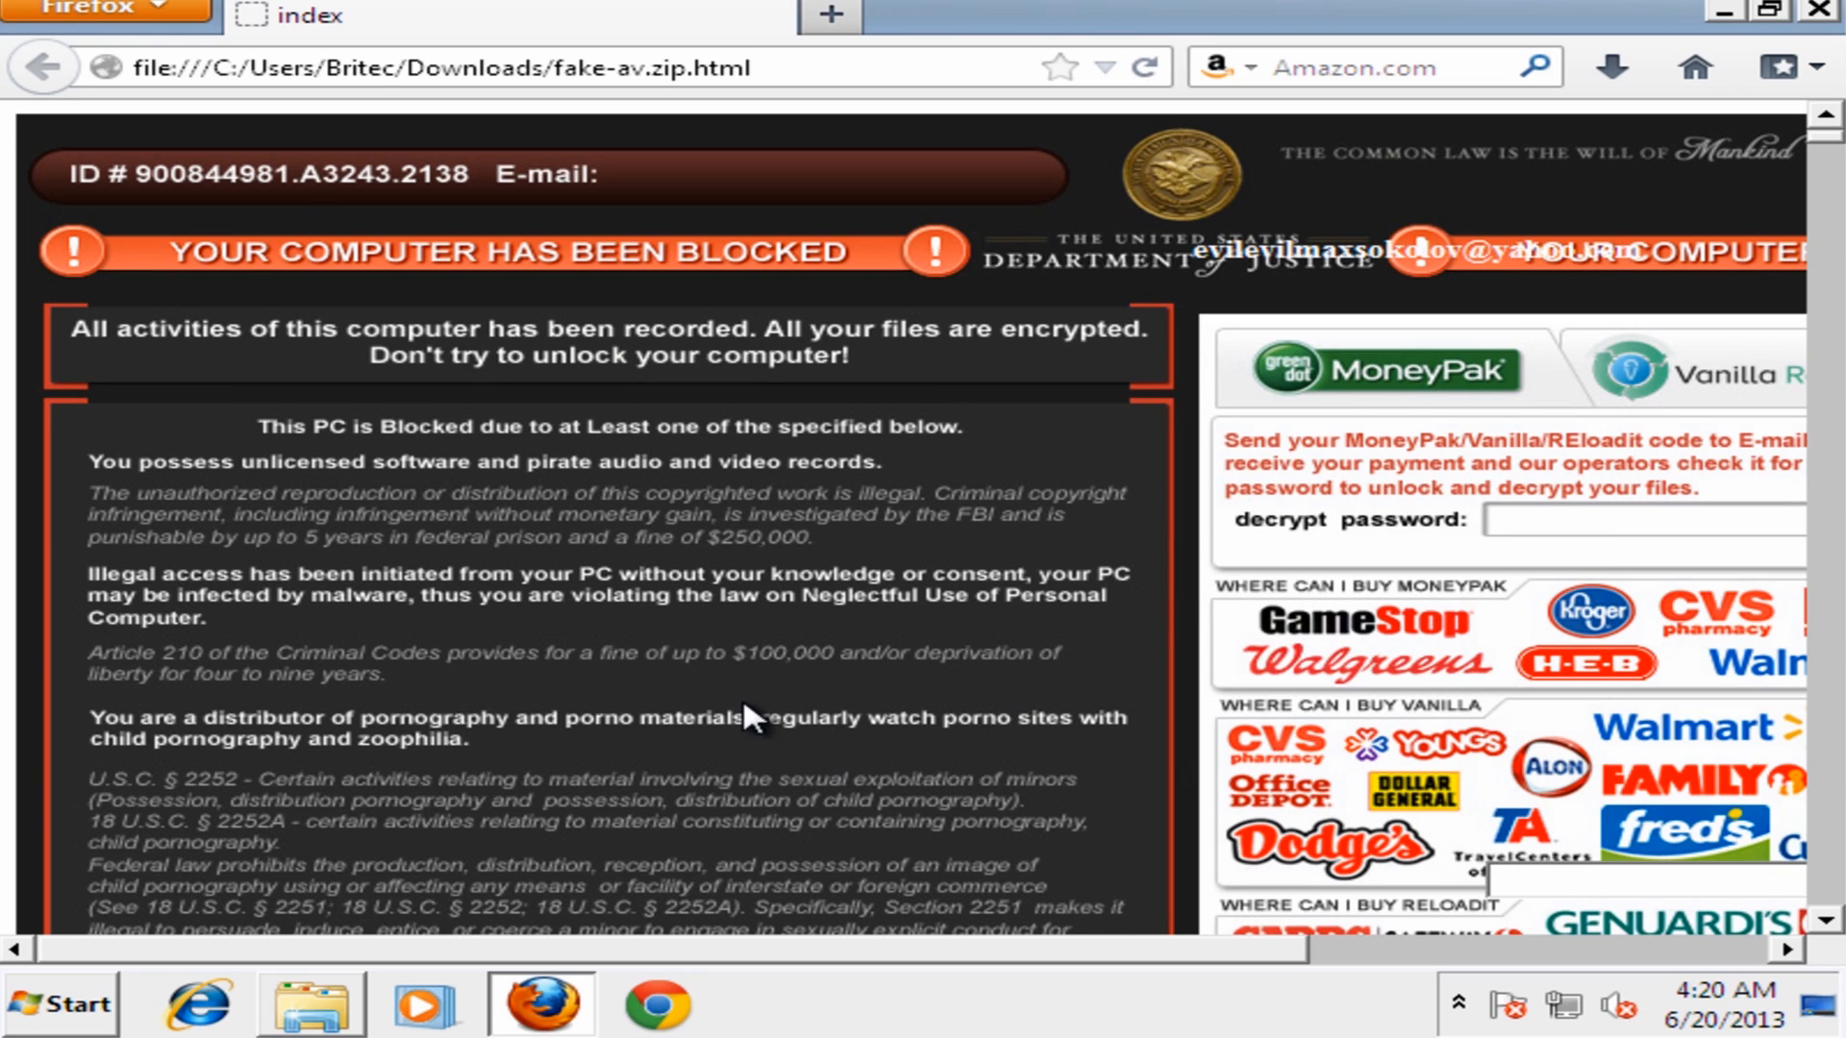
mouse_move(437, 968)
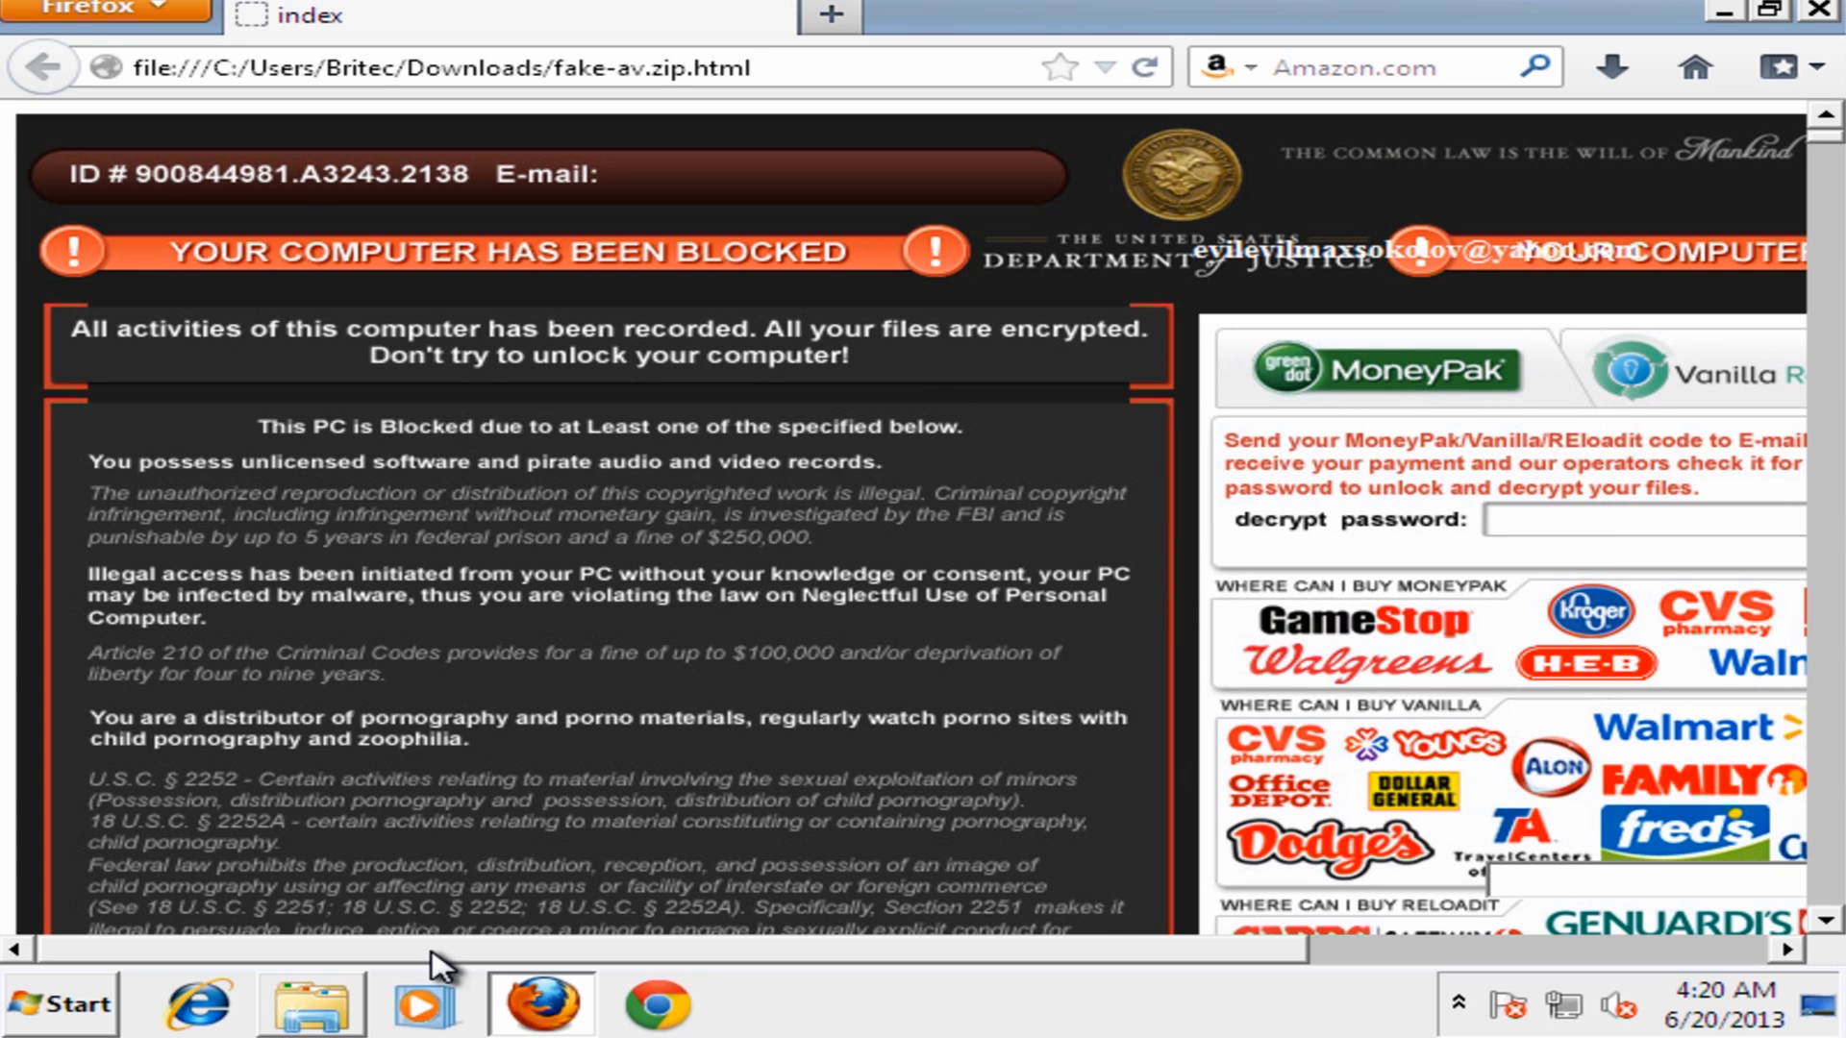
mouse_move(759, 209)
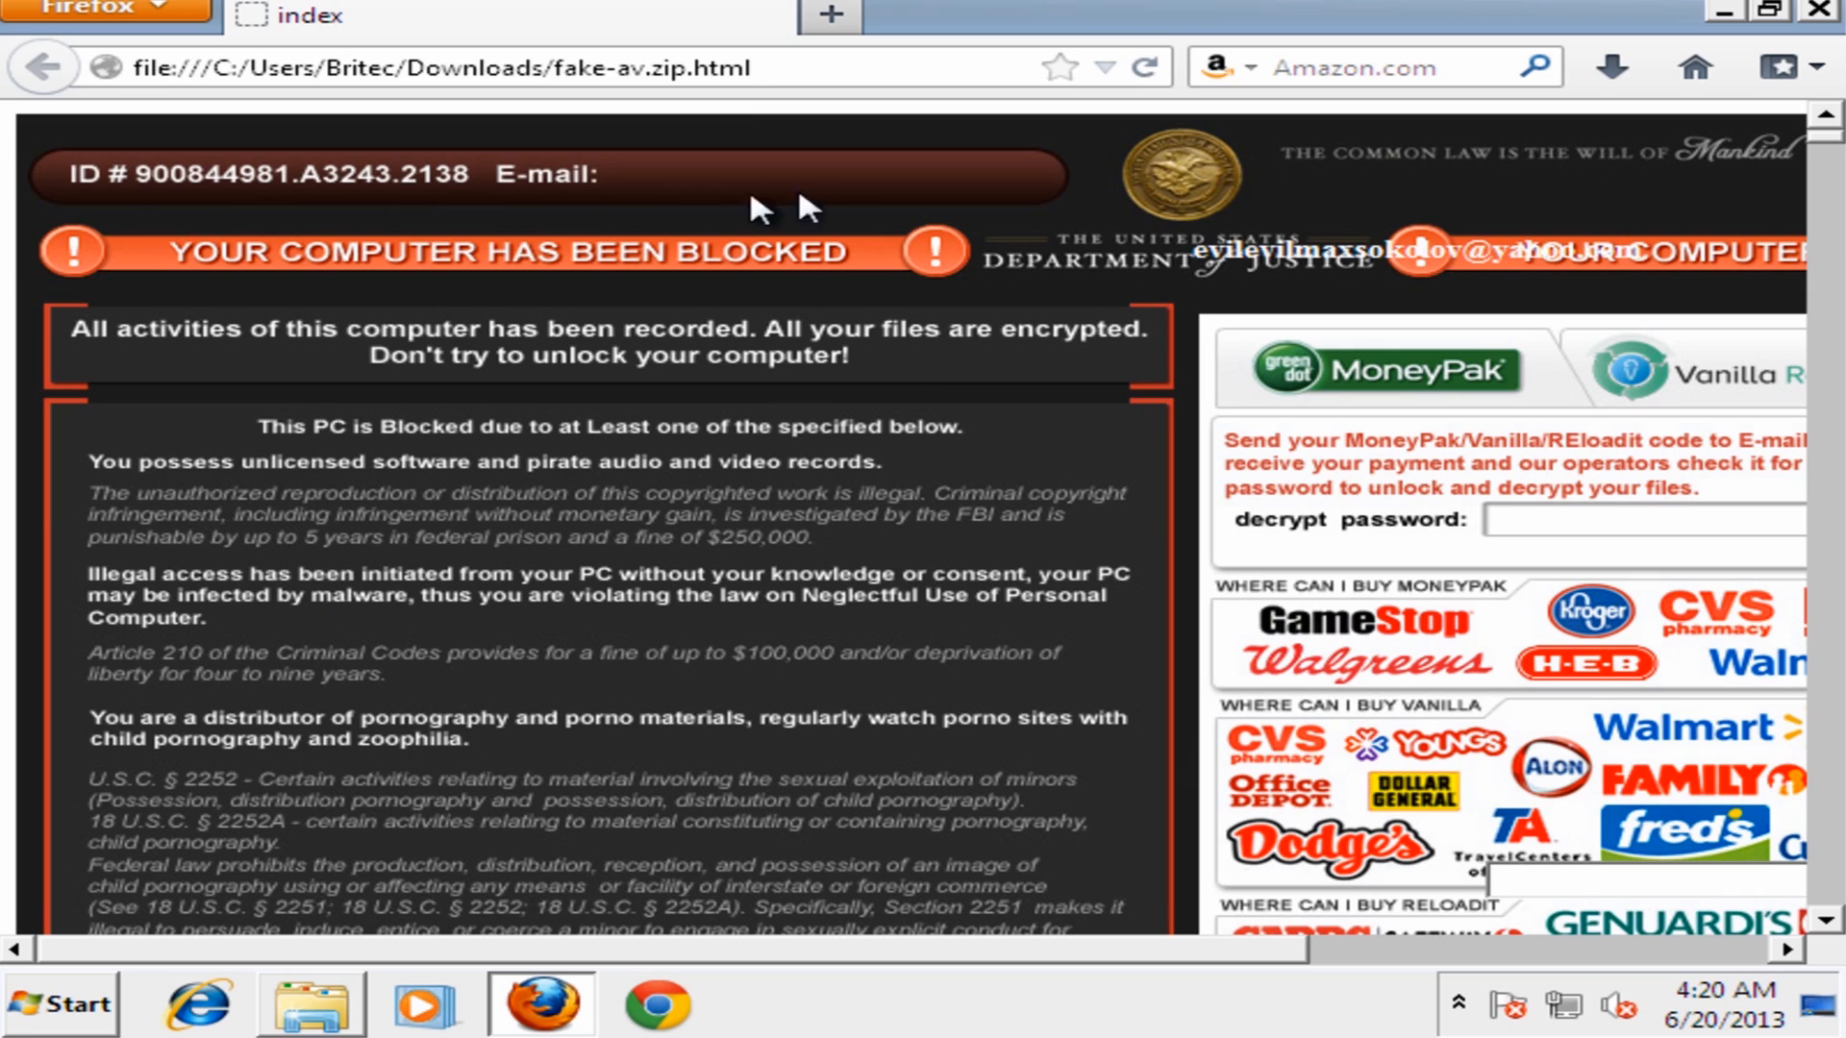
mouse_move(559, 971)
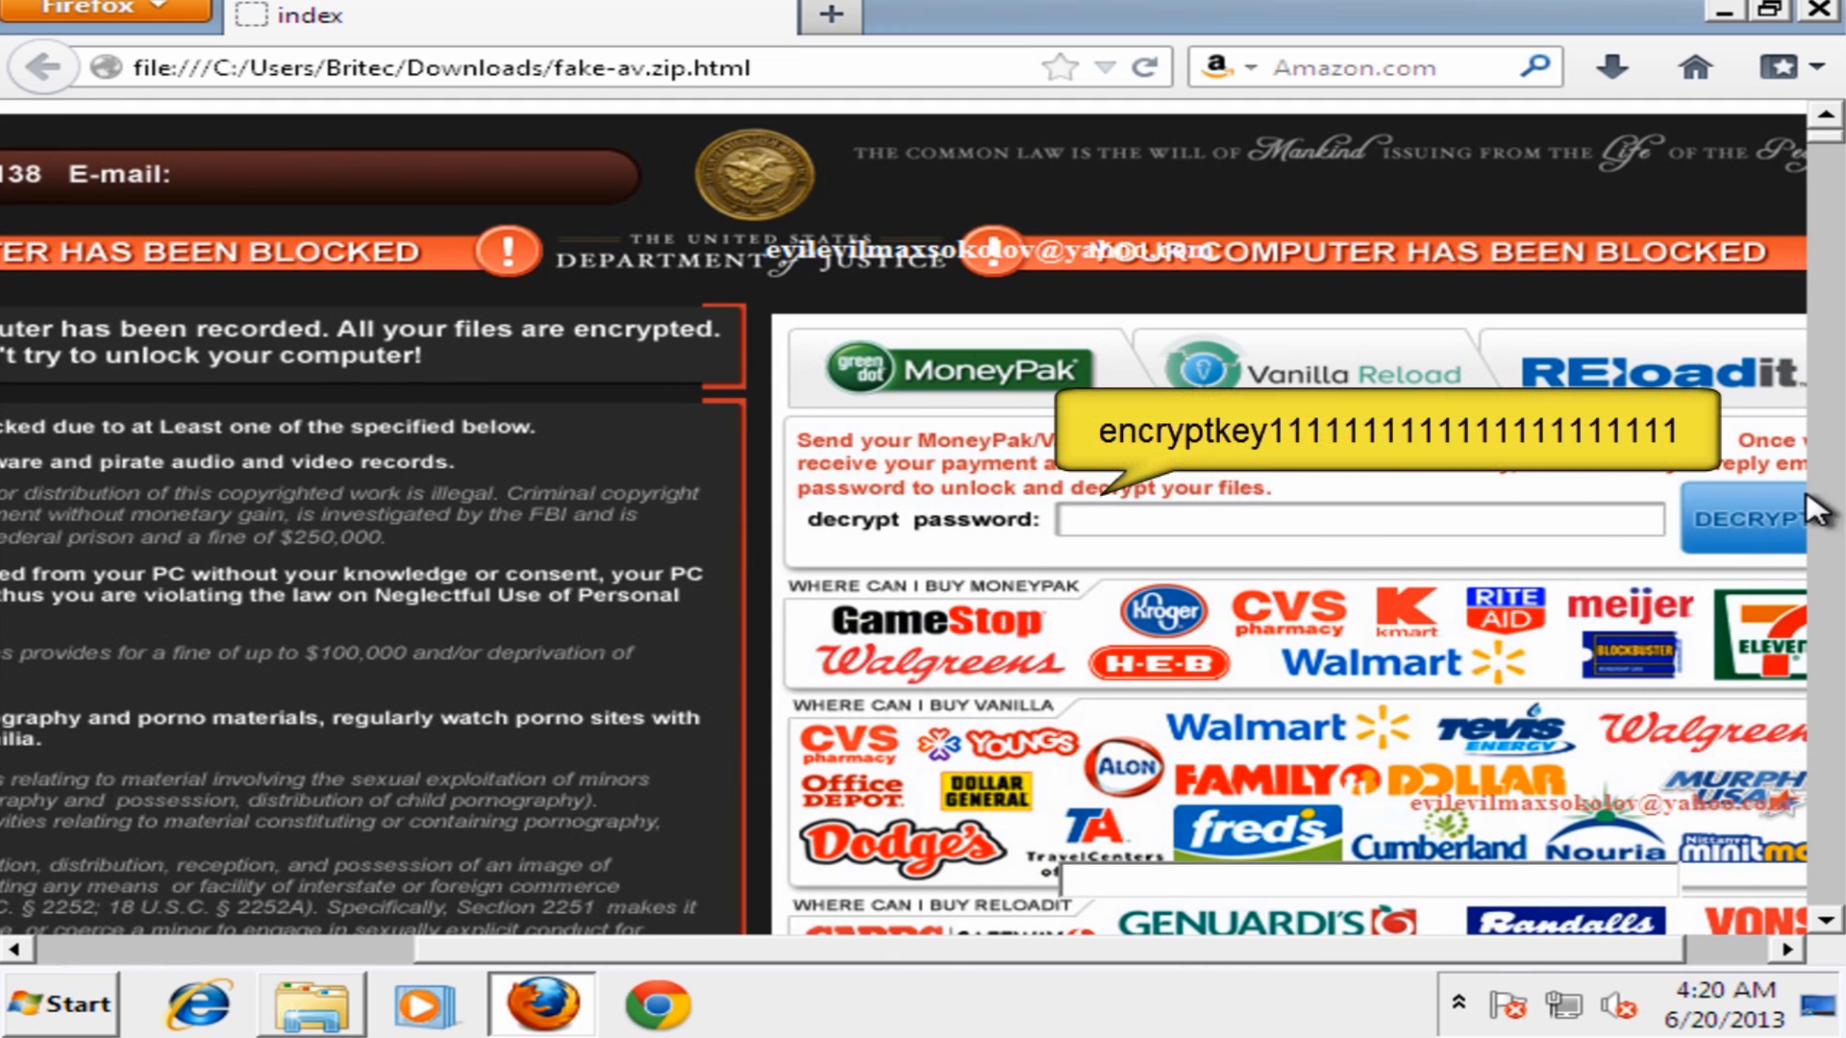
mouse_move(518, 929)
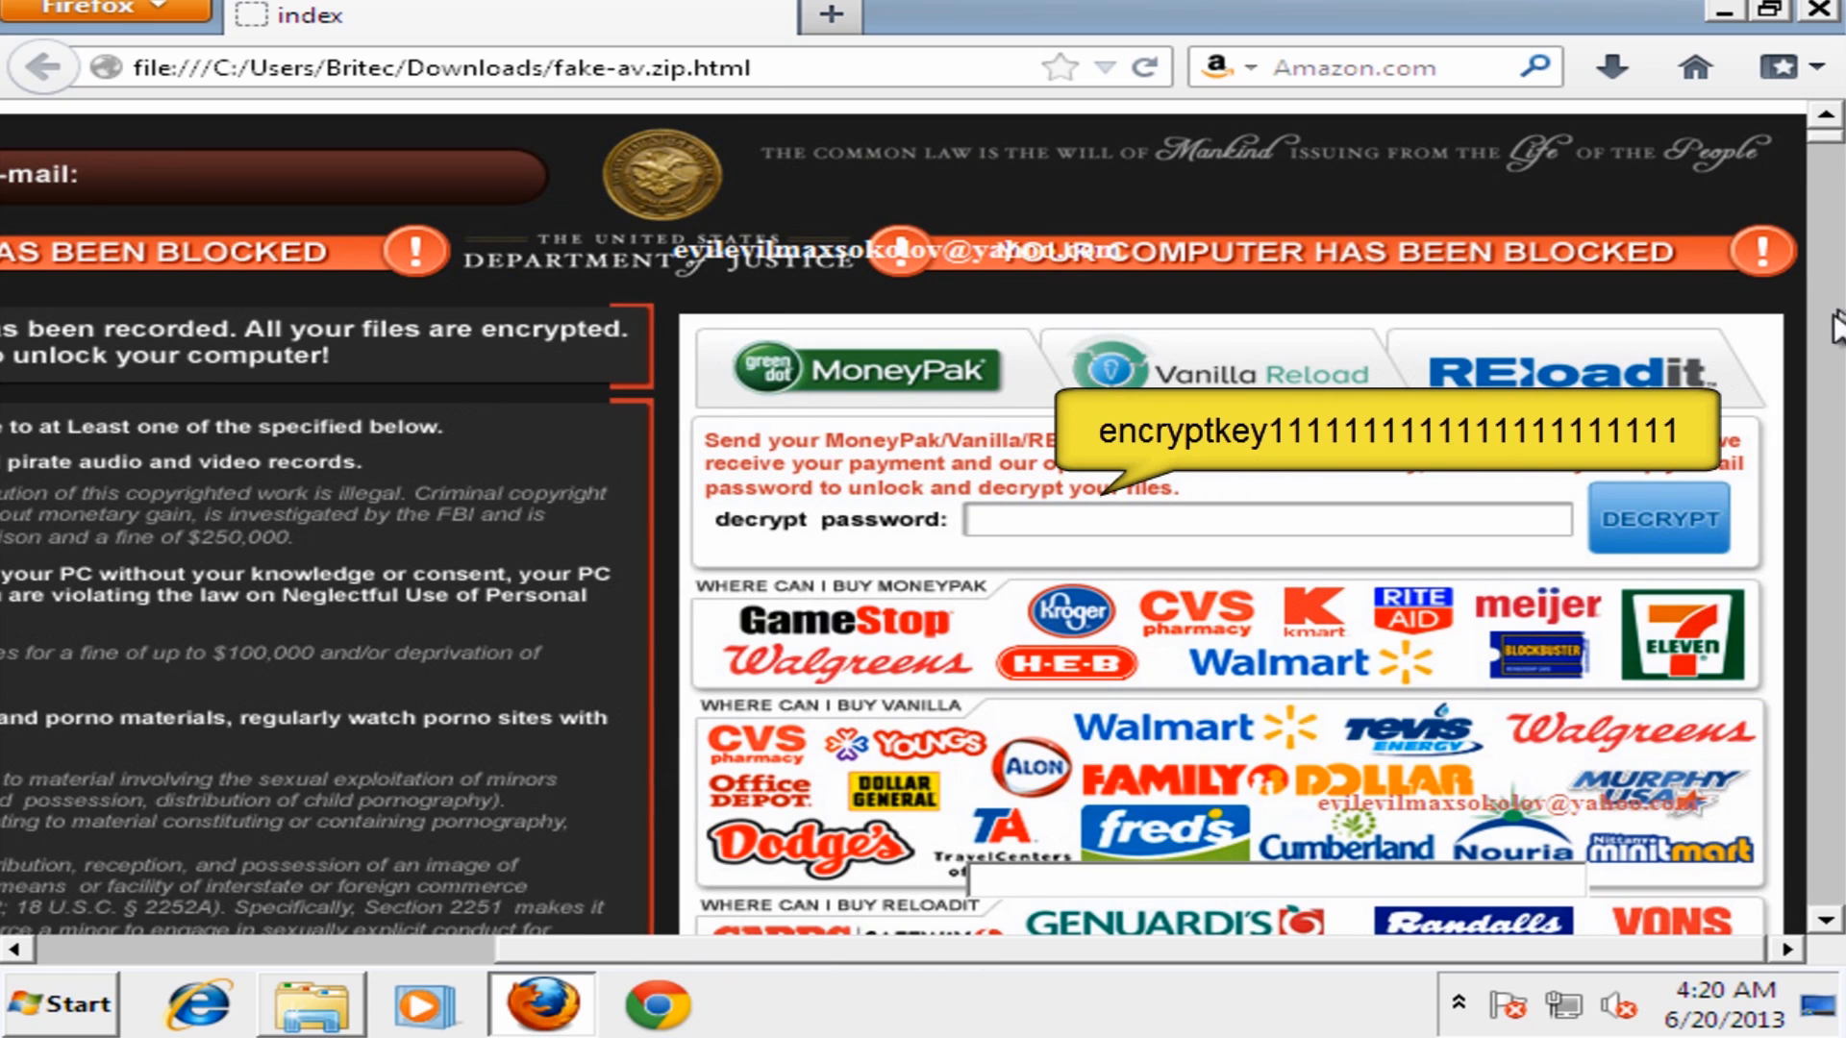
scroll(down, 3)
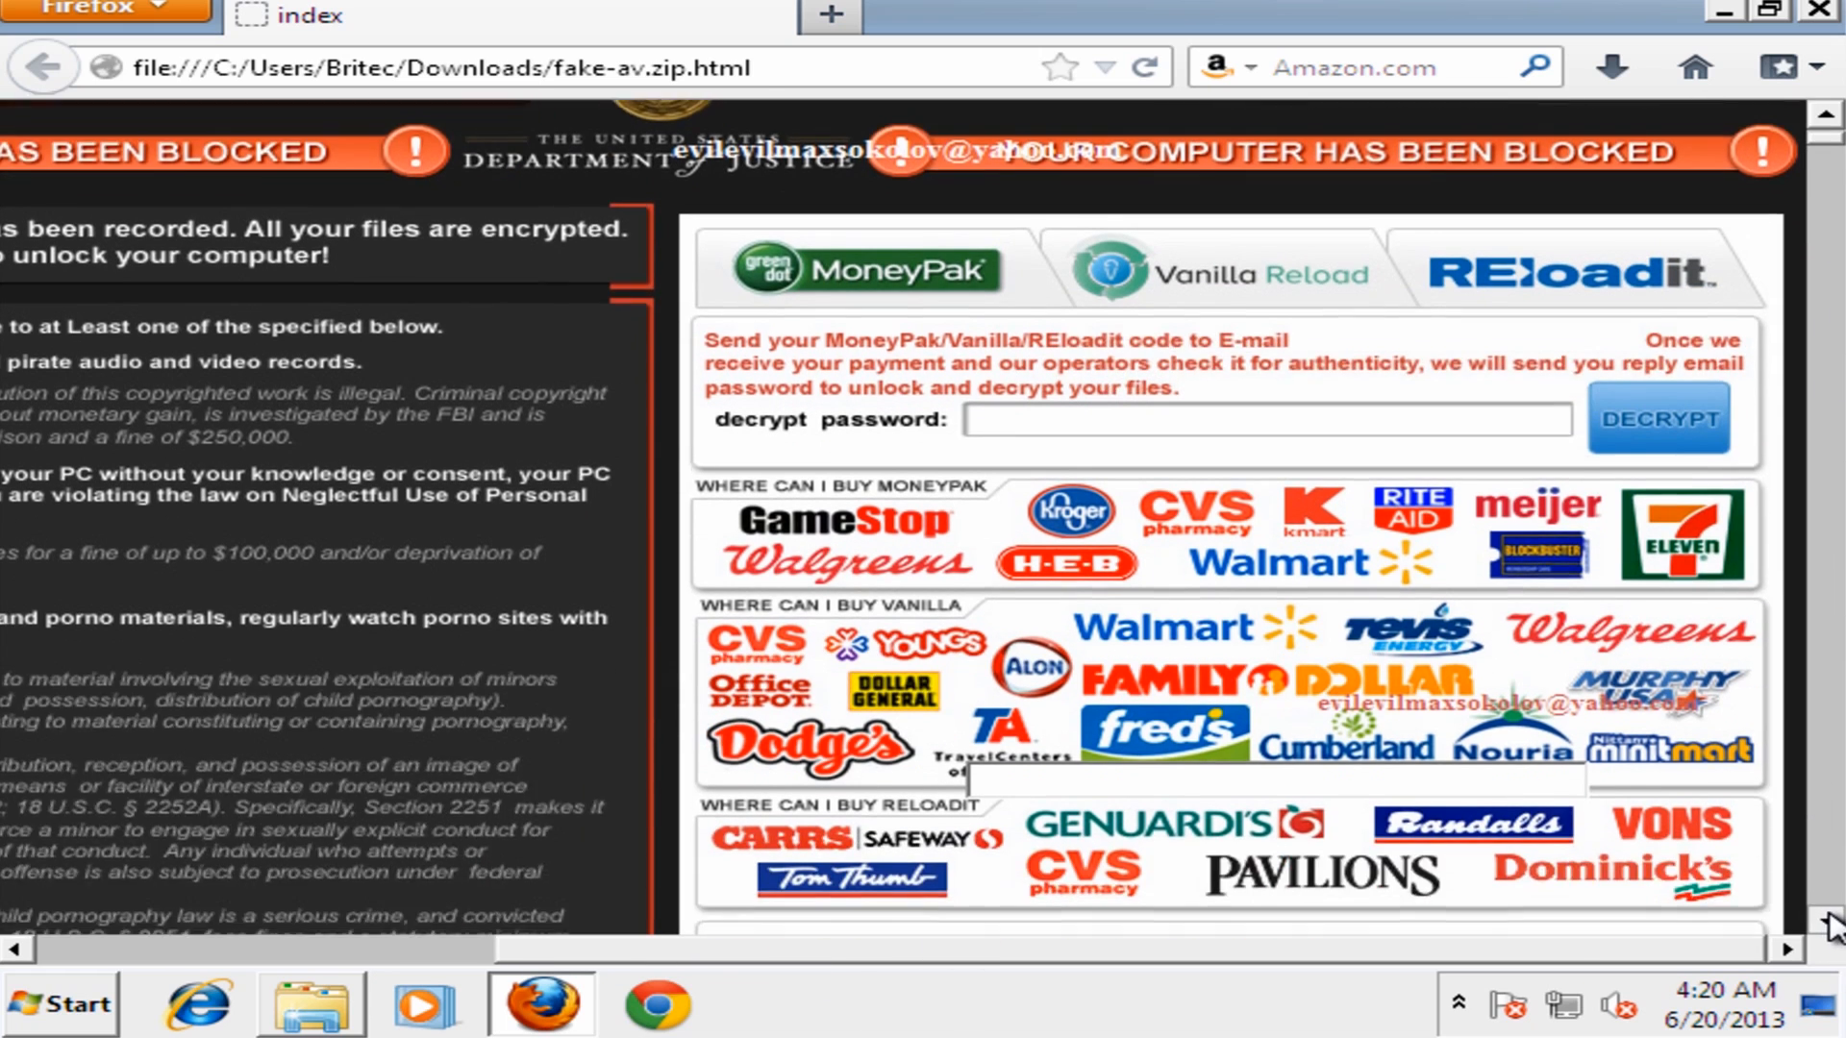
scroll(down, 3)
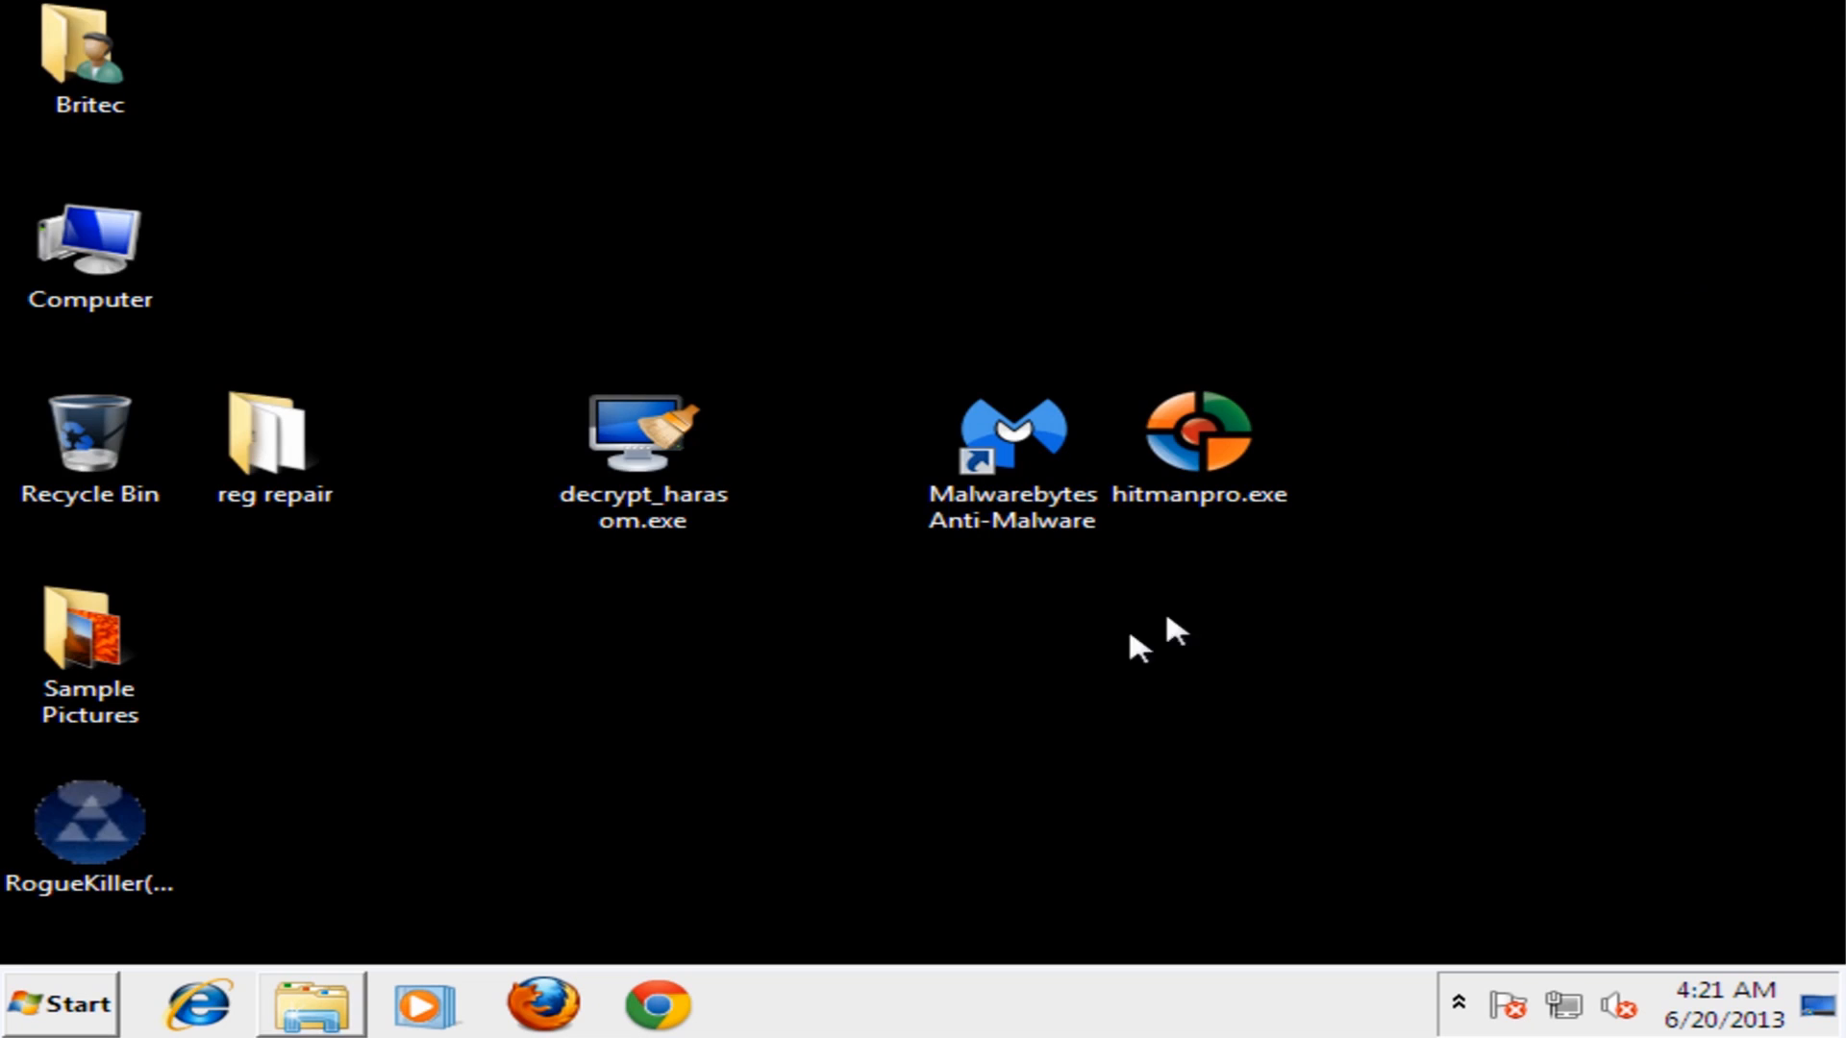
mouse_move(636, 441)
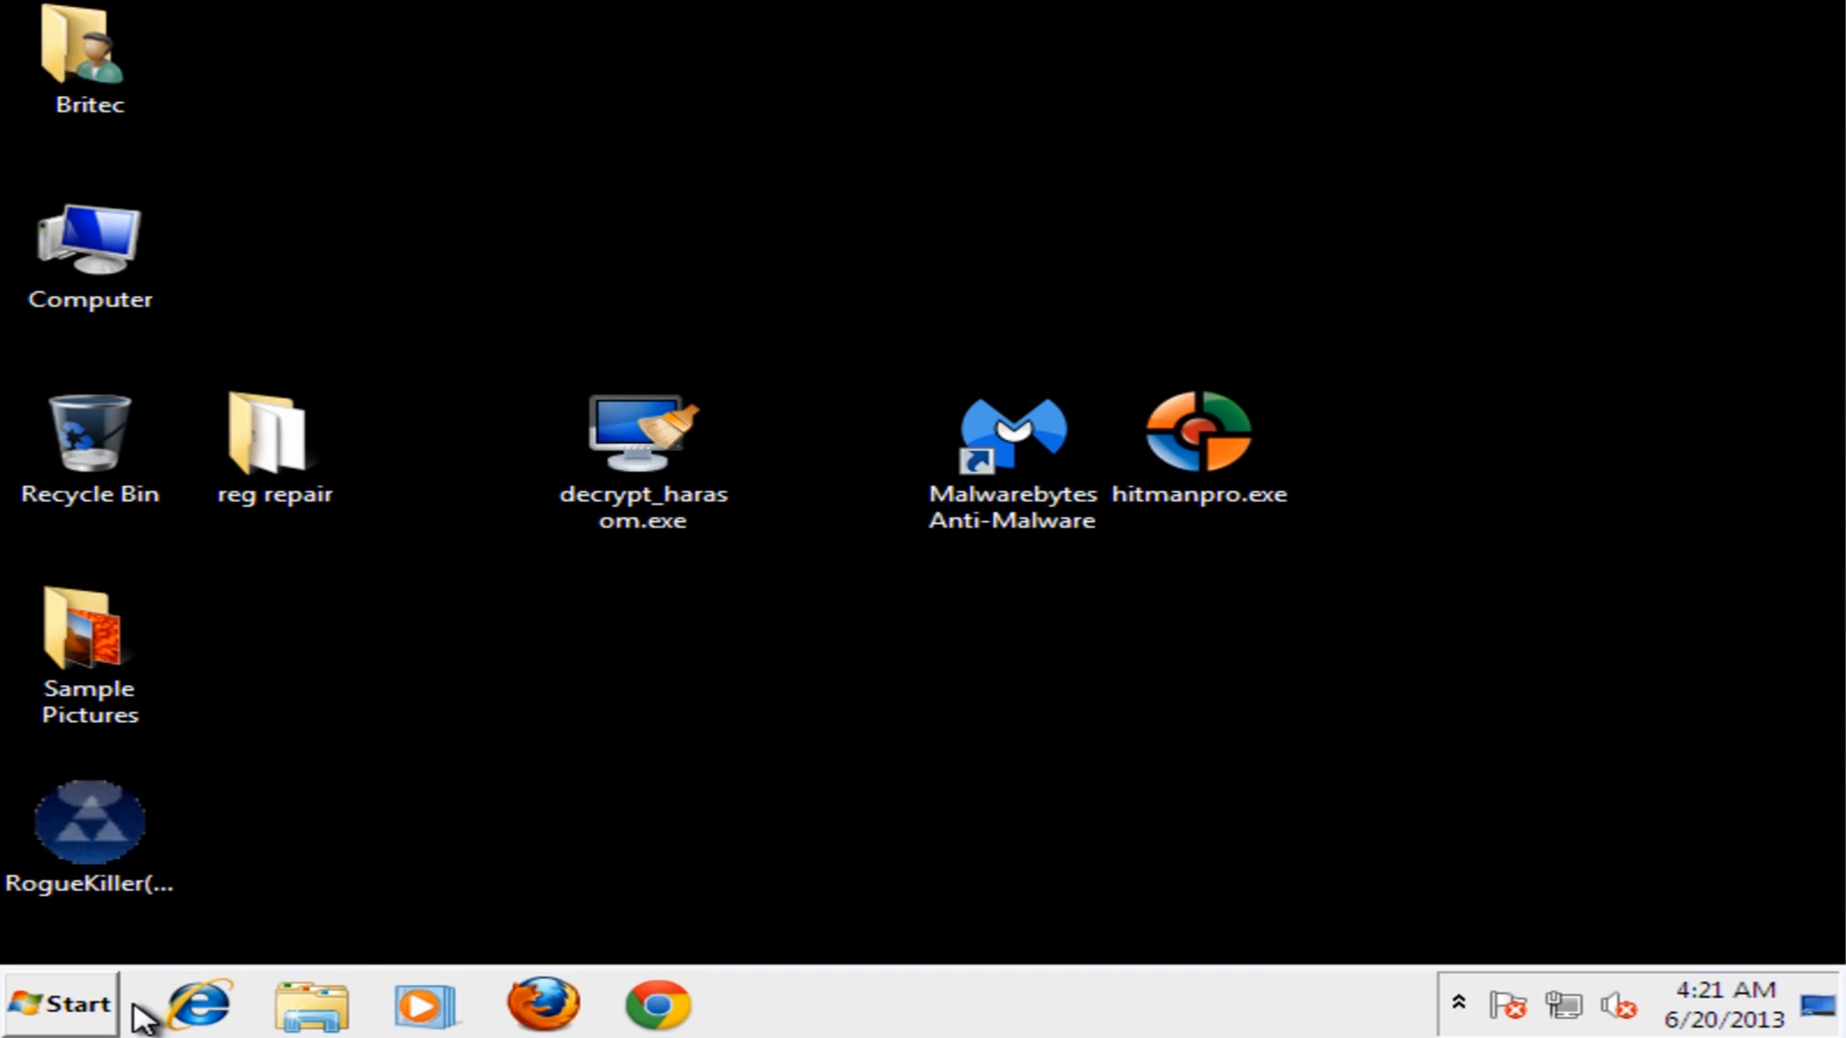
Choose Restart from the Shut down options in the Start menu
click(59, 1003)
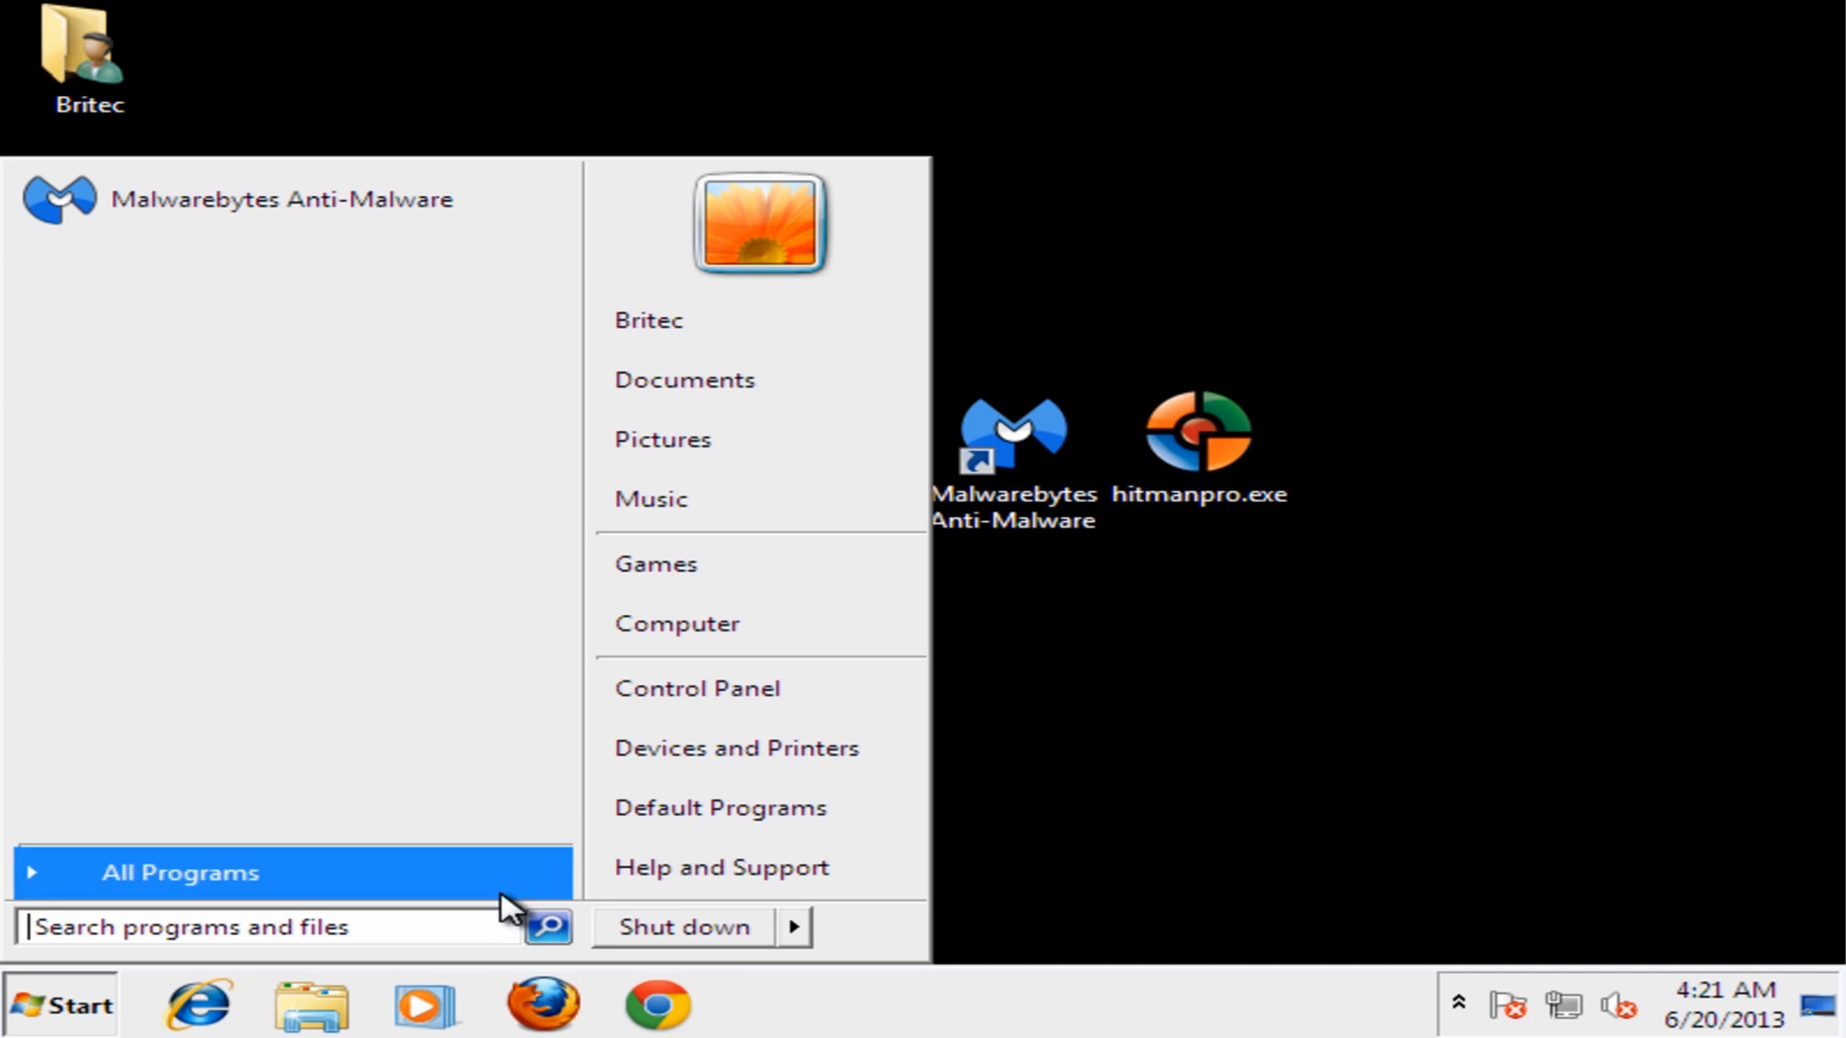
click(793, 927)
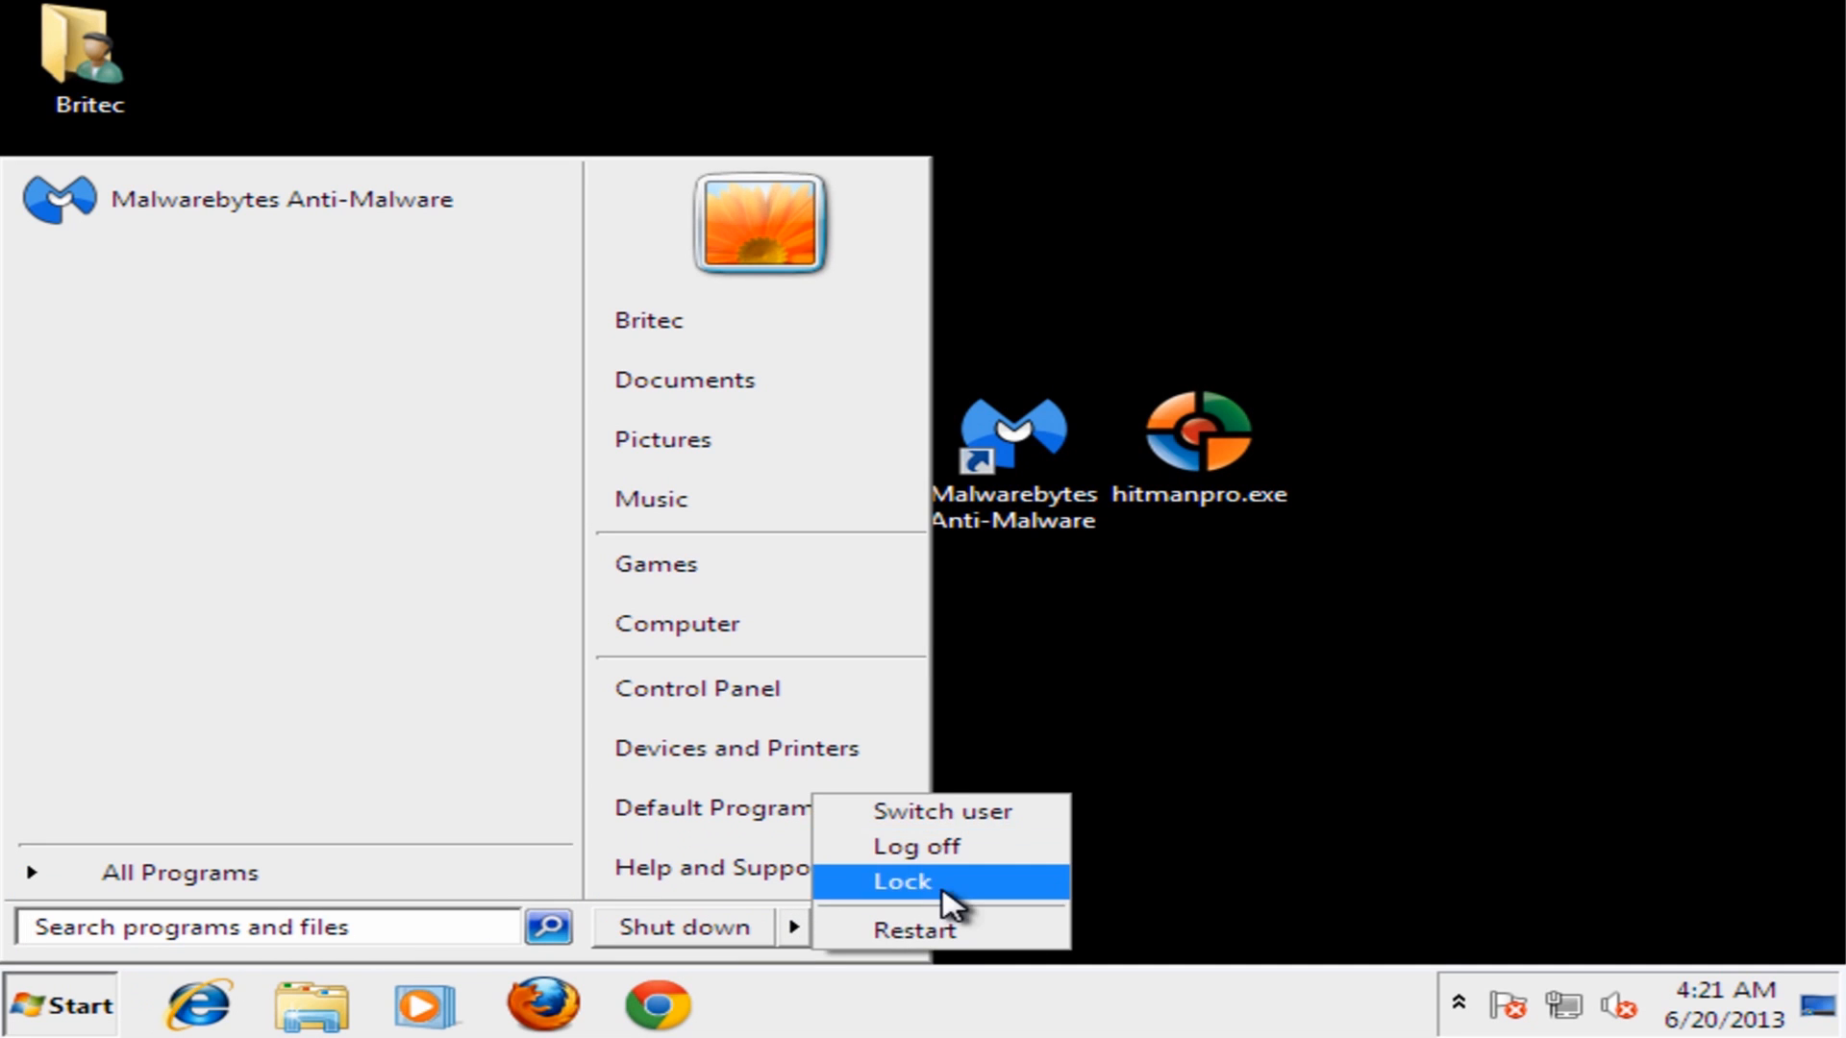
click(682, 927)
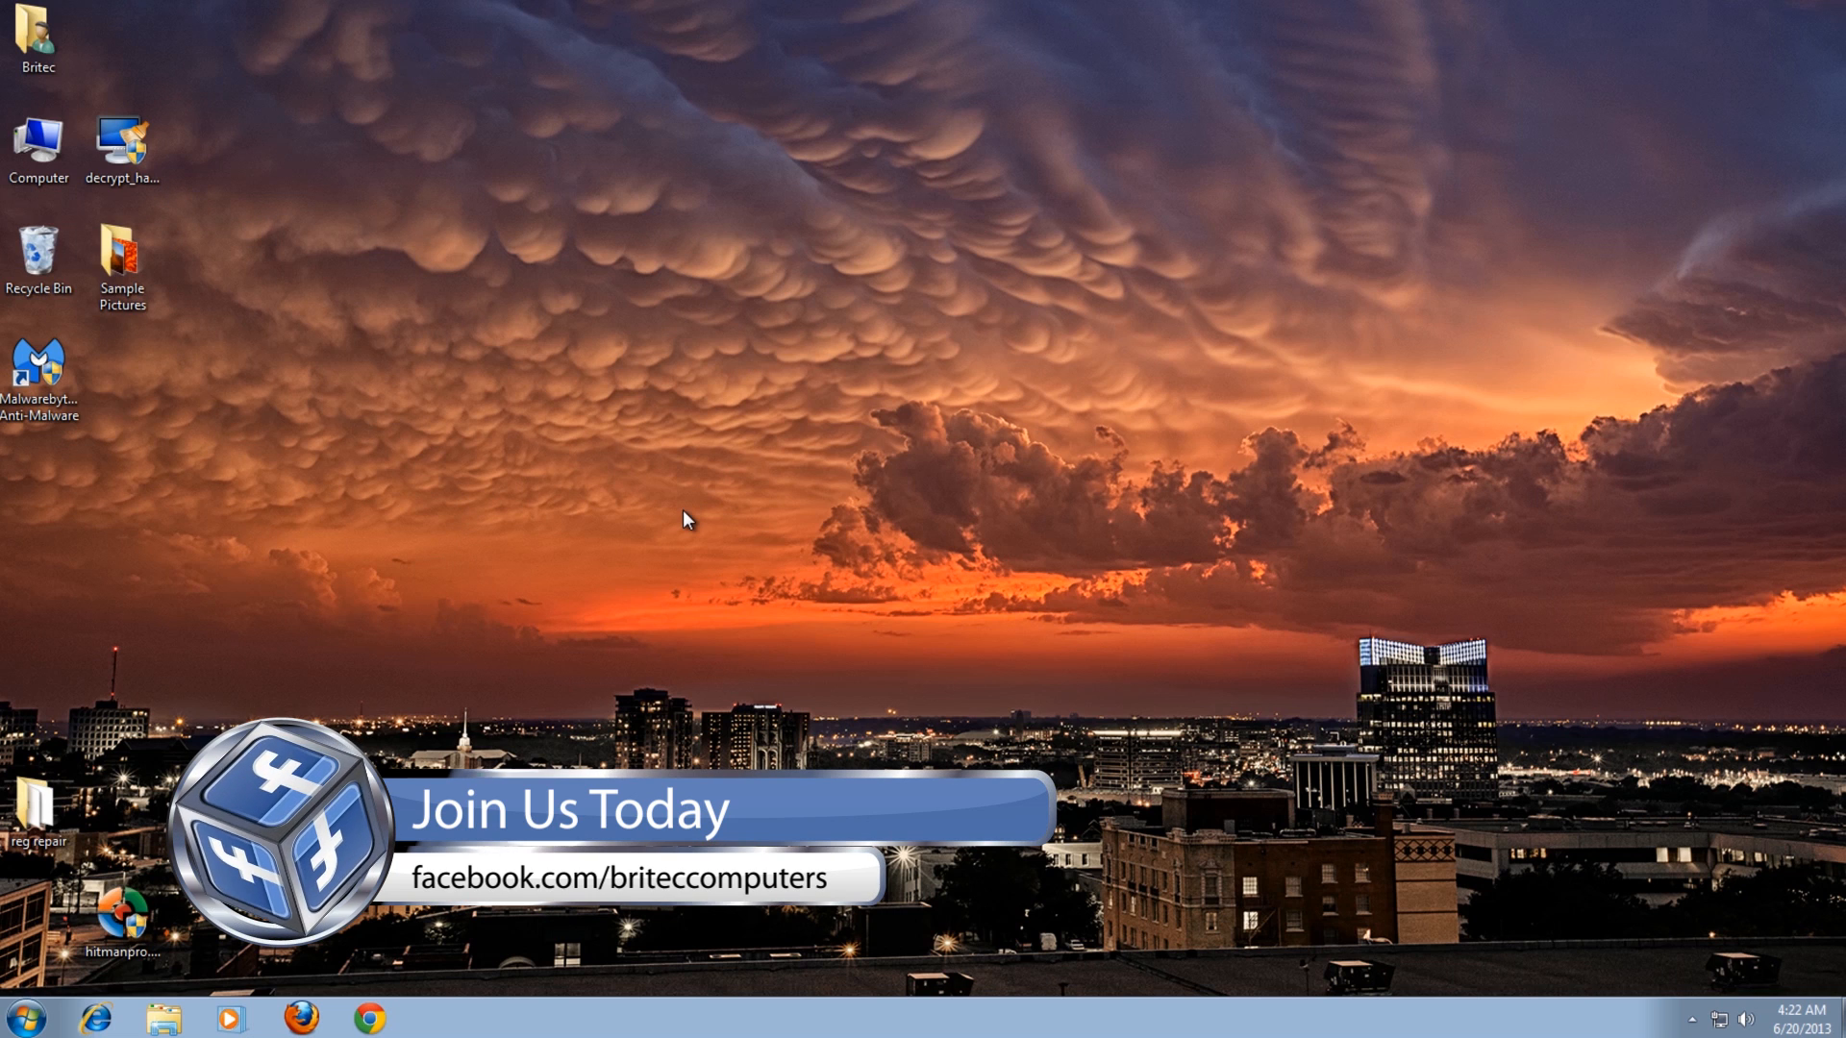
mouse_move(1136, 403)
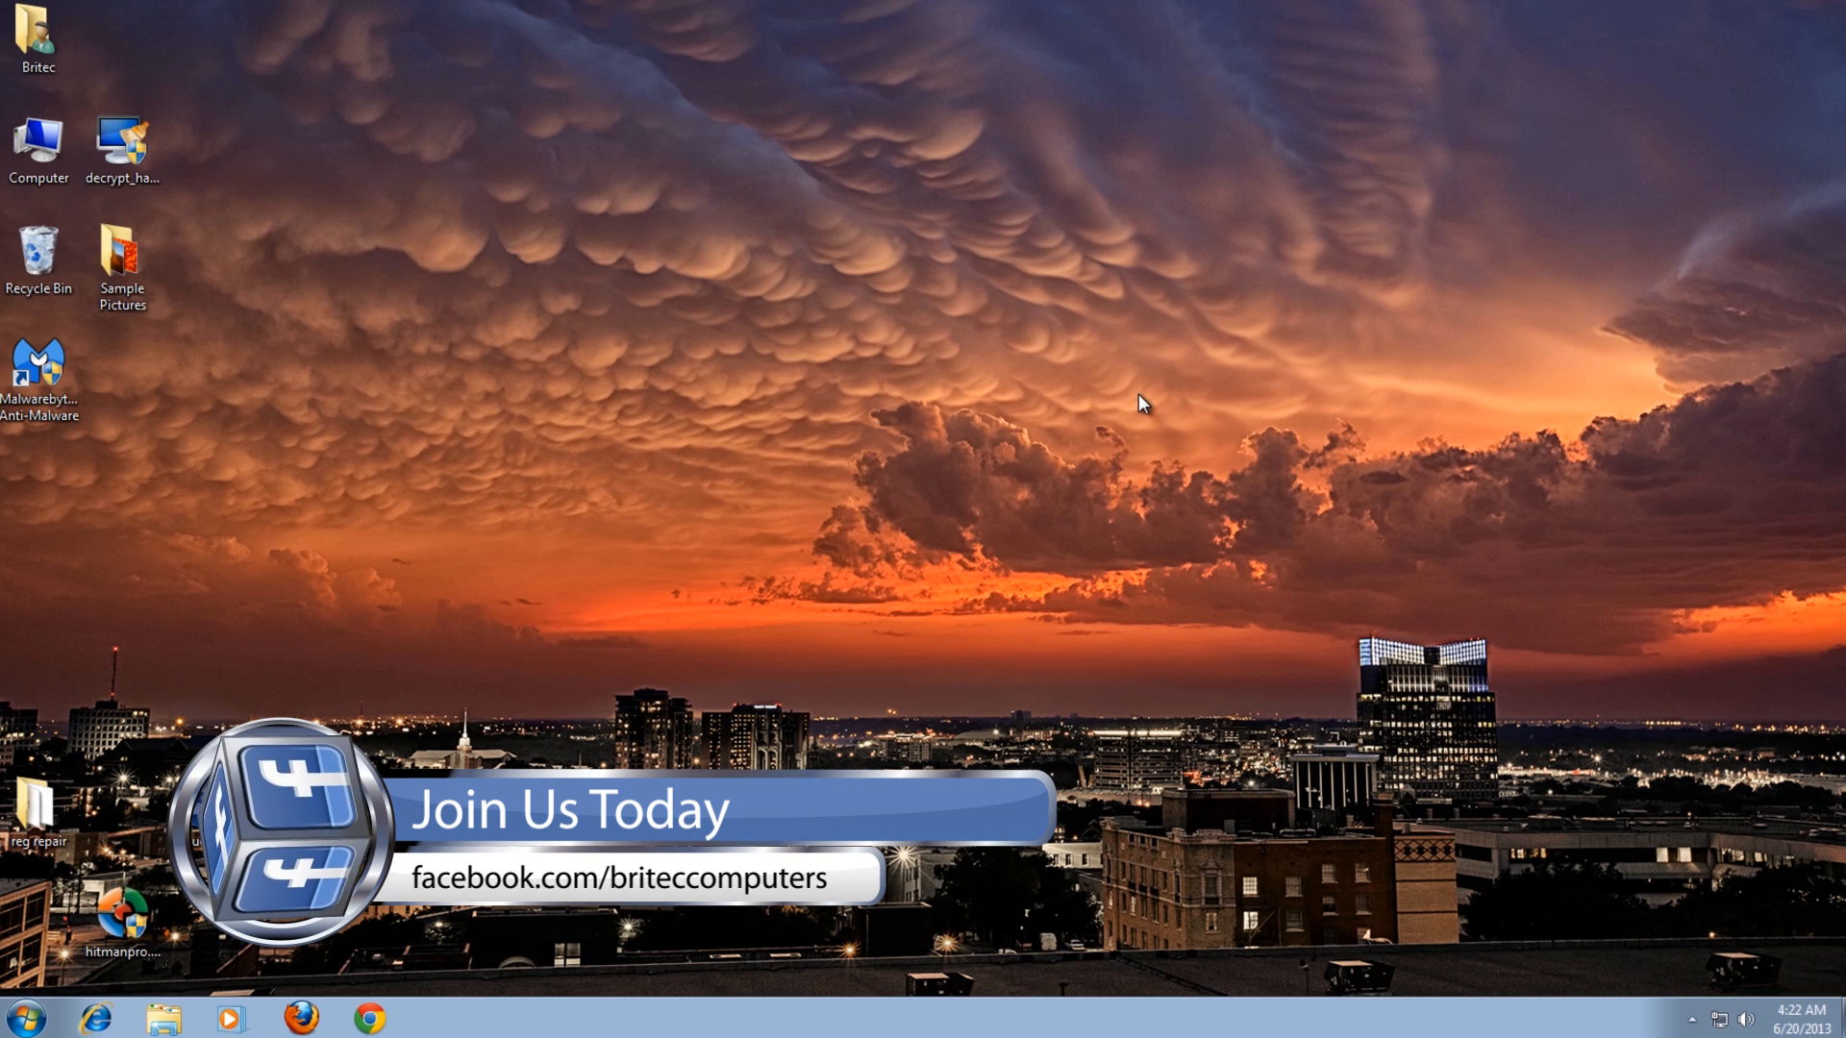
mouse_move(1226, 339)
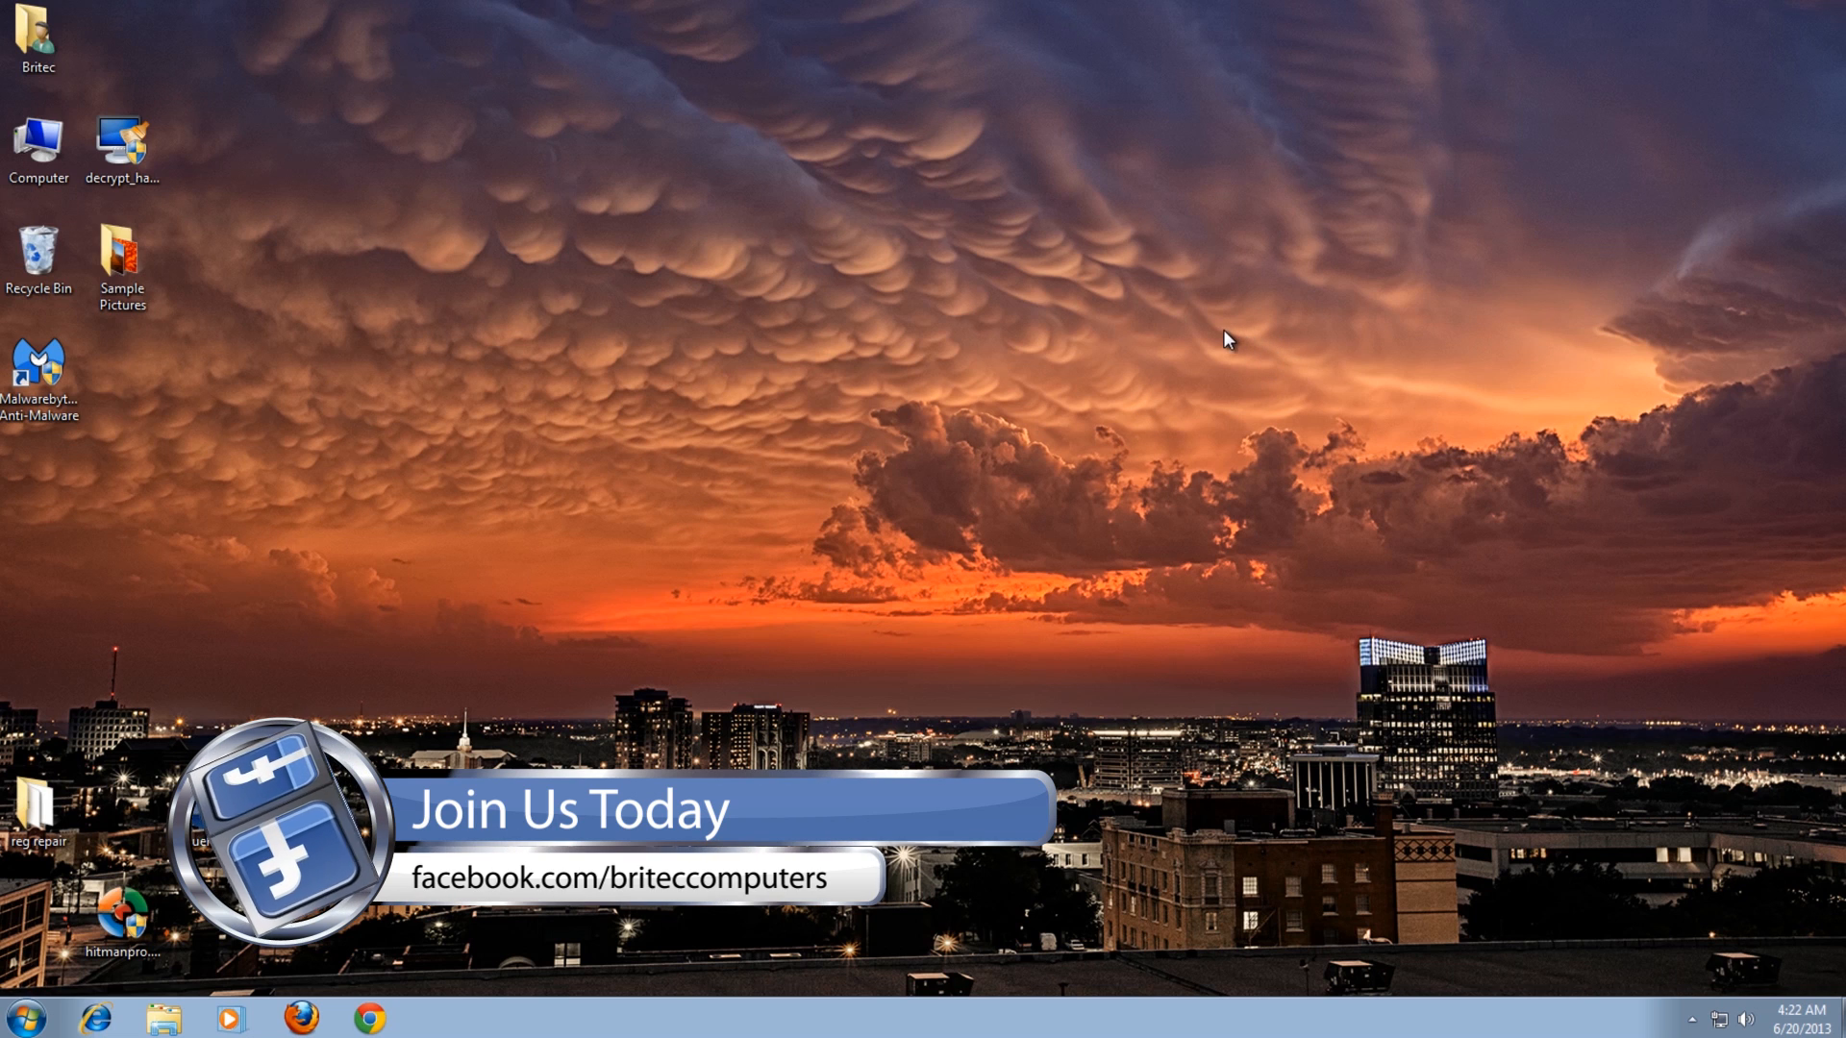